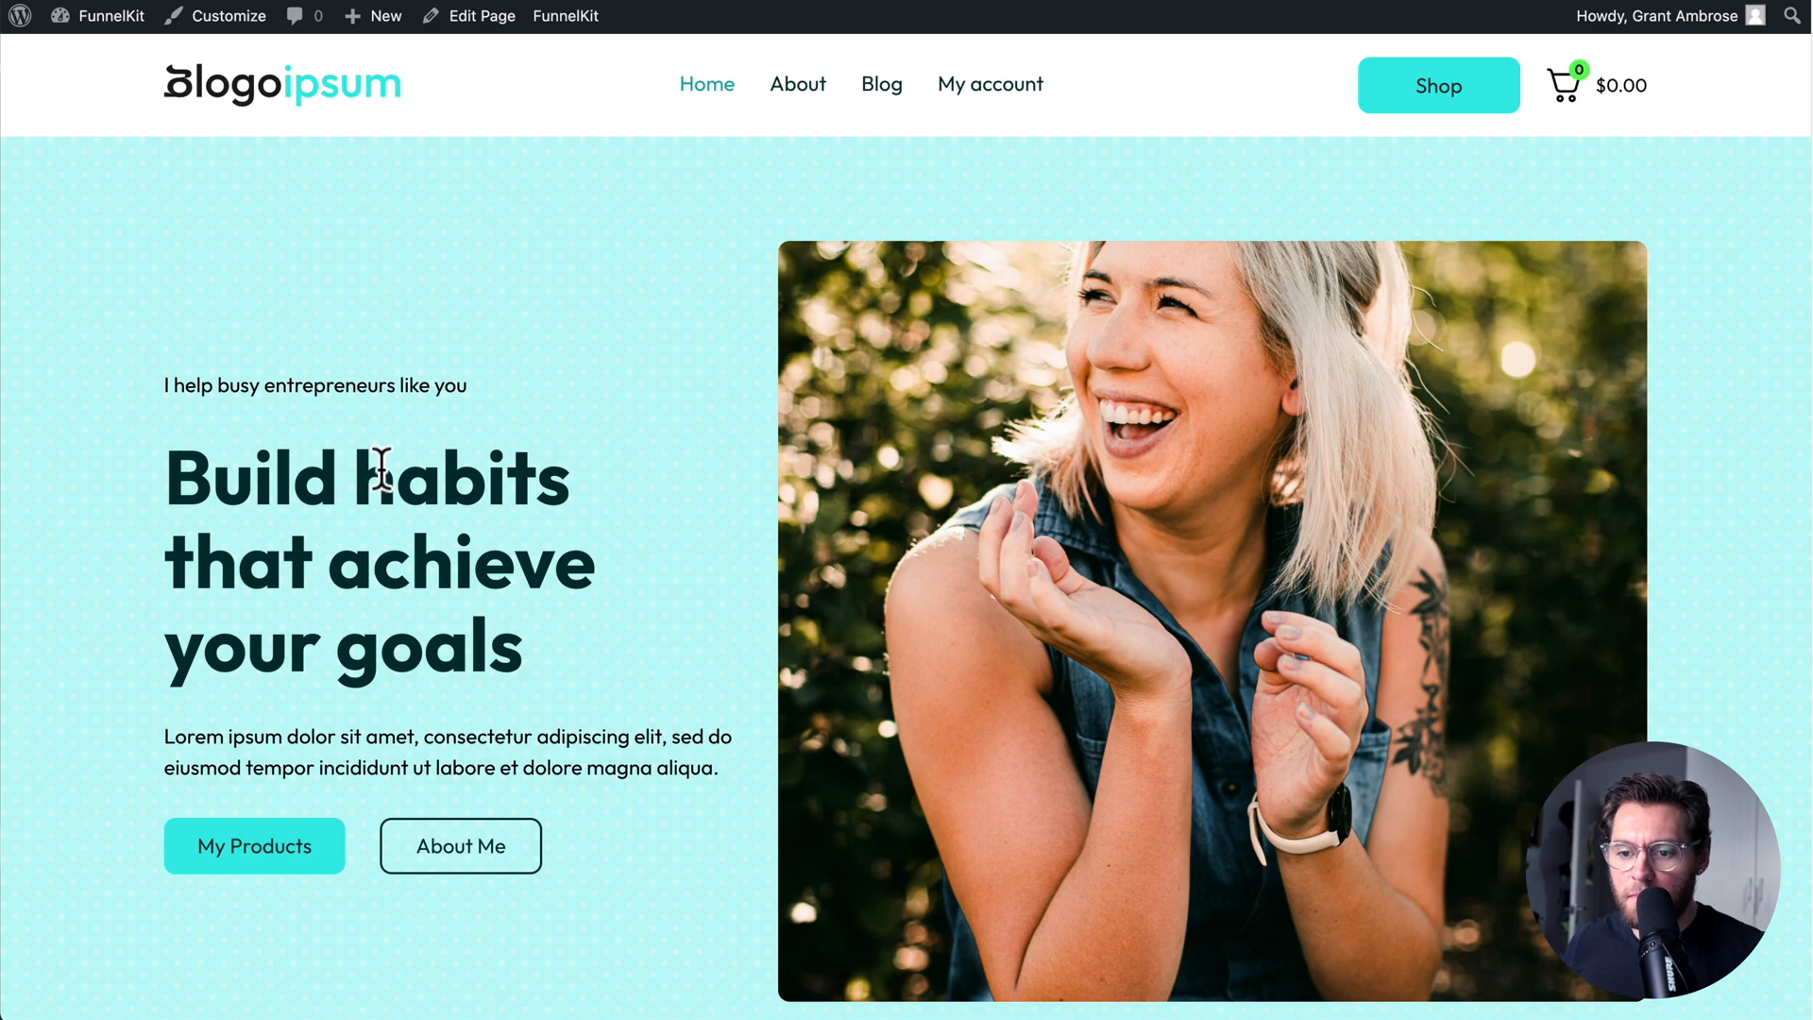
{"action": "mouse_move", "coordinate": [646, 554]}
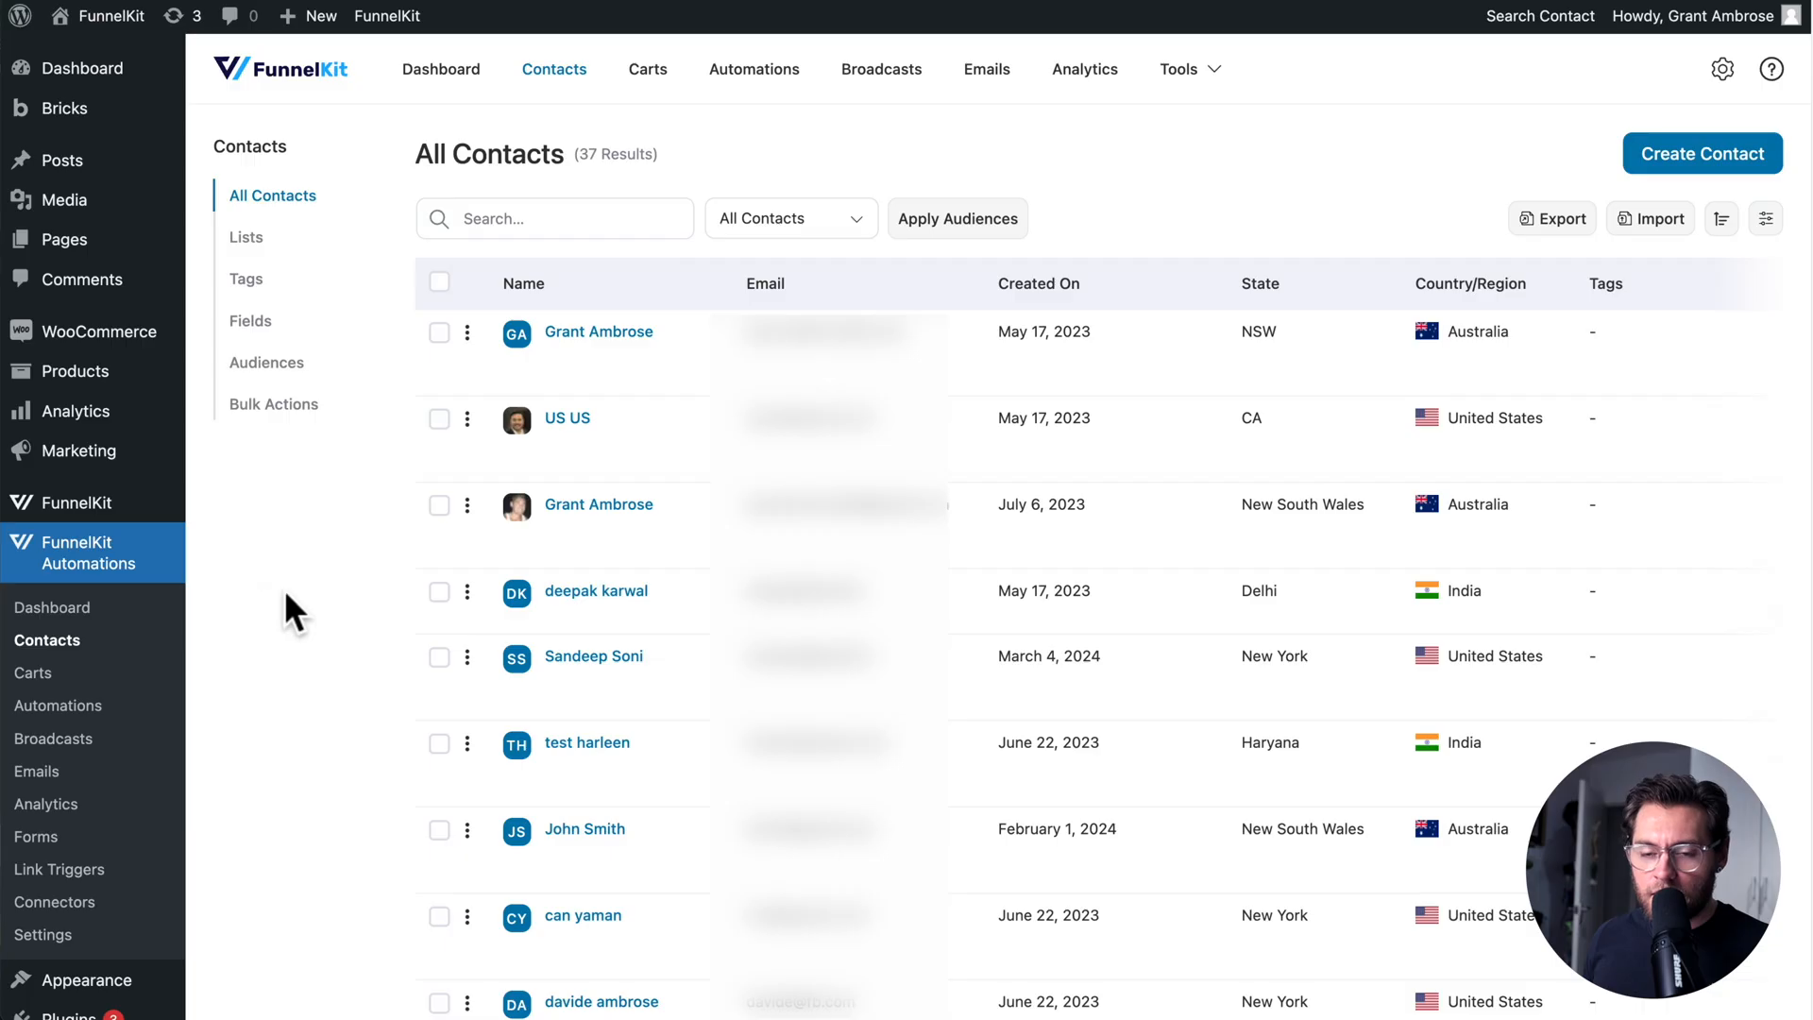
{"action": "mouse_move", "coordinate": [142, 575]}
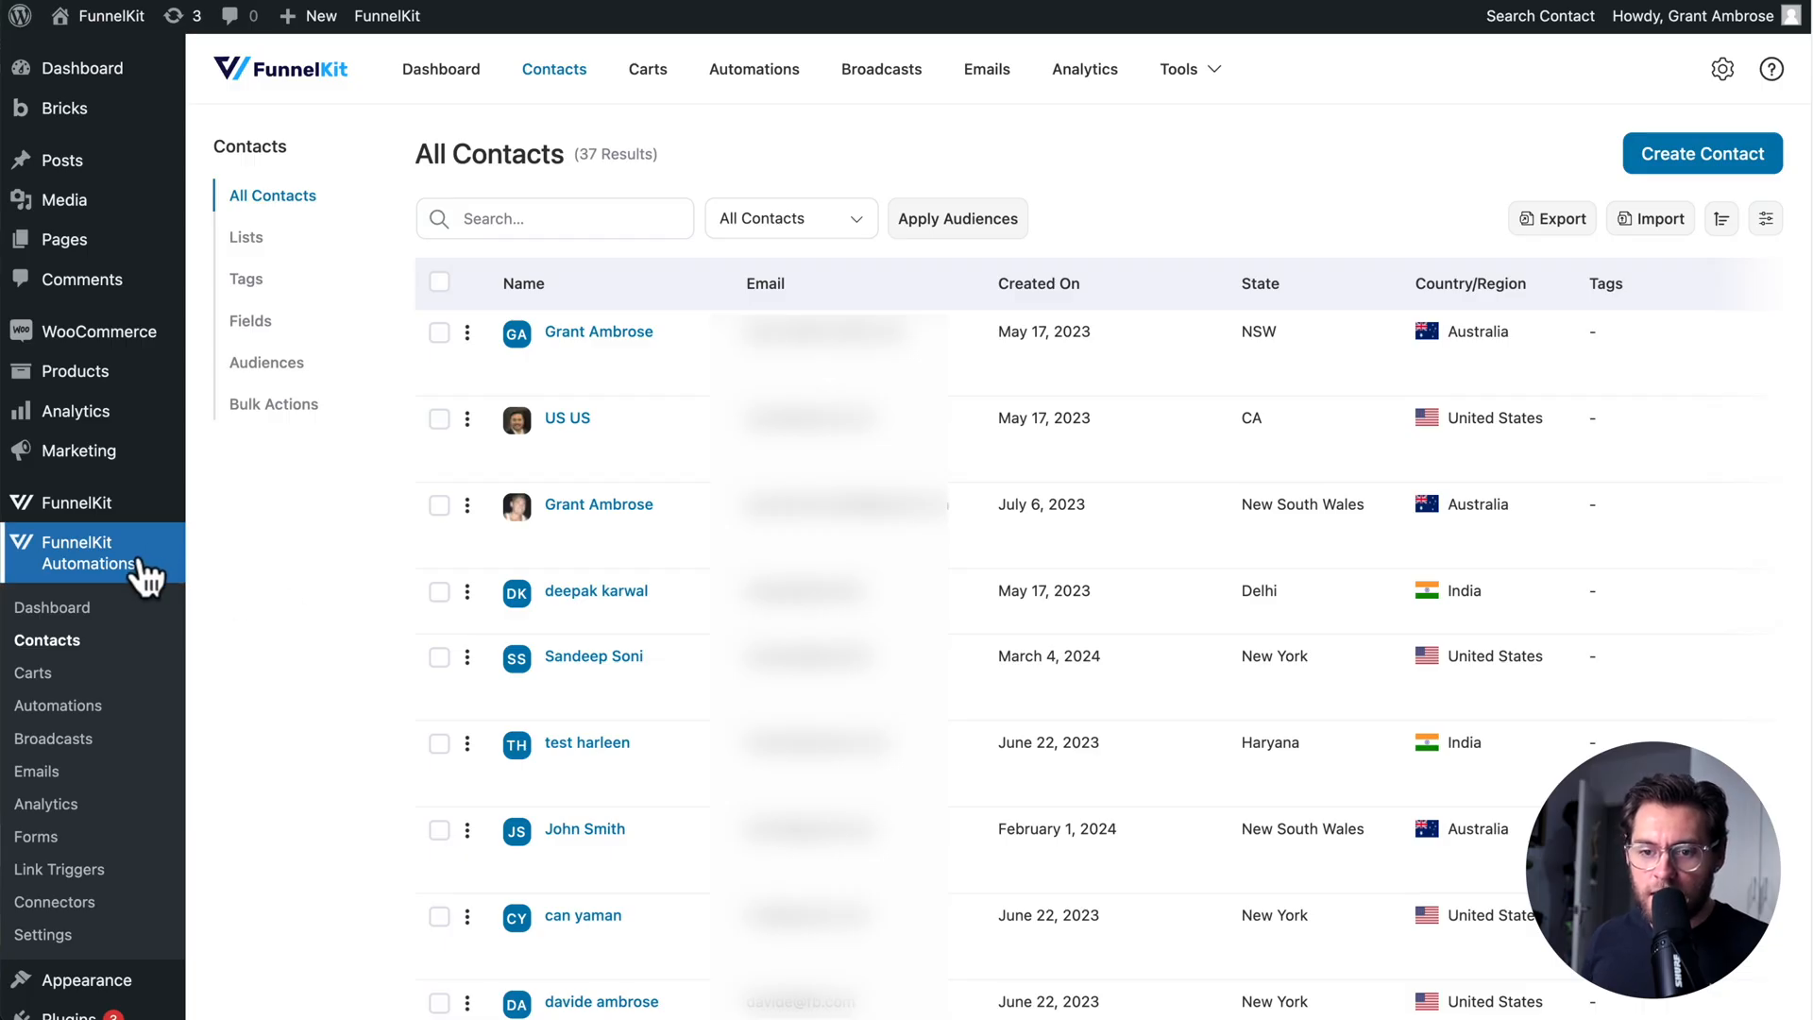
Under Contacts > Fields, create a fields group named 'Segmentation'
{"action": "left_click", "coordinate": [250, 321]}
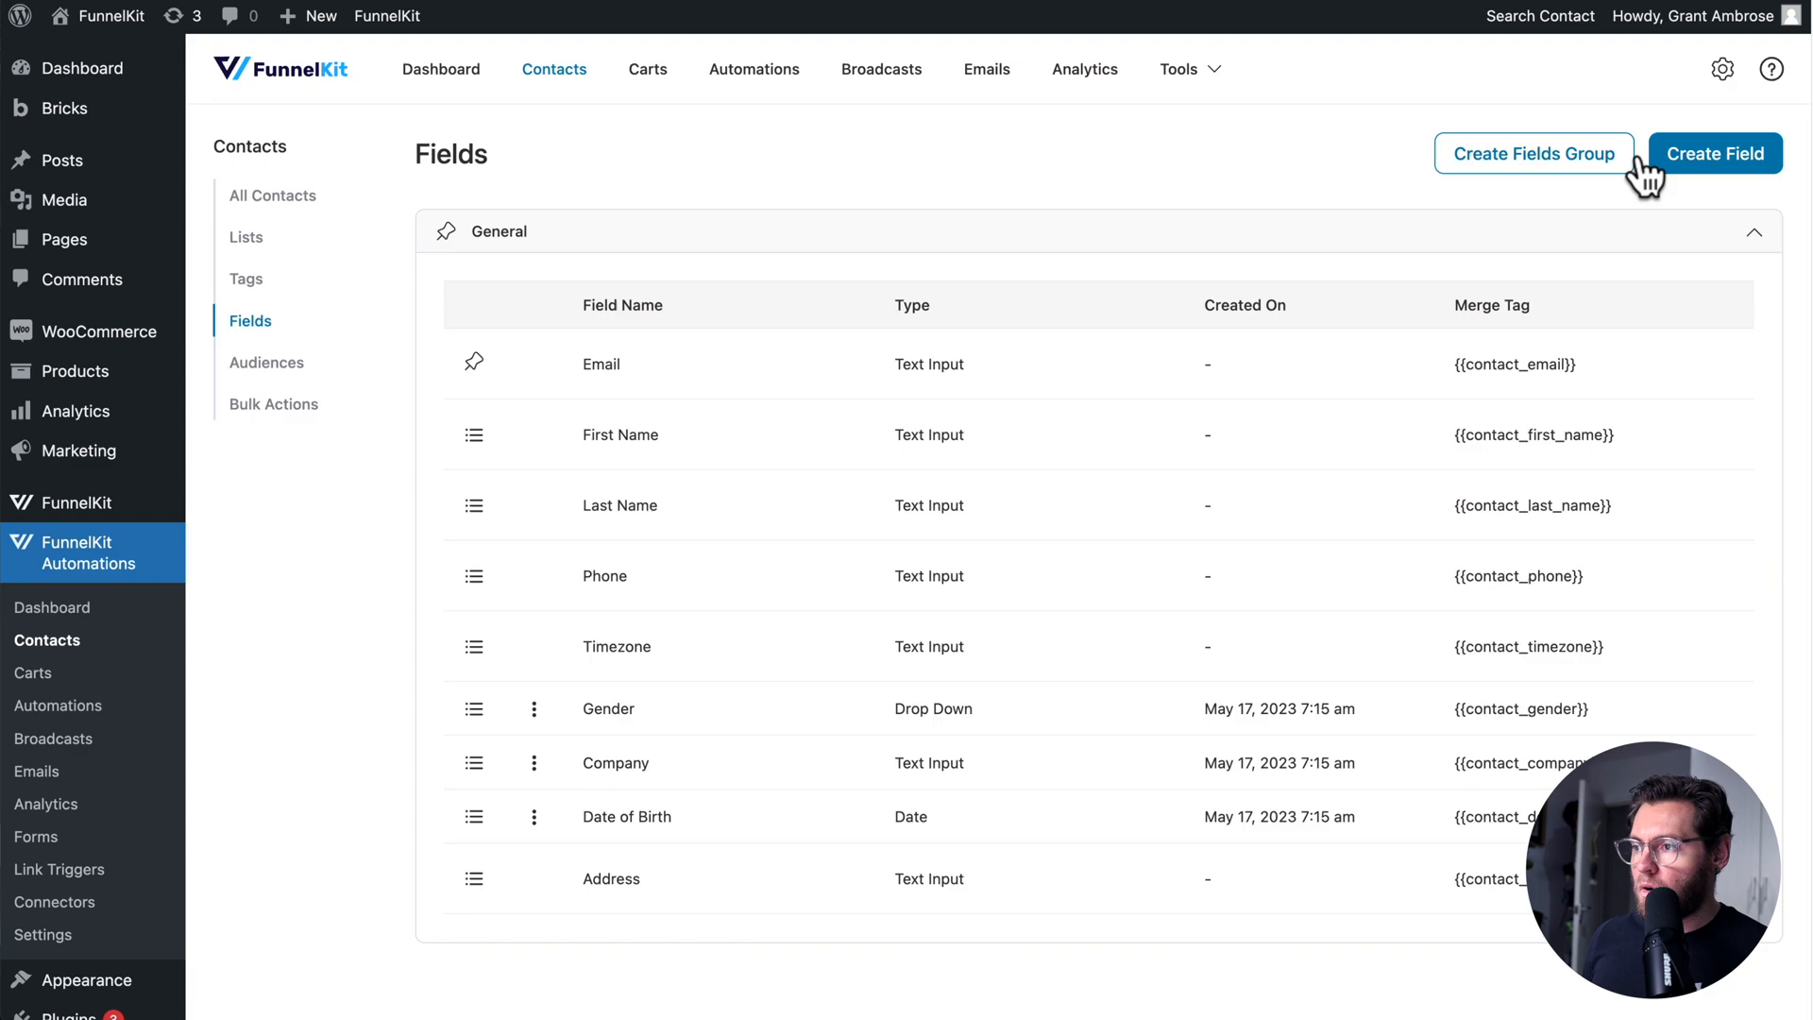
{"action": "left_click", "coordinate": [1534, 153]}
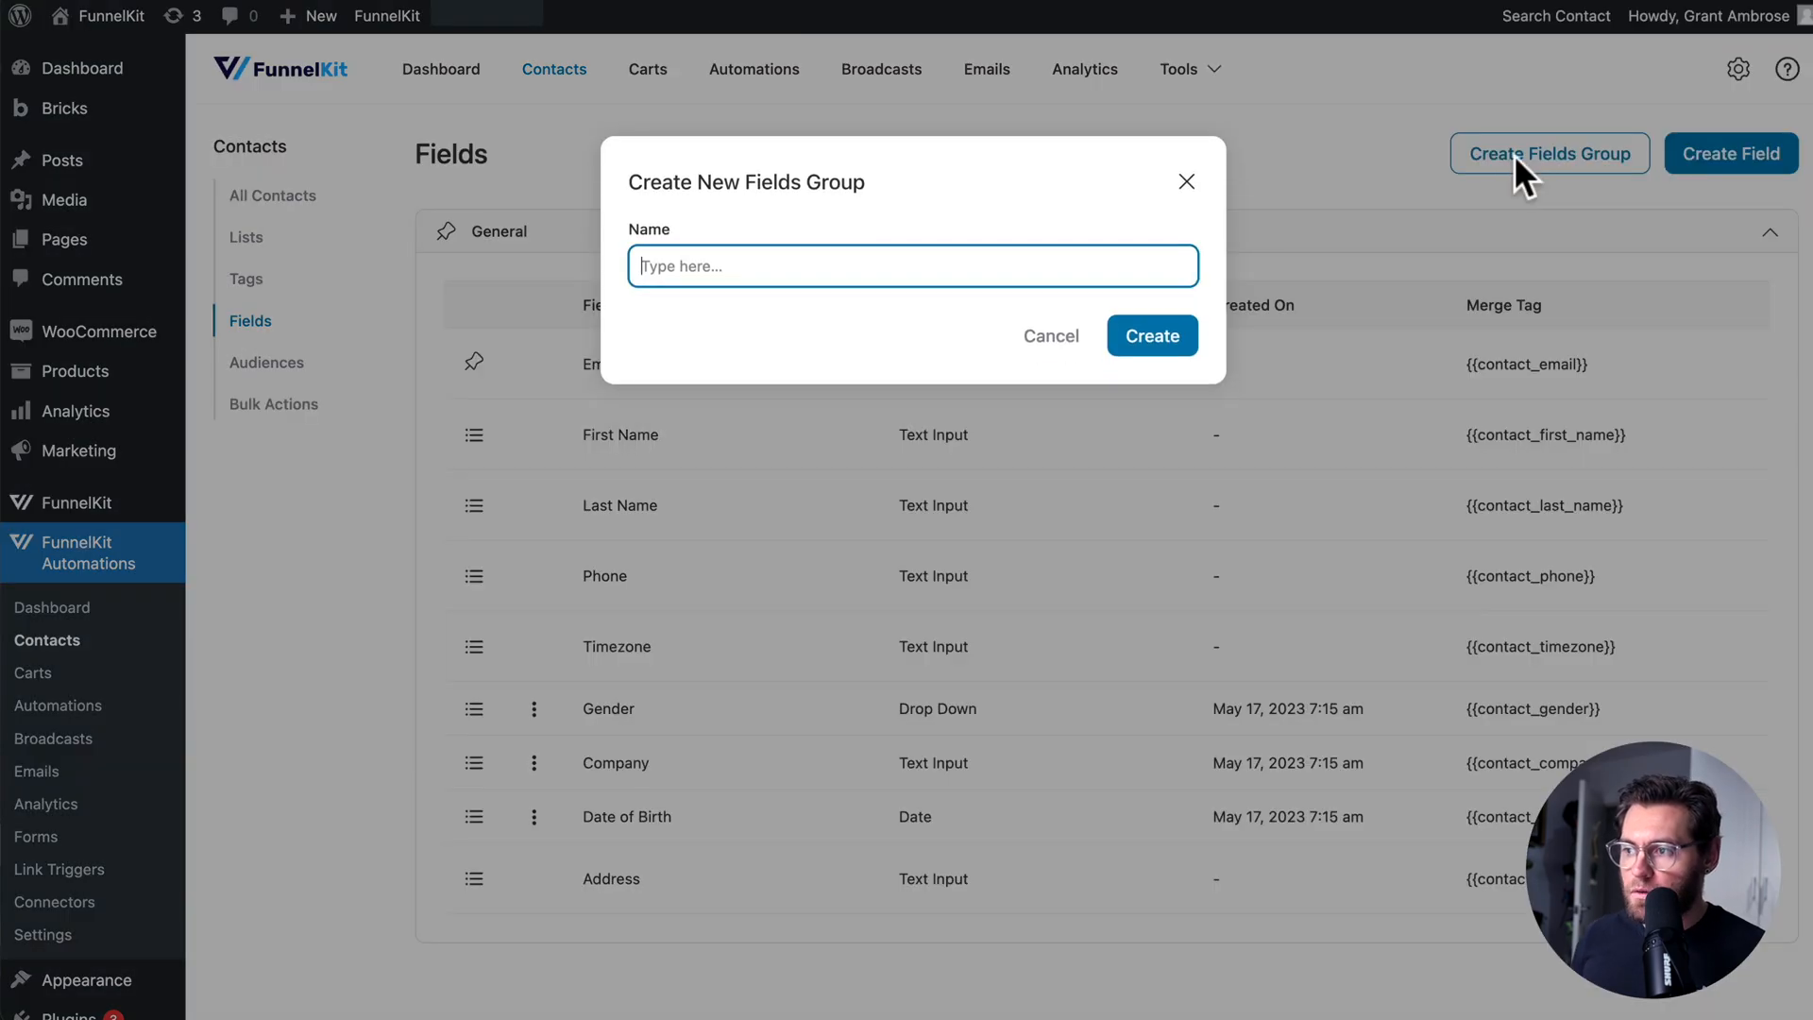
{"action": "type", "text": "Segmentation"}
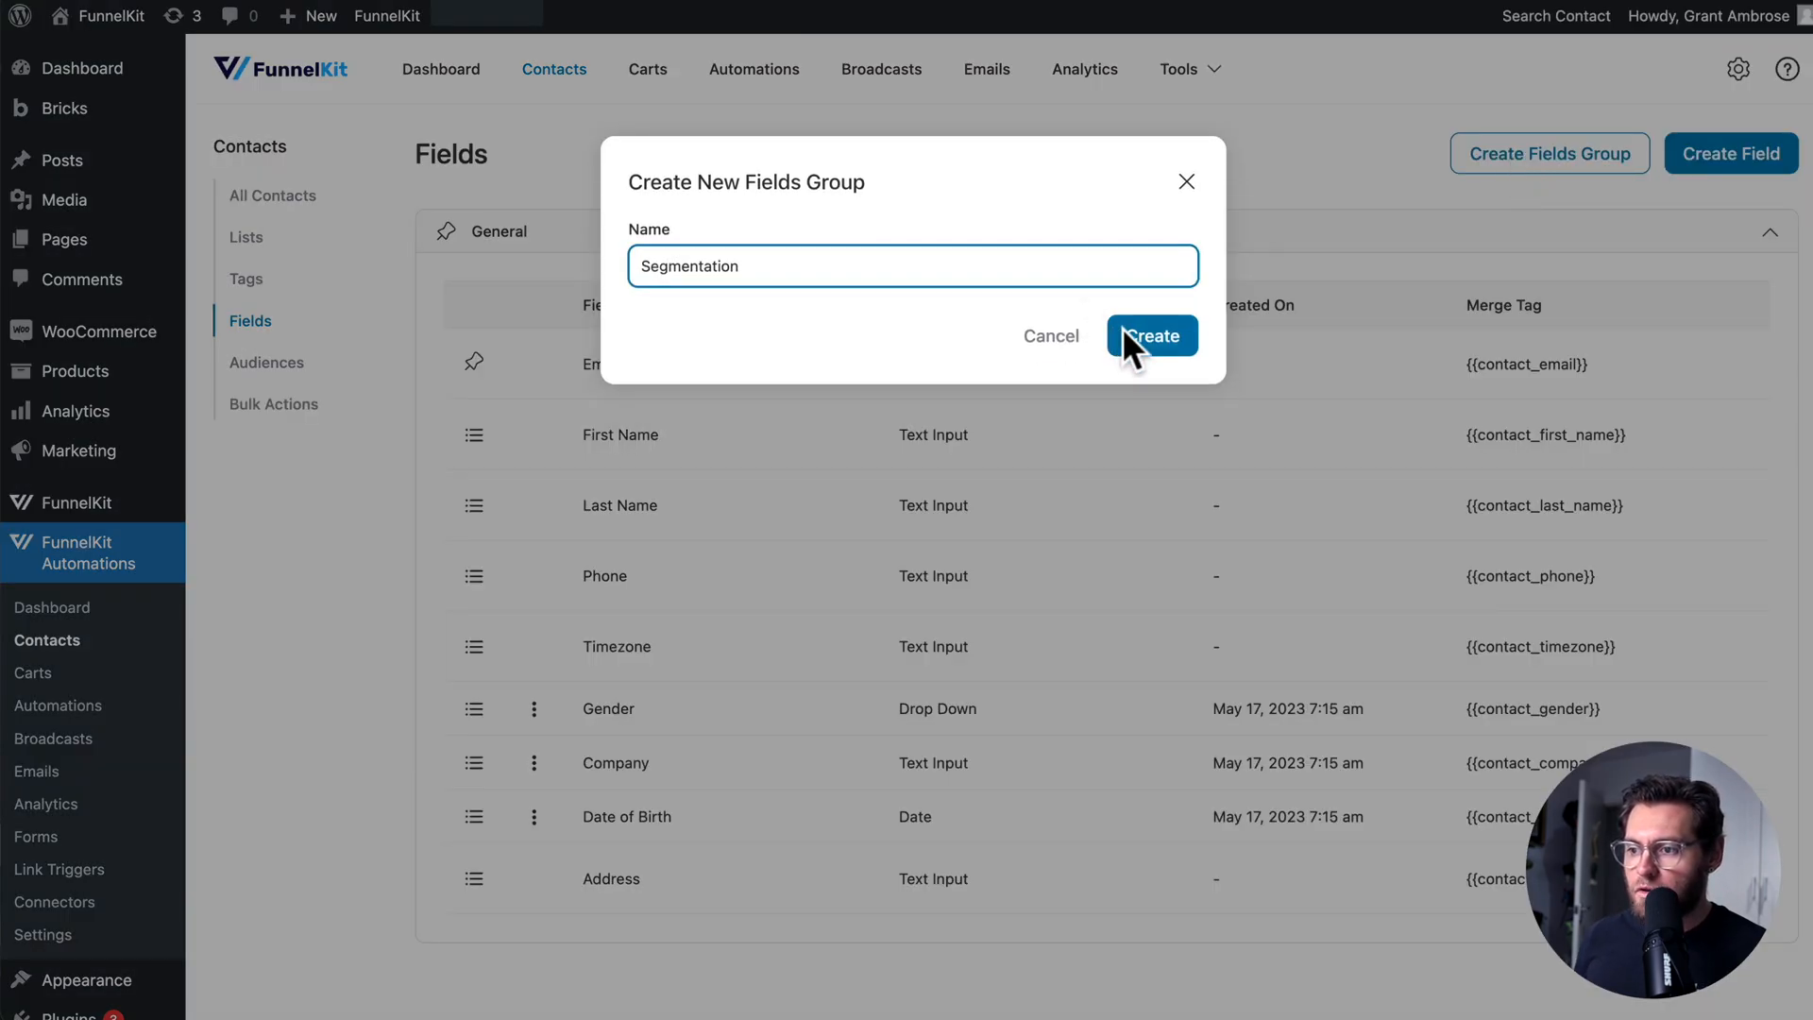
{"action": "left_click", "coordinate": [1152, 335]}
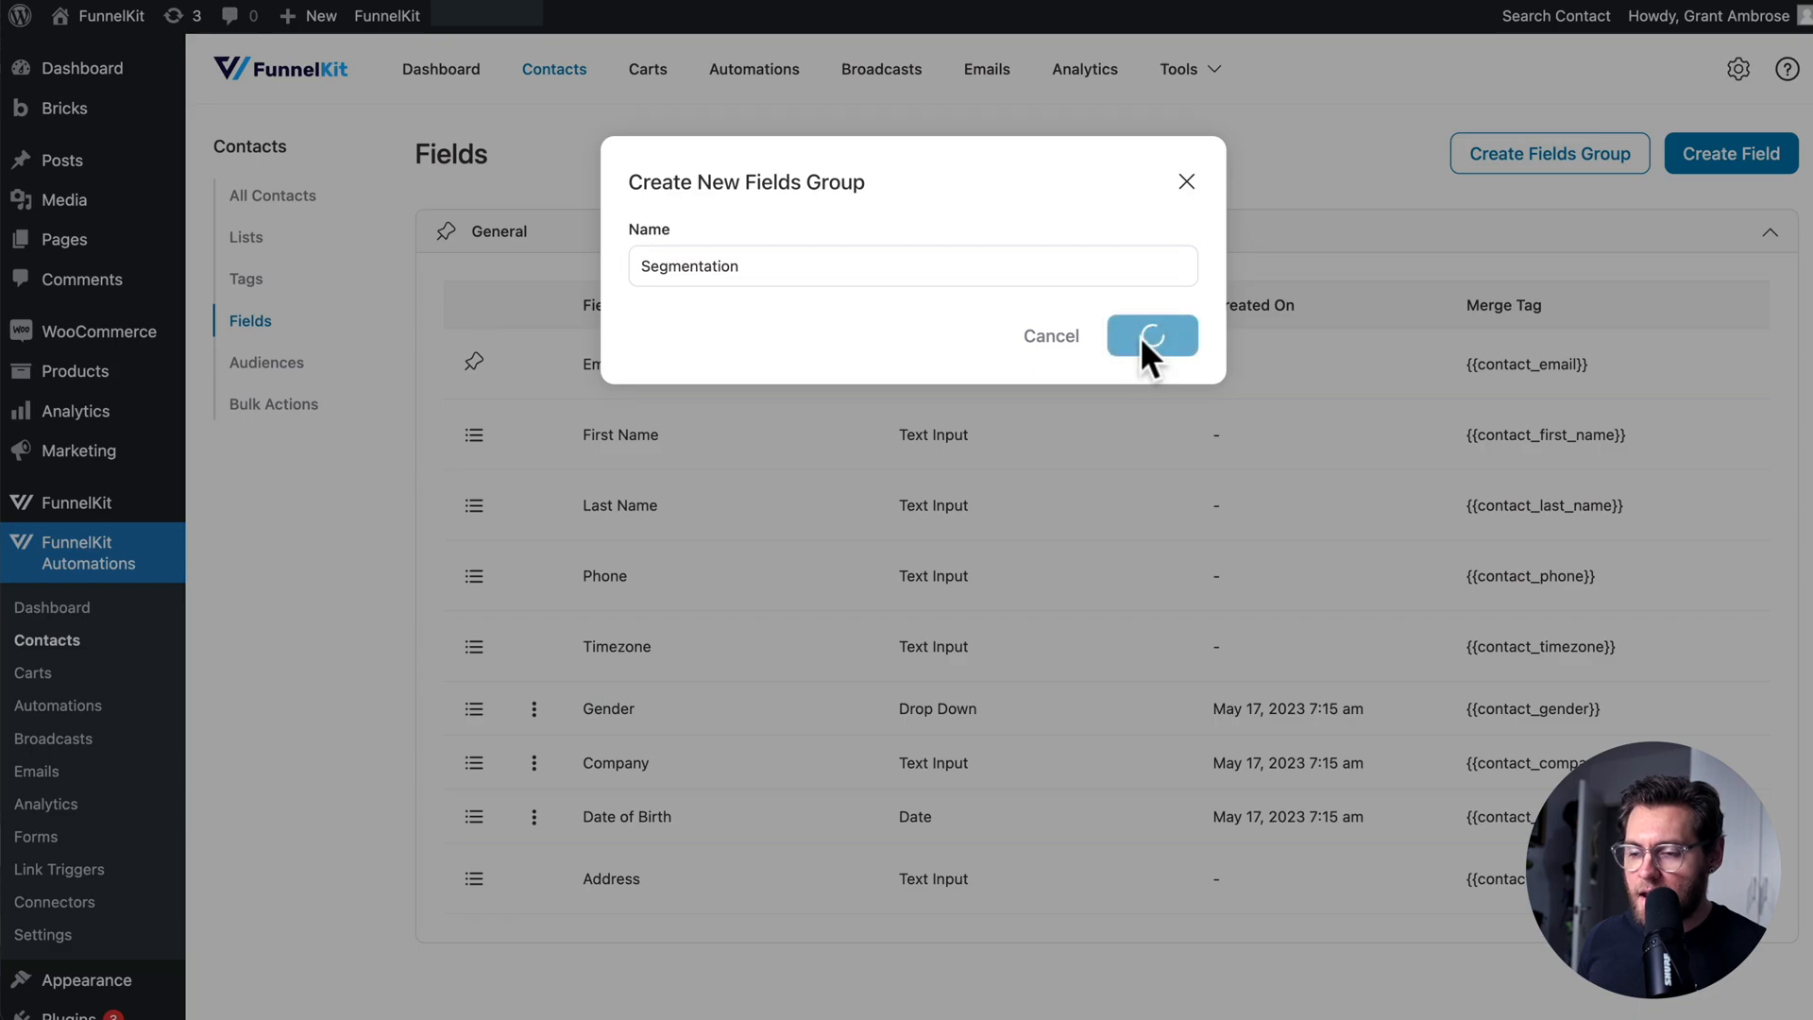
{"action": "left_click", "coordinate": [1152, 336]}
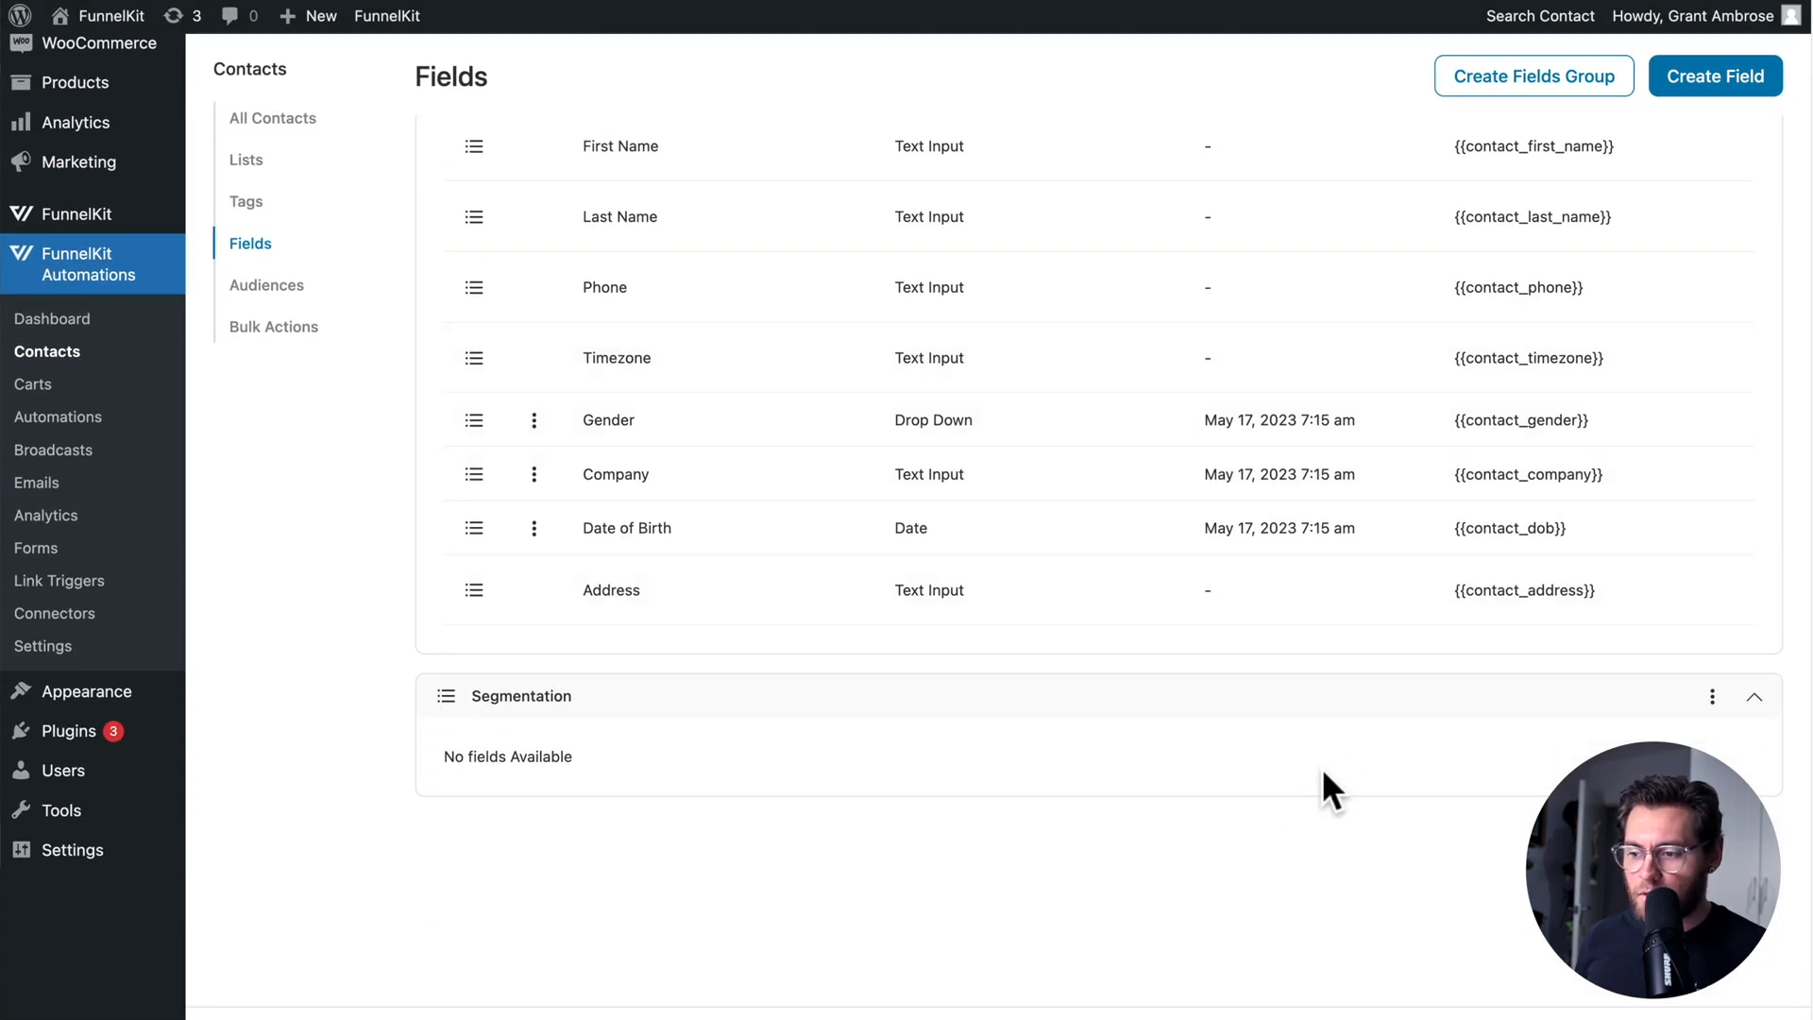
{"action": "mouse_move", "coordinate": [1715, 76]}
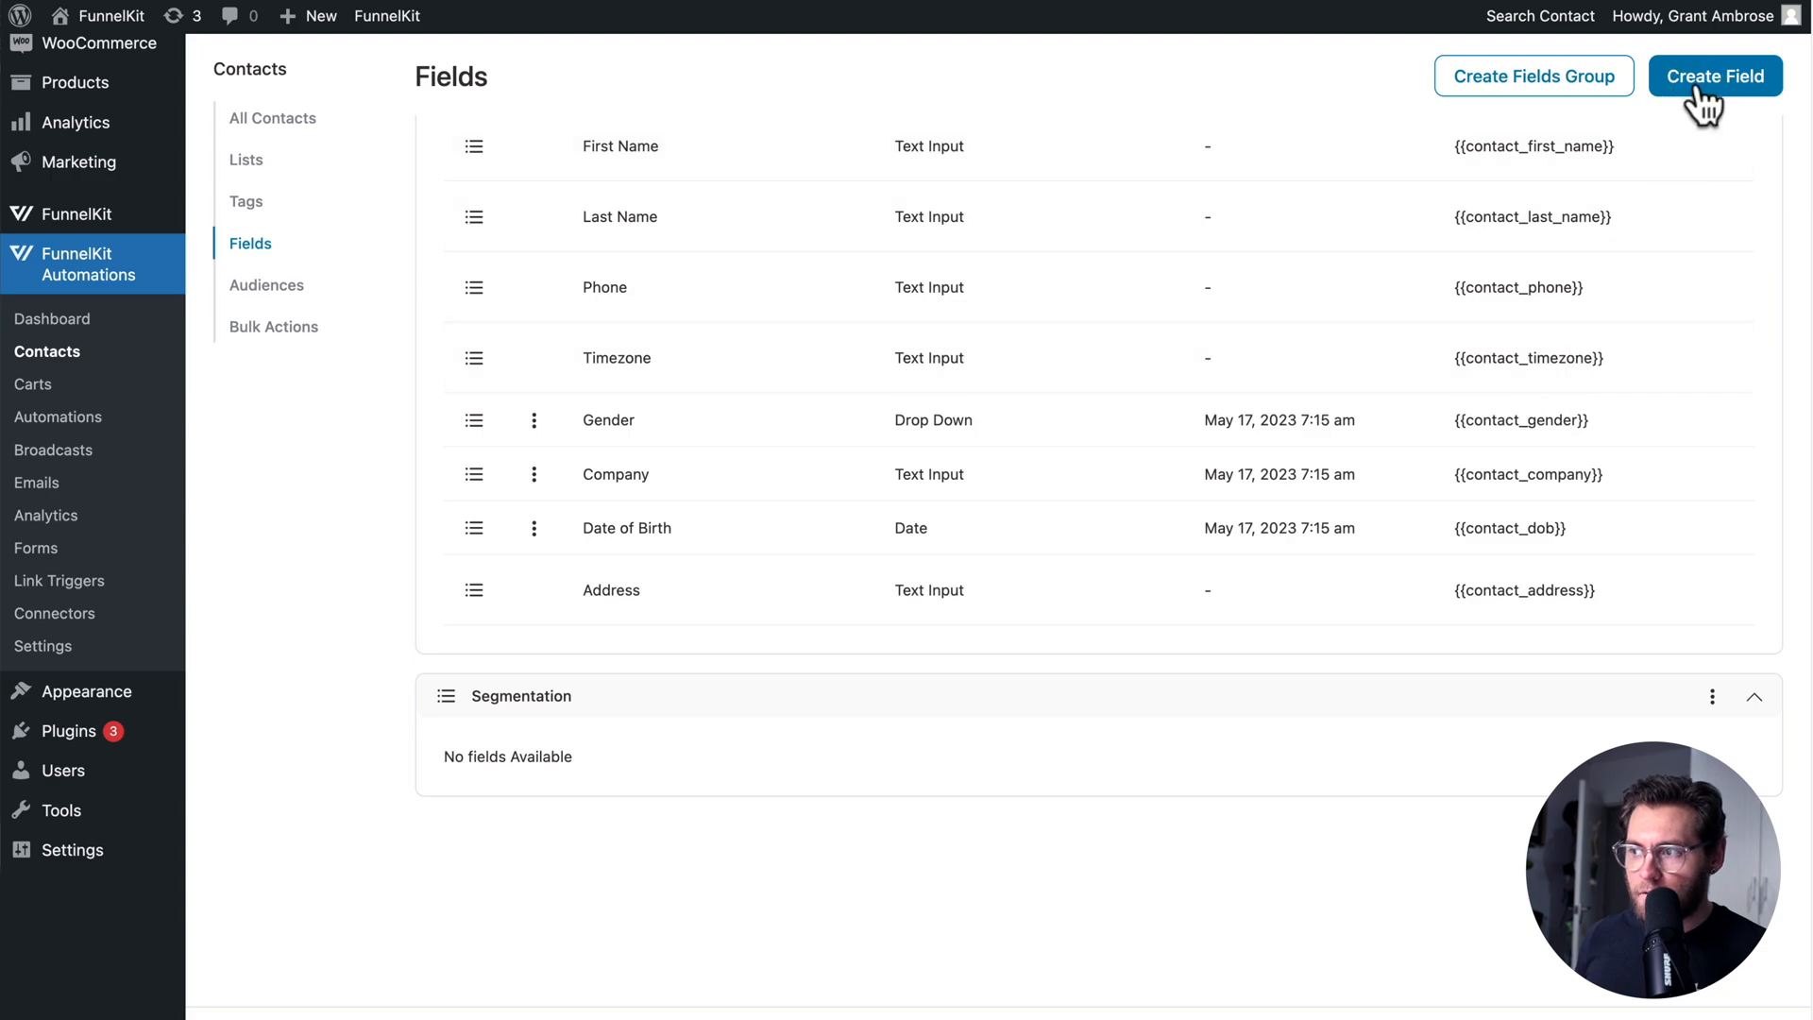
Draft the 'Wants to learn more about' field in the Segmentation group and open the Type list
{"action": "left_click", "coordinate": [1717, 76]}
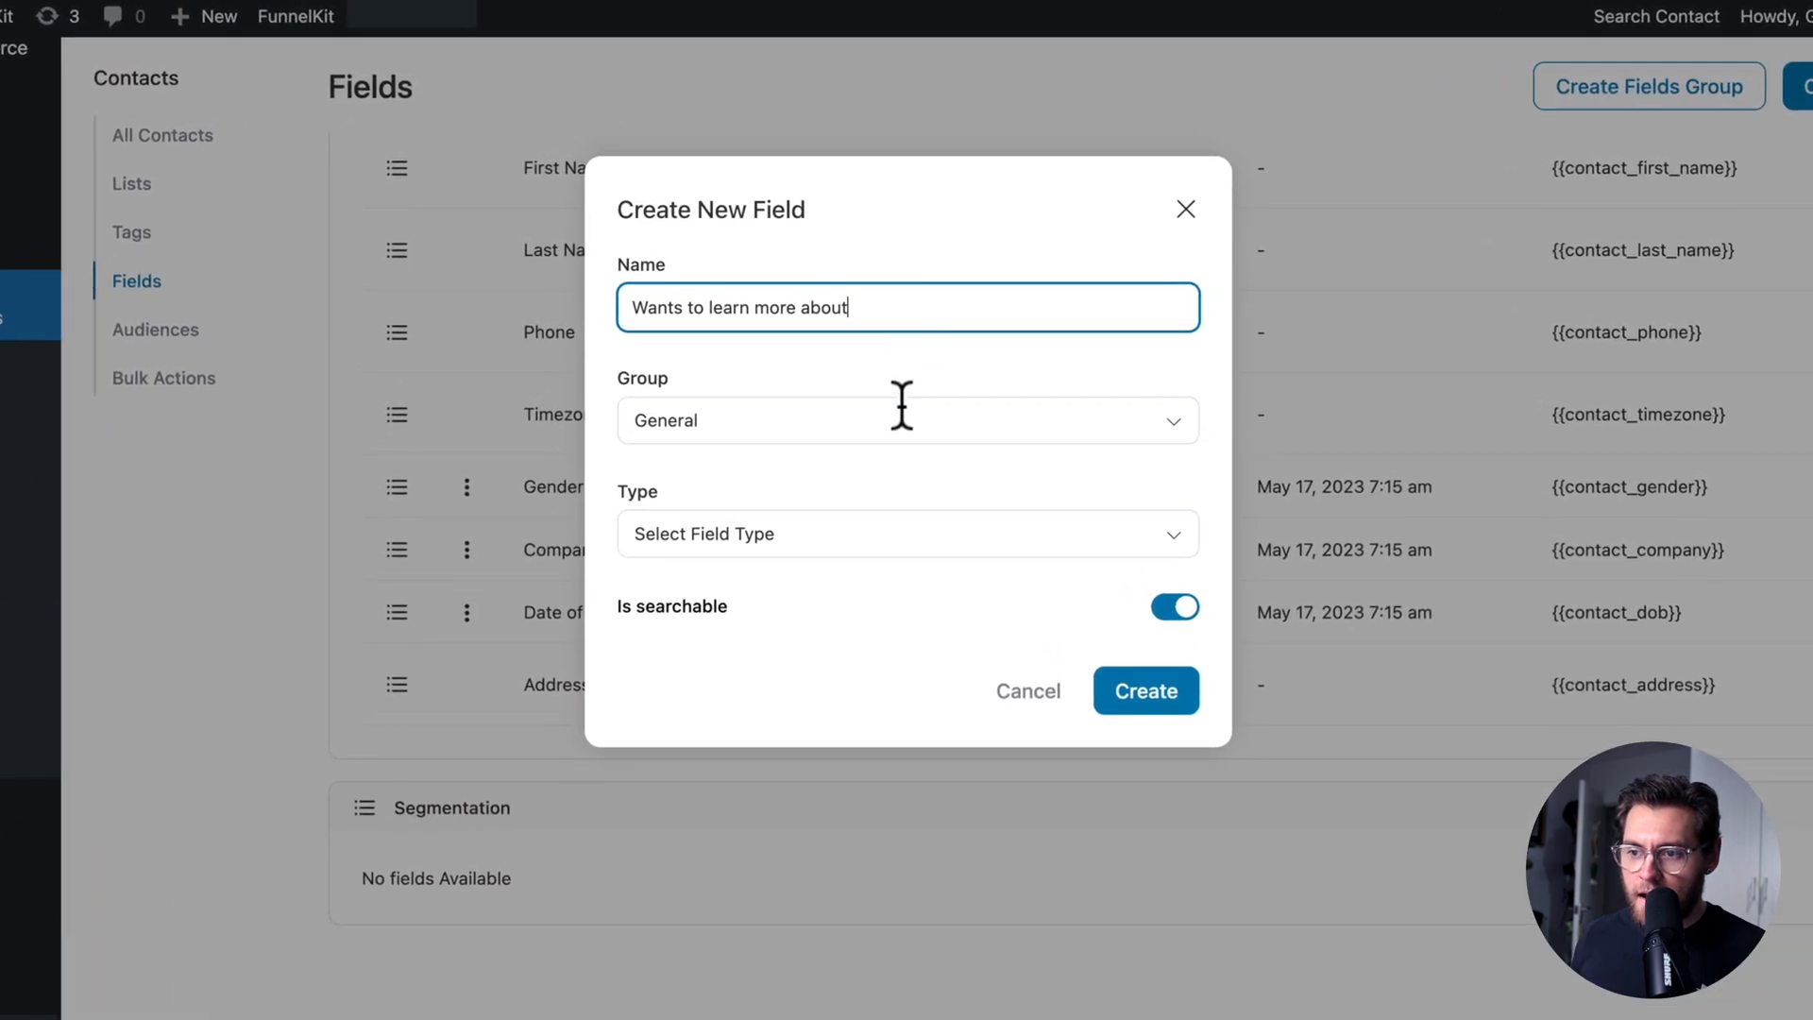
{"action": "left_click", "coordinate": [907, 421]}
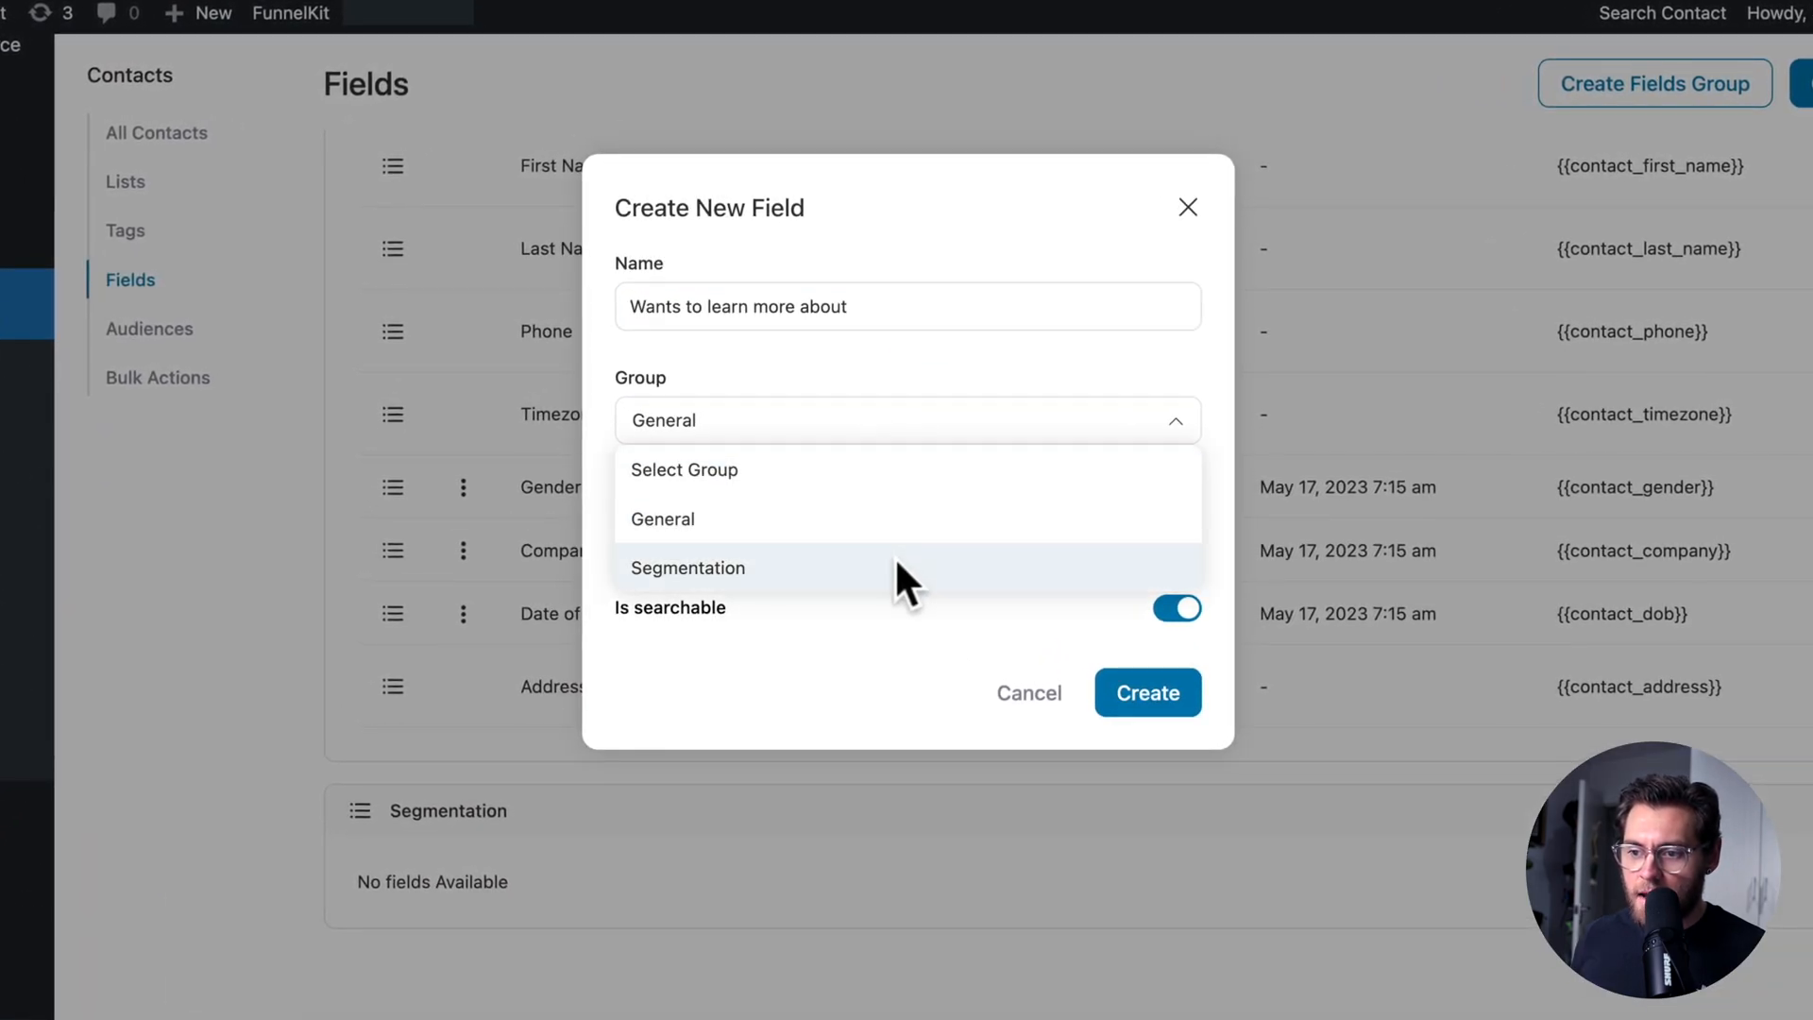
{"action": "left_click", "coordinate": [687, 567]}
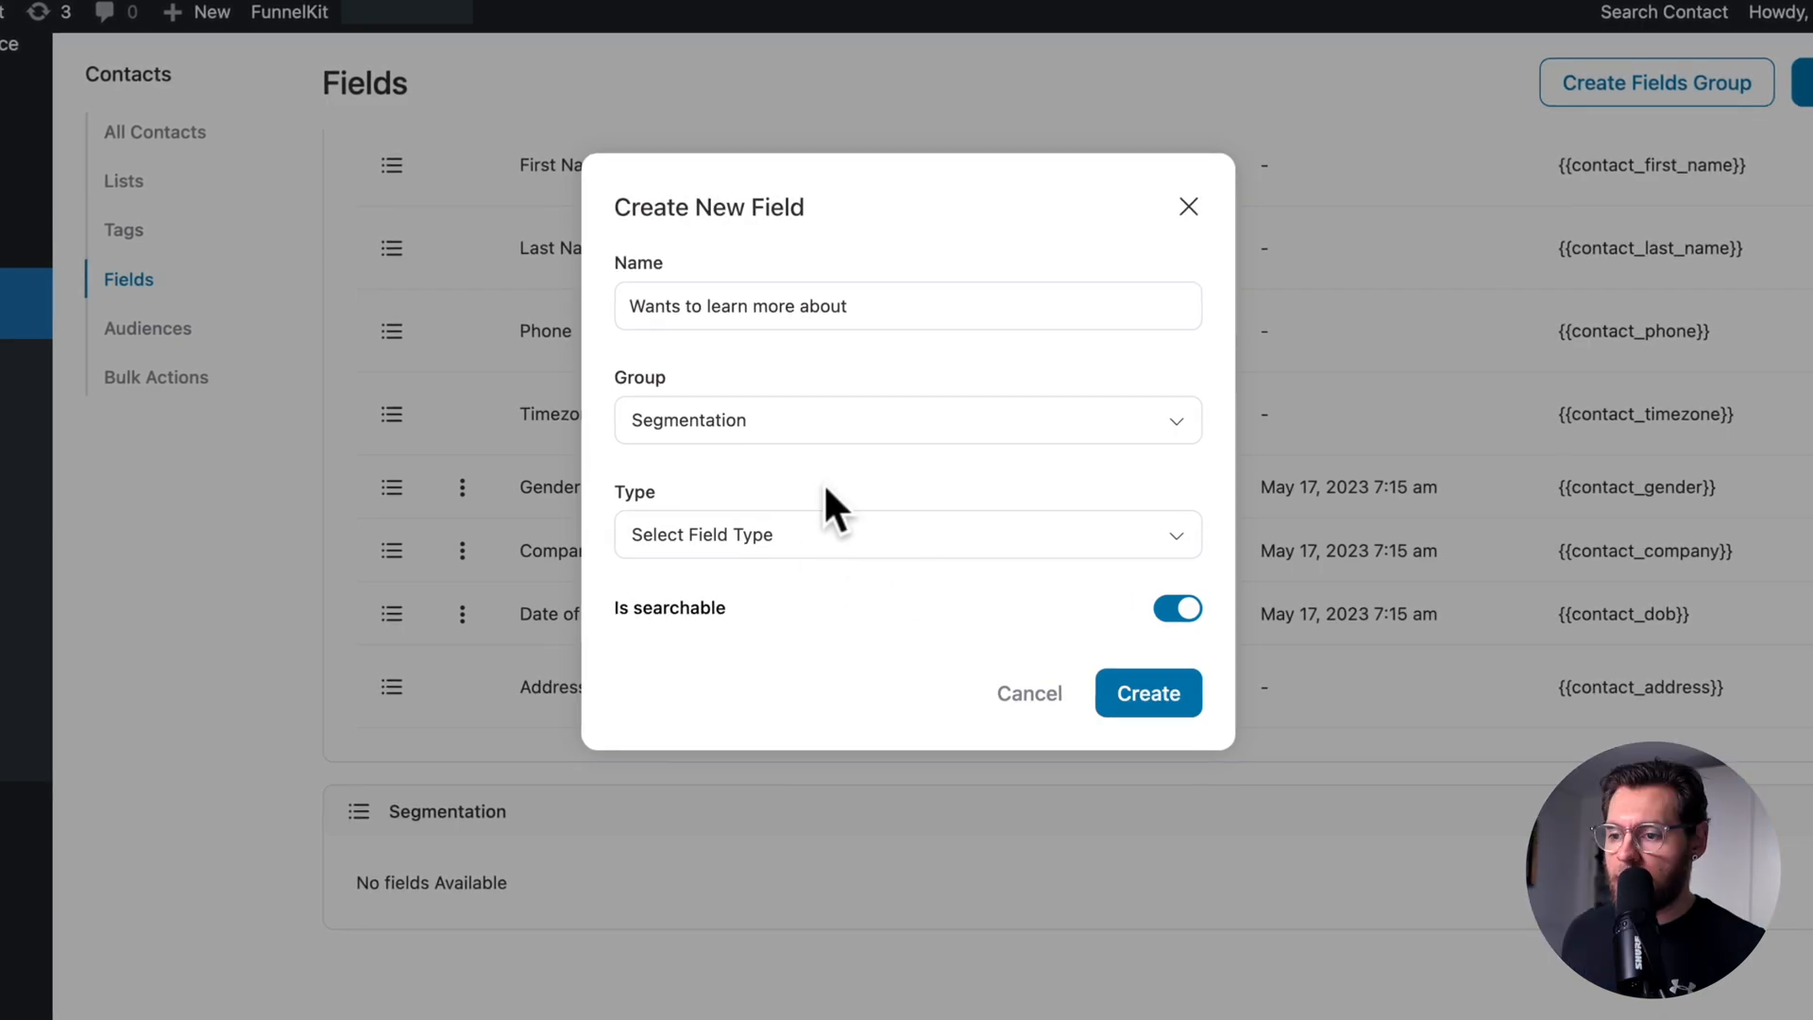
{"action": "left_click", "coordinate": [907, 534]}
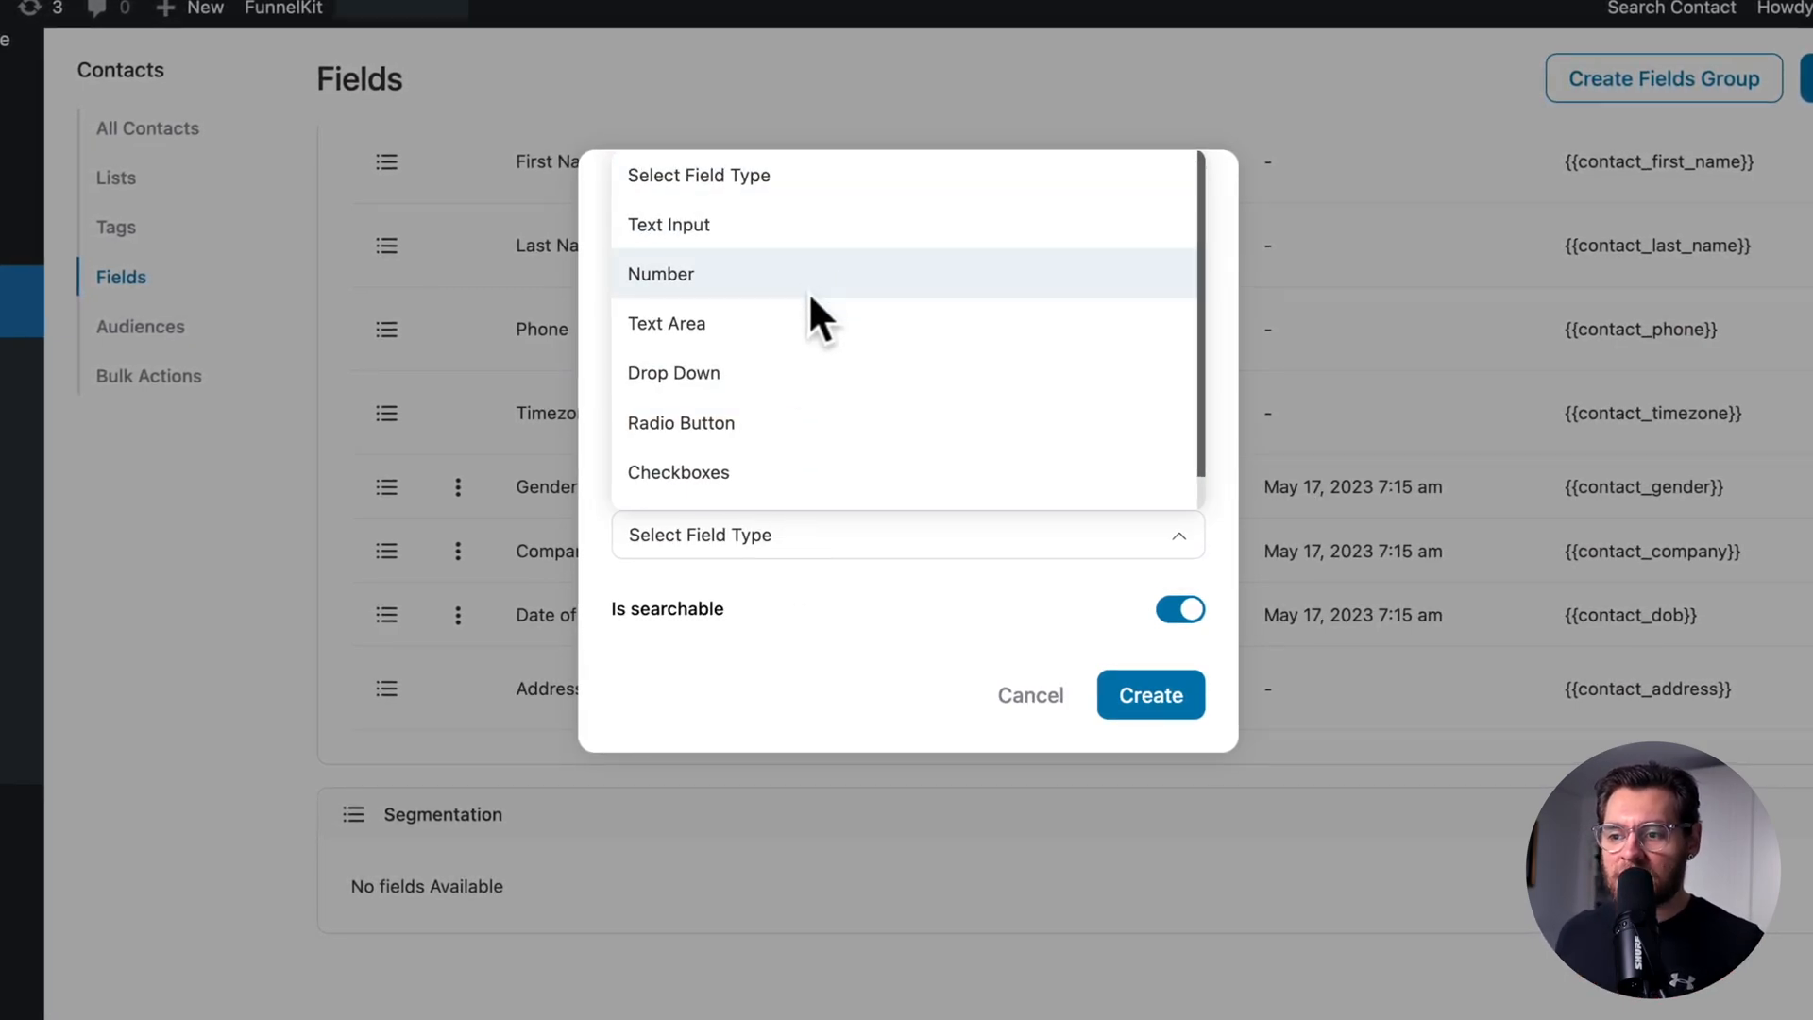
{"action": "mouse_move", "coordinate": [804, 496]}
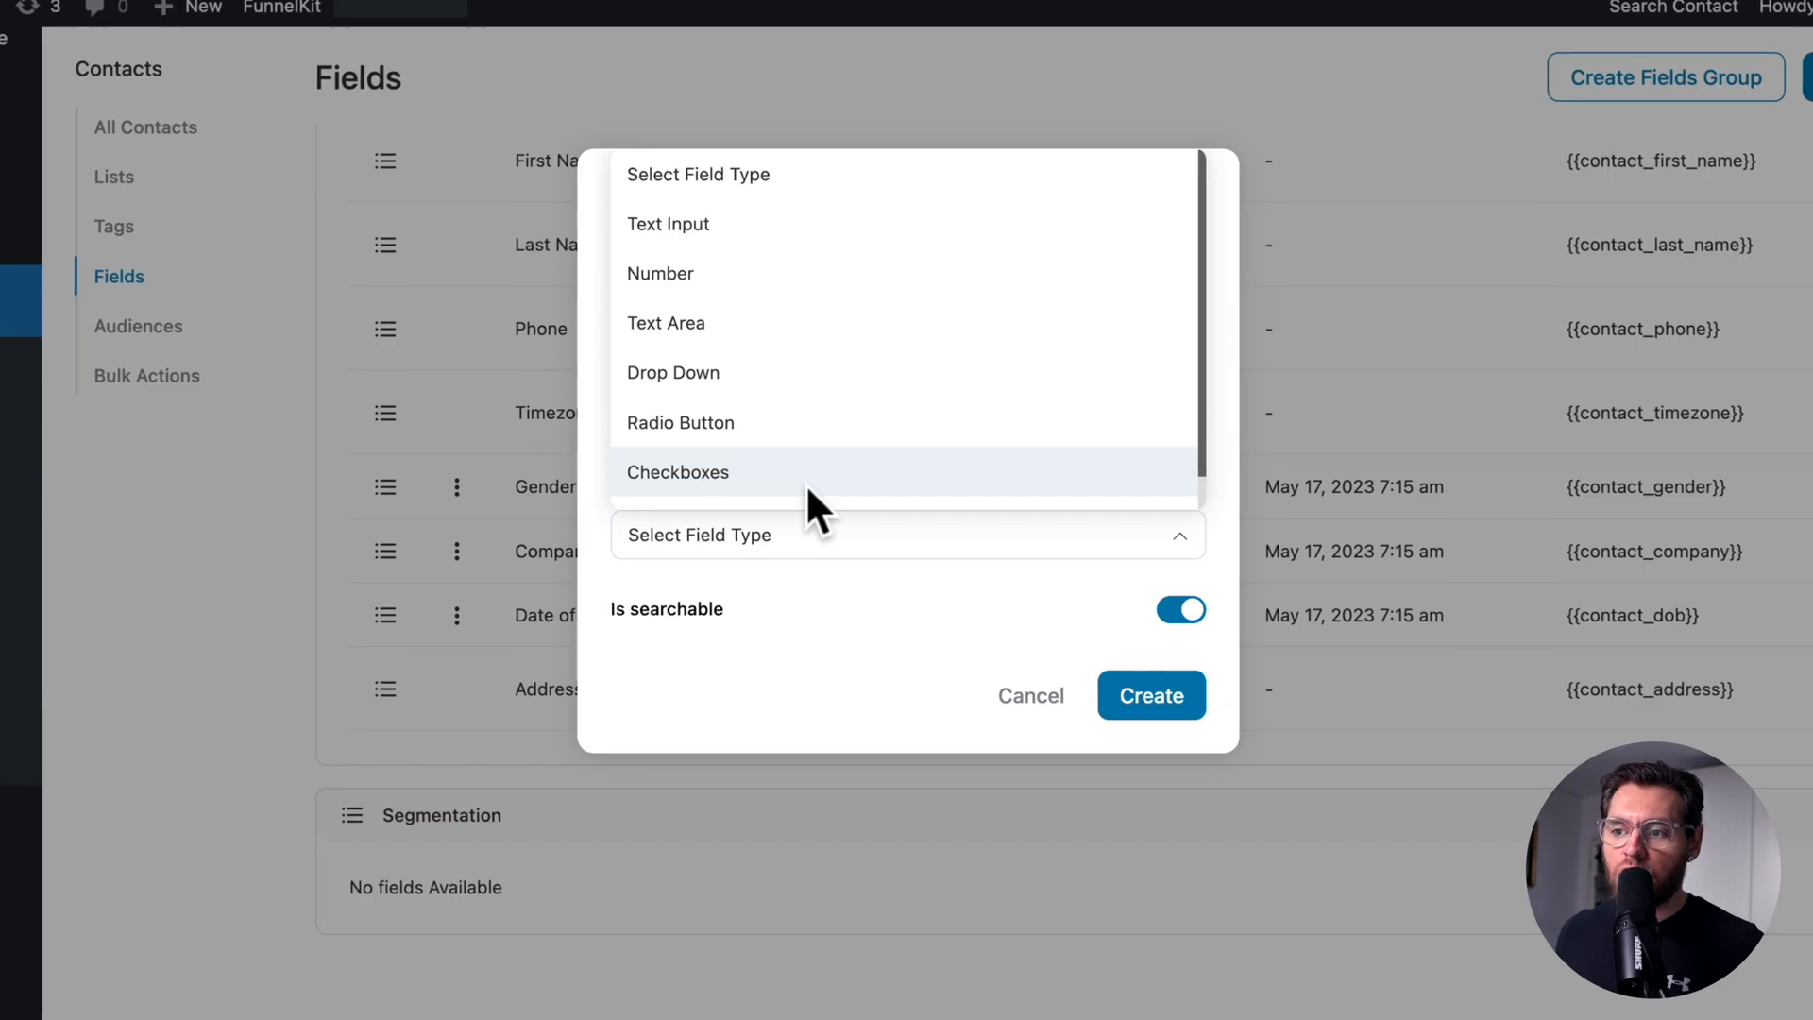
{"action": "mouse_move", "coordinate": [788, 272]}
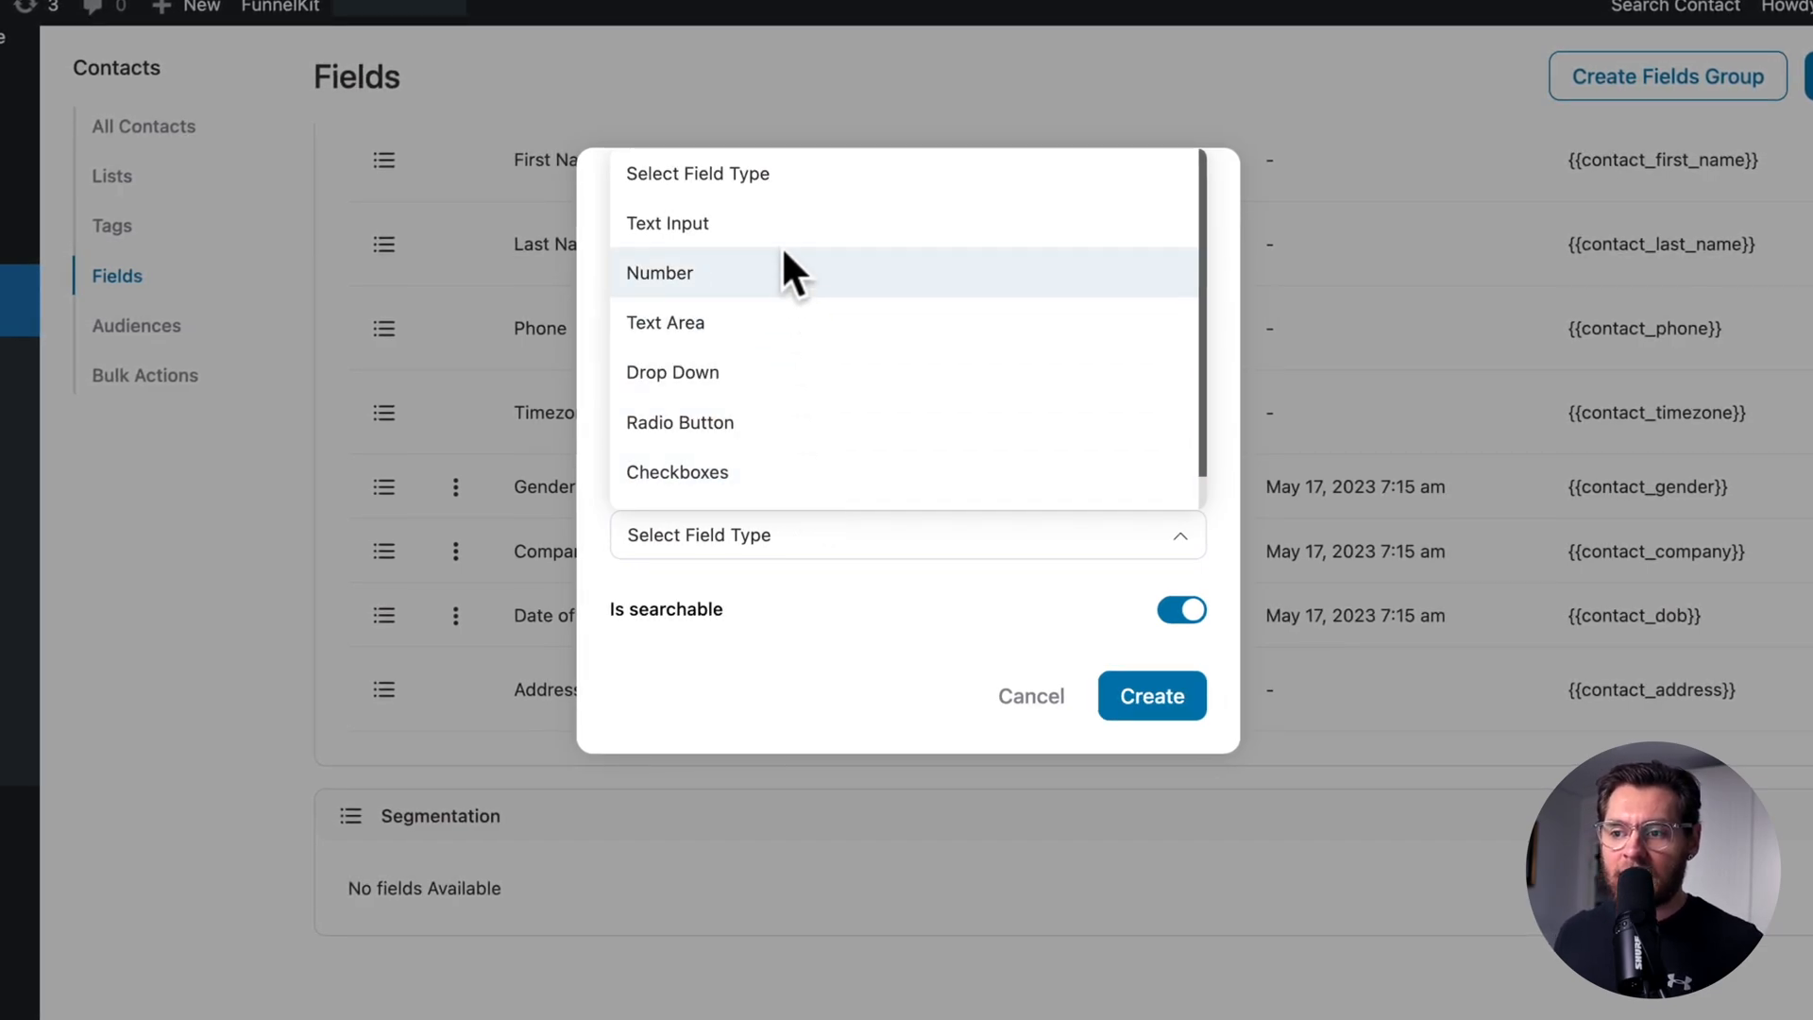
{"action": "mouse_move", "coordinate": [791, 345]}
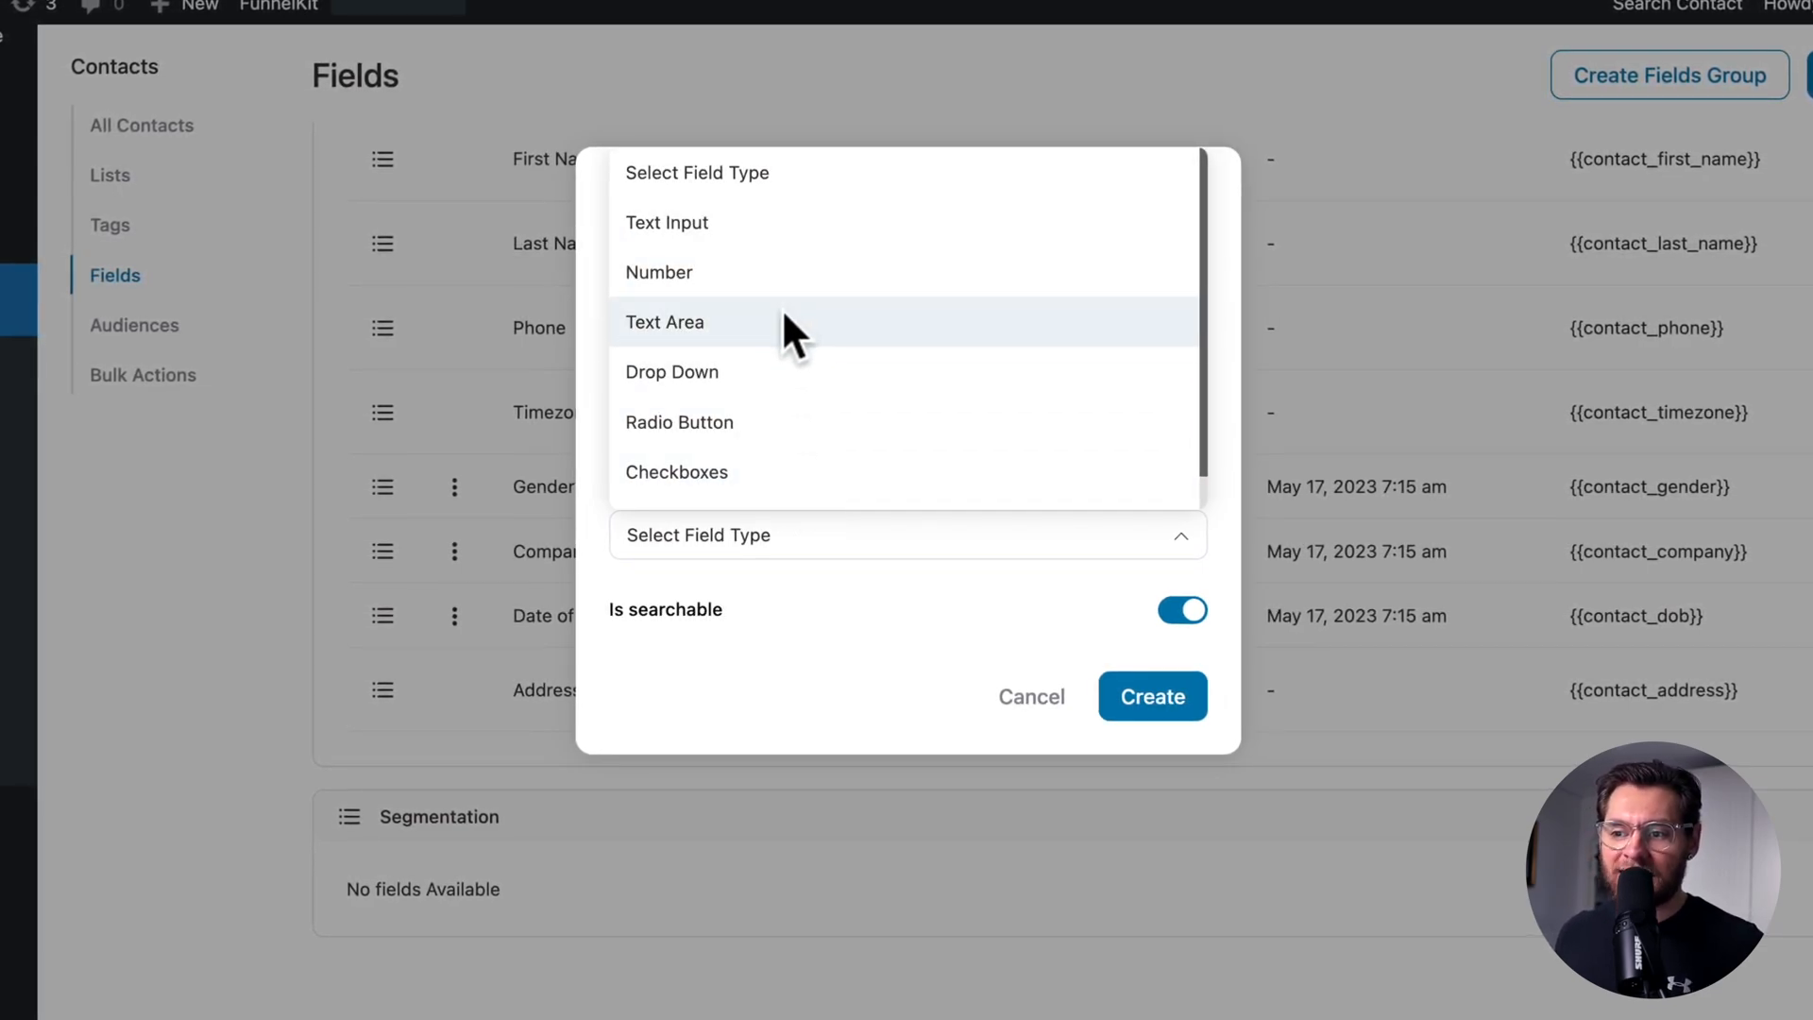
{"action": "mouse_move", "coordinate": [790, 484]}
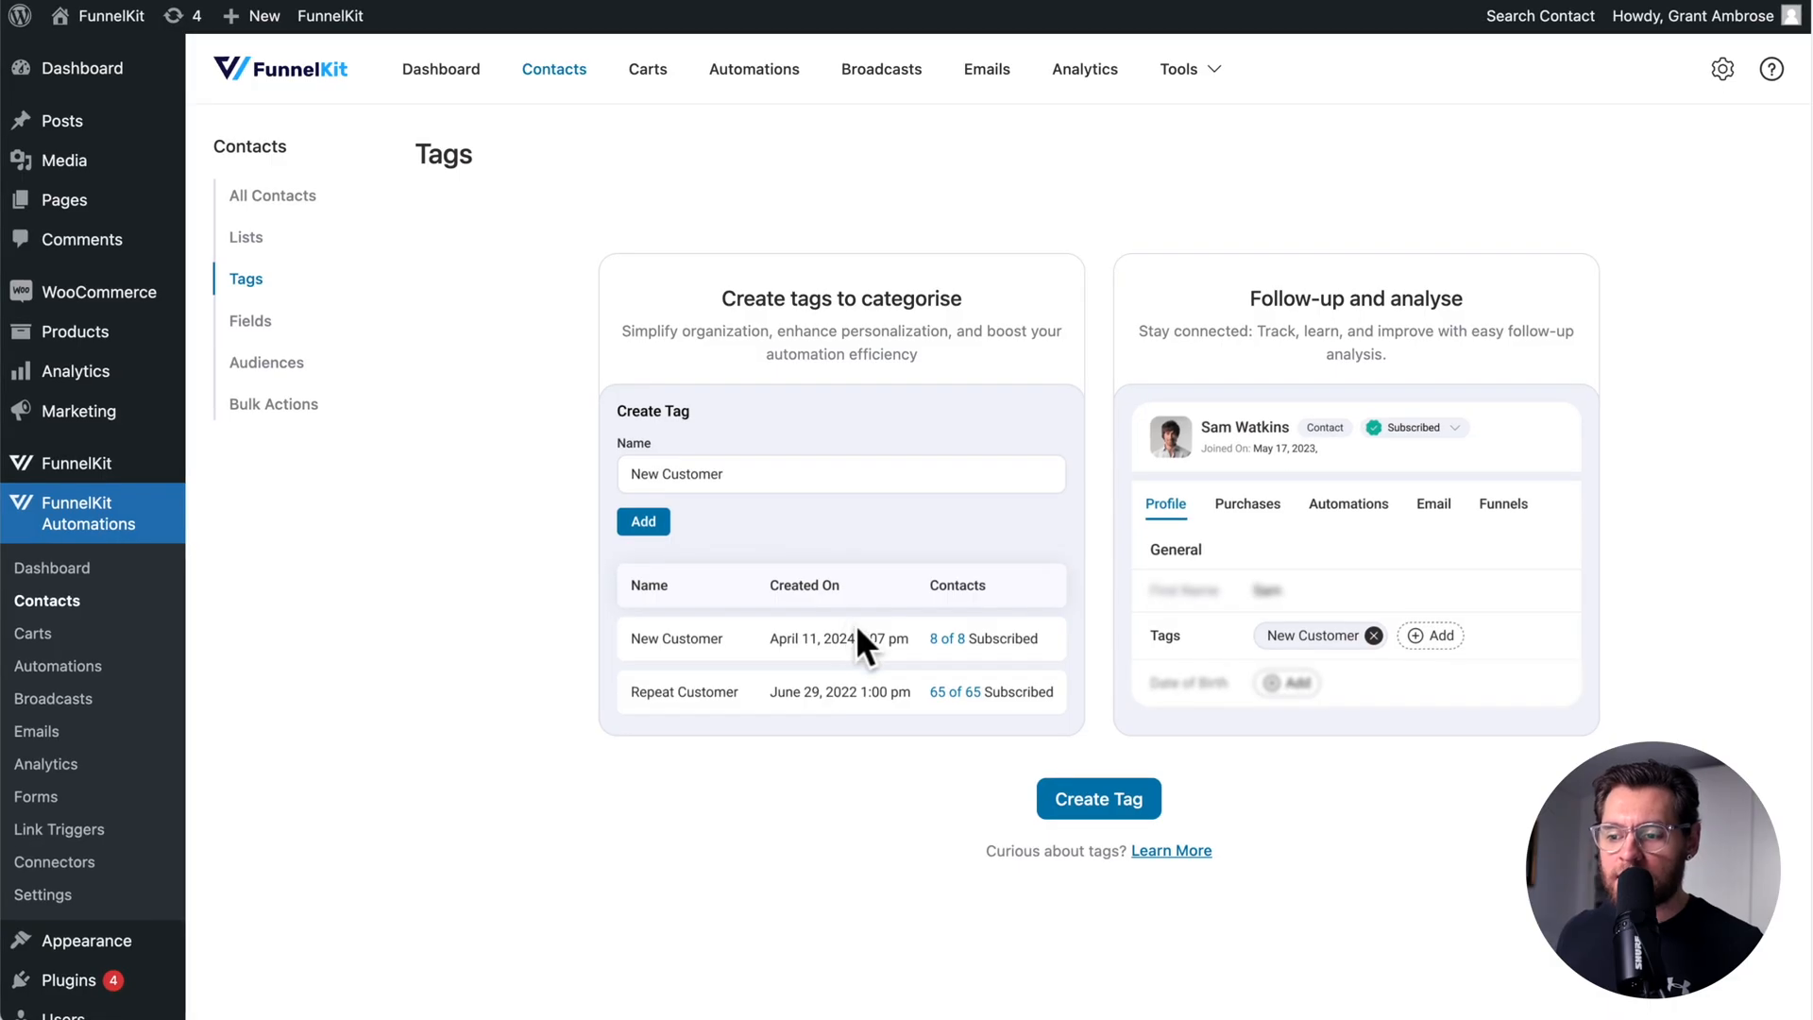
Add the 'Interested in (Productivity)' tag and make the field a Checkboxes type
{"action": "left_click", "coordinate": [1098, 799]}
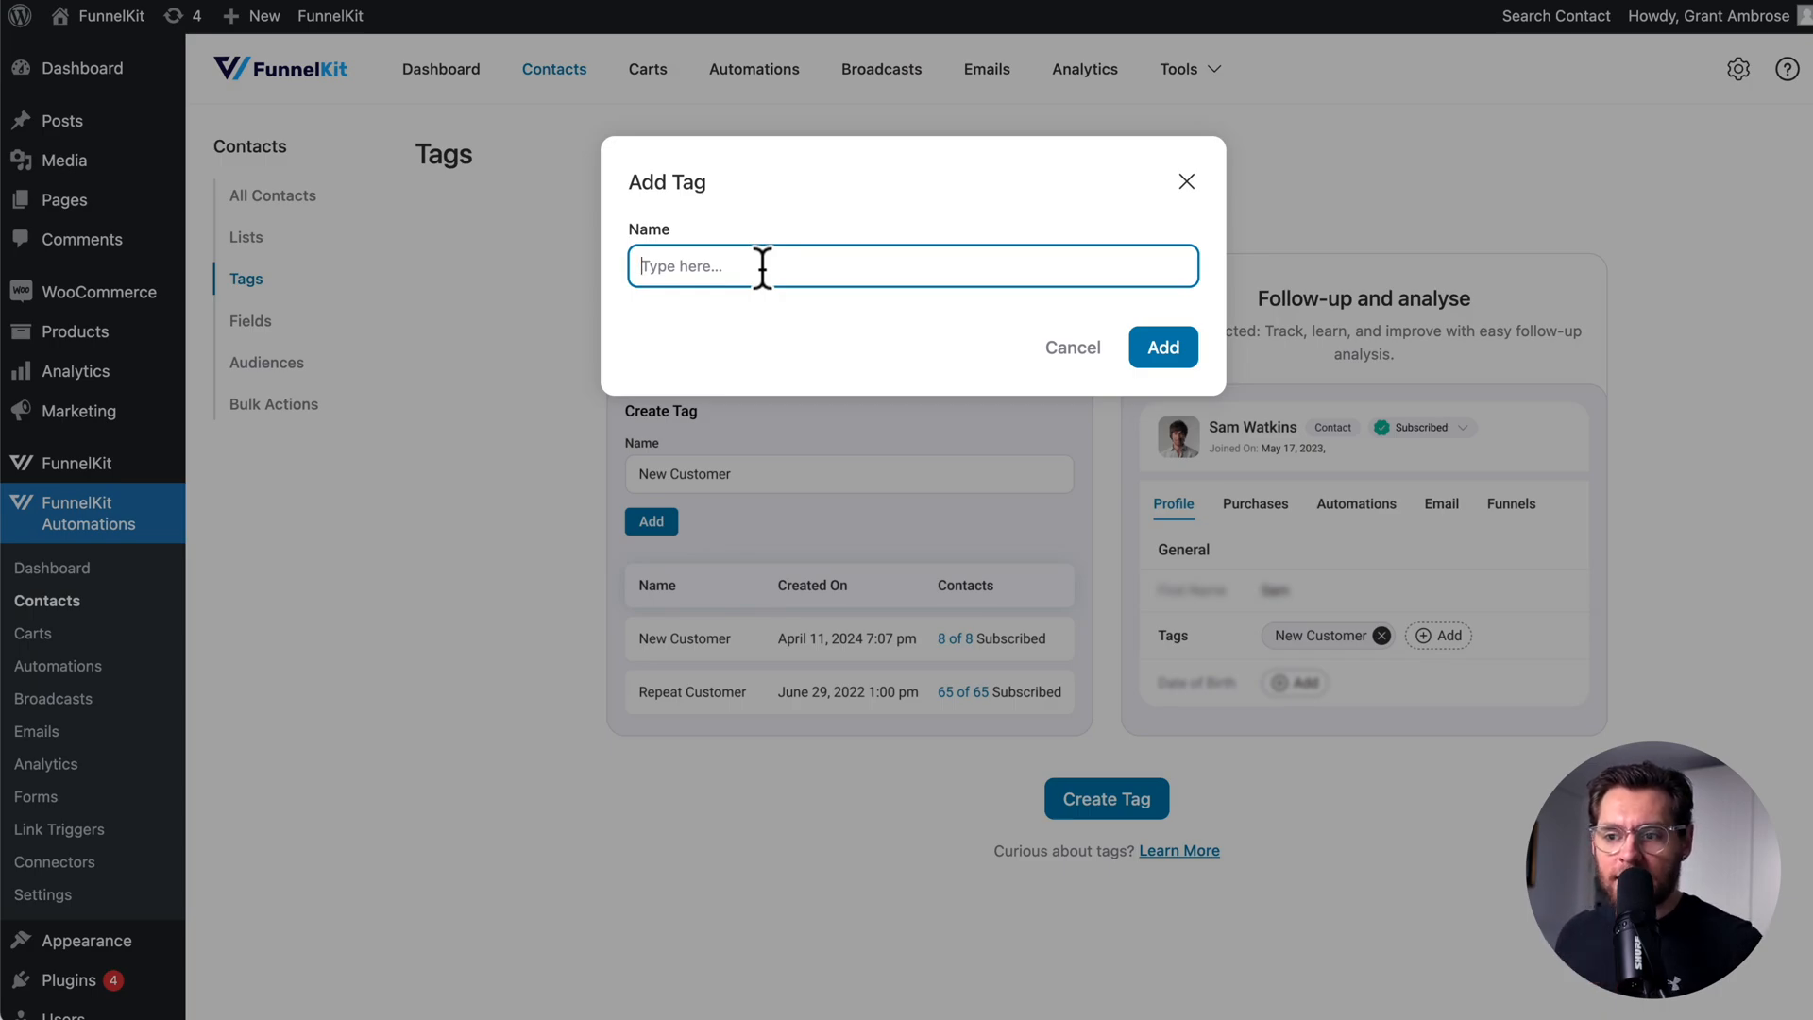
{"action": "type", "text": "Interested in (Productivity)"}
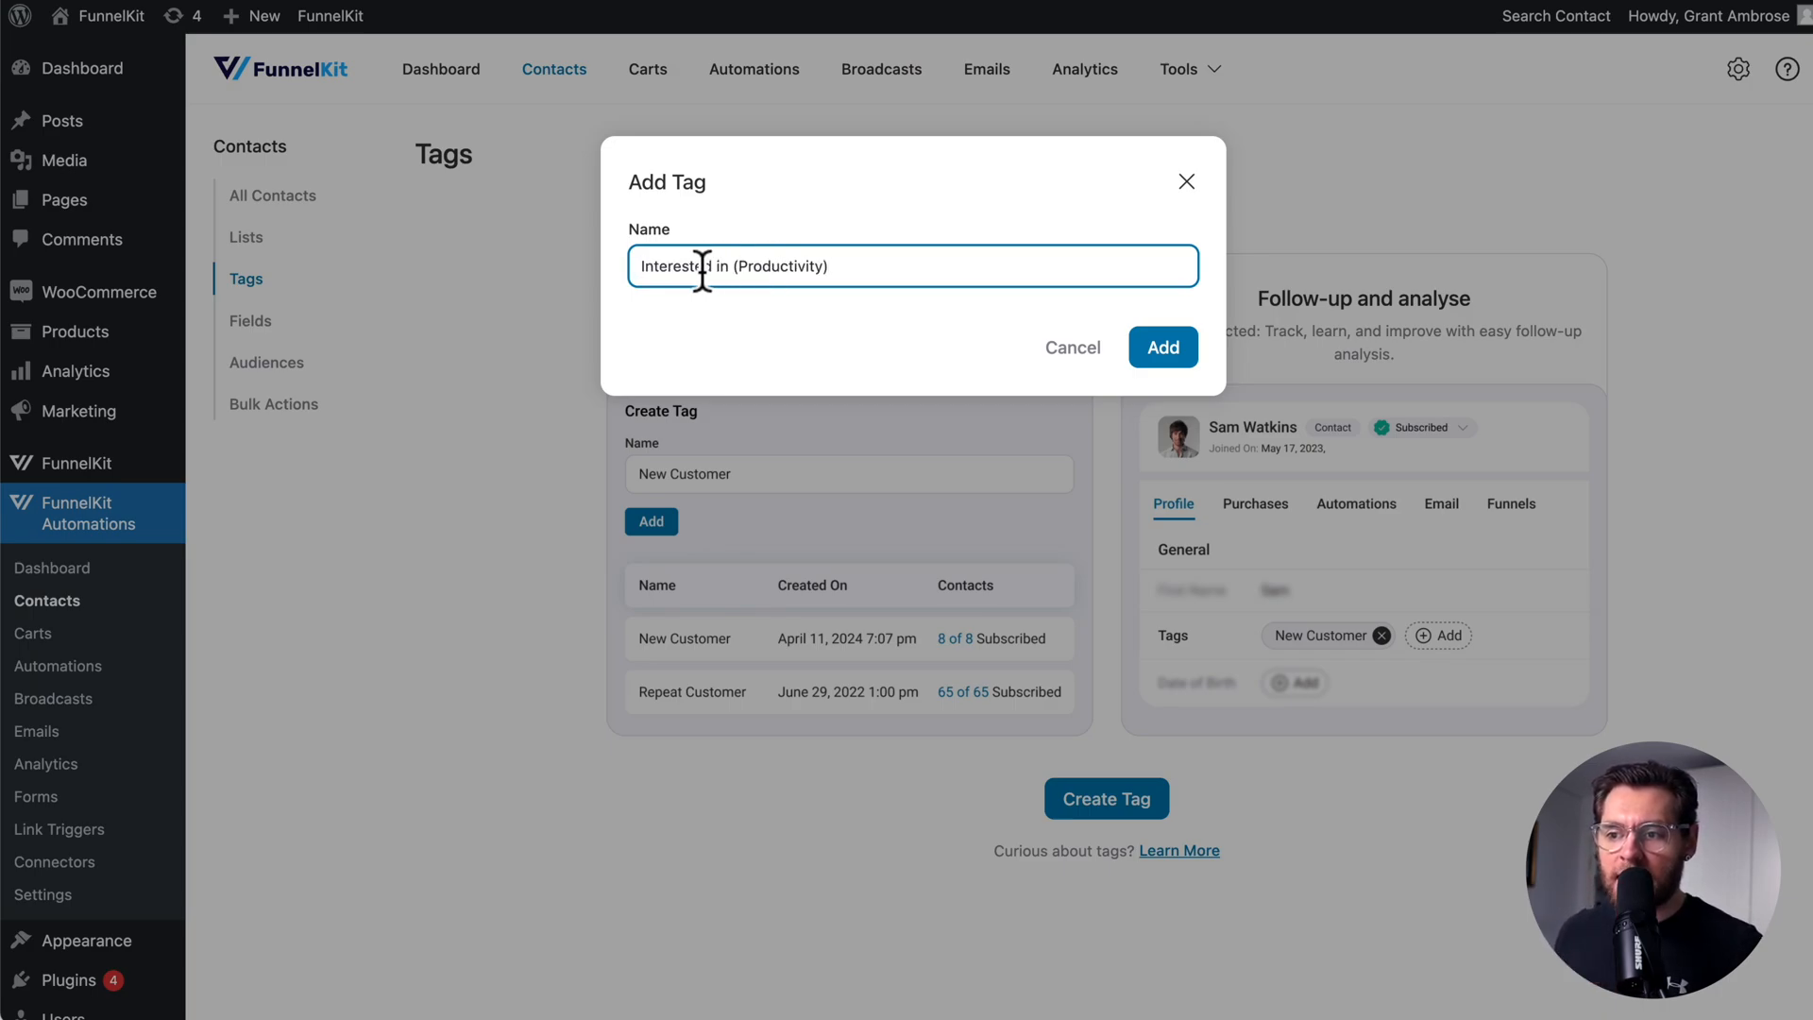
{"action": "left_click", "coordinate": [1163, 346]}
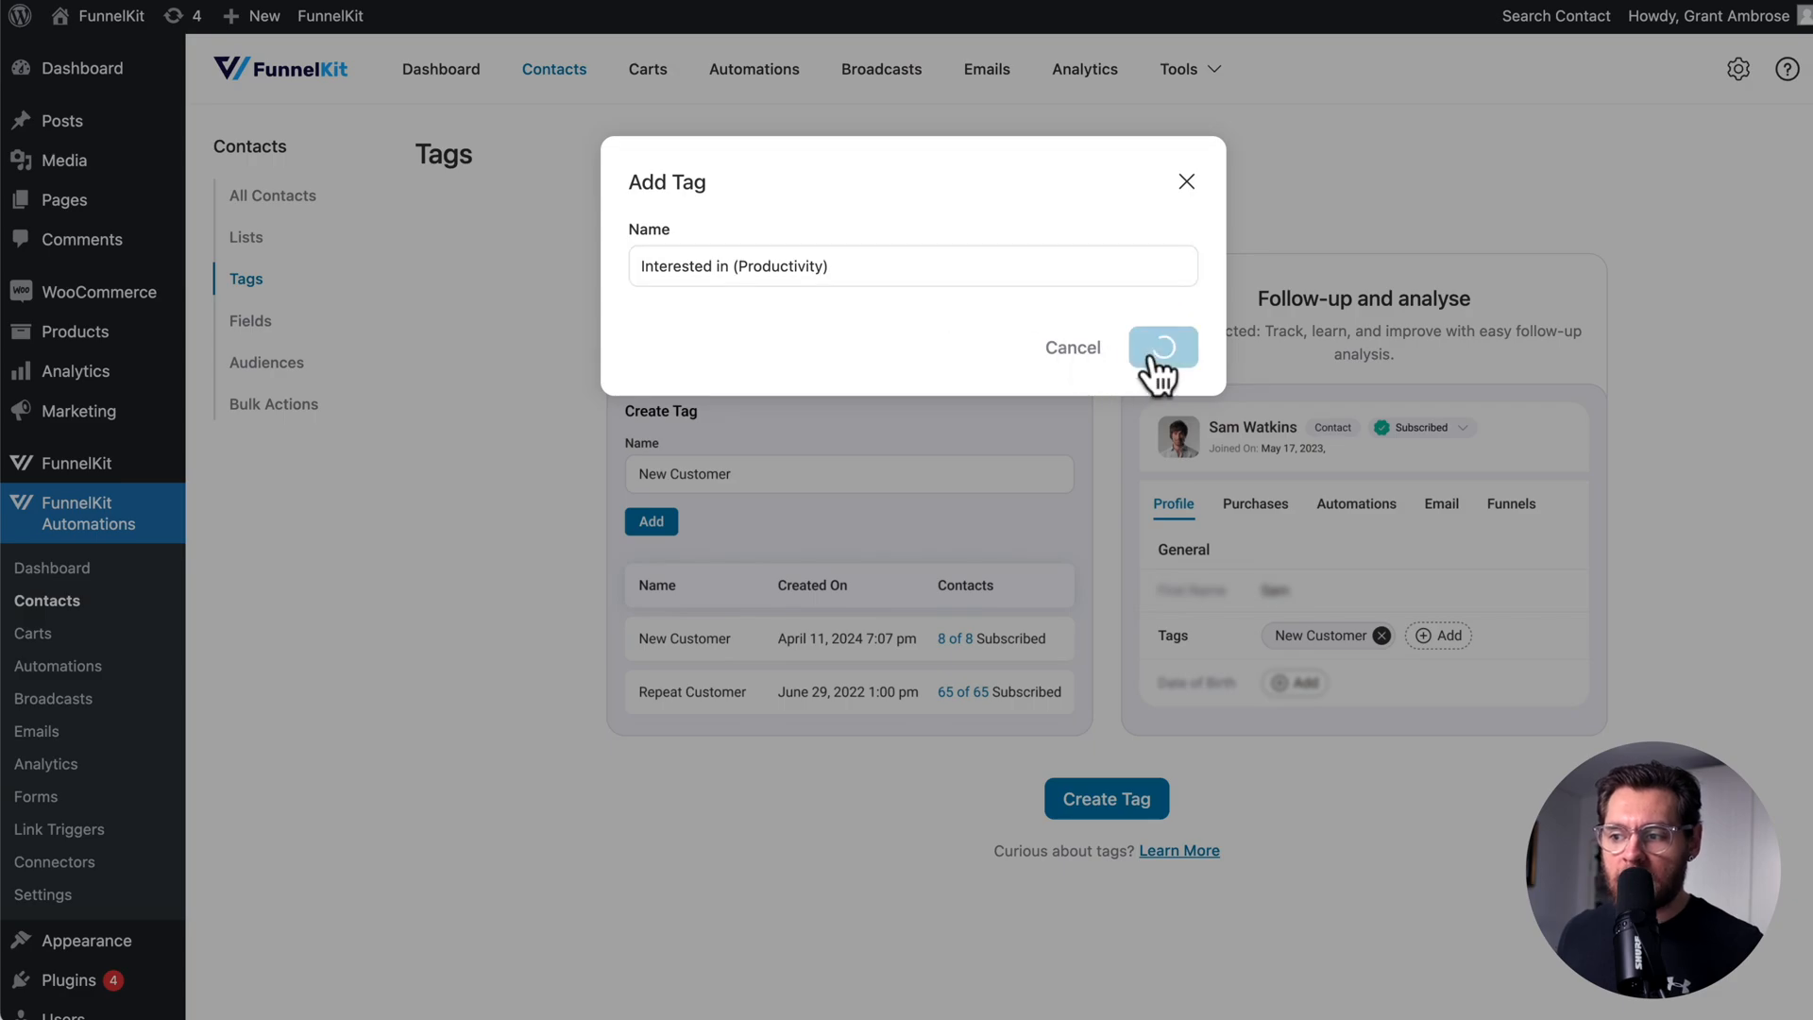
{"action": "left_click", "coordinate": [1163, 348]}
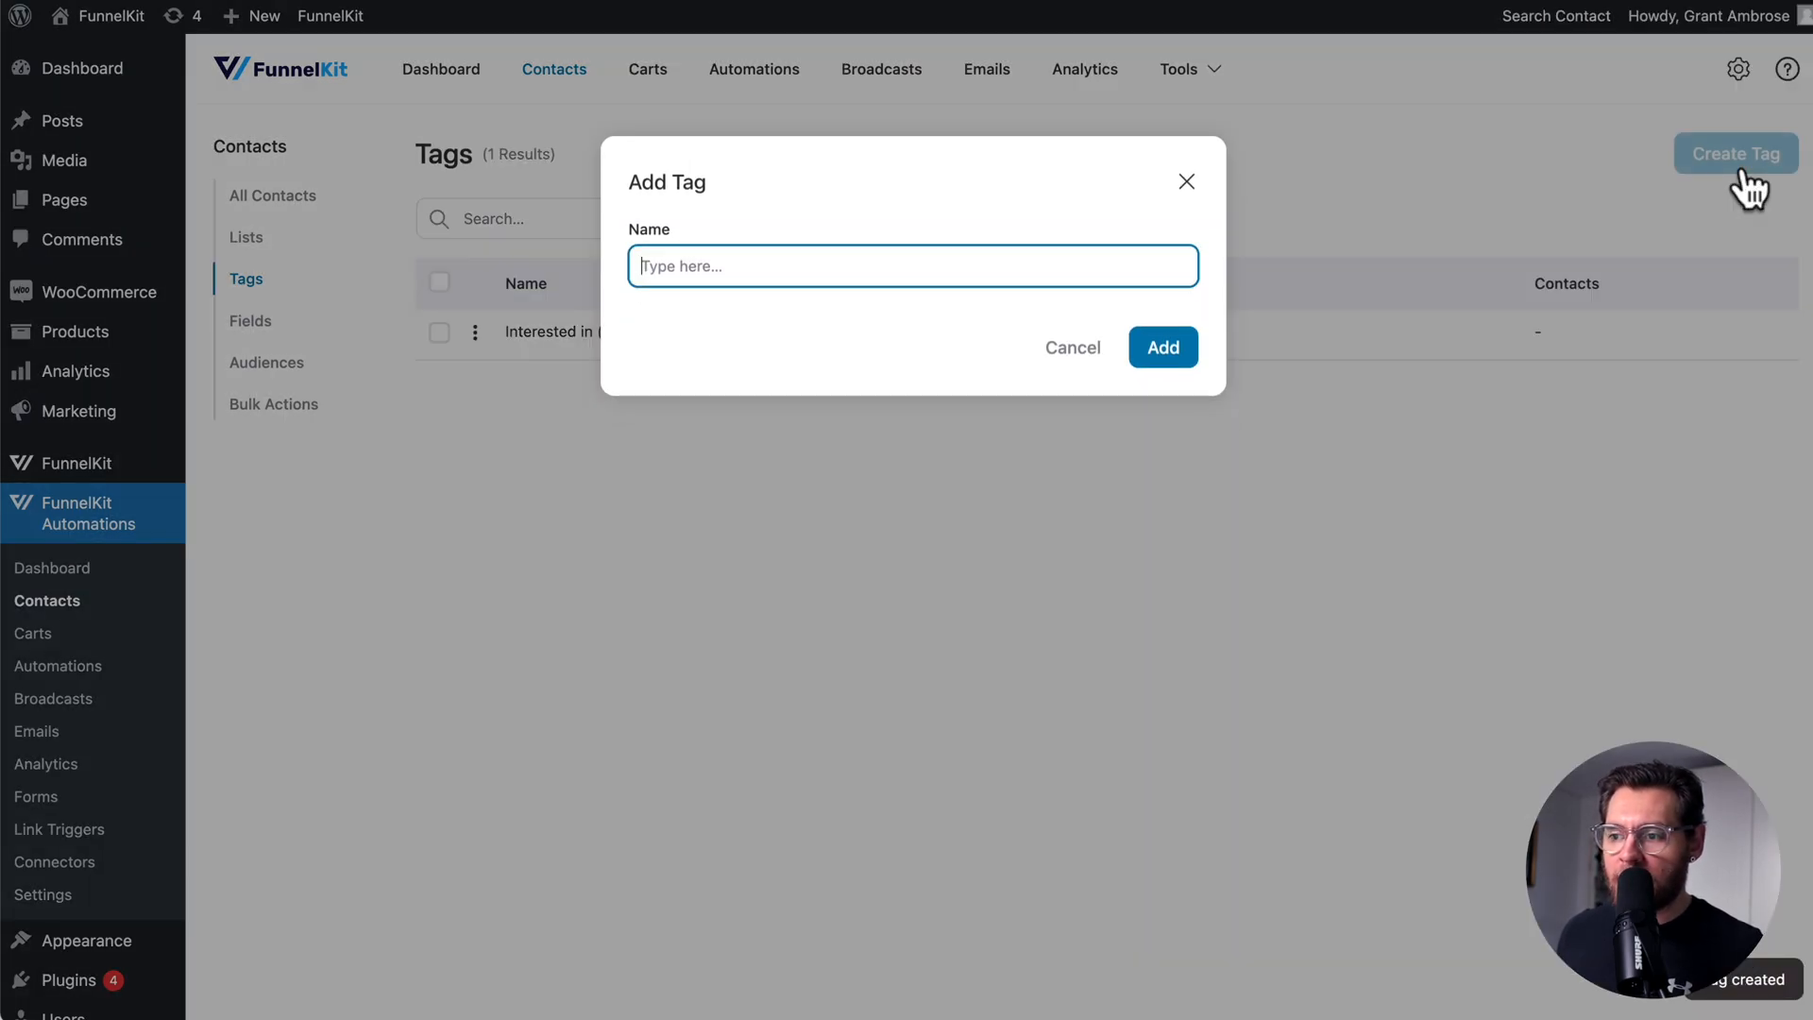
{"action": "type", "text": "Interested in (Productivity)"}
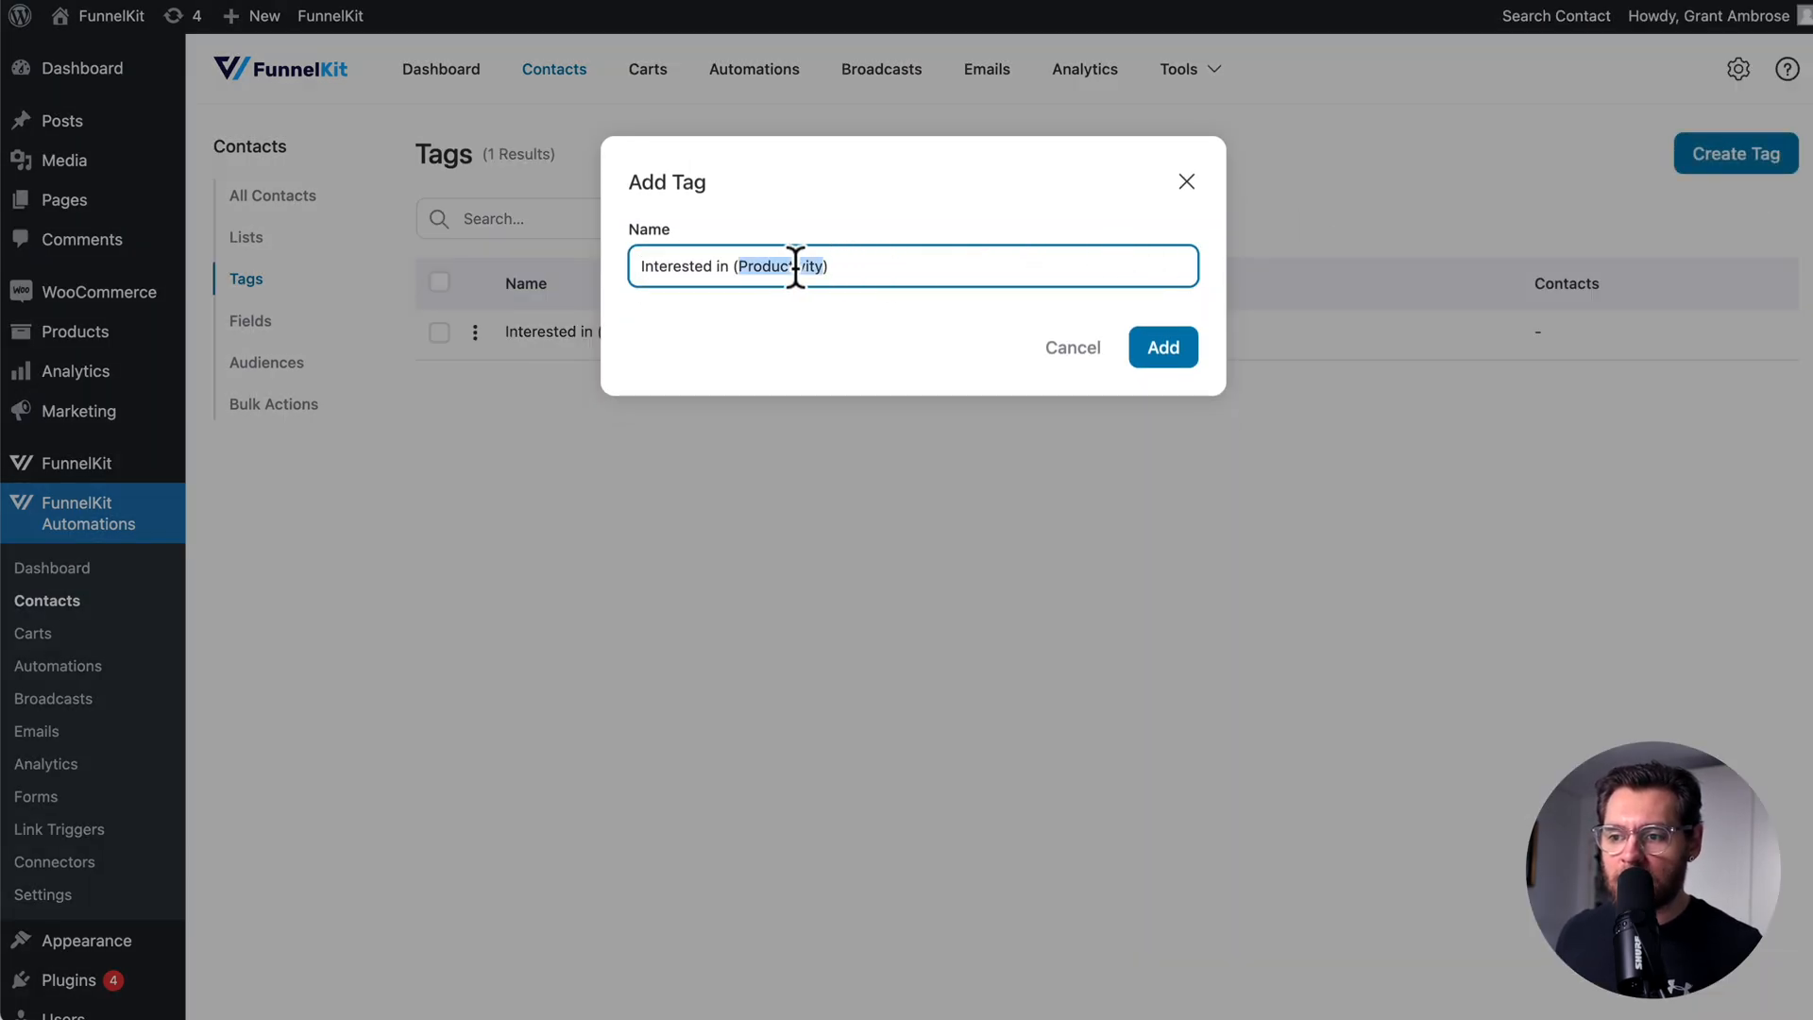
{"action": "left_click", "coordinate": [1163, 347]}
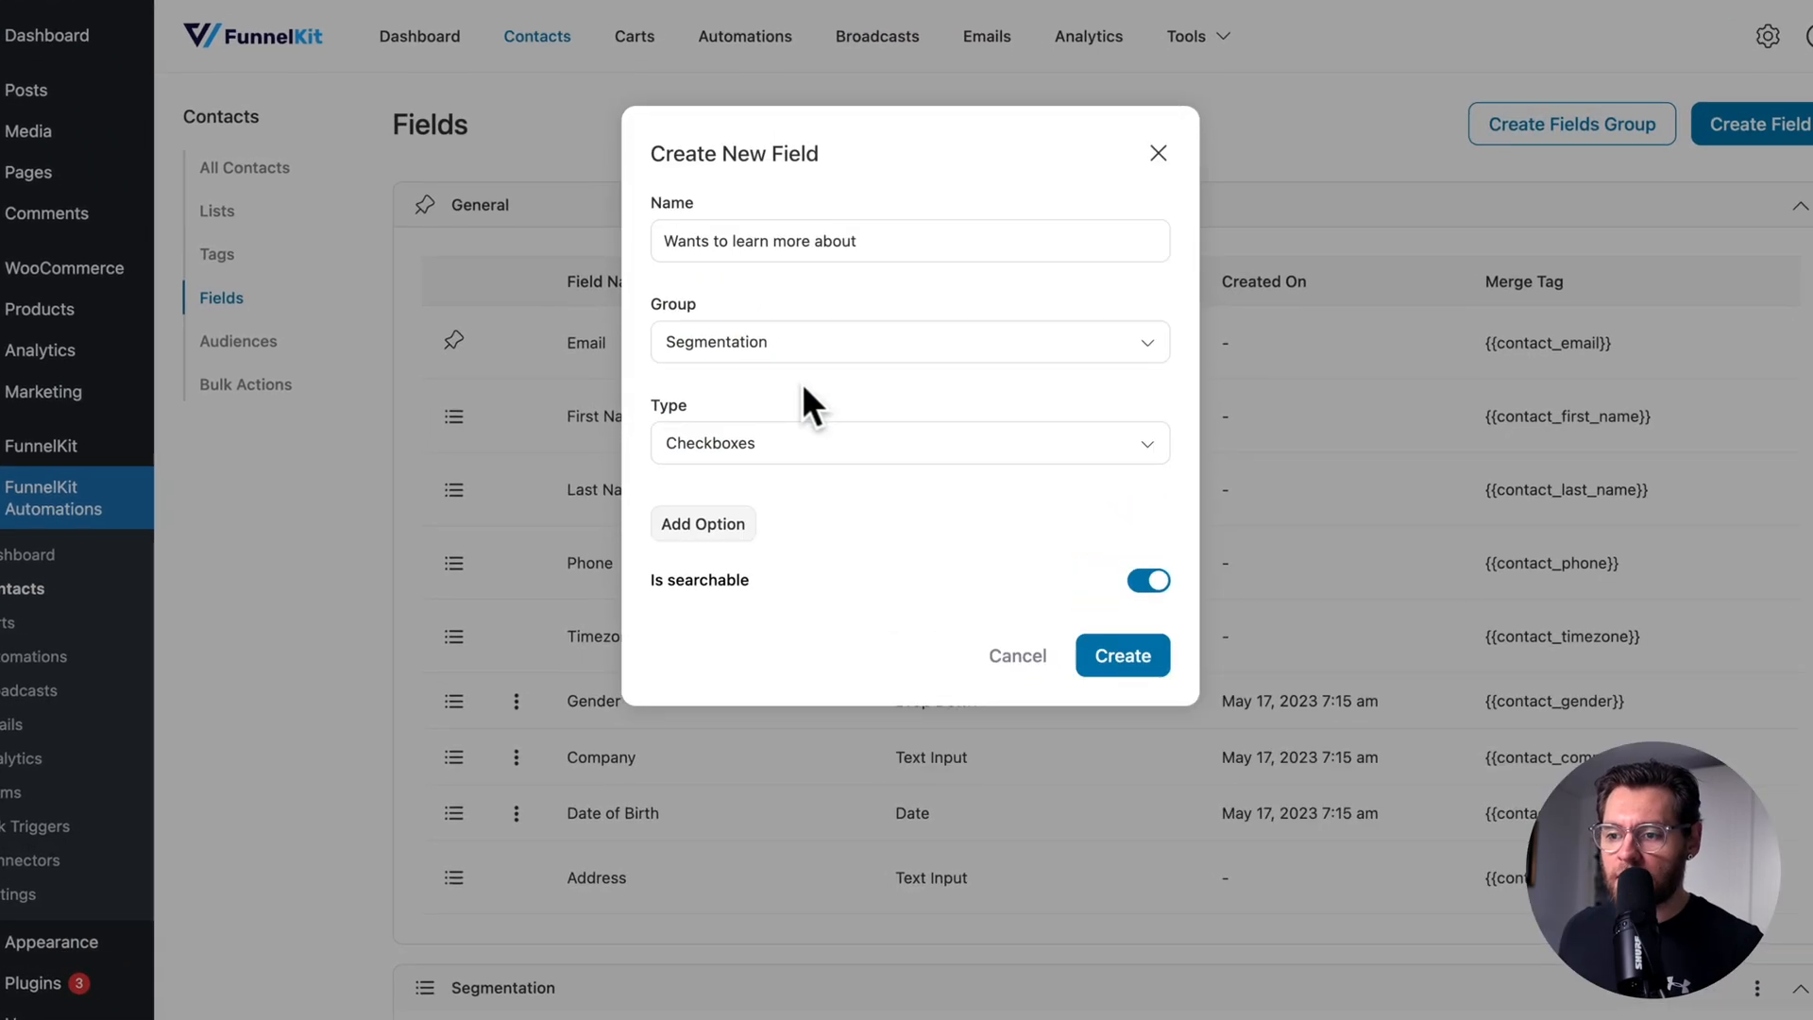
Add options to the checkbox field, then draft 'Tracked habits before using' in Segmentation with options
{"action": "left_click", "coordinate": [702, 524]}
{"action": "type", "text": "Meditation"}
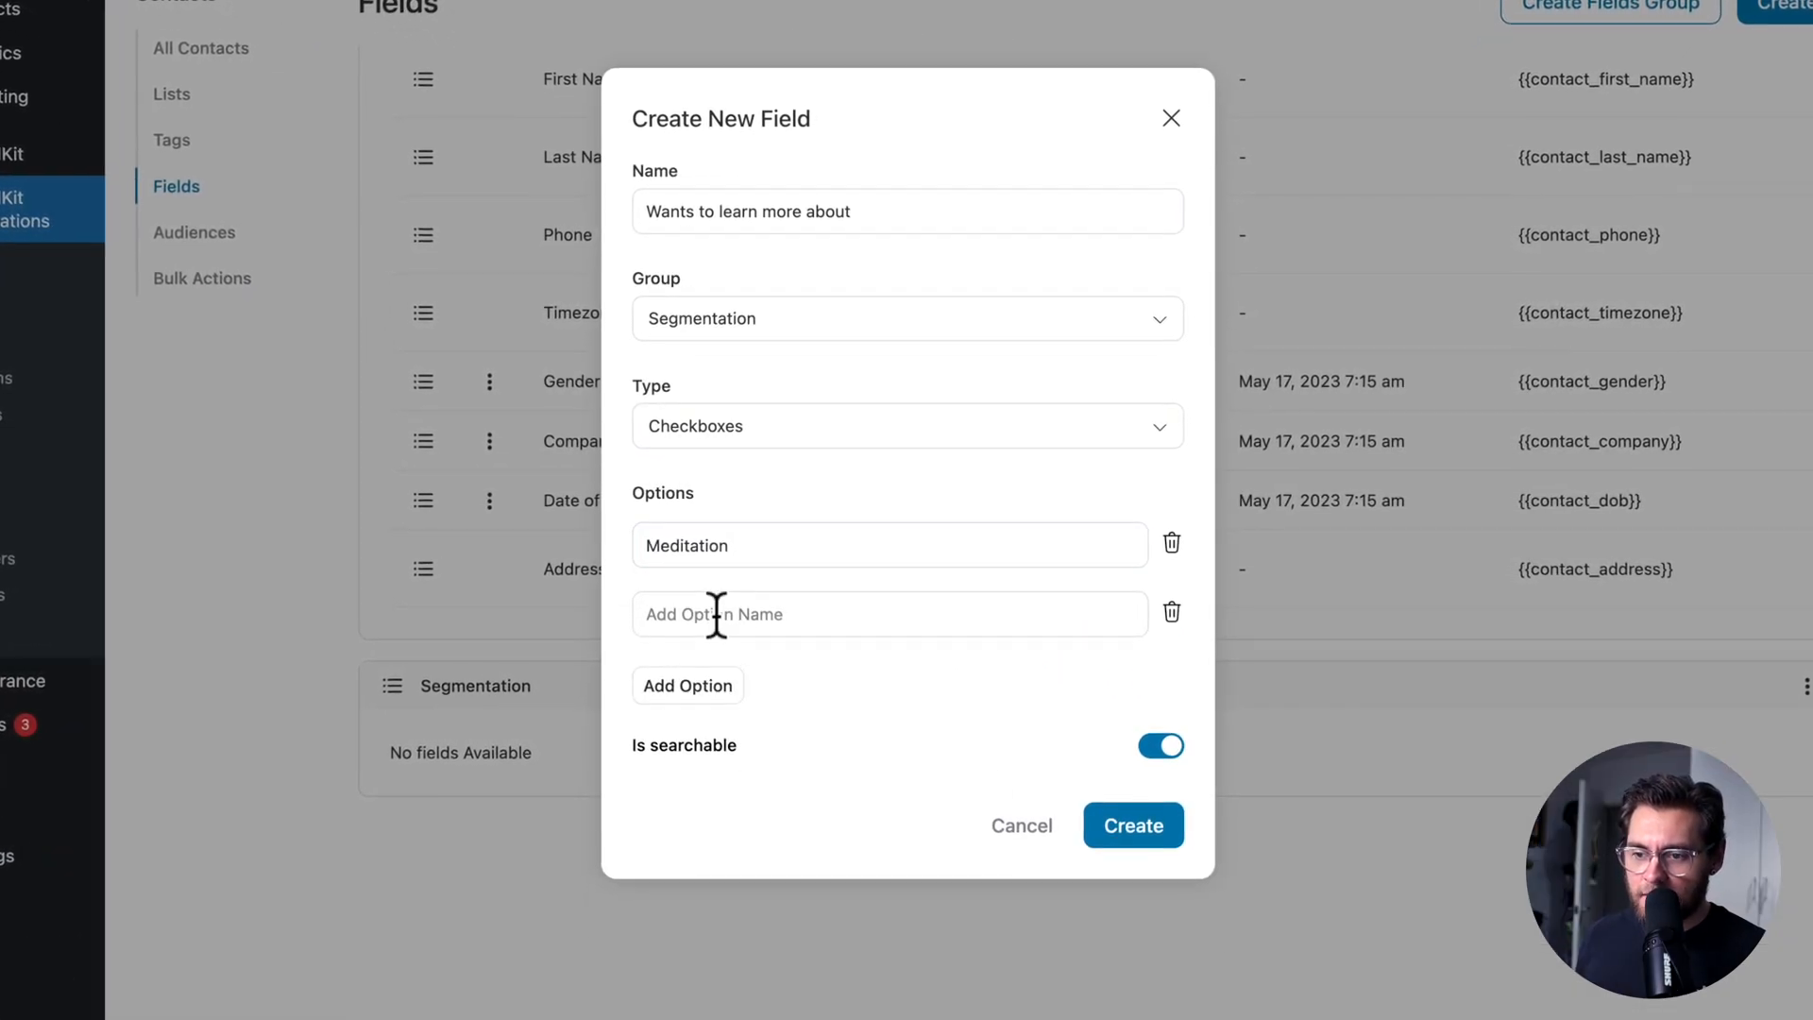
{"action": "left_click", "coordinate": [1133, 825]}
{"action": "type", "text": "Tracked habits before using"}
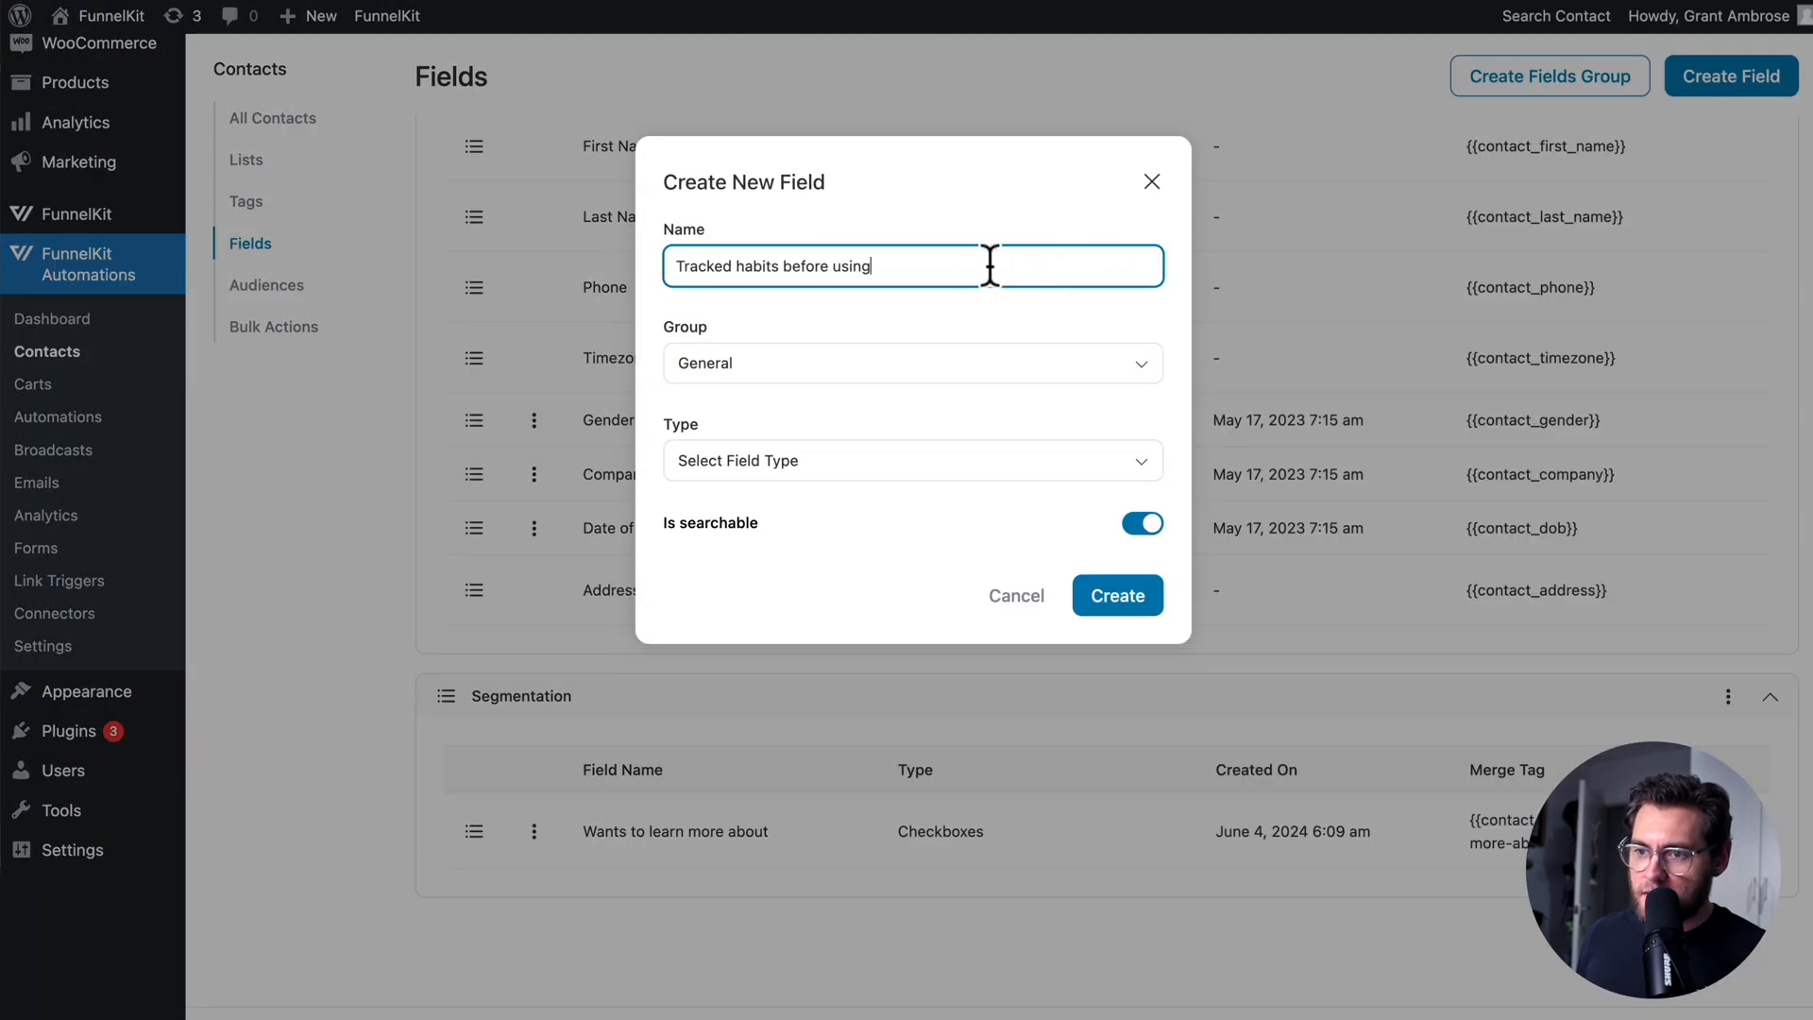
{"action": "left_click", "coordinate": [913, 363]}
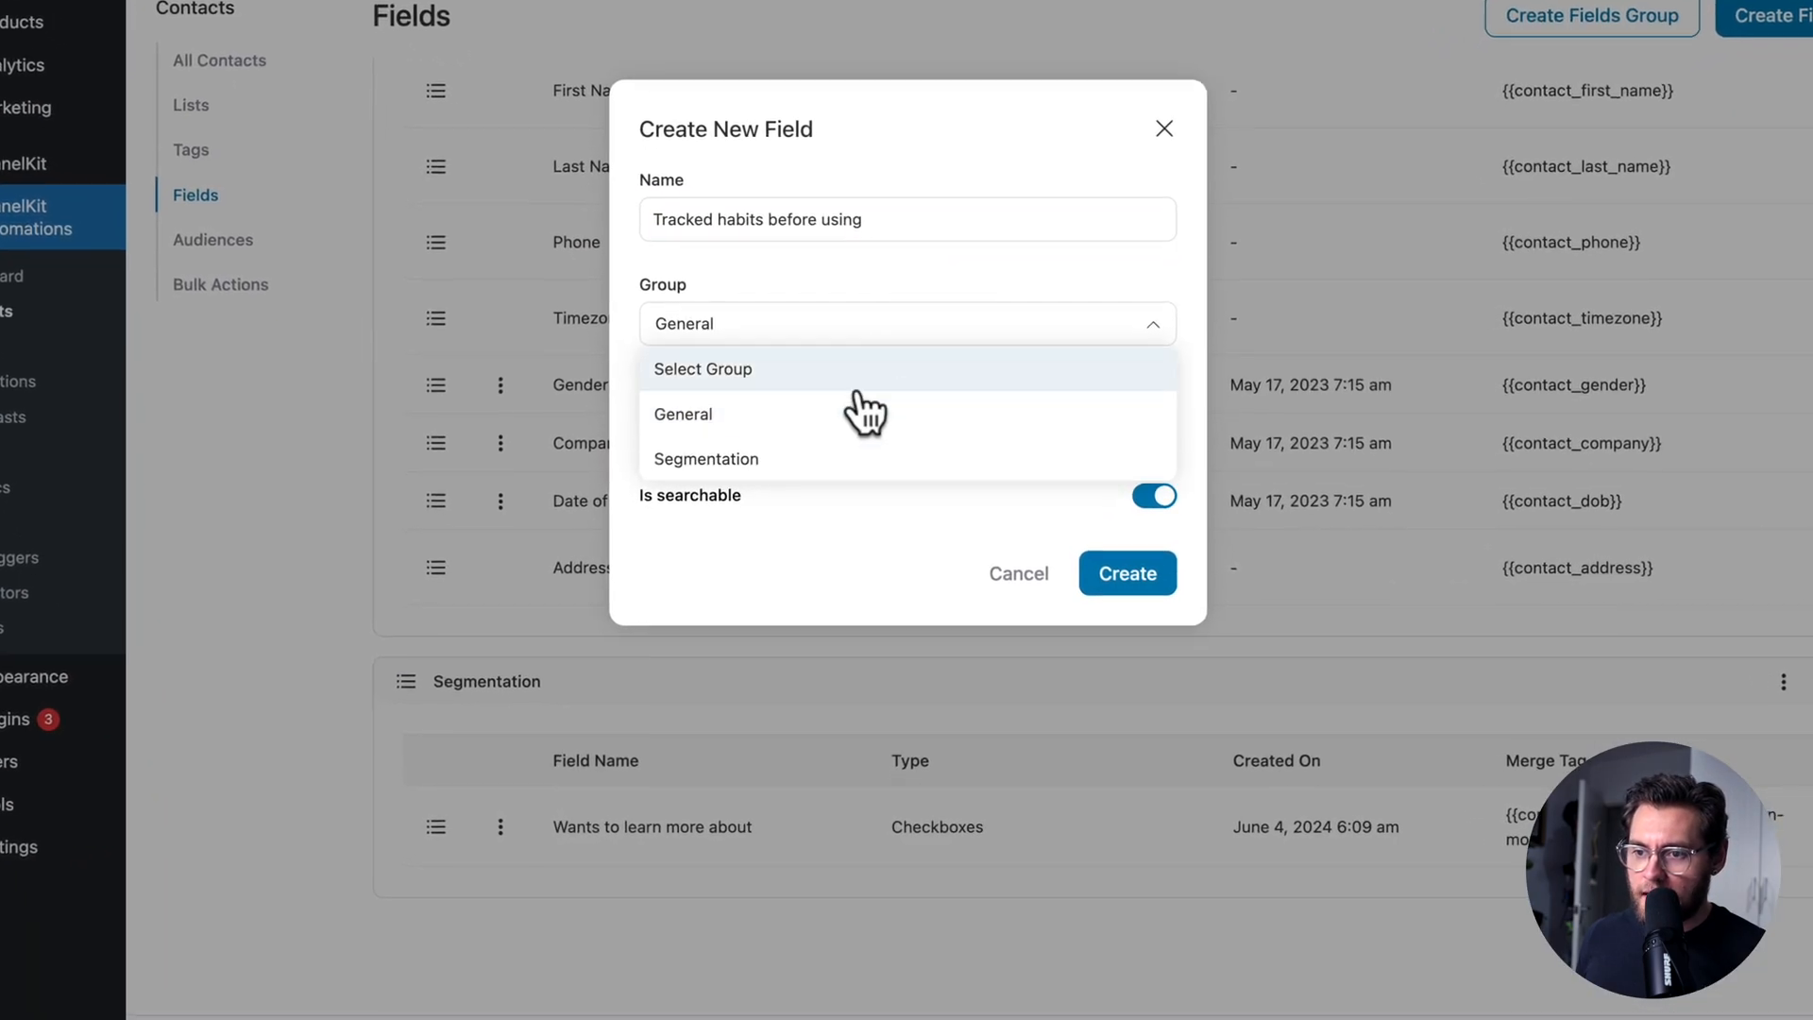
{"action": "left_click", "coordinate": [706, 458]}
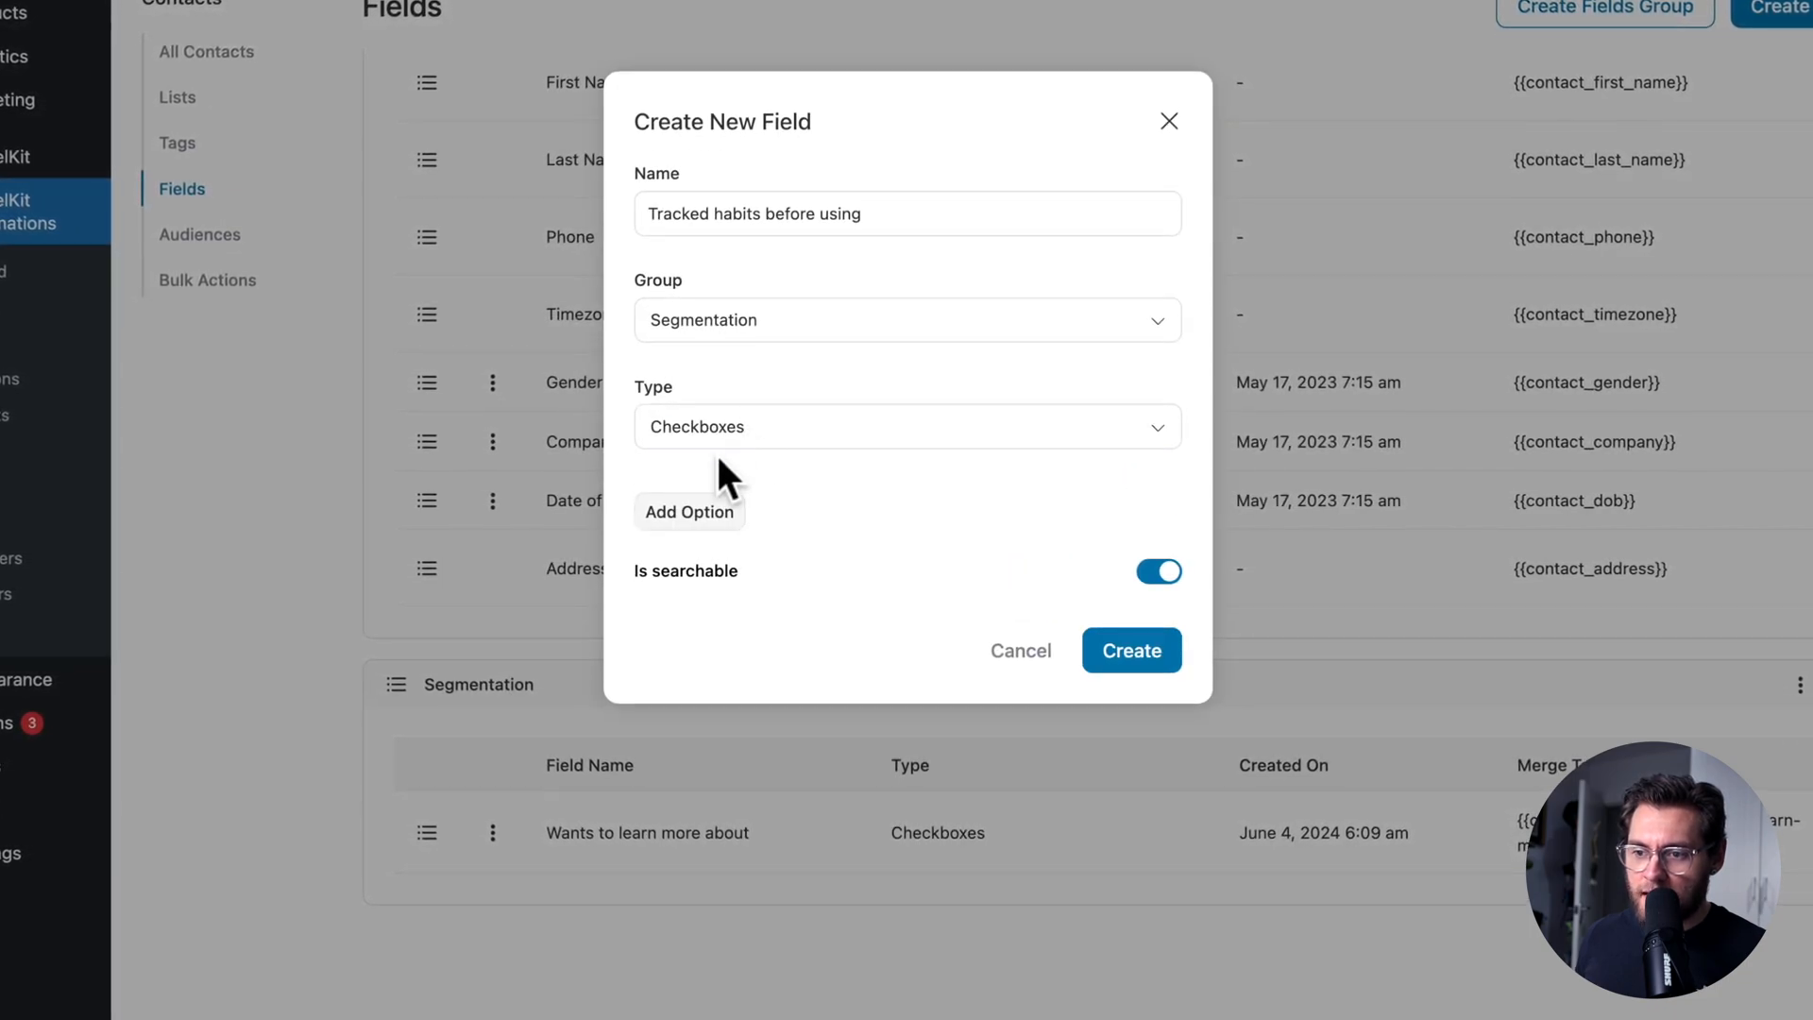
{"action": "left_click", "coordinate": [688, 512]}
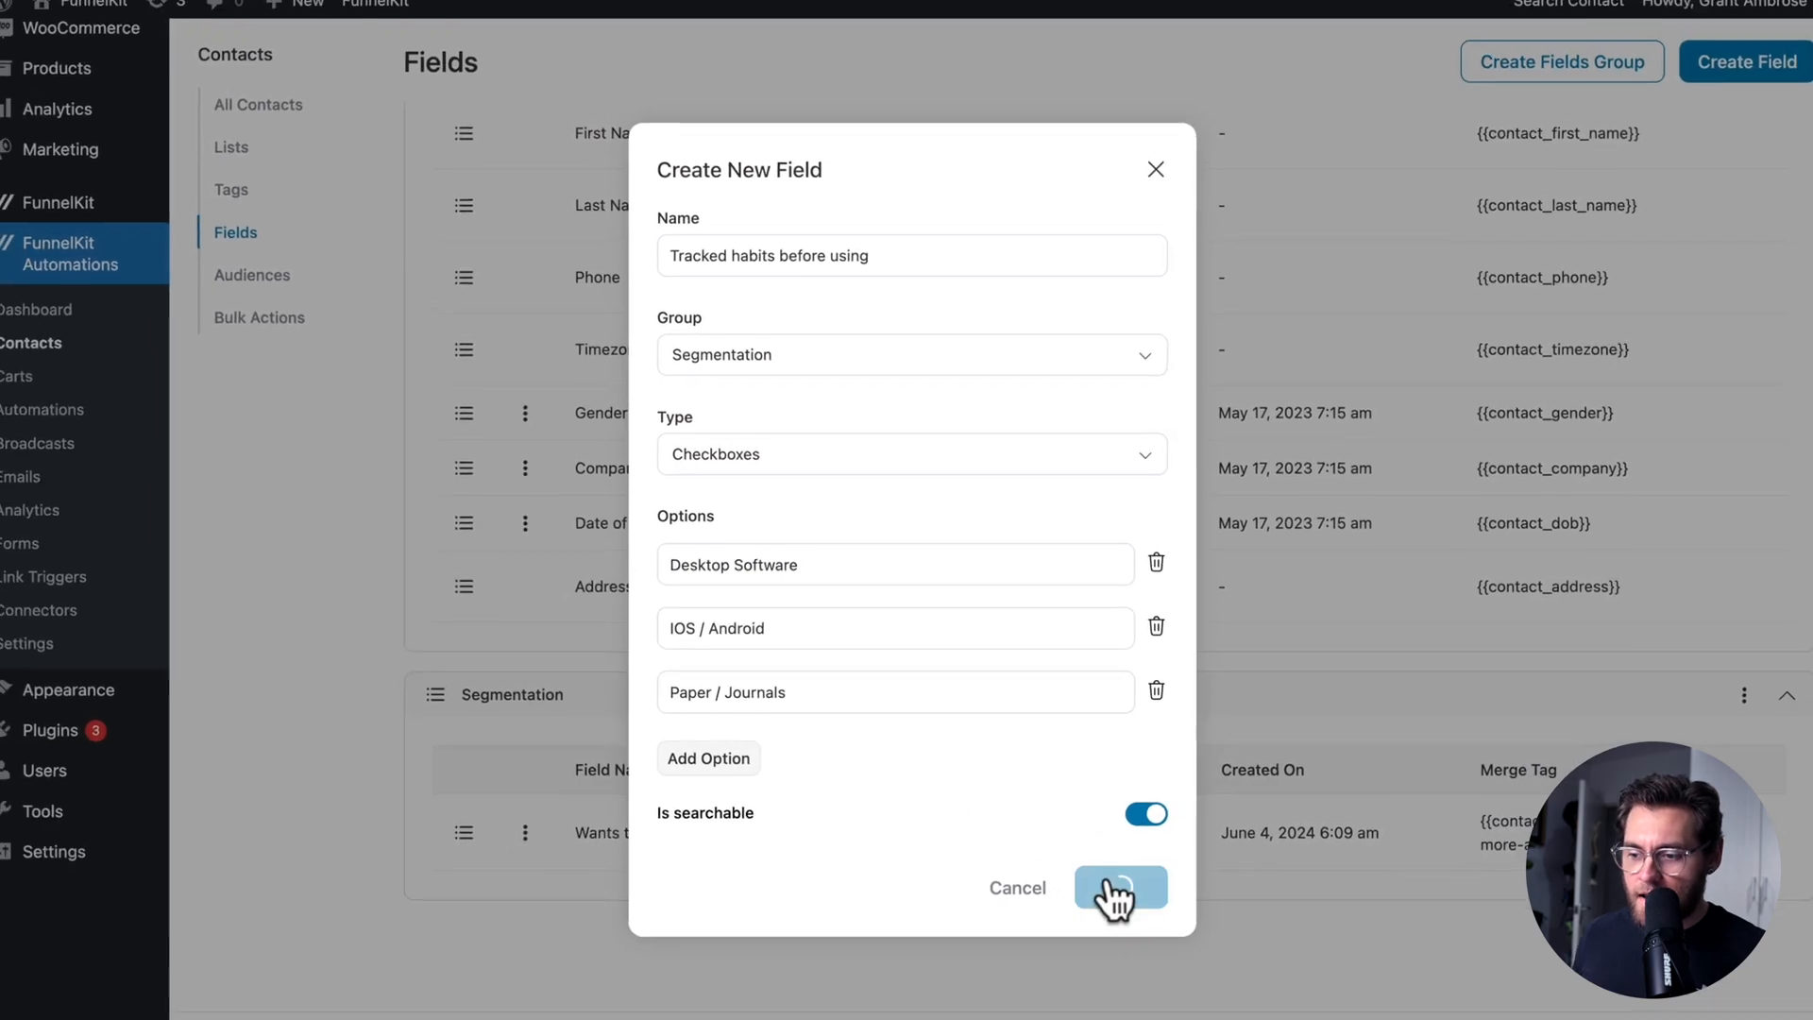
Create an 'Employment status' field as a drop-down
{"action": "left_click", "coordinate": [1121, 888]}
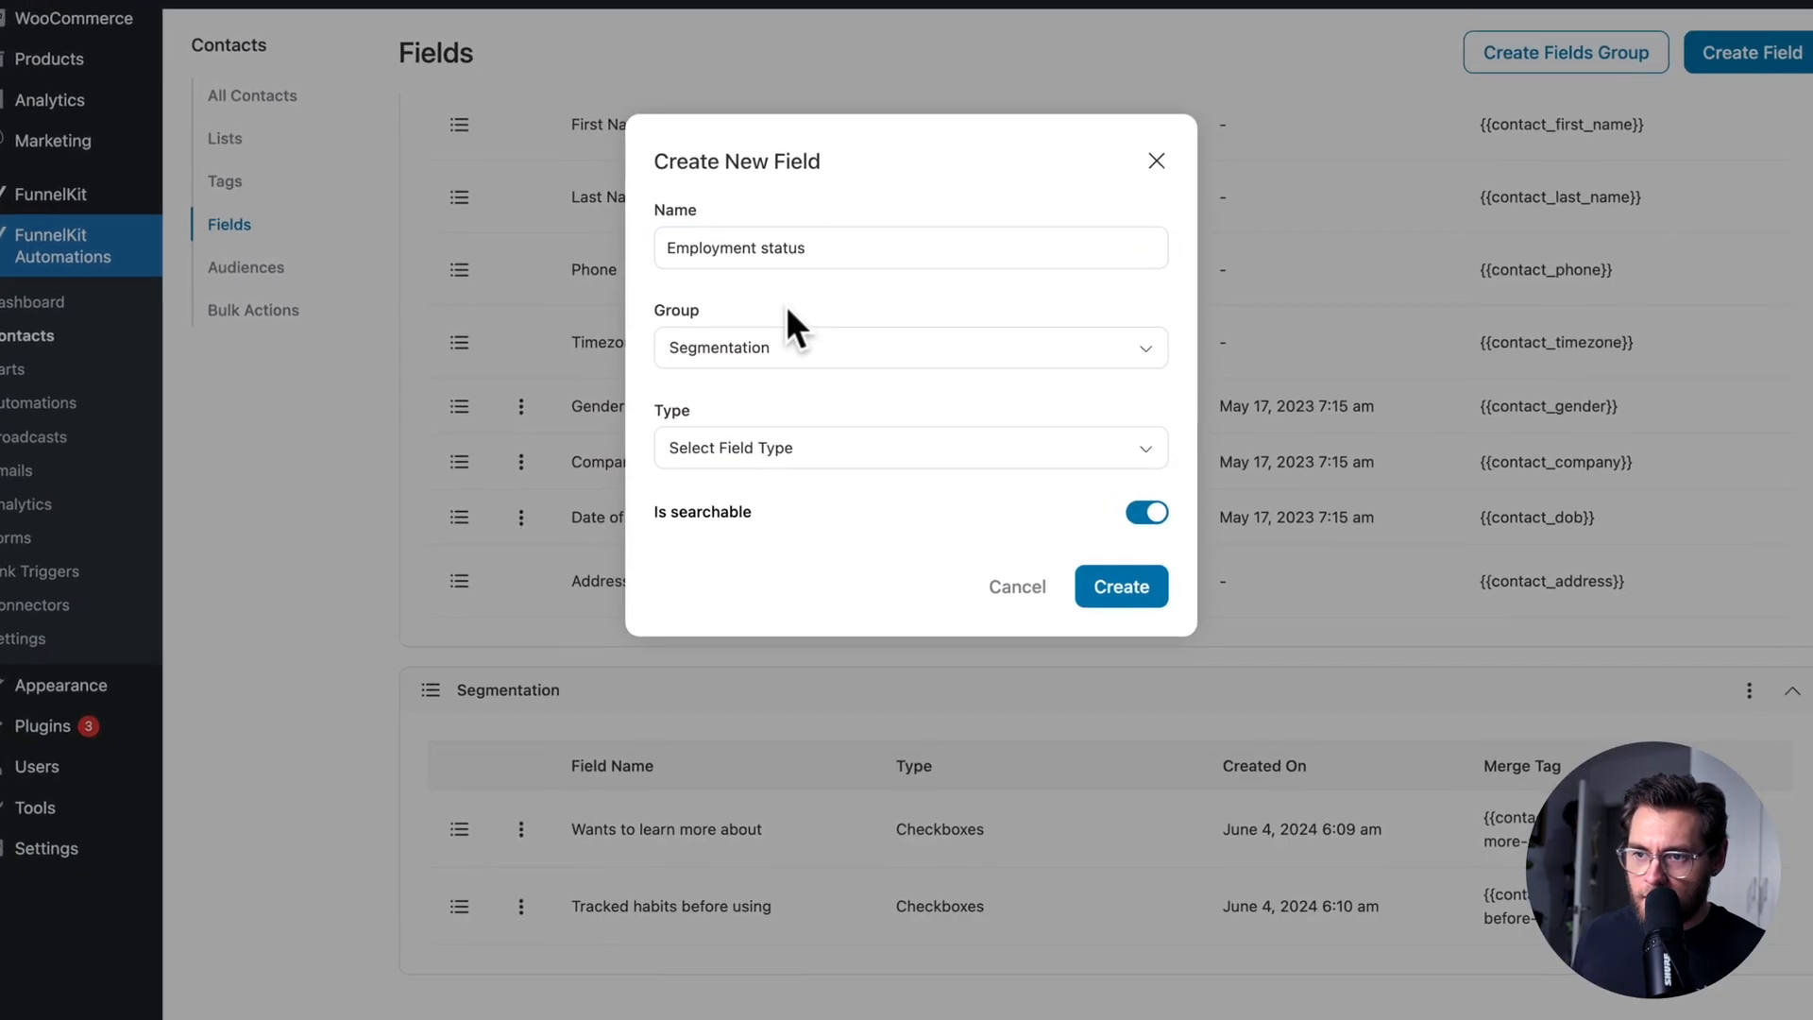
{"action": "left_click", "coordinate": [909, 448]}
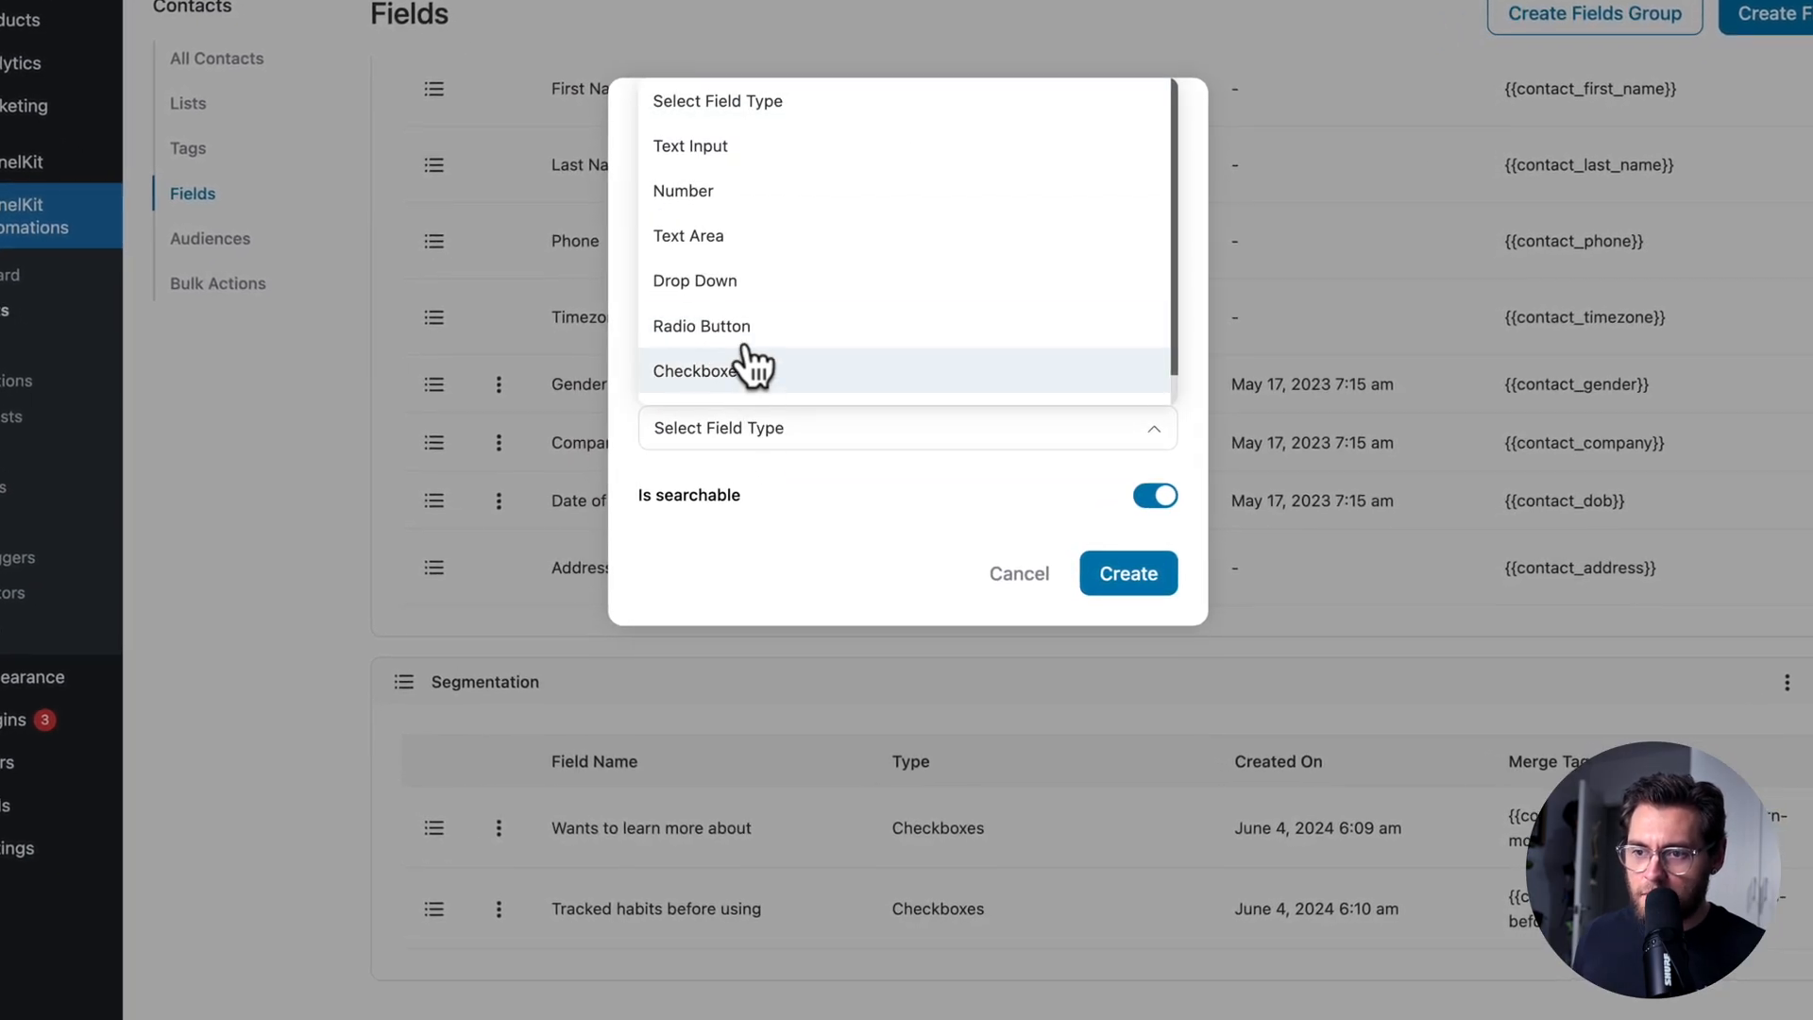
{"action": "left_click", "coordinate": [694, 280]}
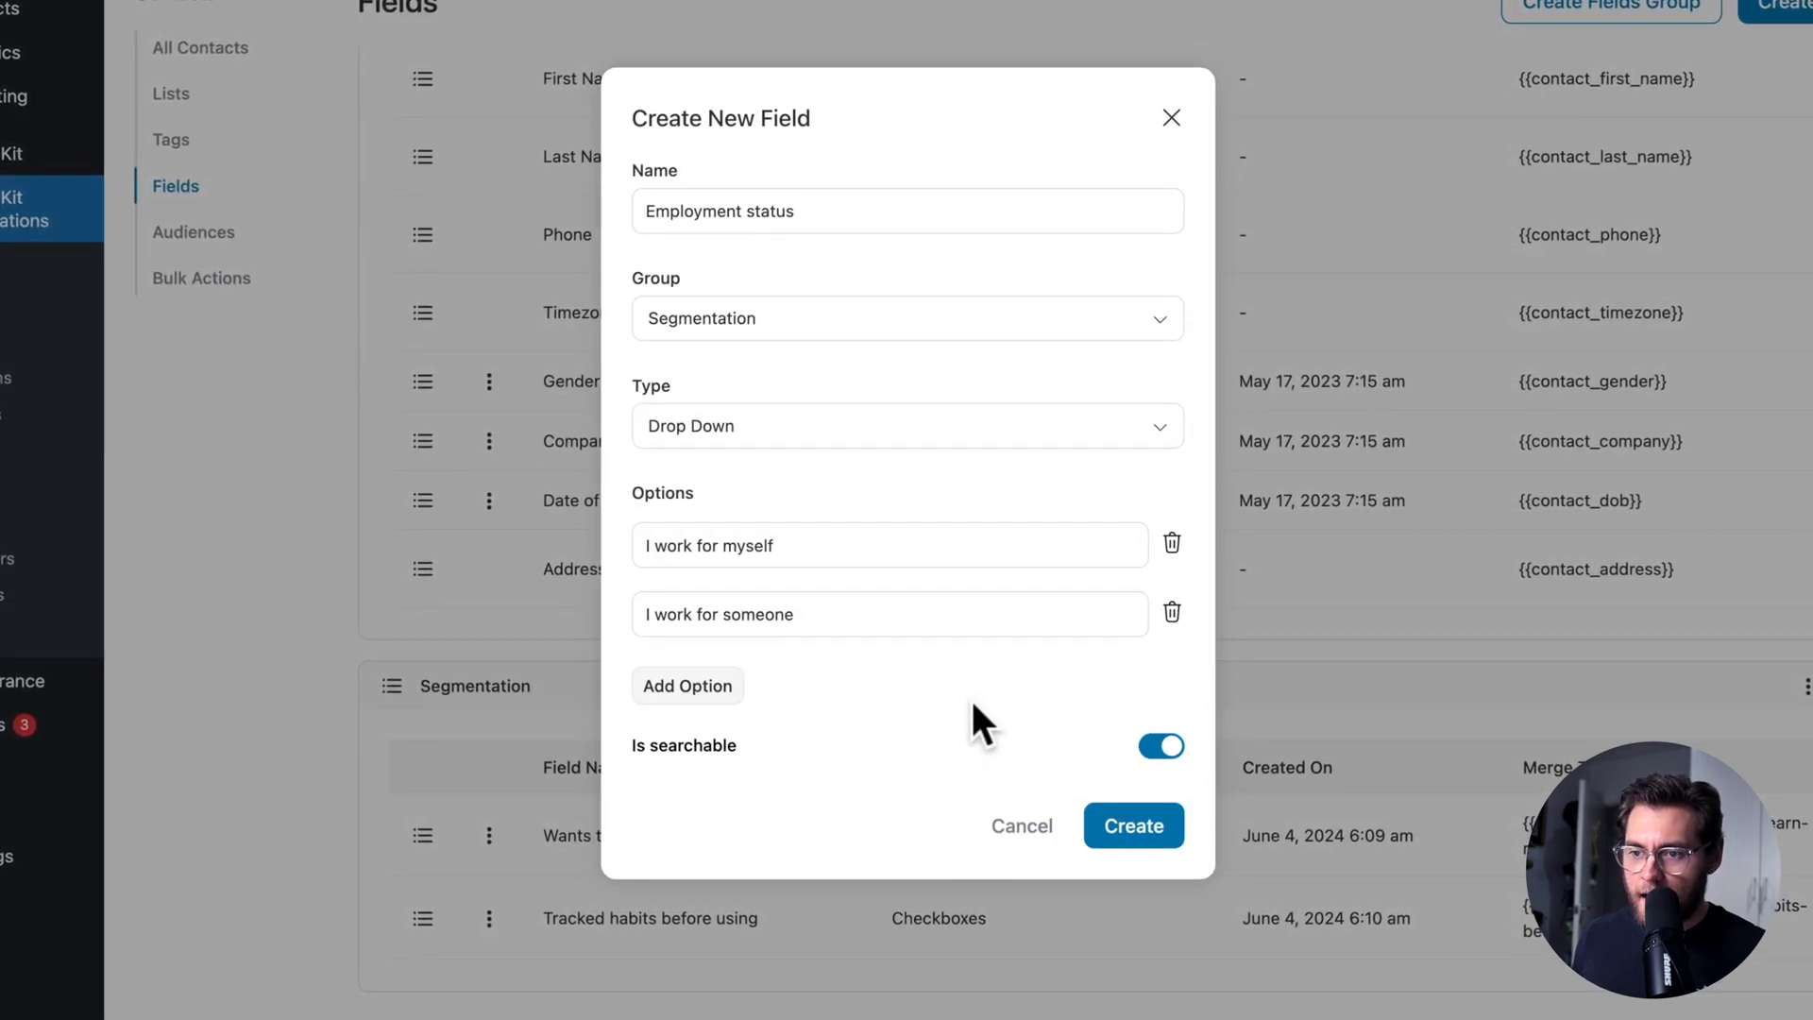
{"action": "left_click", "coordinate": [1120, 824]}
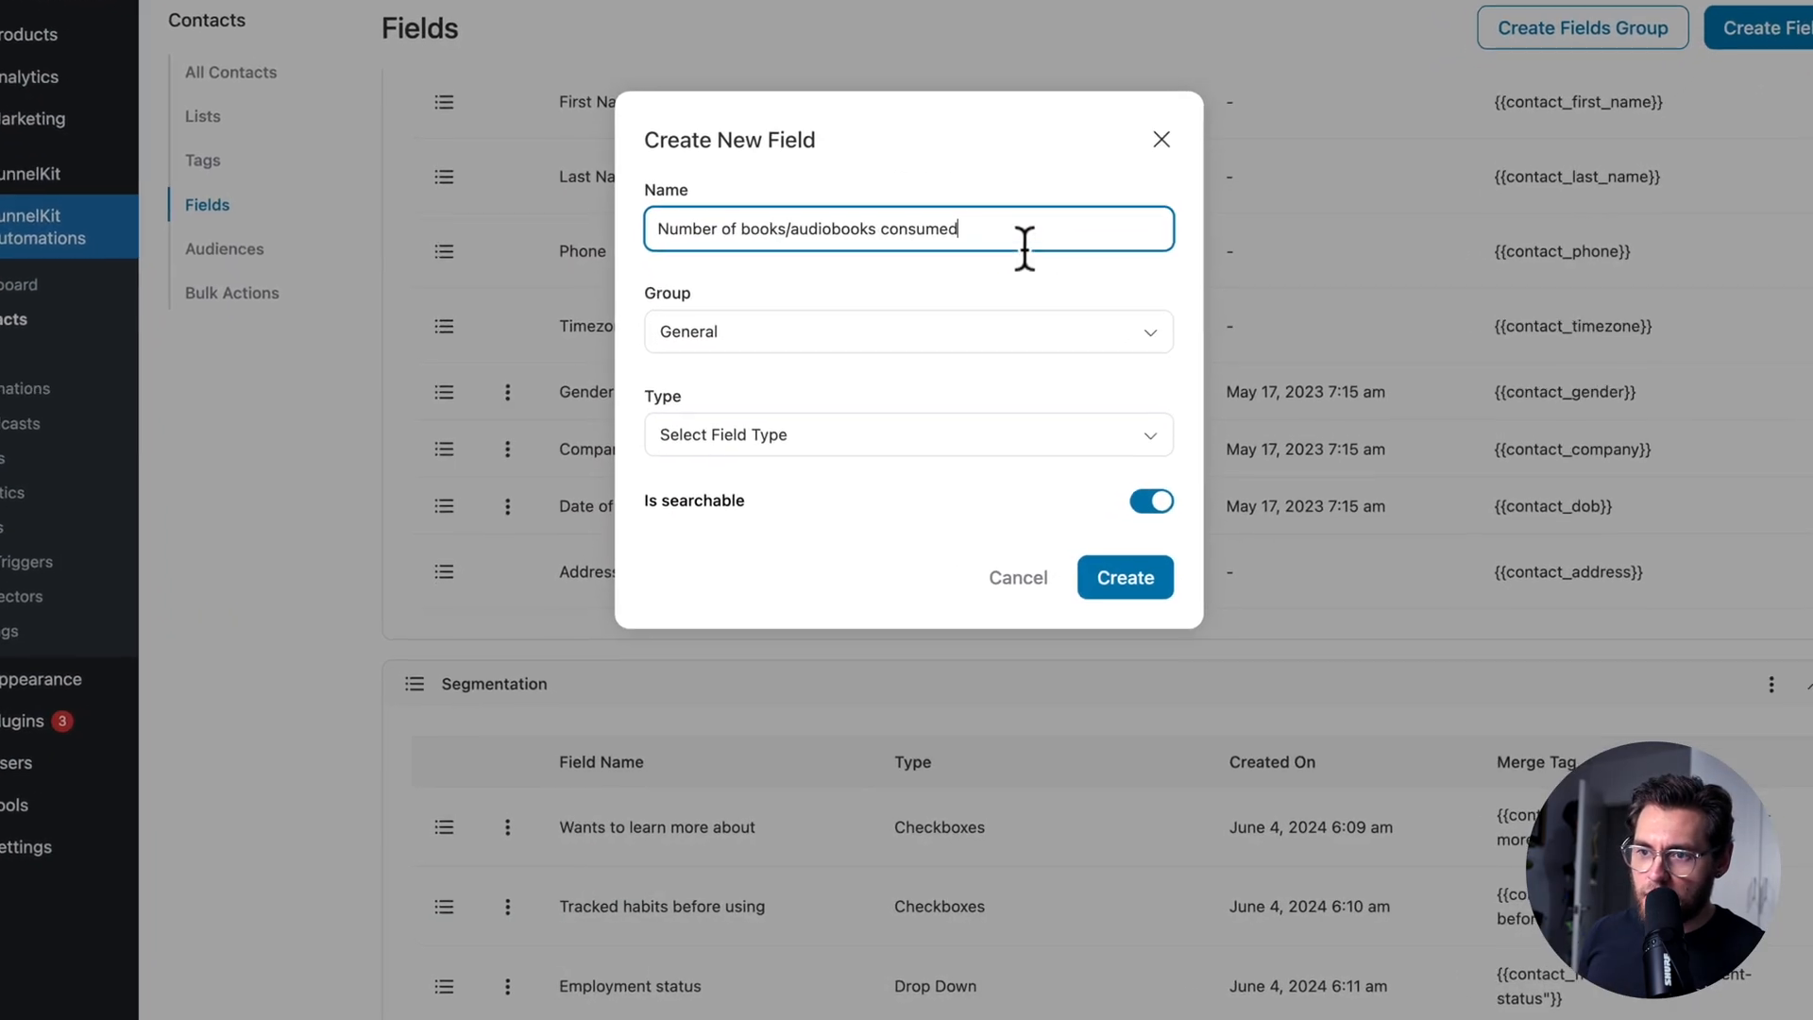
Create 'Number of books/audiobooks consumed' as a Number field in Segmentation
{"action": "left_click", "coordinate": [908, 331]}
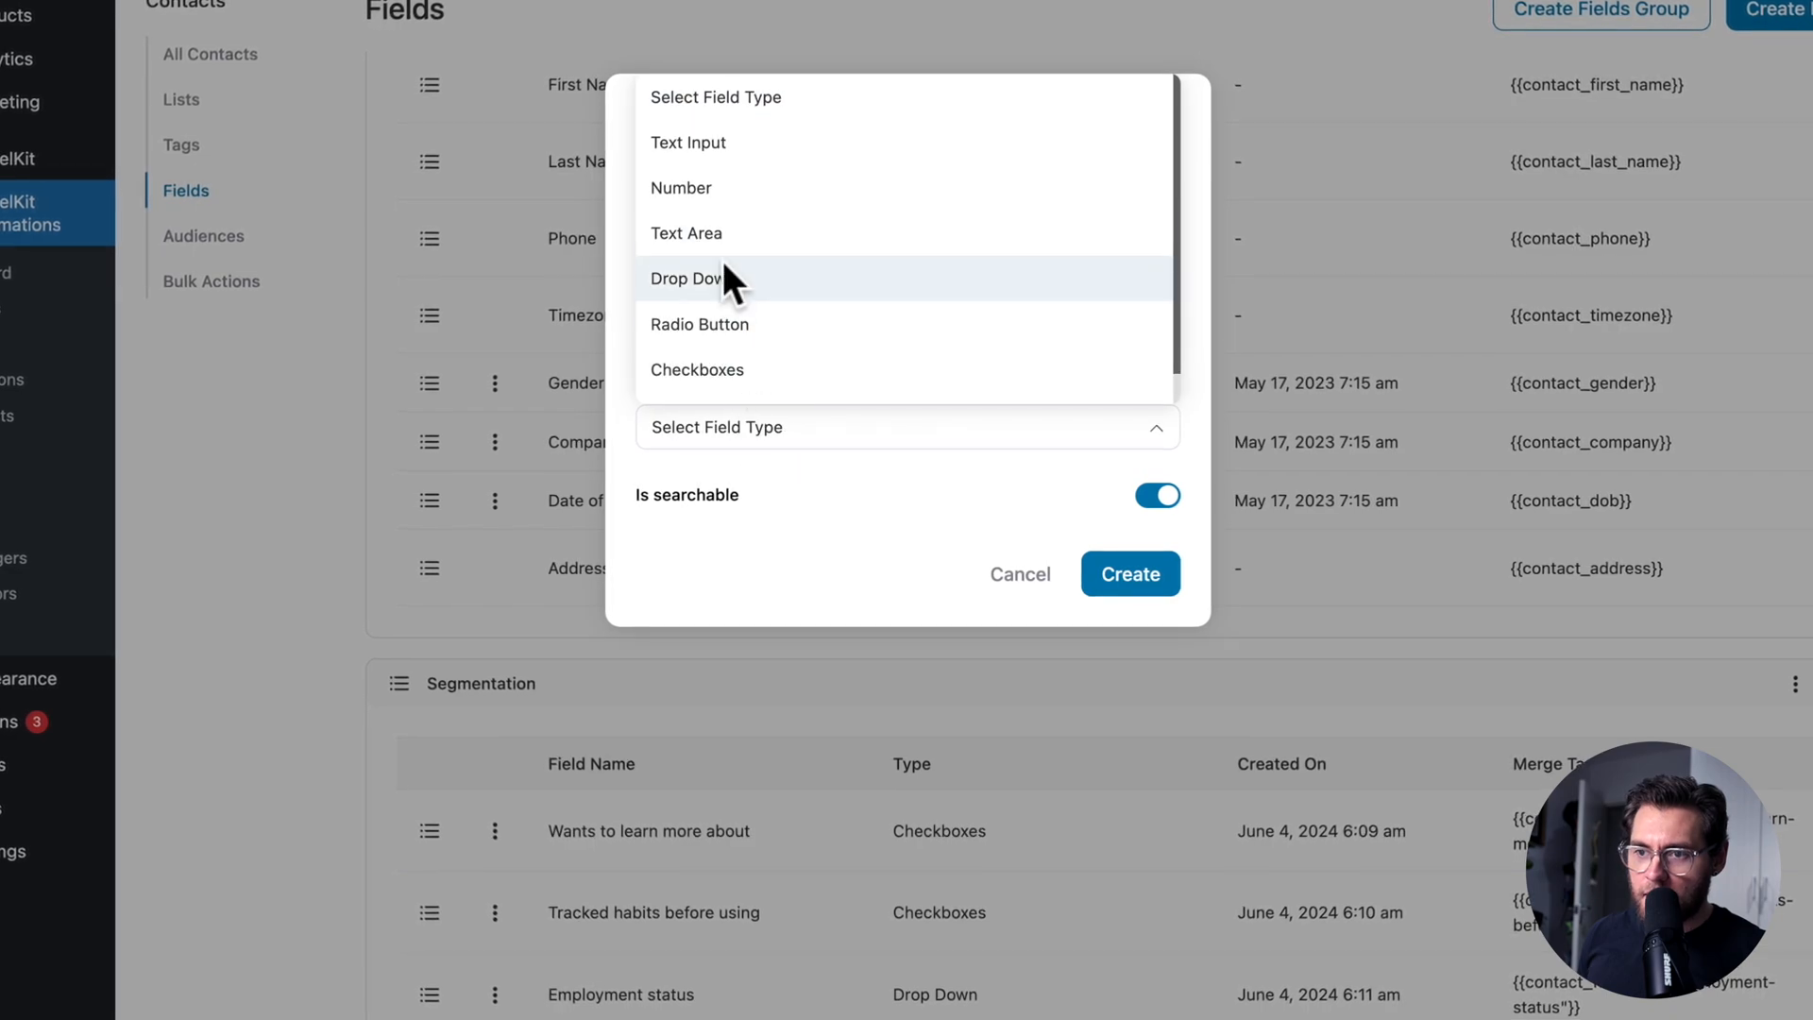
{"action": "left_click", "coordinate": [682, 188]}
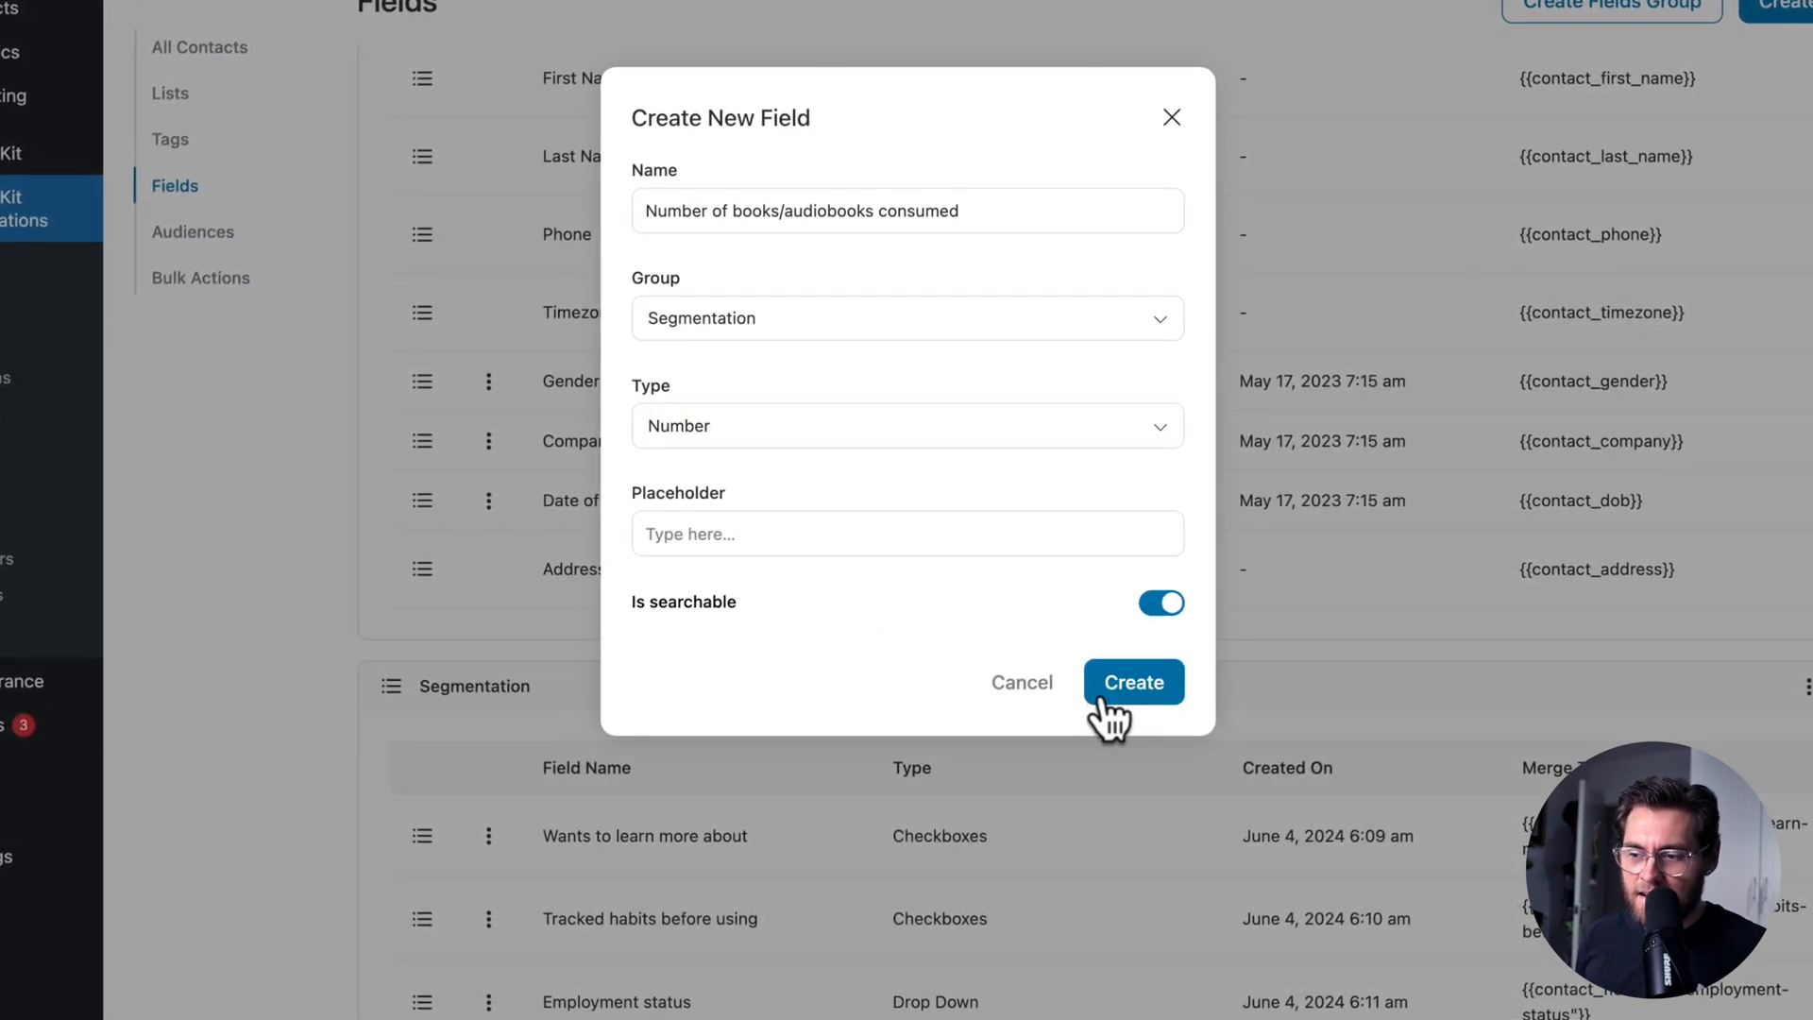
{"action": "left_click", "coordinate": [1133, 682]}
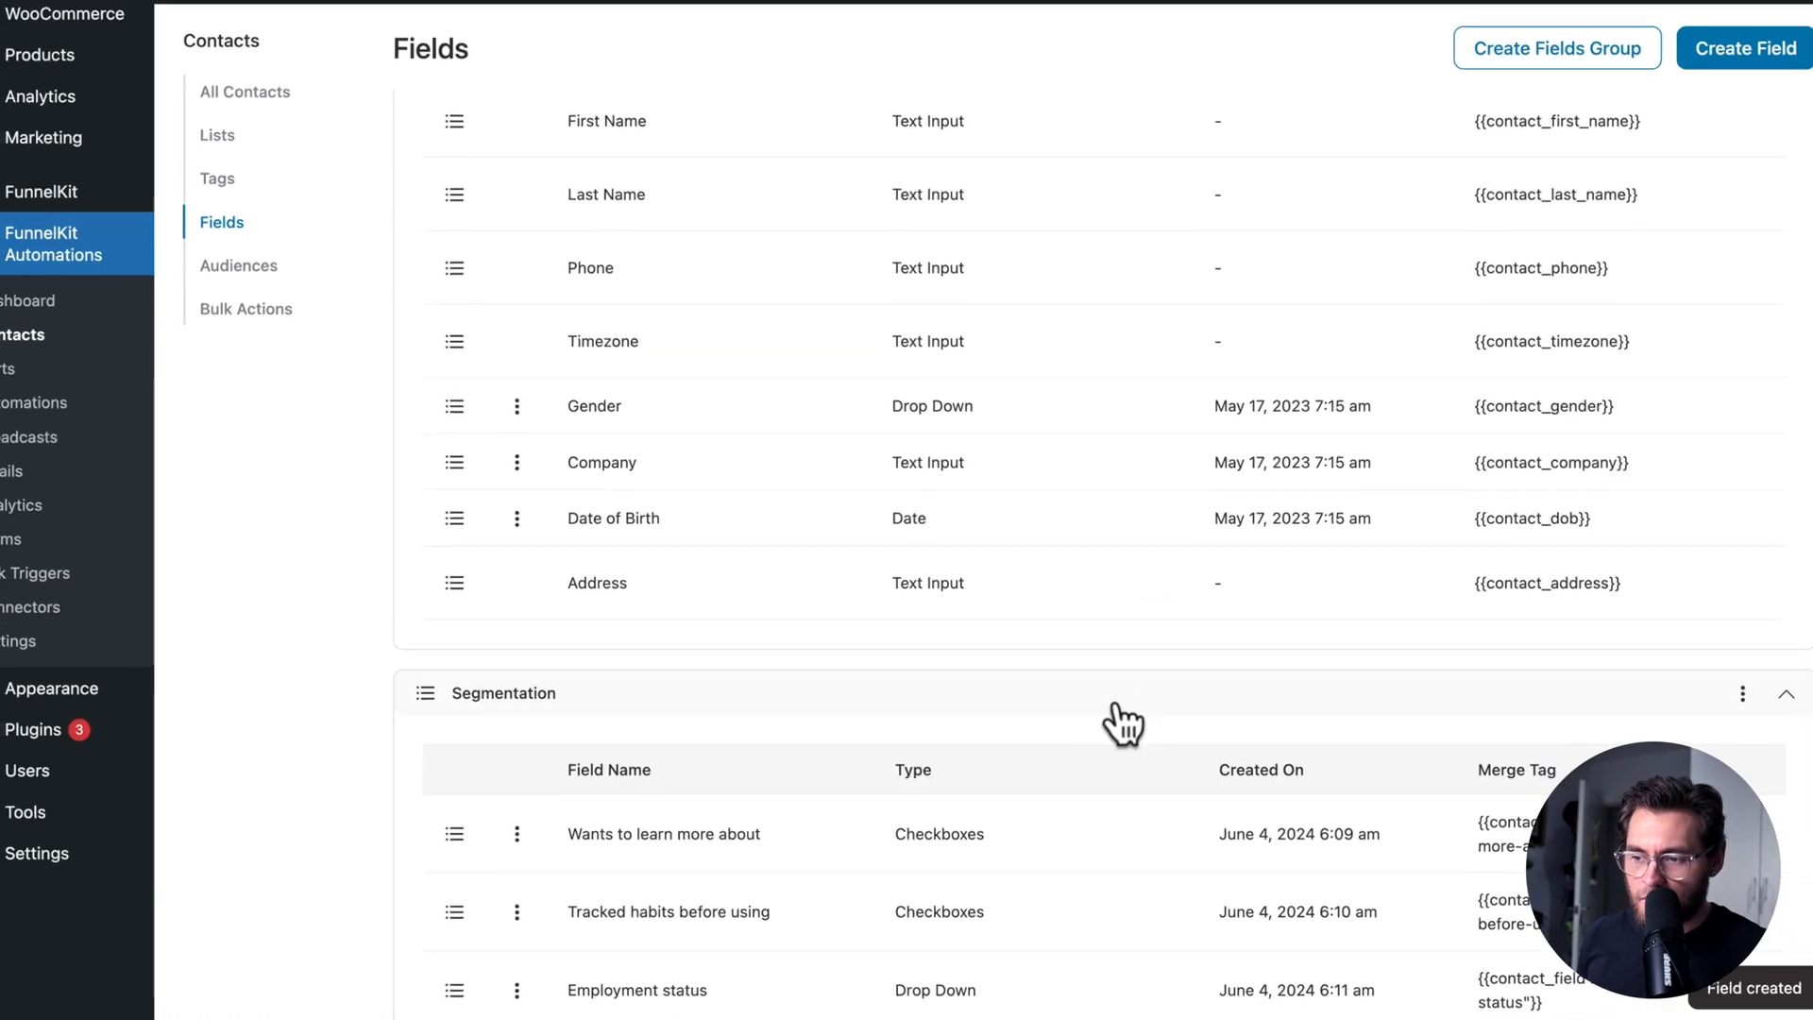
On a contact's profile, collapse General and try the books count and Employment status fields
{"action": "scroll", "scroll_direction": "down", "scroll_amount": 3}
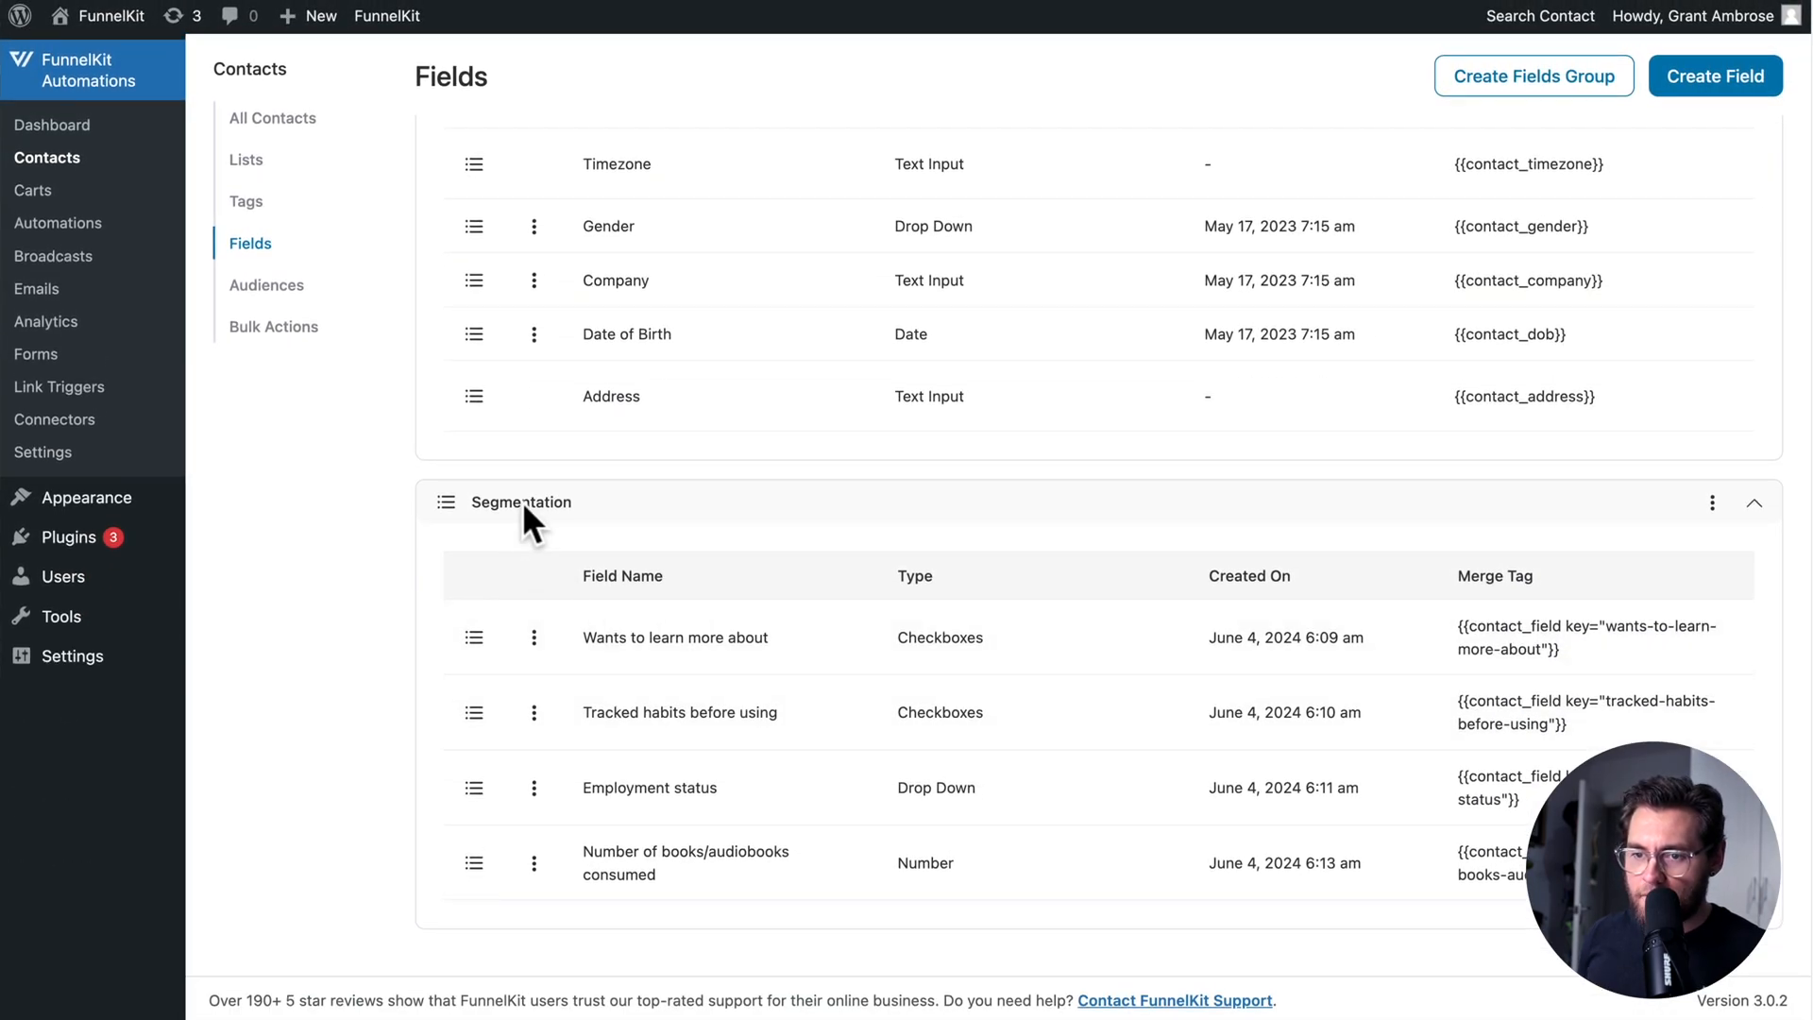
{"action": "mouse_move", "coordinate": [926, 728]}
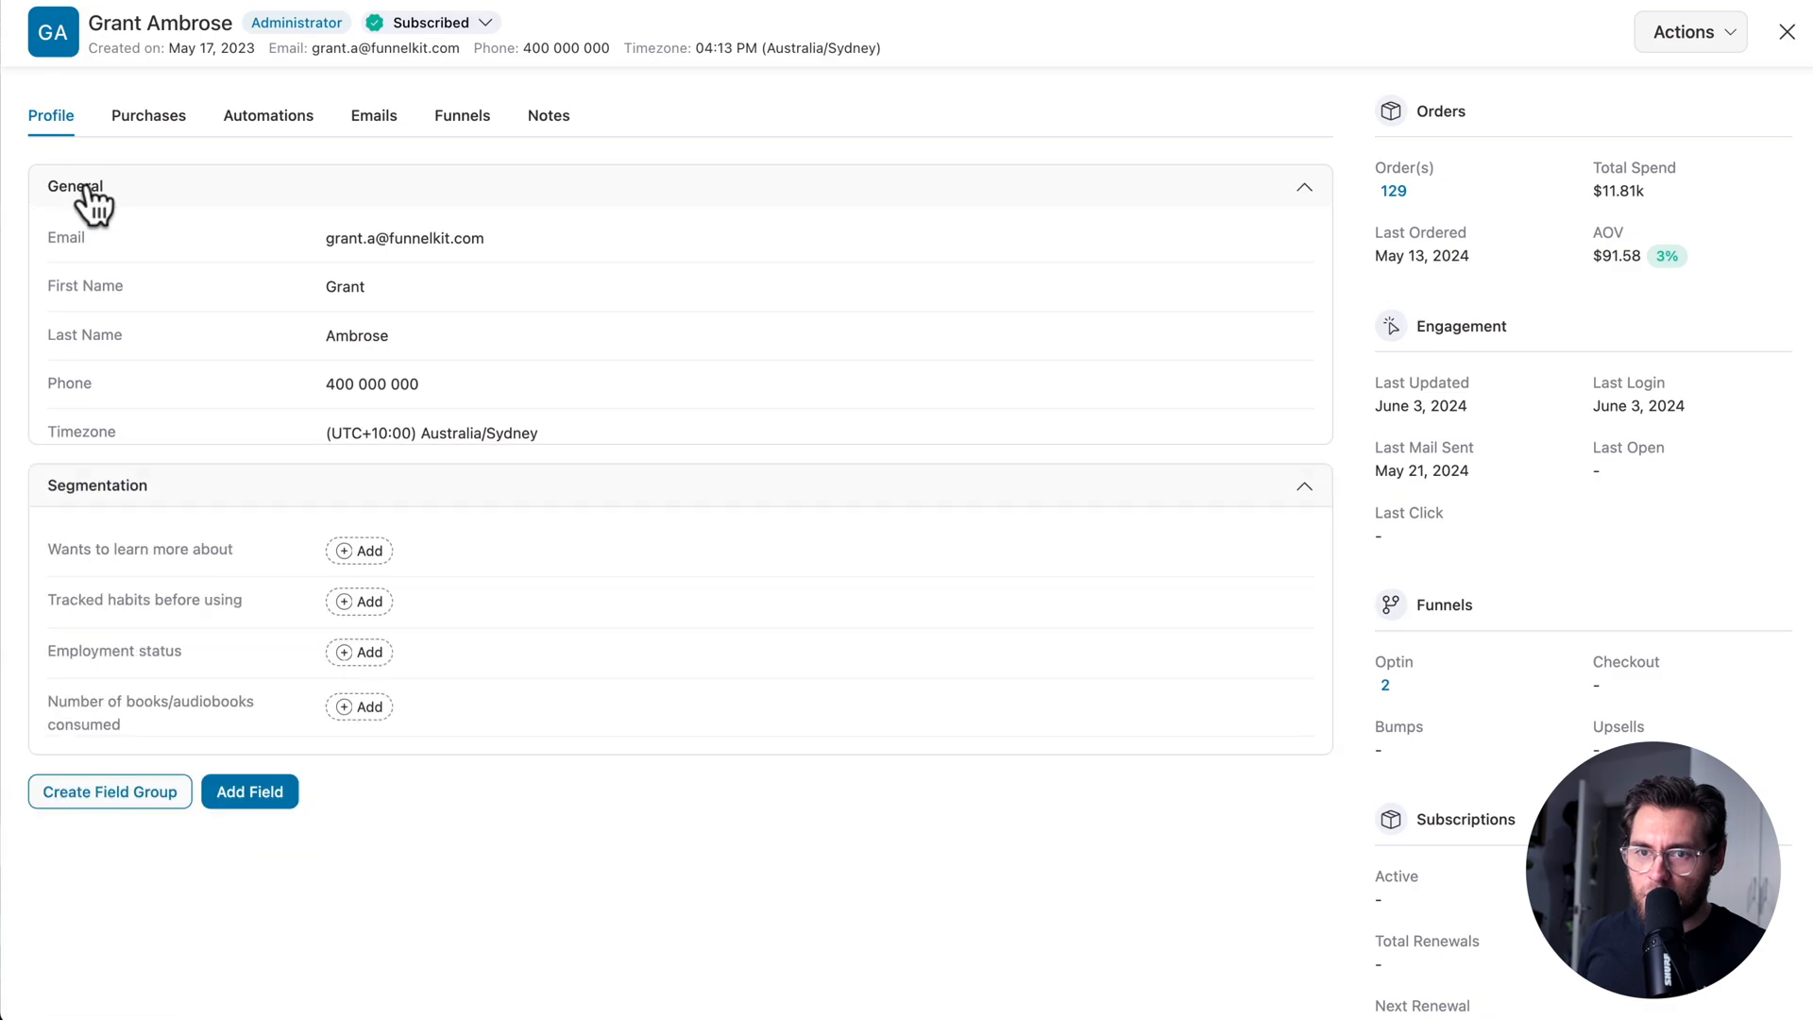
{"action": "left_click", "coordinate": [73, 186]}
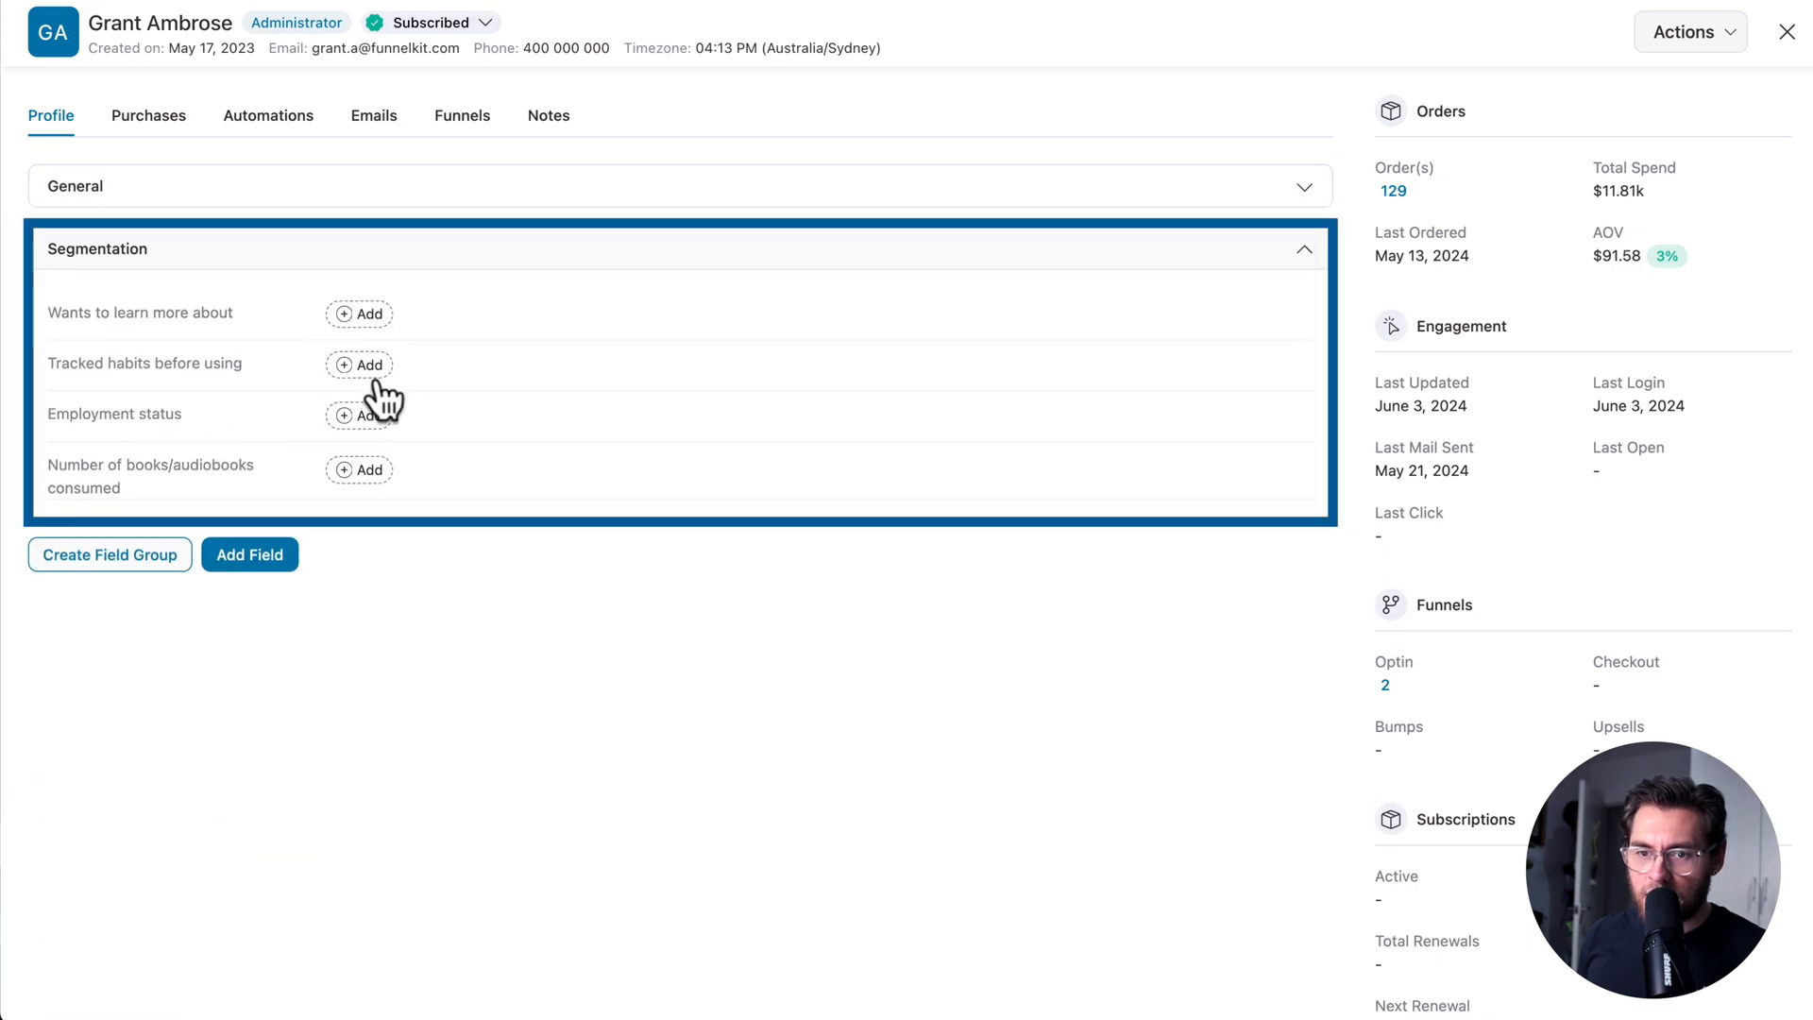
{"action": "left_click", "coordinate": [358, 470]}
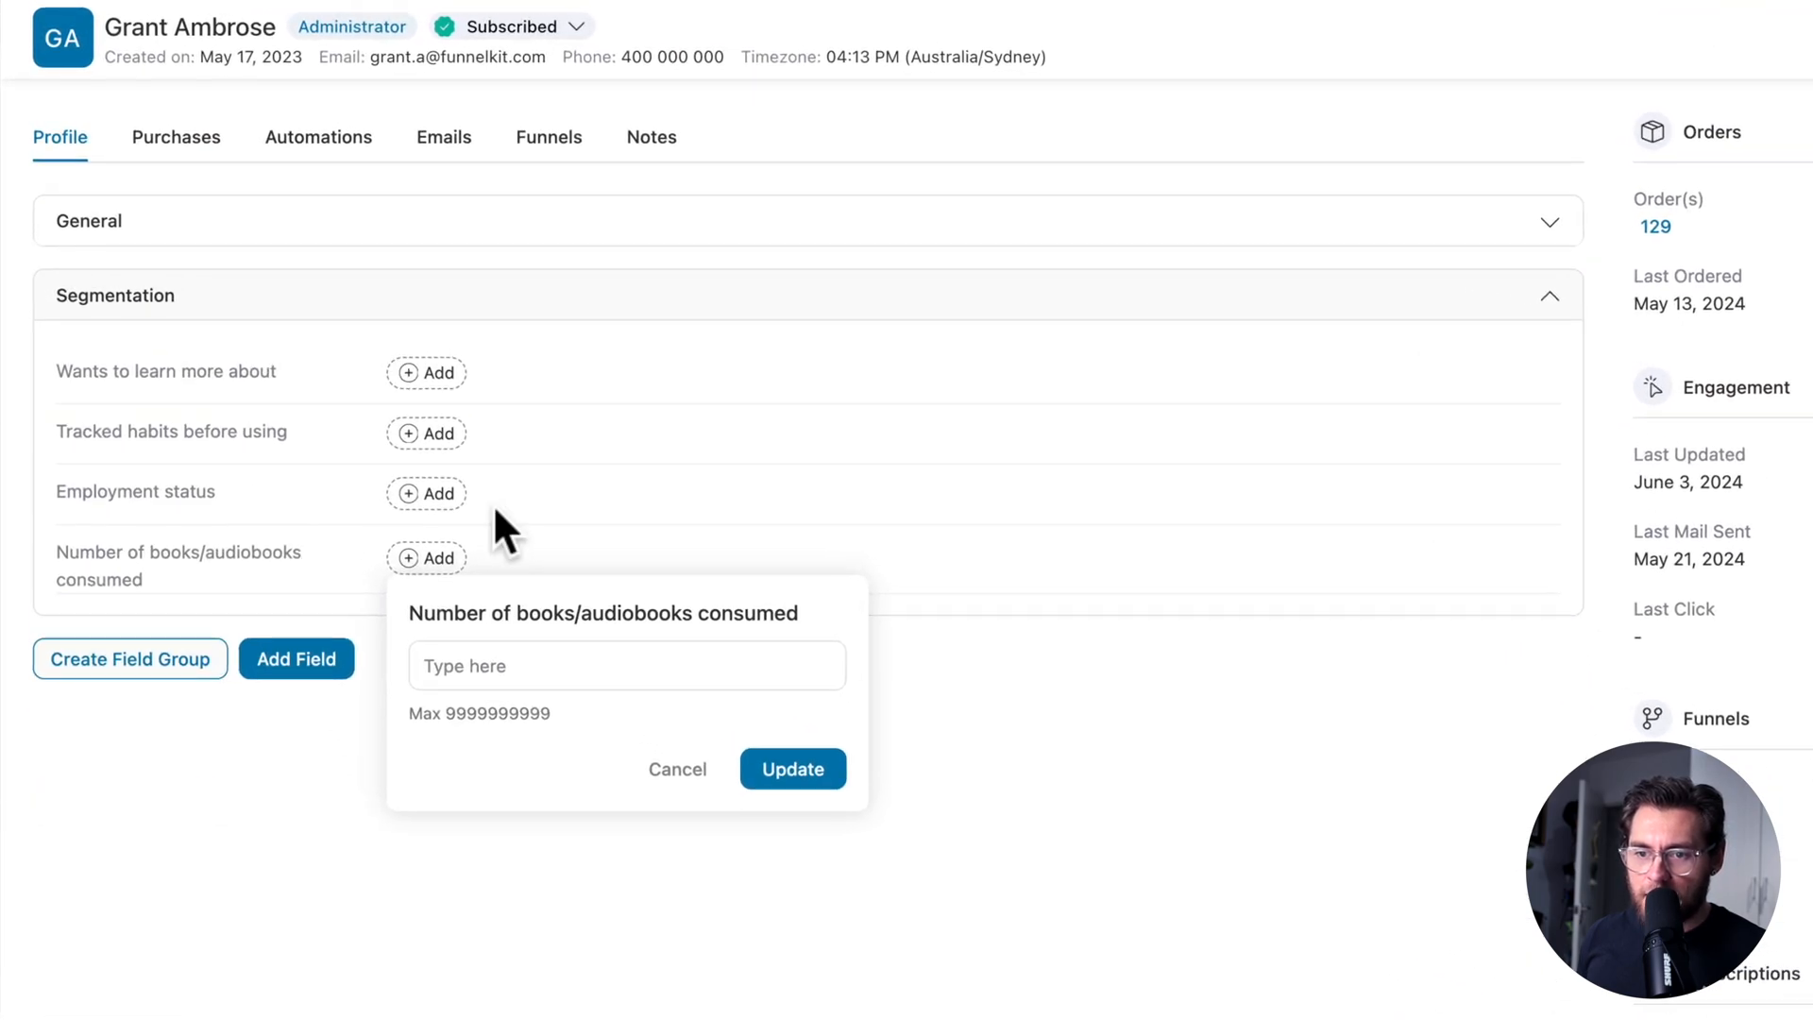
{"action": "left_click", "coordinate": [427, 496]}
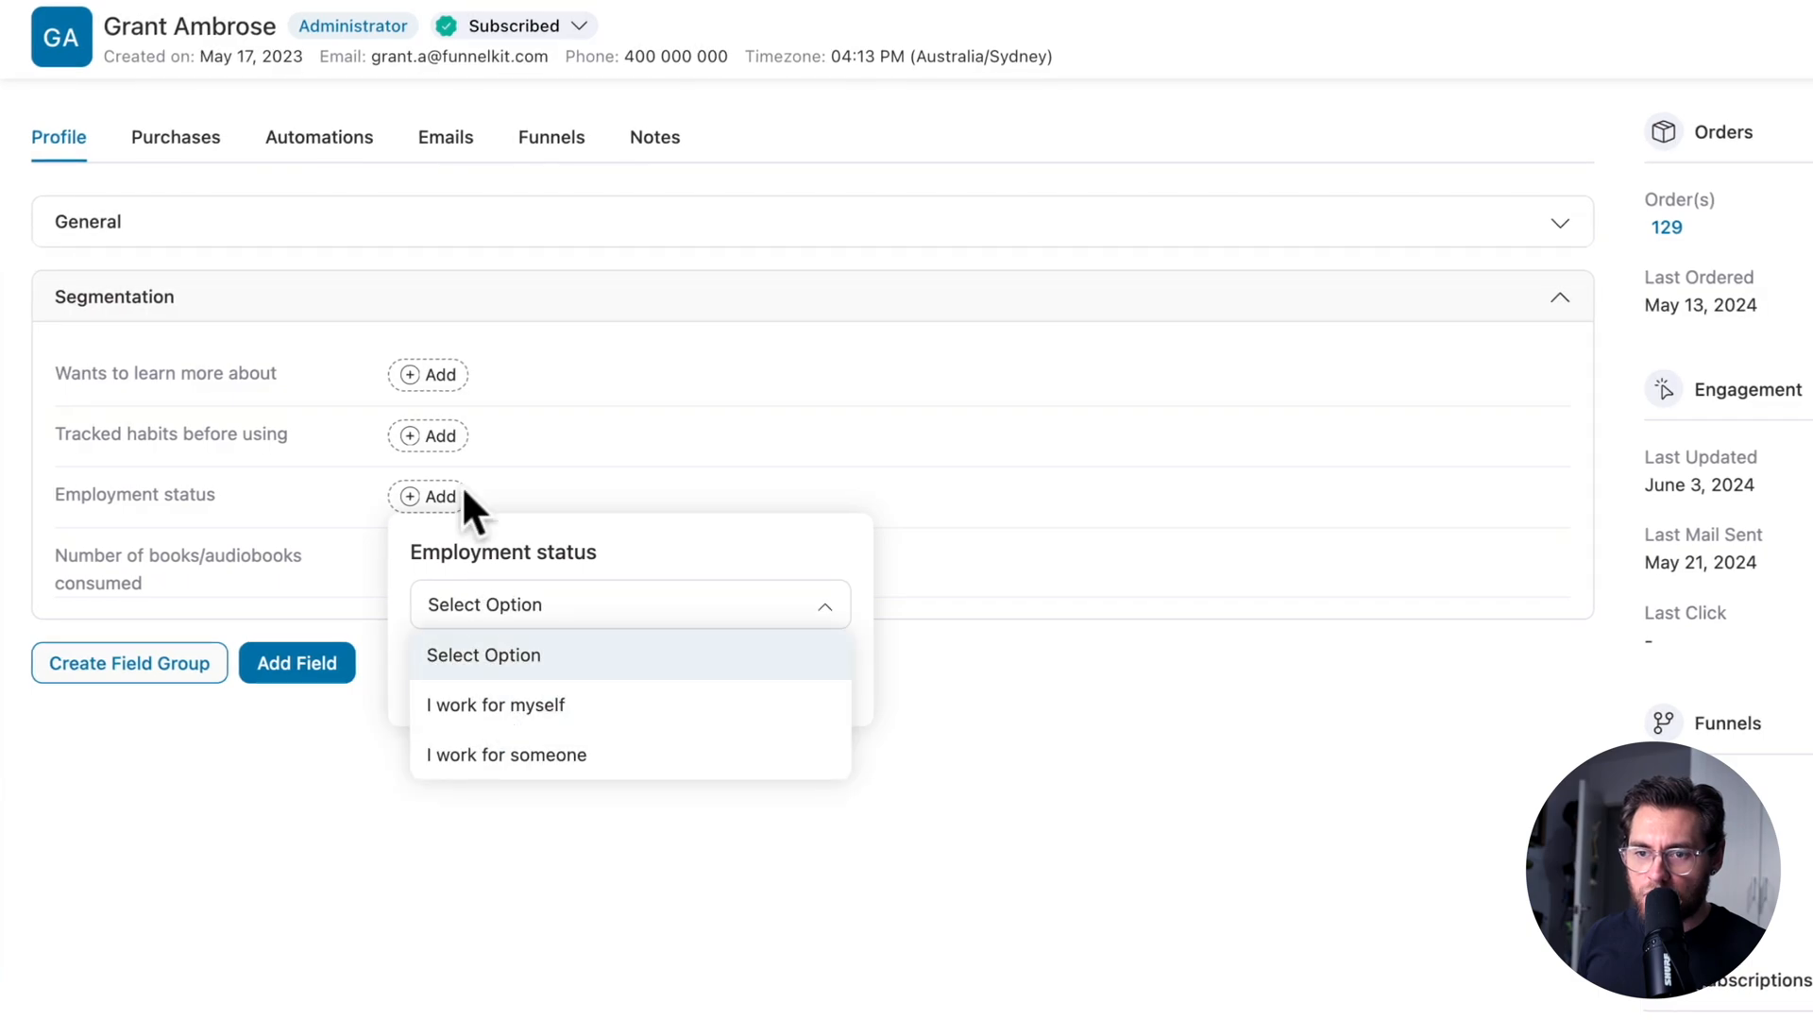
{"action": "left_click", "coordinate": [427, 374]}
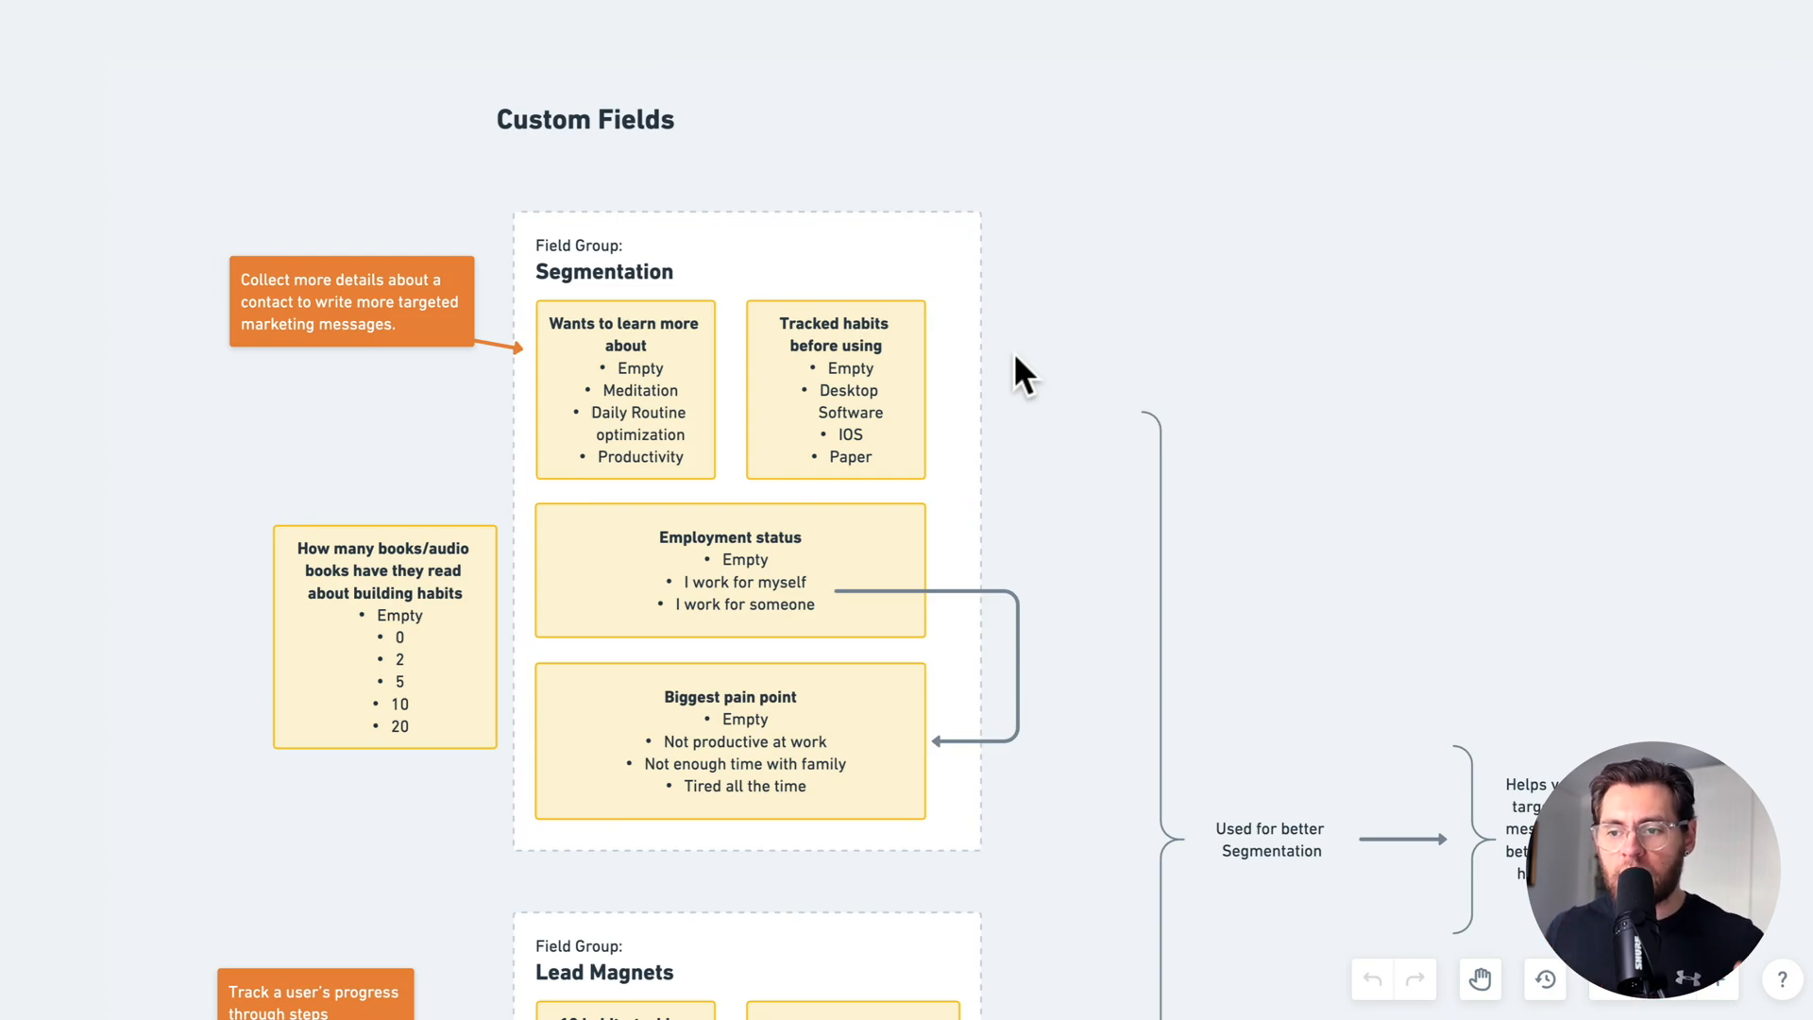
{"action": "scroll", "scroll_direction": "down", "scroll_amount": 3}
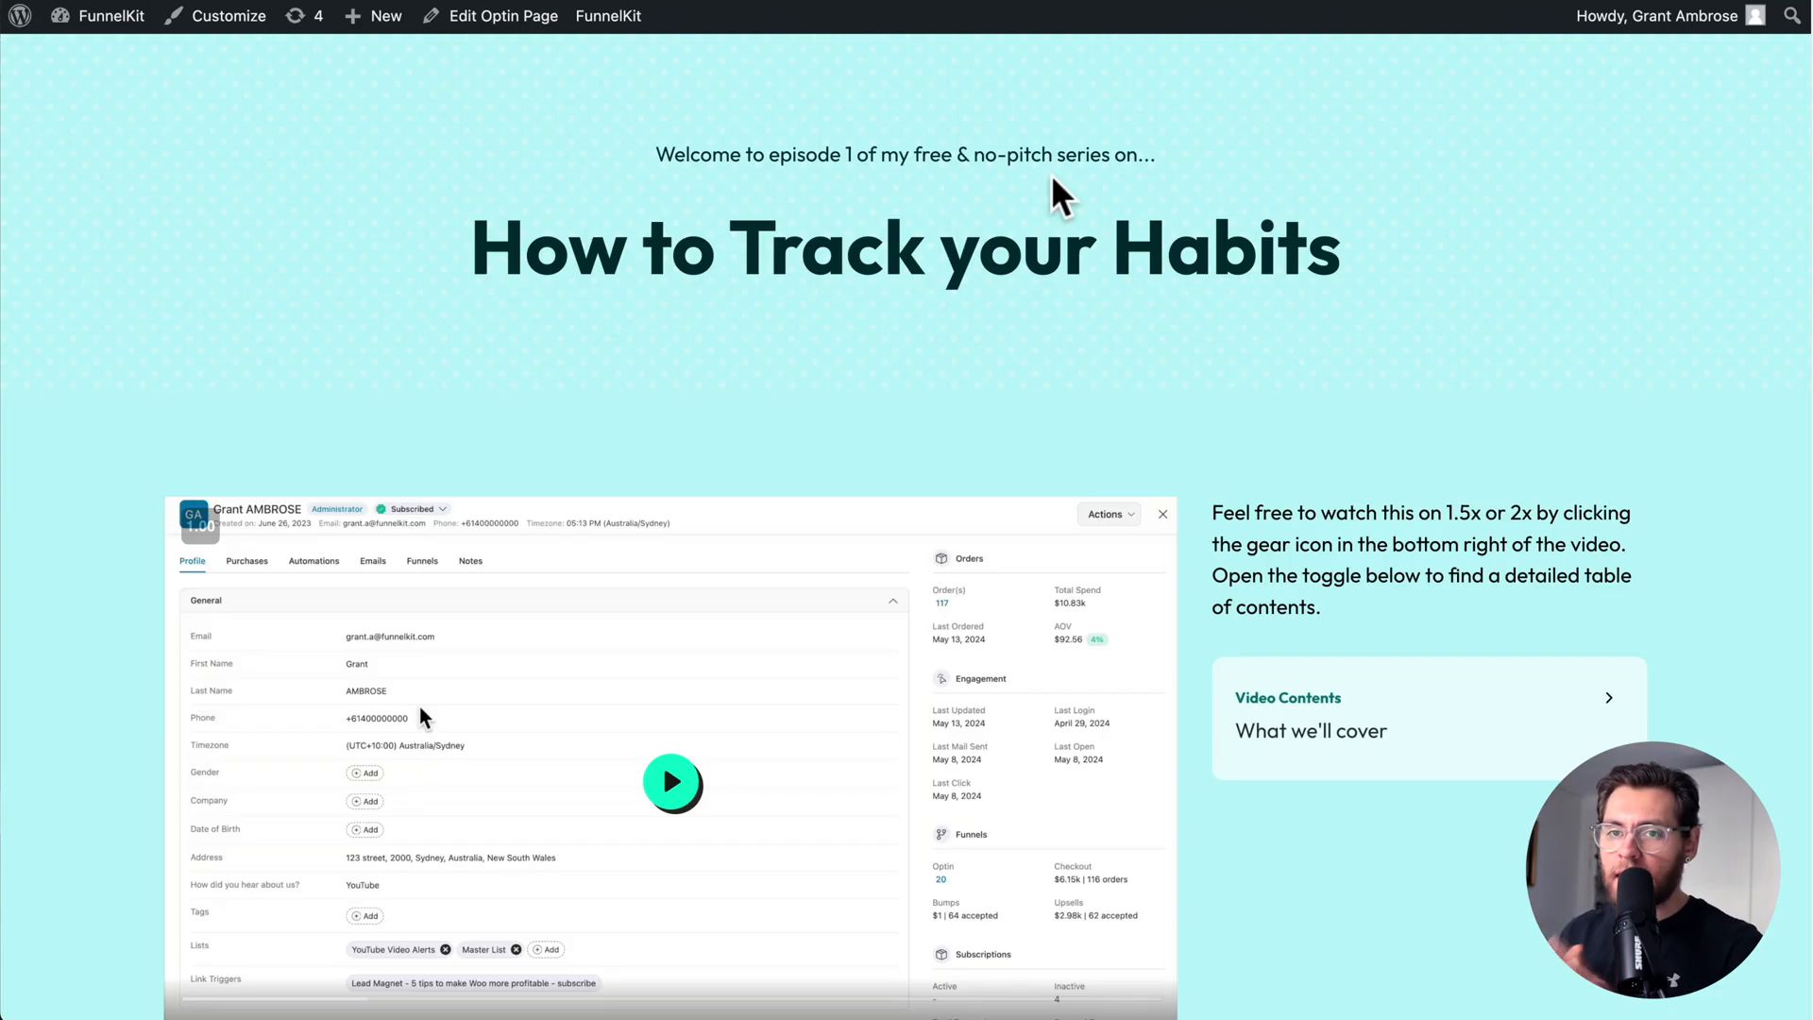
On the optin page, open the Video 2 unlock popup from the 'here' link
{"action": "scroll", "scroll_direction": "down", "scroll_amount": 3}
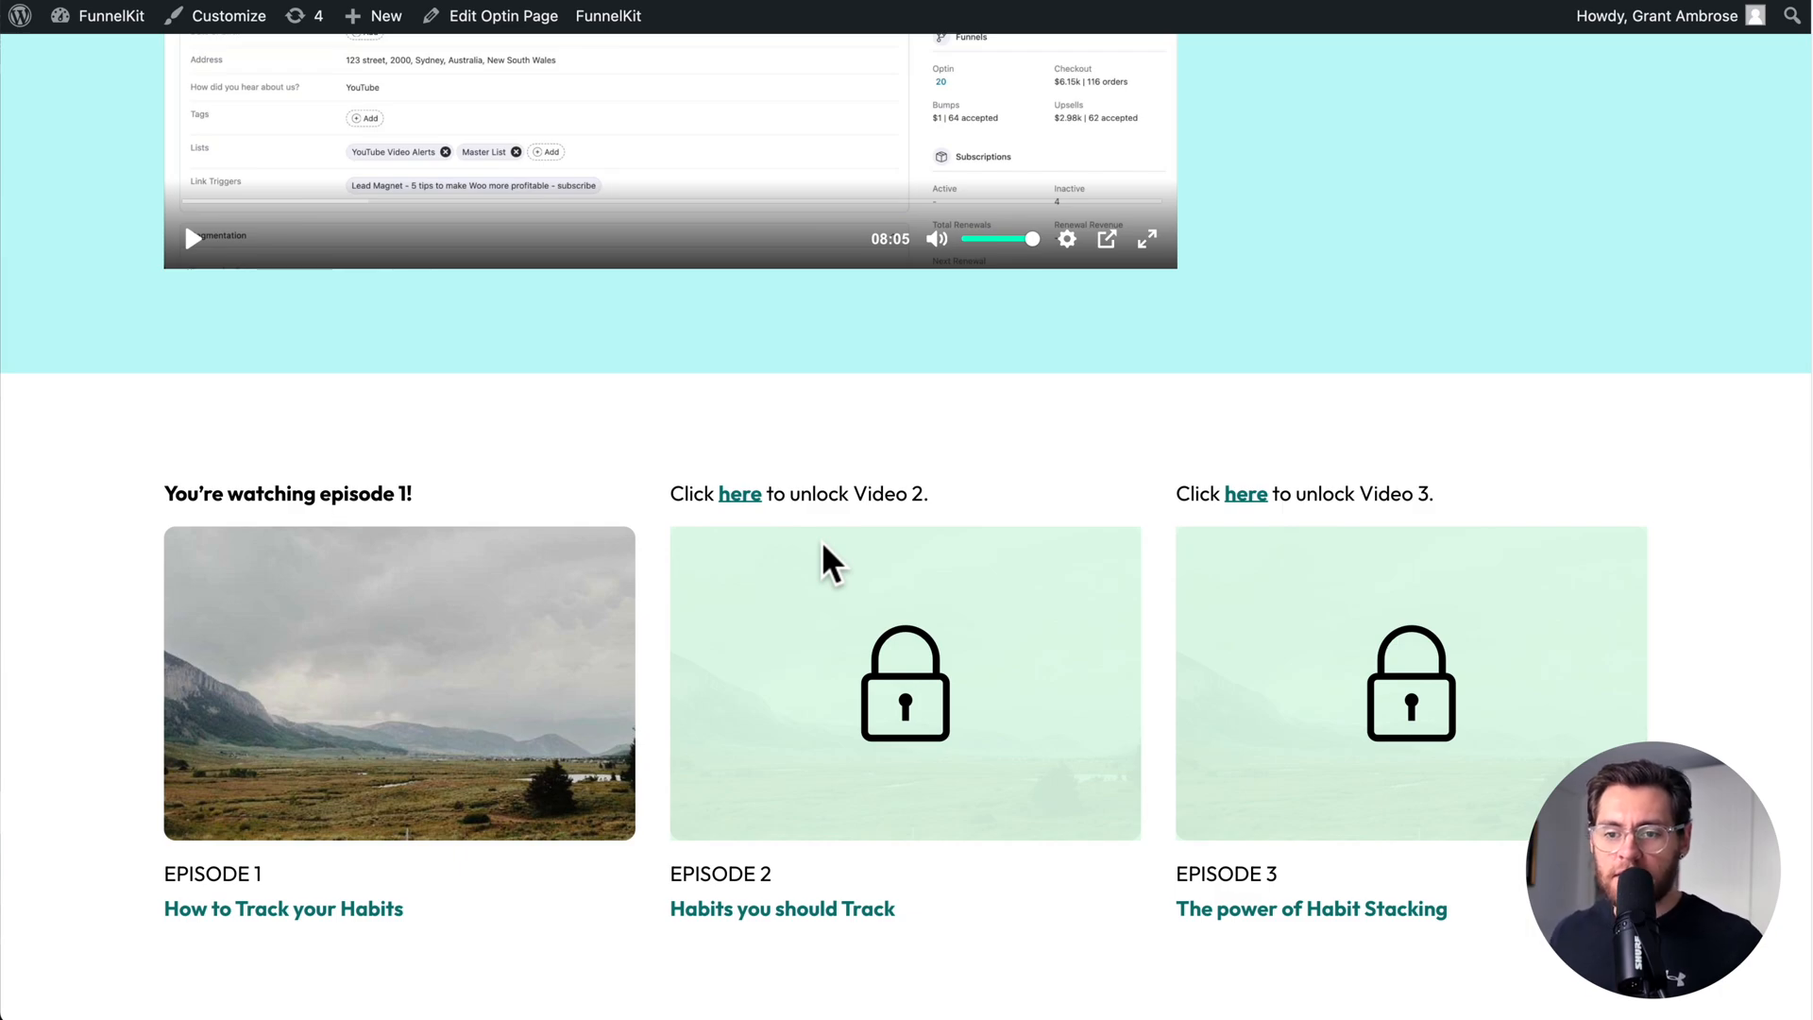
{"action": "mouse_move", "coordinate": [630, 617]}
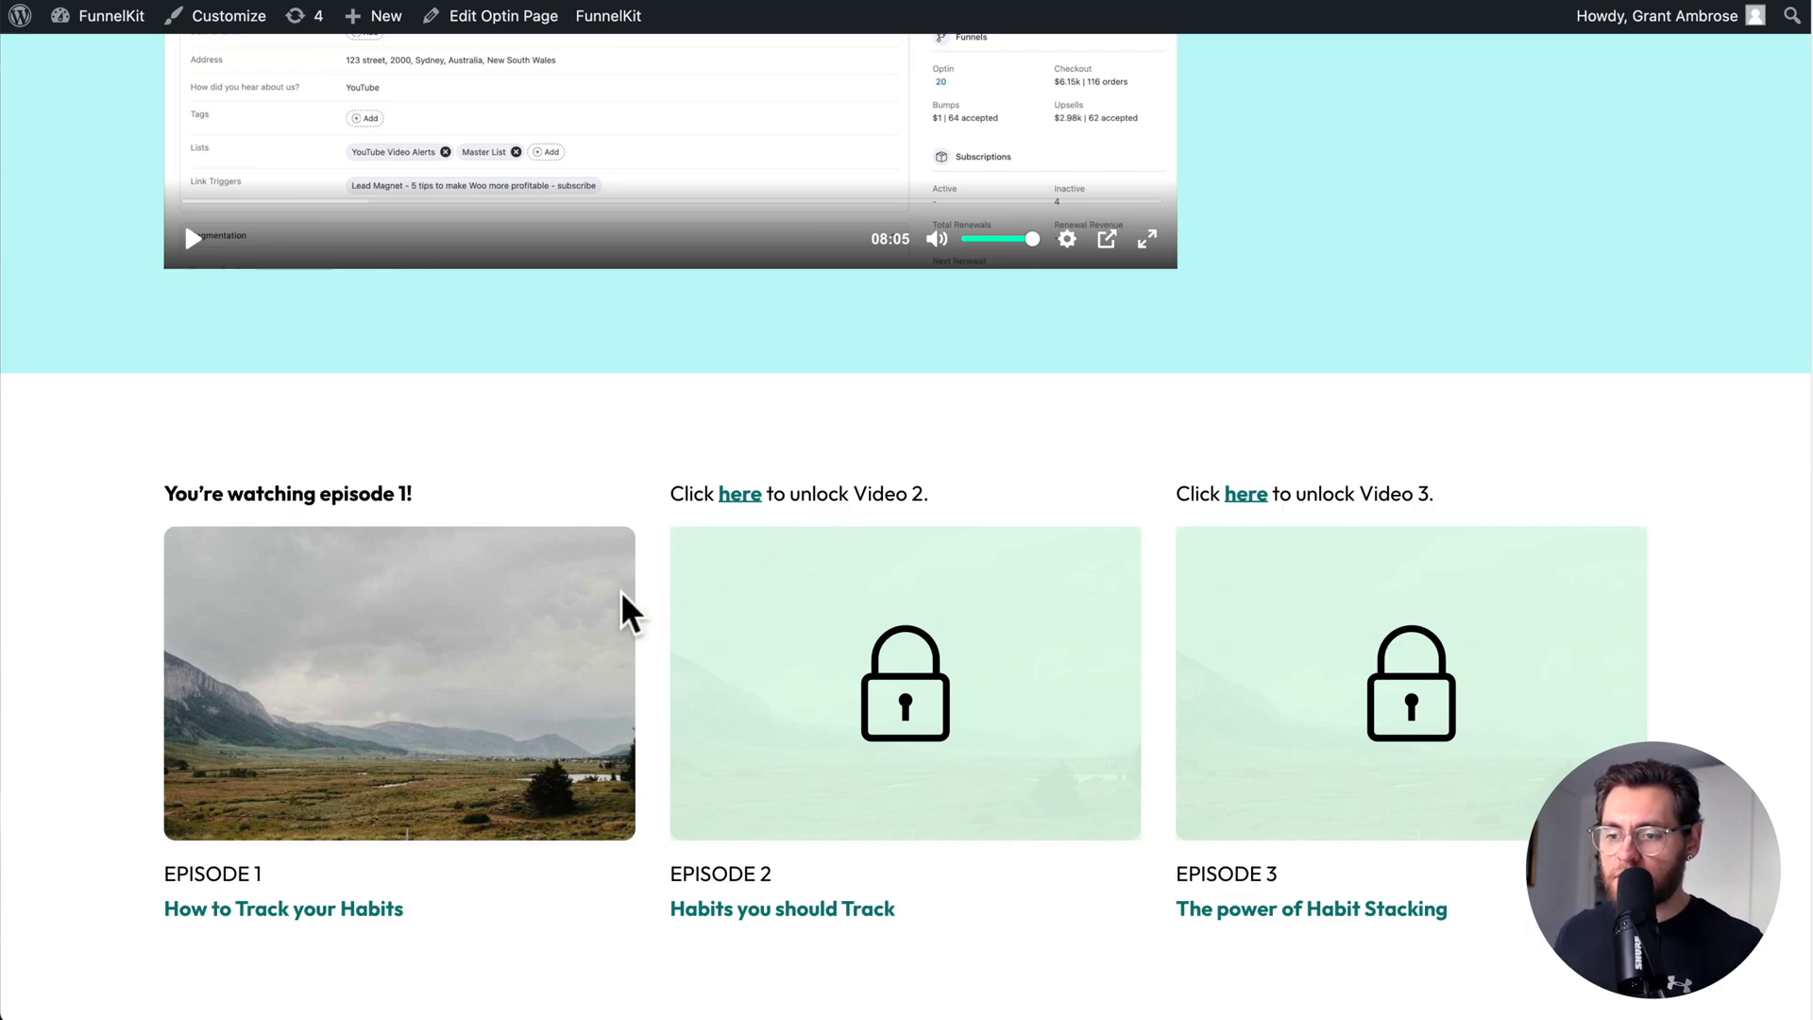
{"action": "mouse_move", "coordinate": [767, 419]}
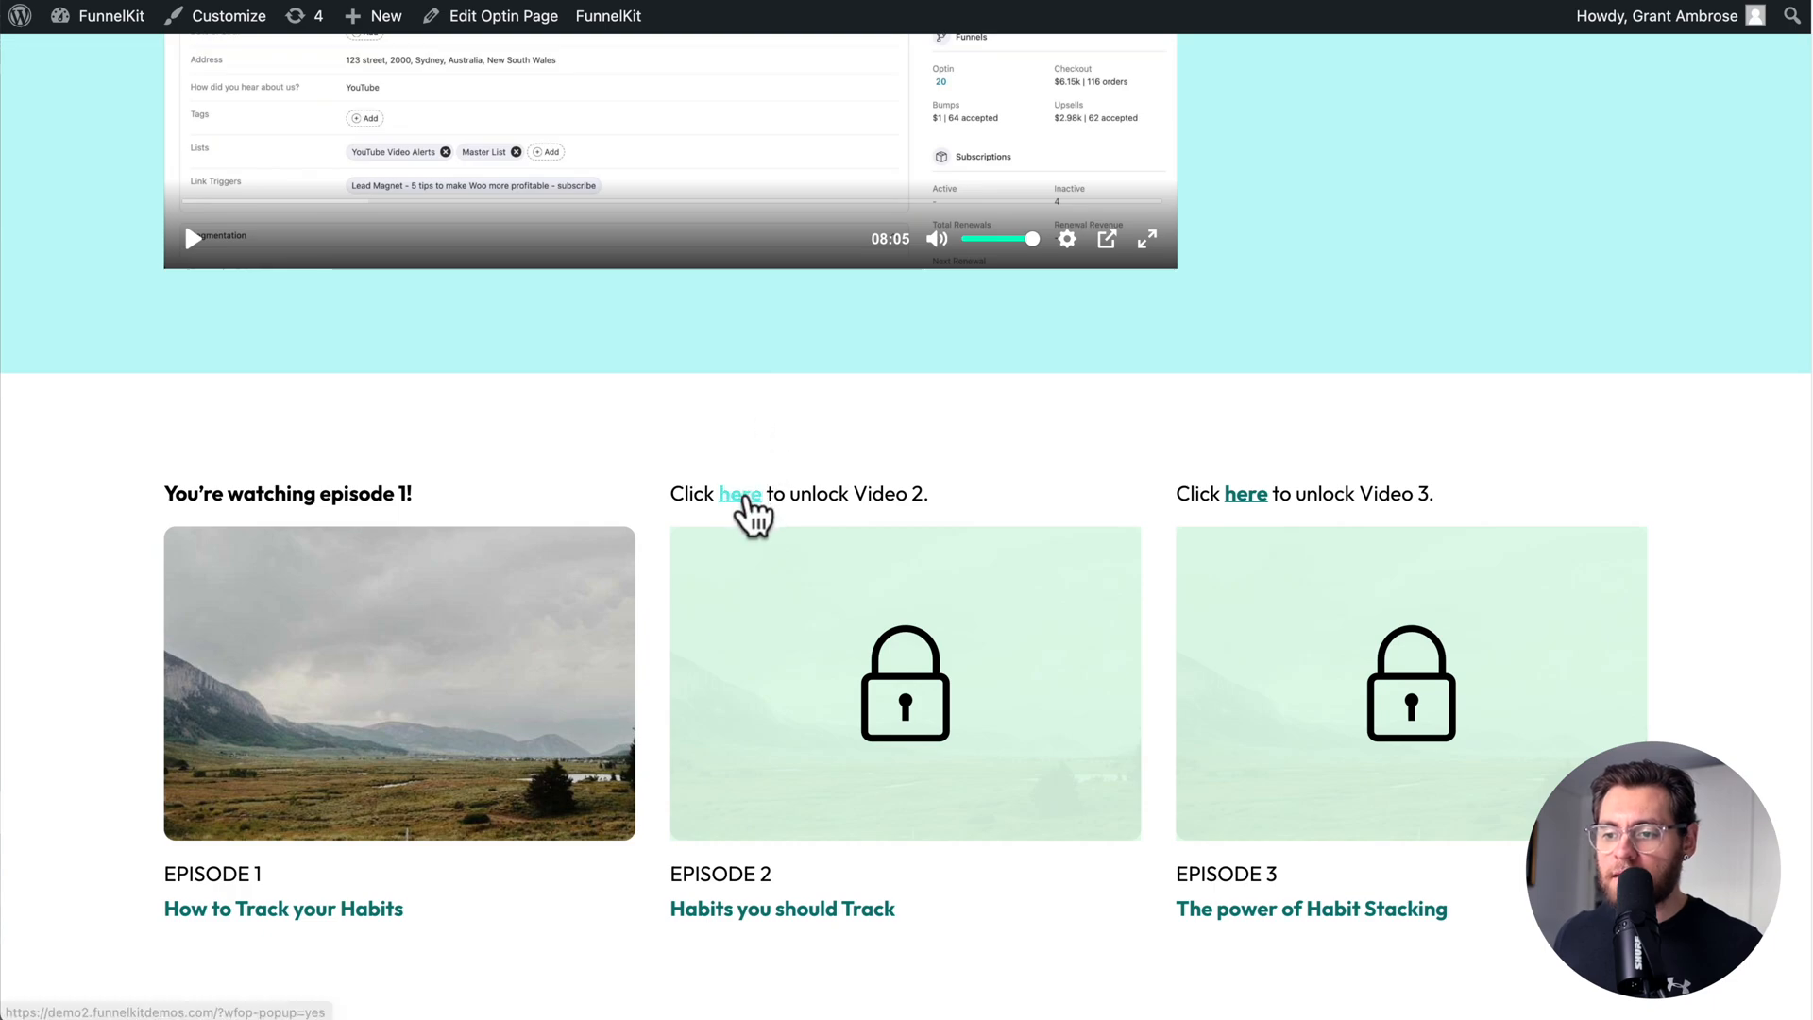
{"action": "left_click", "coordinate": [739, 494]}
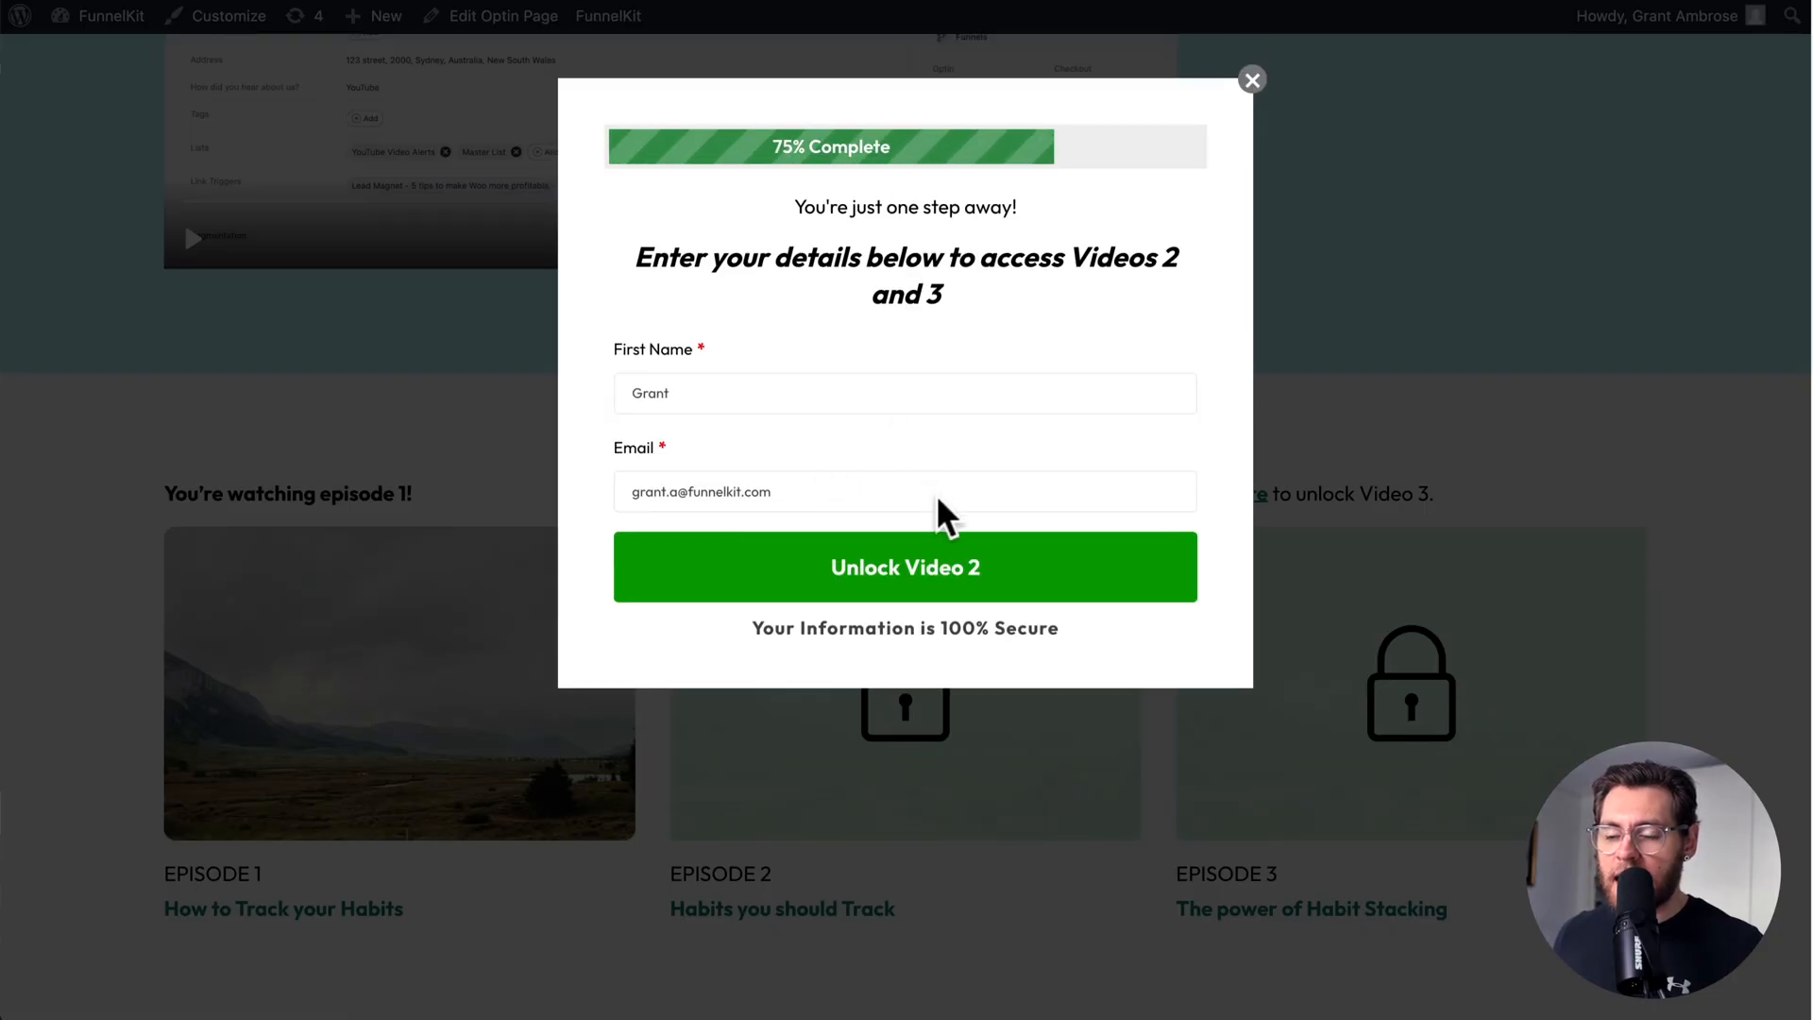
{"action": "left_click", "coordinate": [904, 566]}
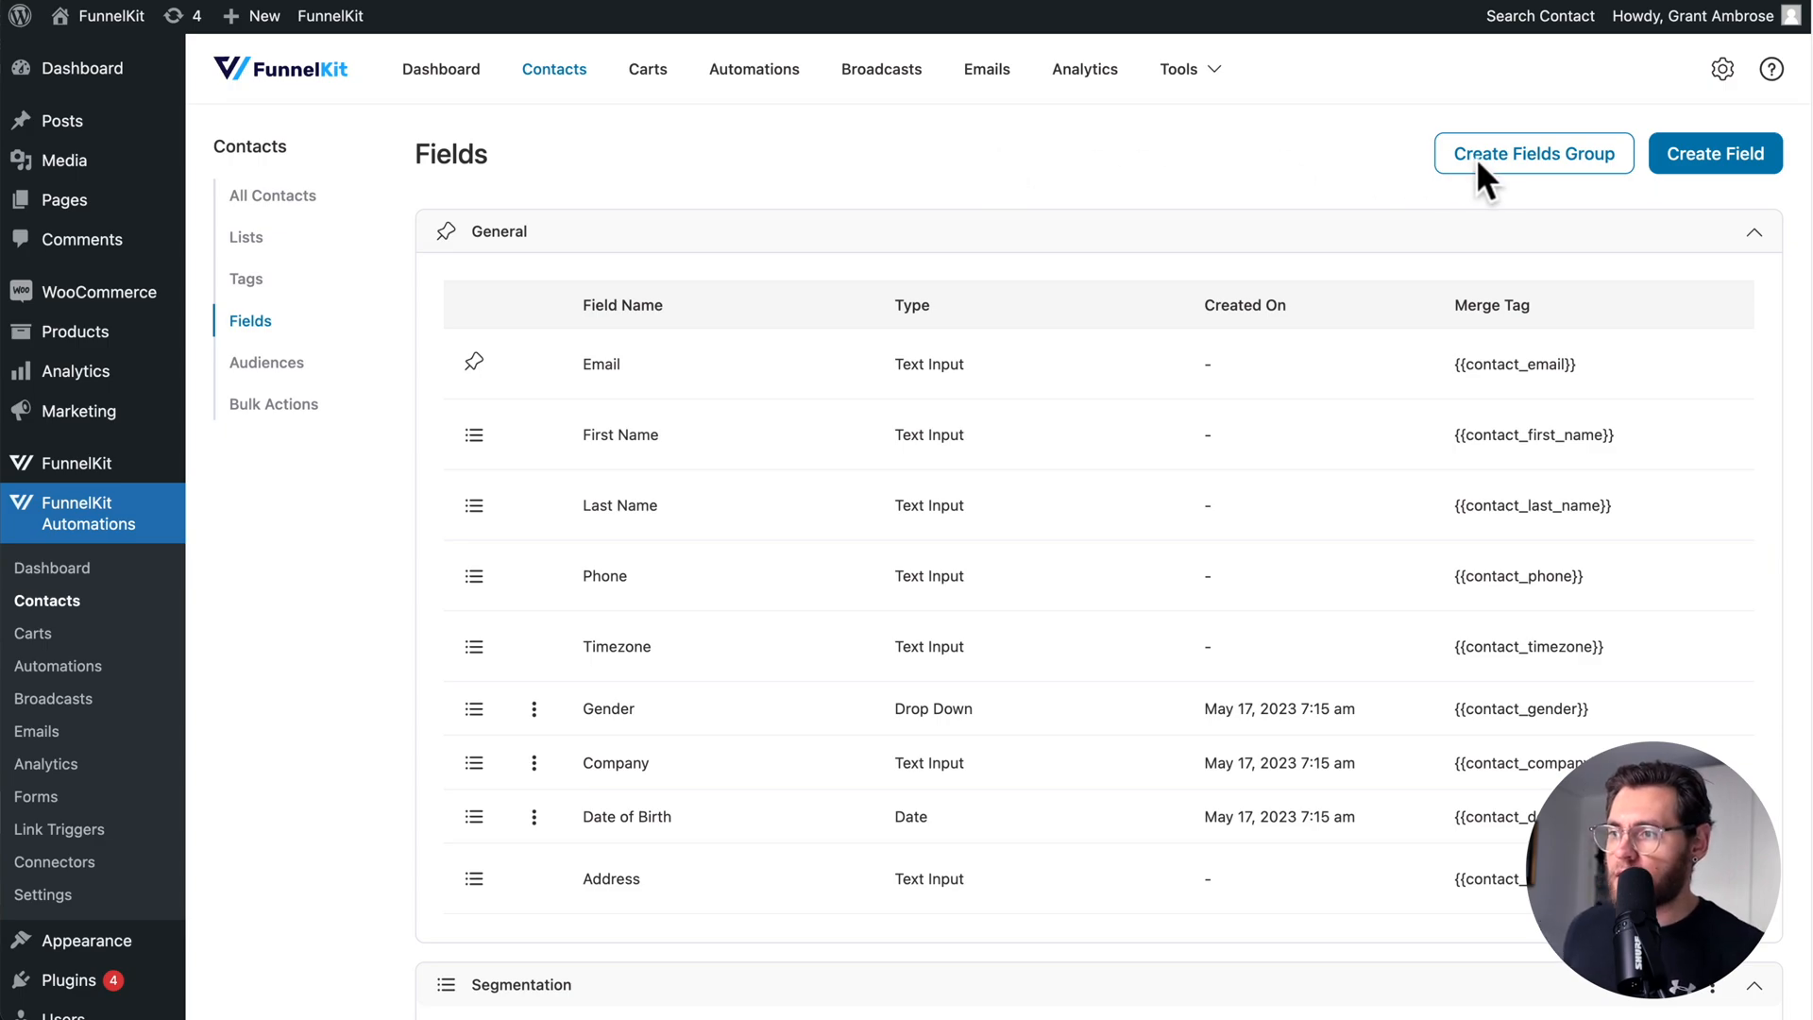
Create the Lead Magnets group and draft a 'The Ultimate Habit Tracker Guide' drop-down in it
{"action": "left_click", "coordinate": [1534, 153]}
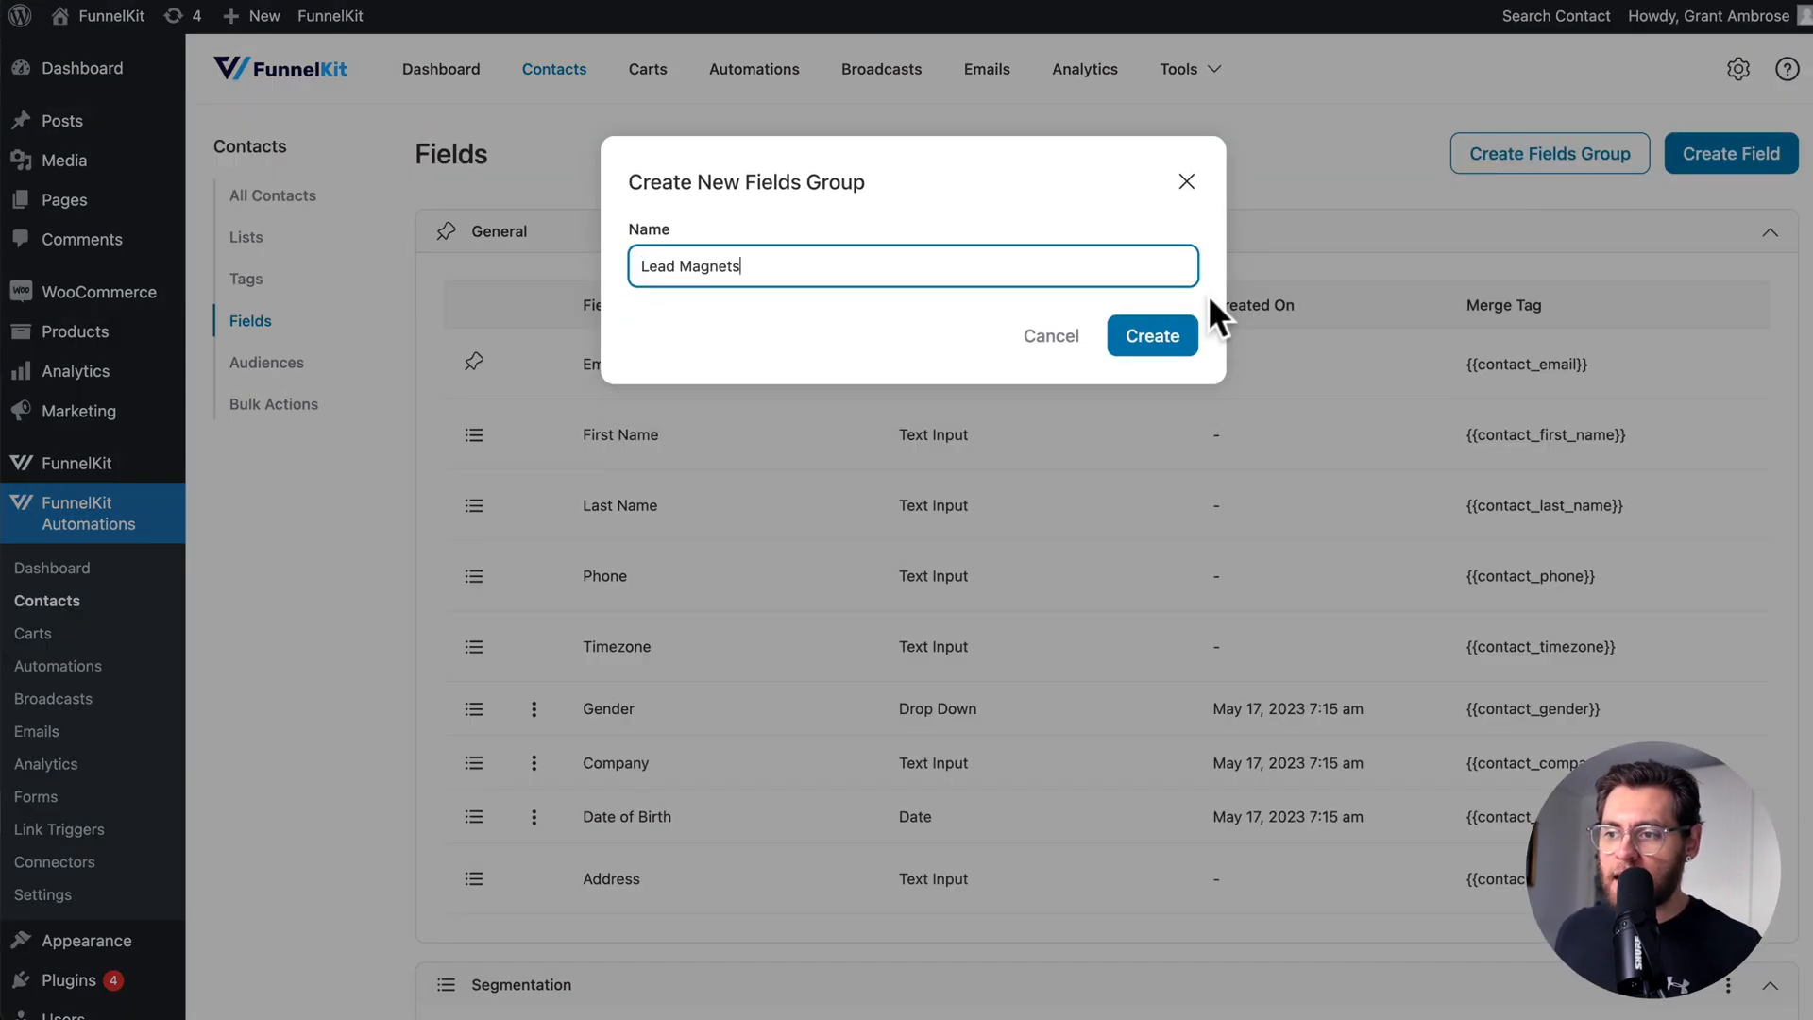
{"action": "left_click", "coordinate": [1152, 335]}
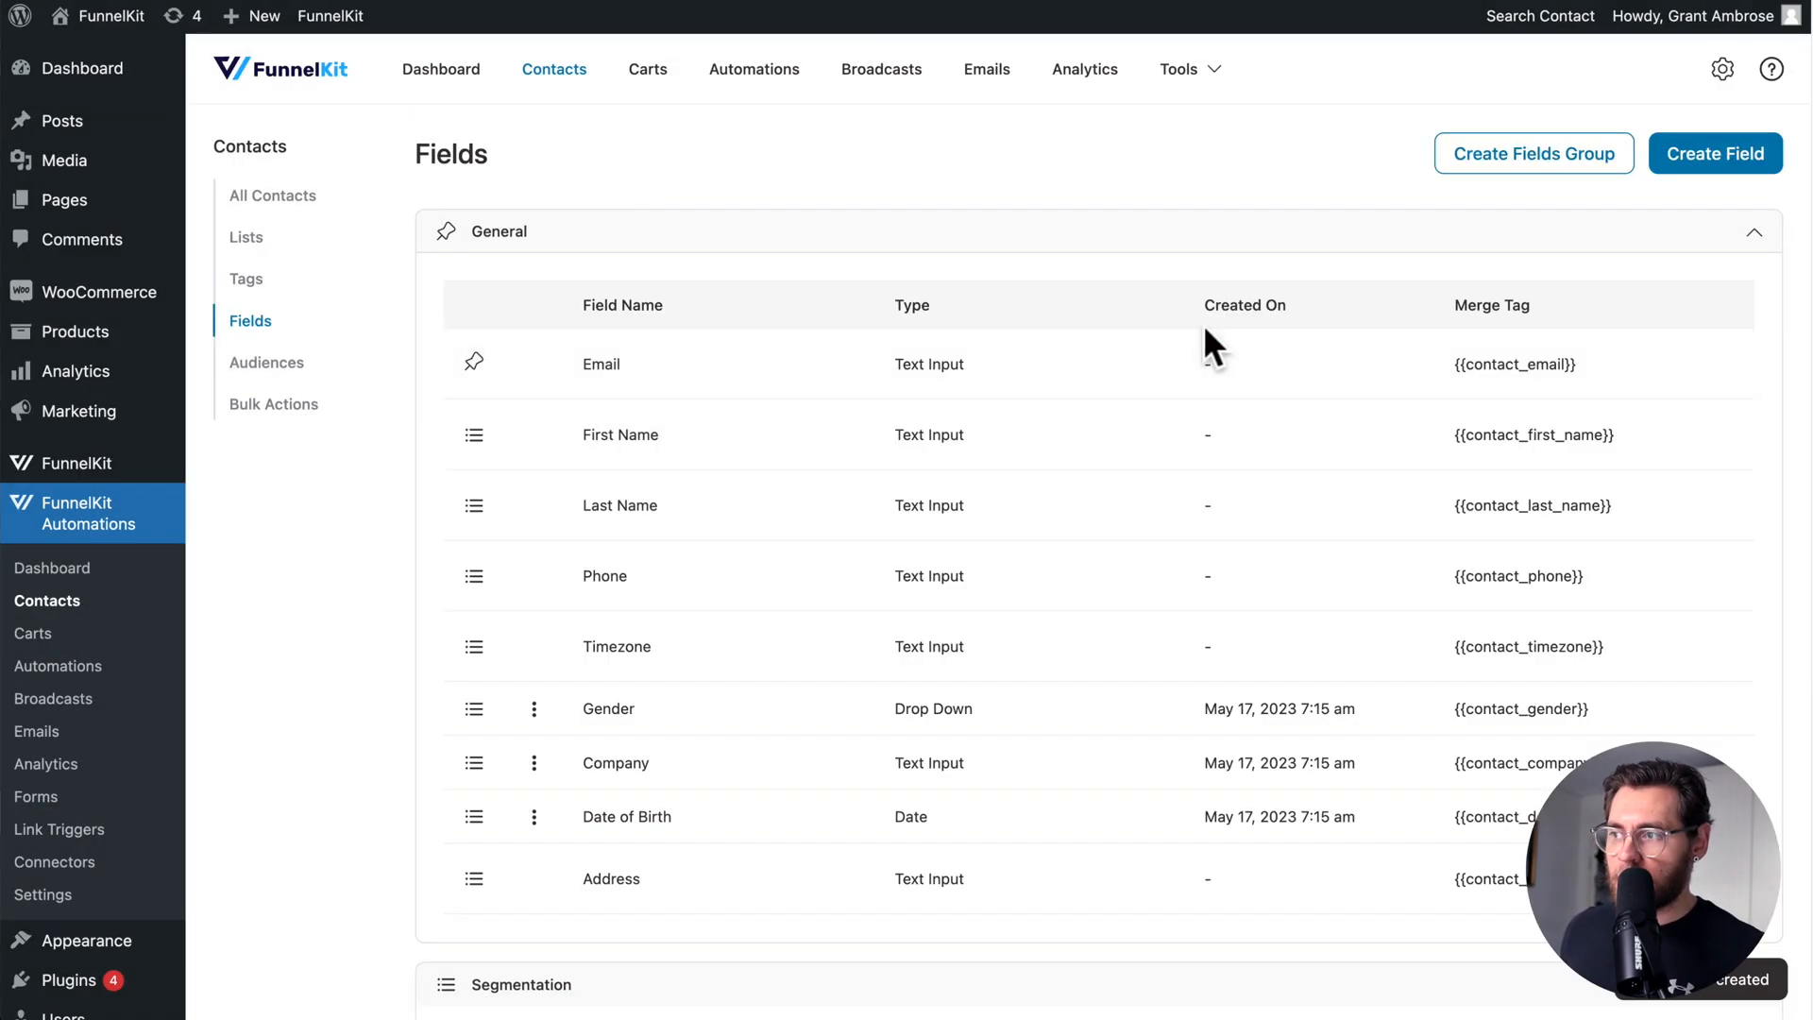
{"action": "left_click", "coordinate": [1715, 153]}
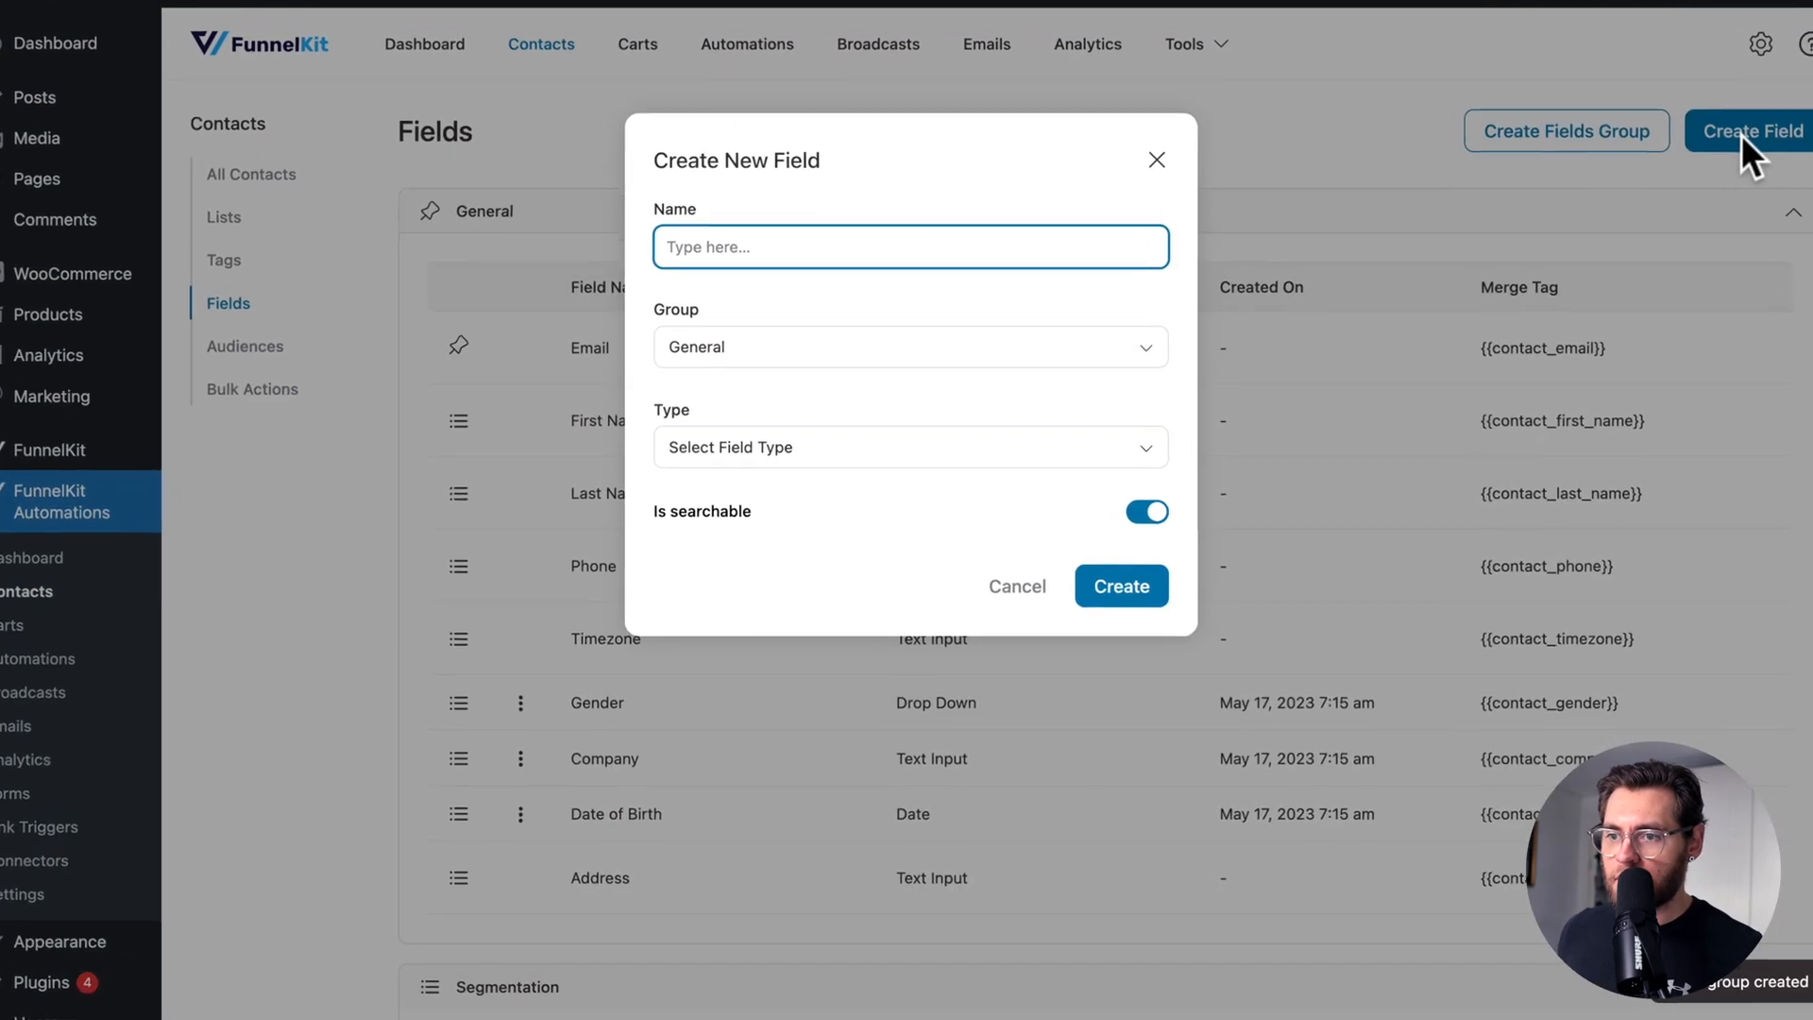
{"action": "type", "text": "The Ultimate Habit Tracker Guide"}
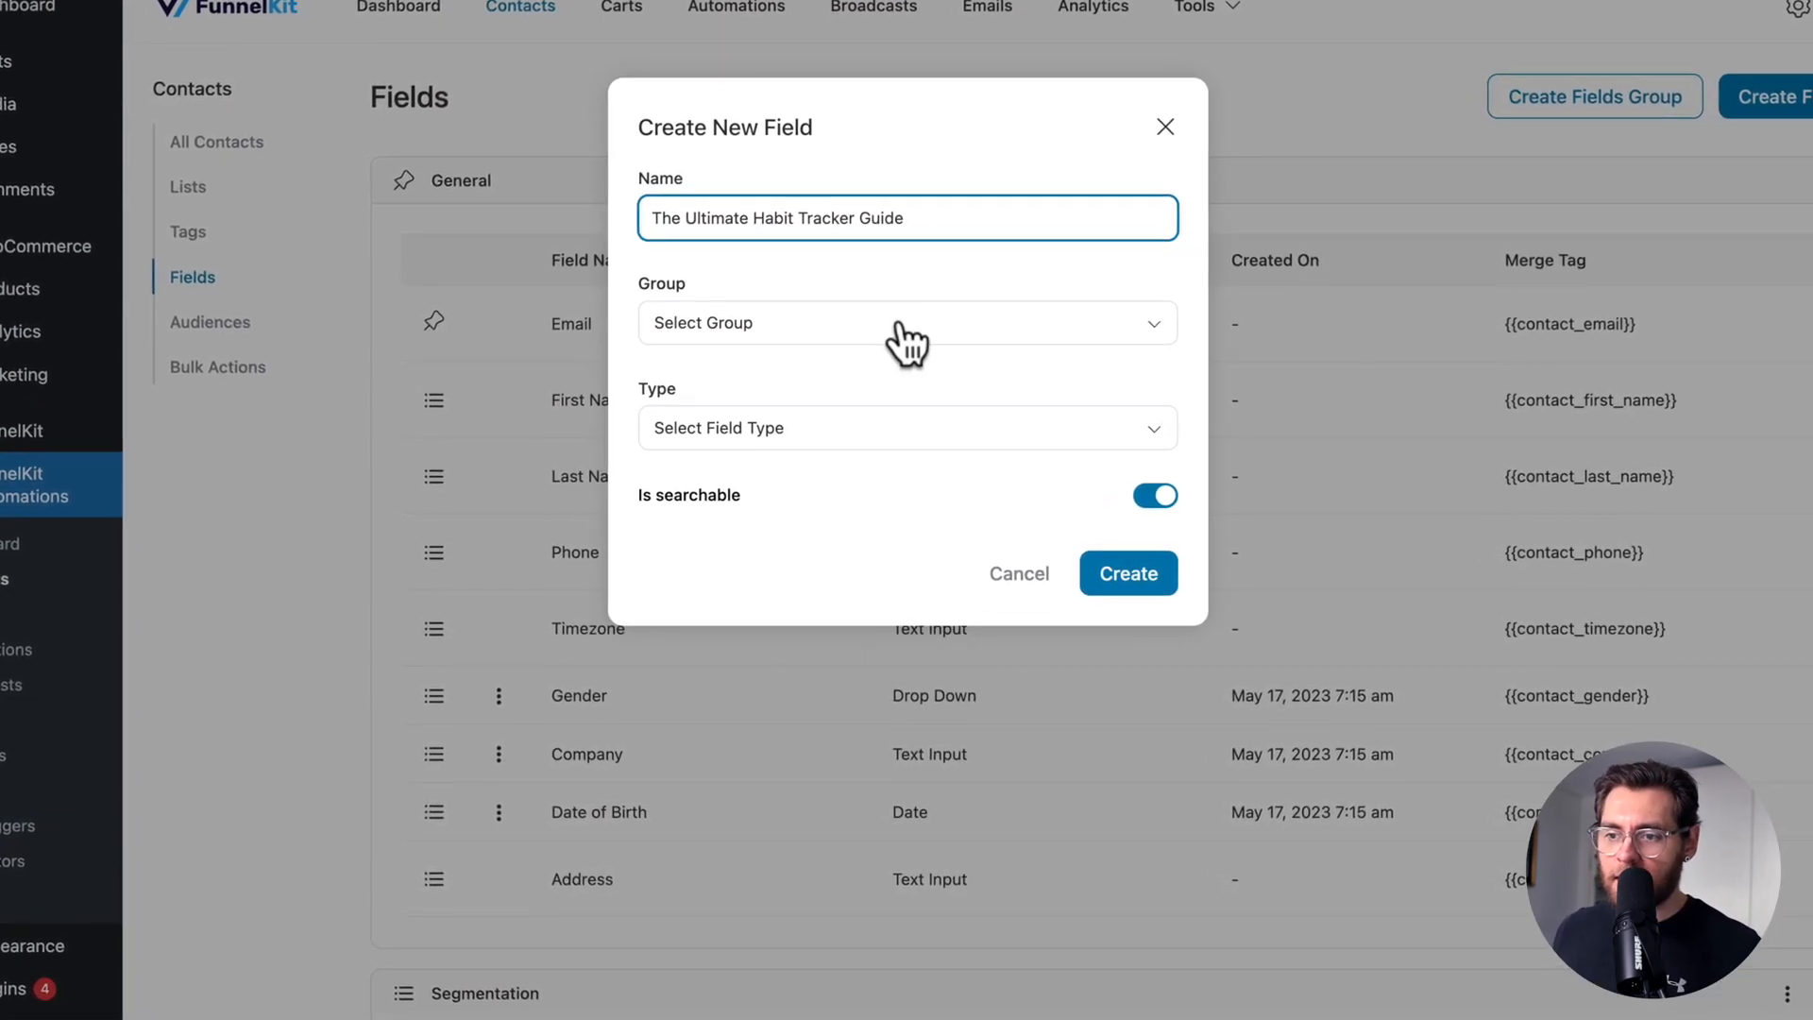
{"action": "left_click", "coordinate": [907, 322]}
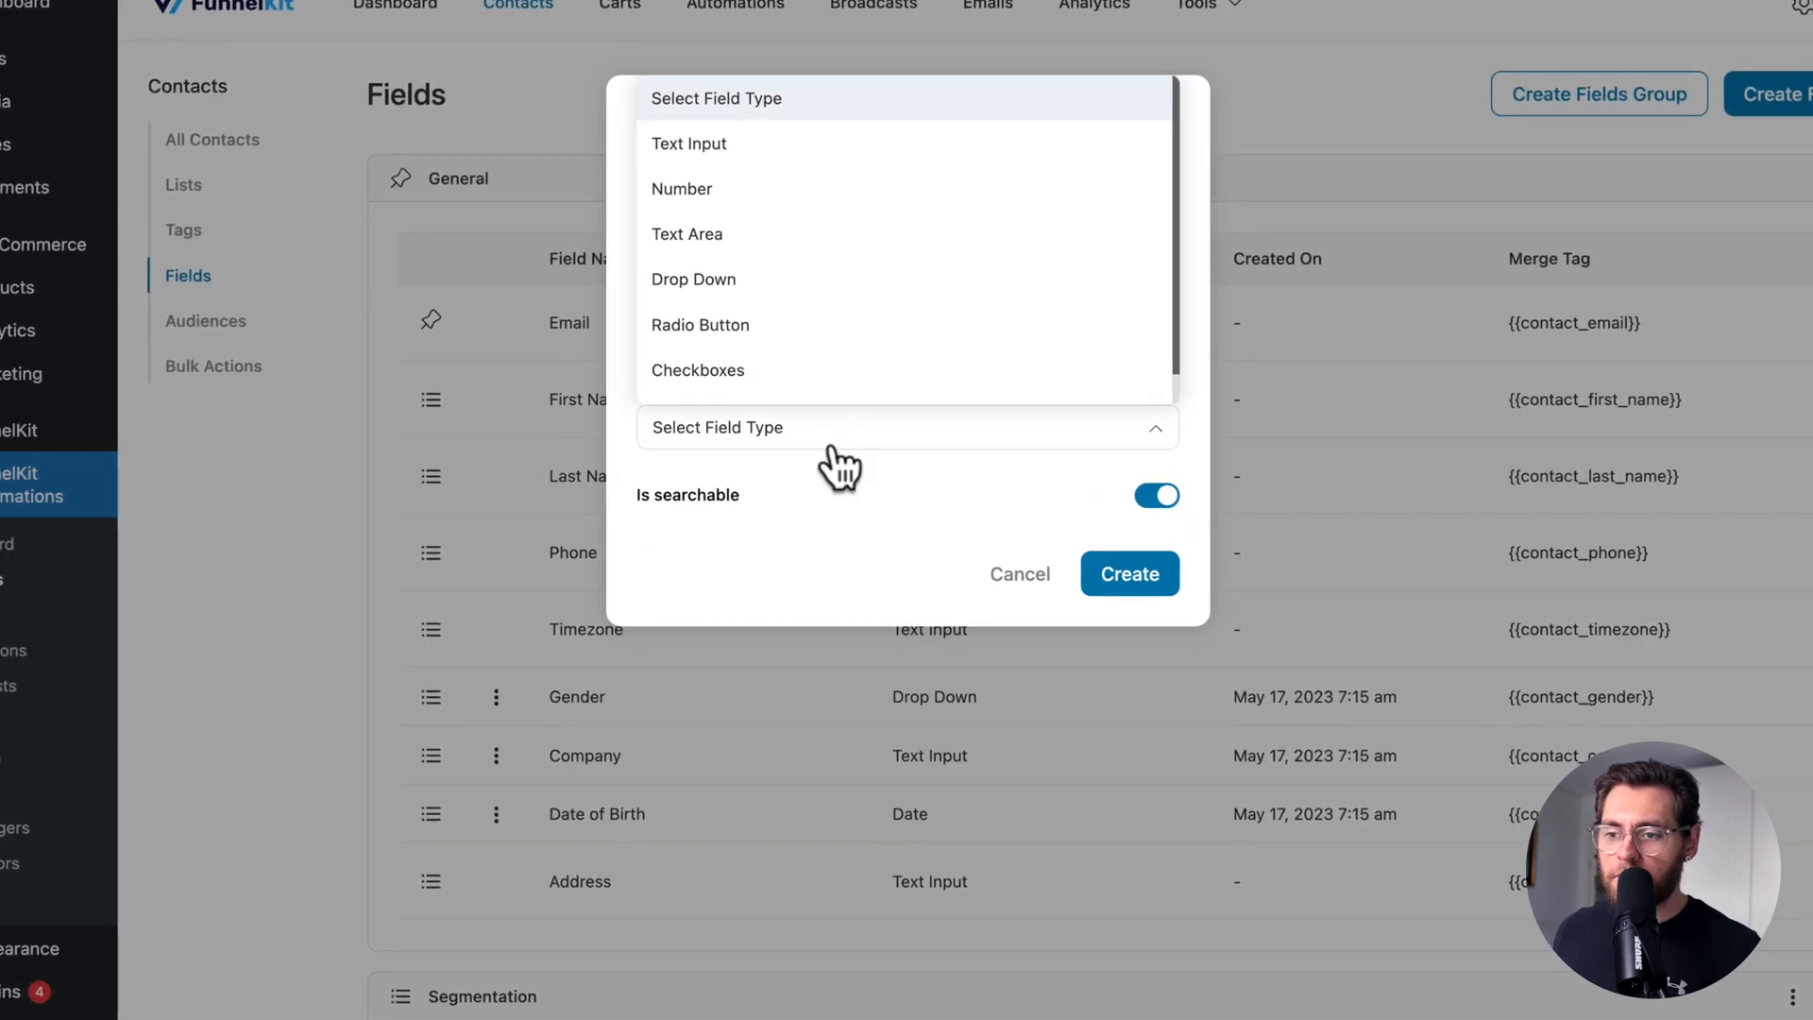
{"action": "left_click", "coordinate": [693, 279]}
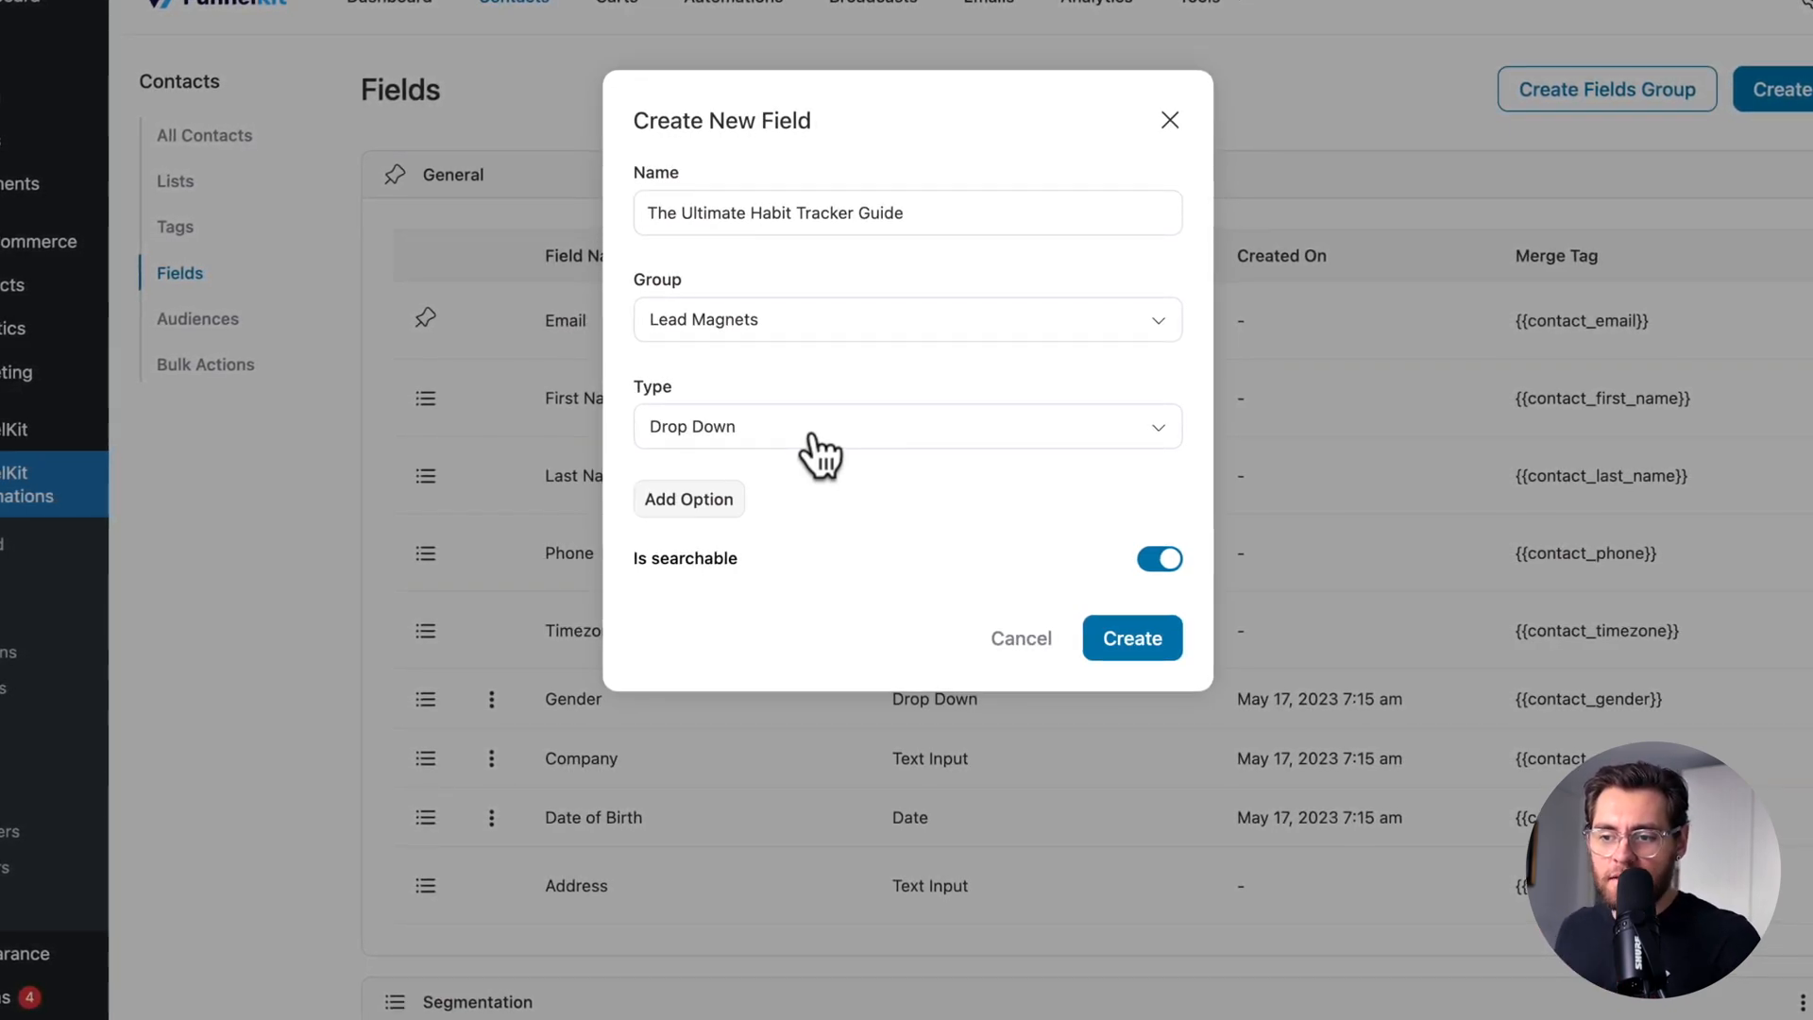
Add the drop-down options 'Requested' and 'Downloaded'
{"action": "left_click", "coordinate": [688, 498]}
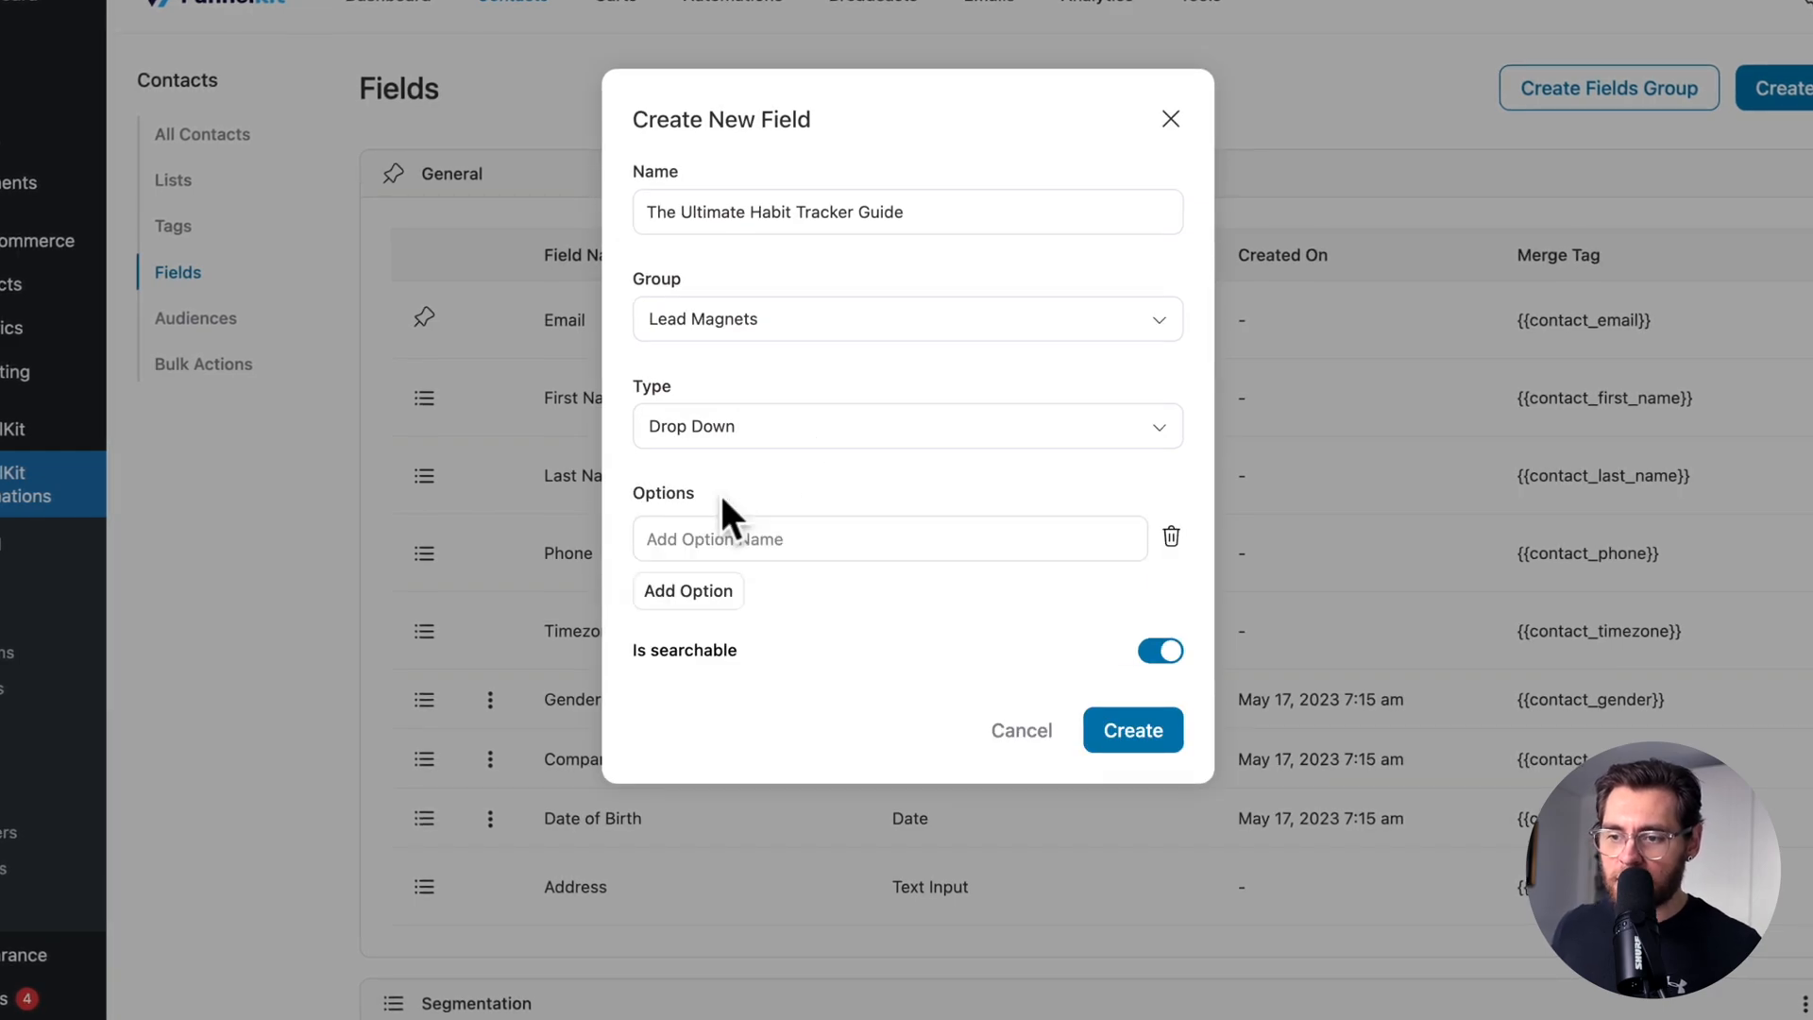
{"action": "type", "text": "Requested"}
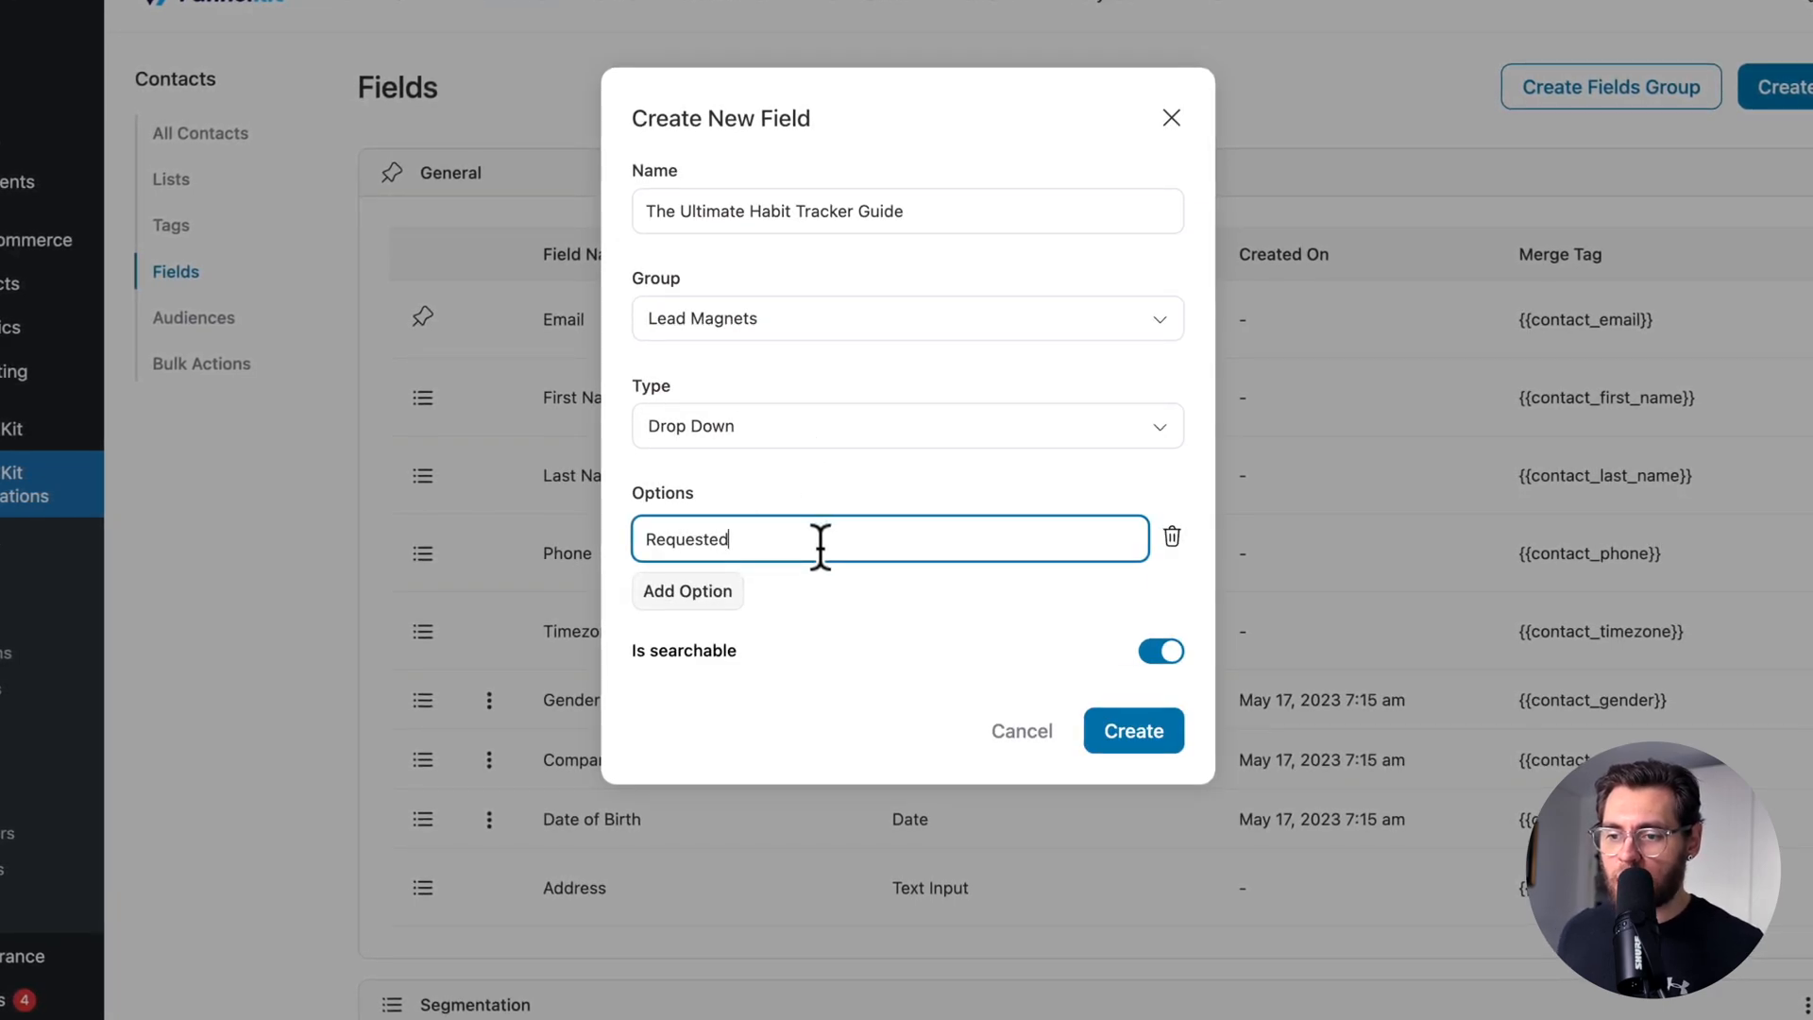
{"action": "left_click", "coordinate": [687, 591]}
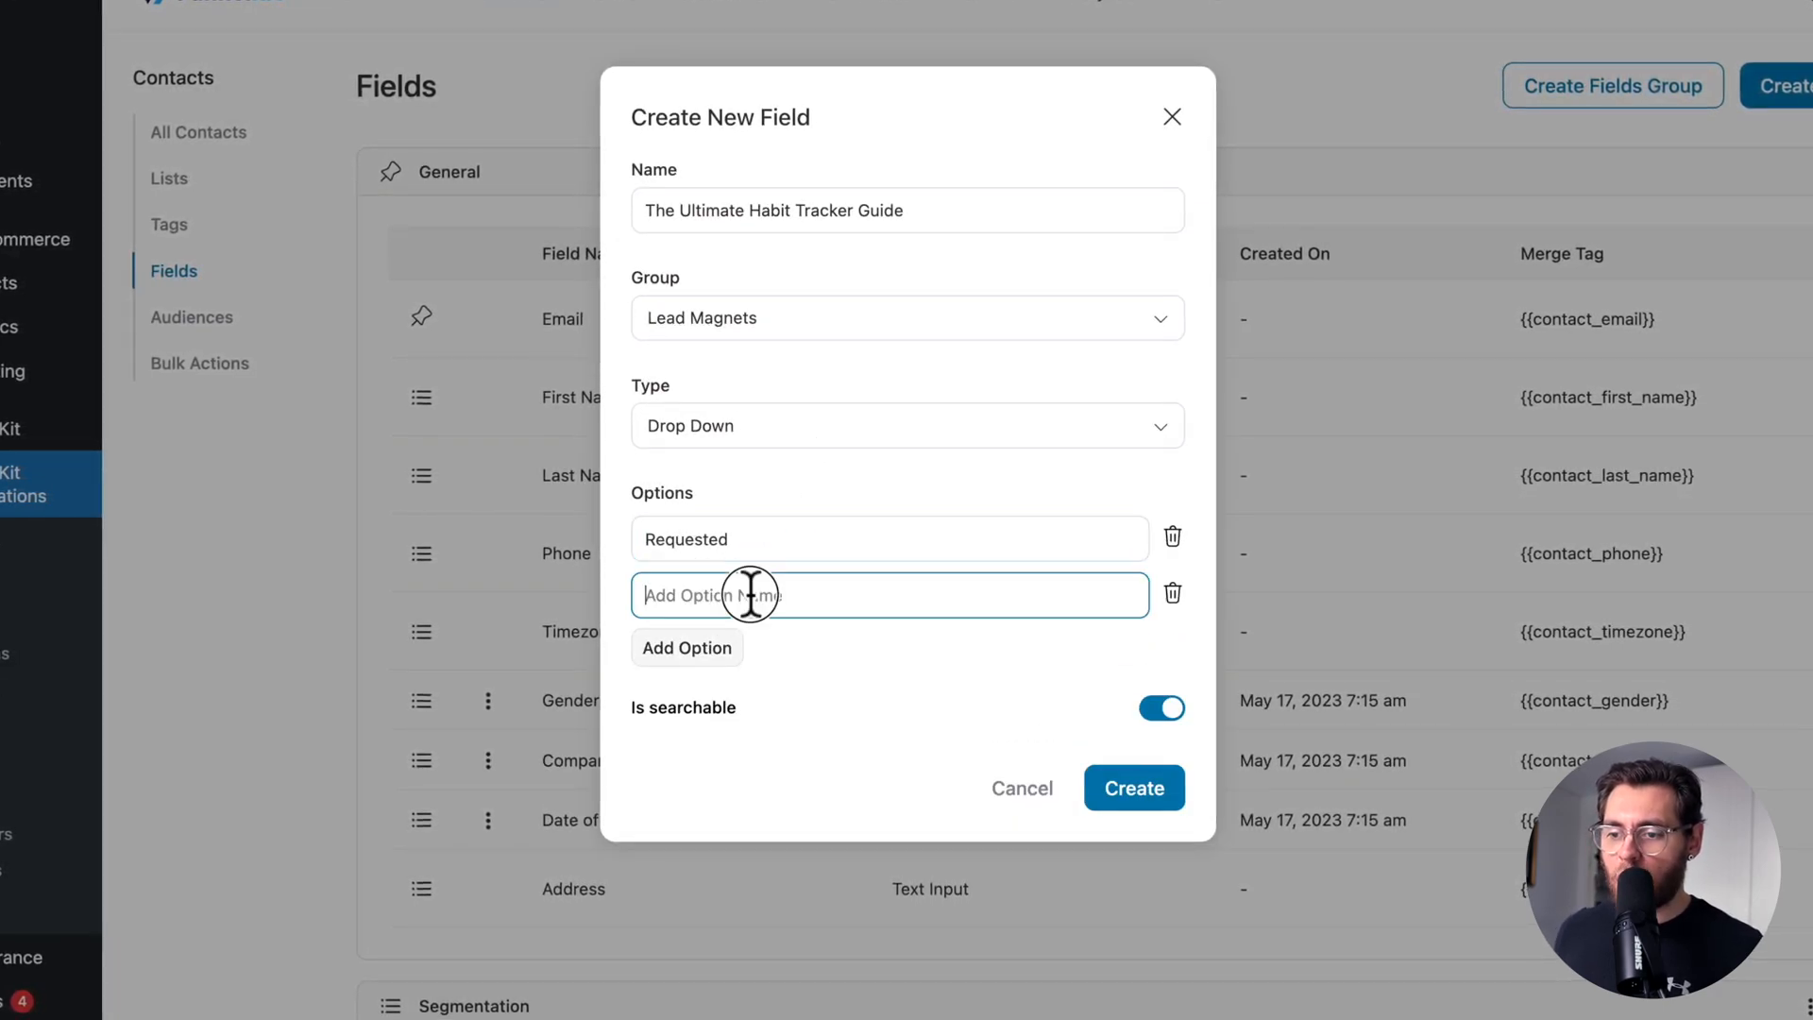
{"action": "type", "text": "Downloaded"}
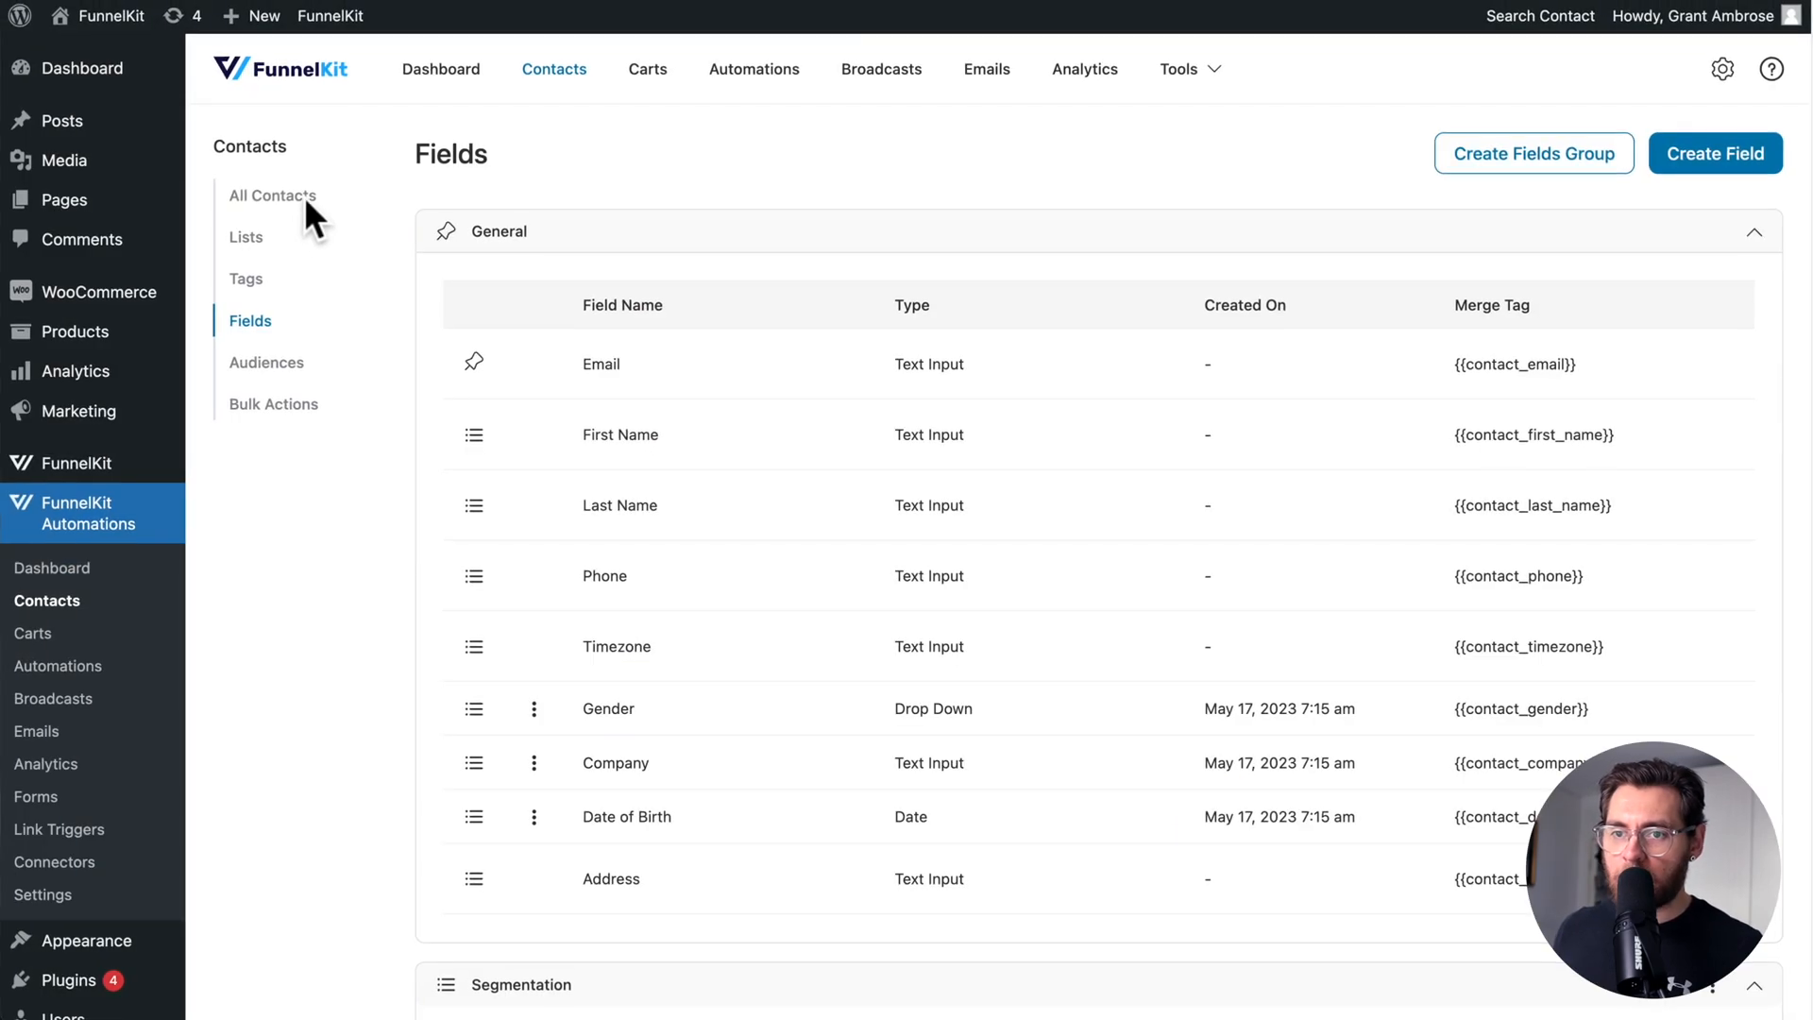
Open the first contact and start setting its Ultimate Habit Tracker Guide value
{"action": "left_click", "coordinate": [272, 195]}
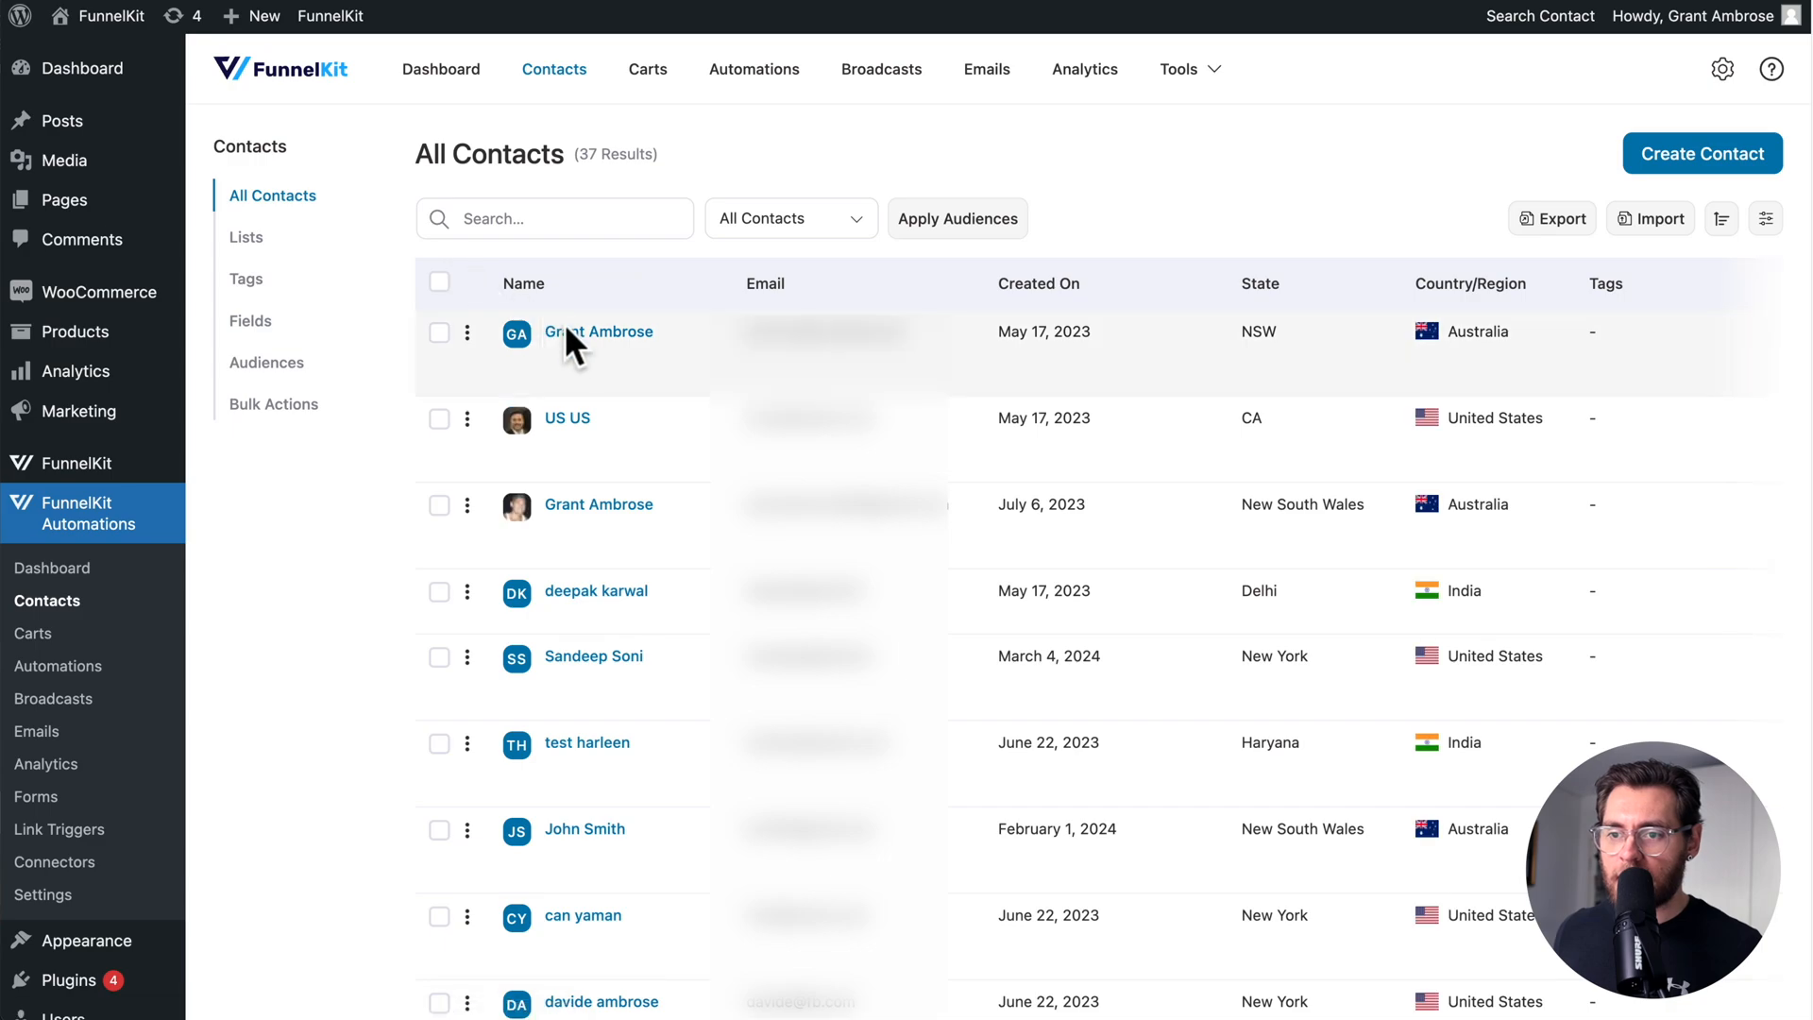
{"action": "left_click", "coordinate": [599, 332]}
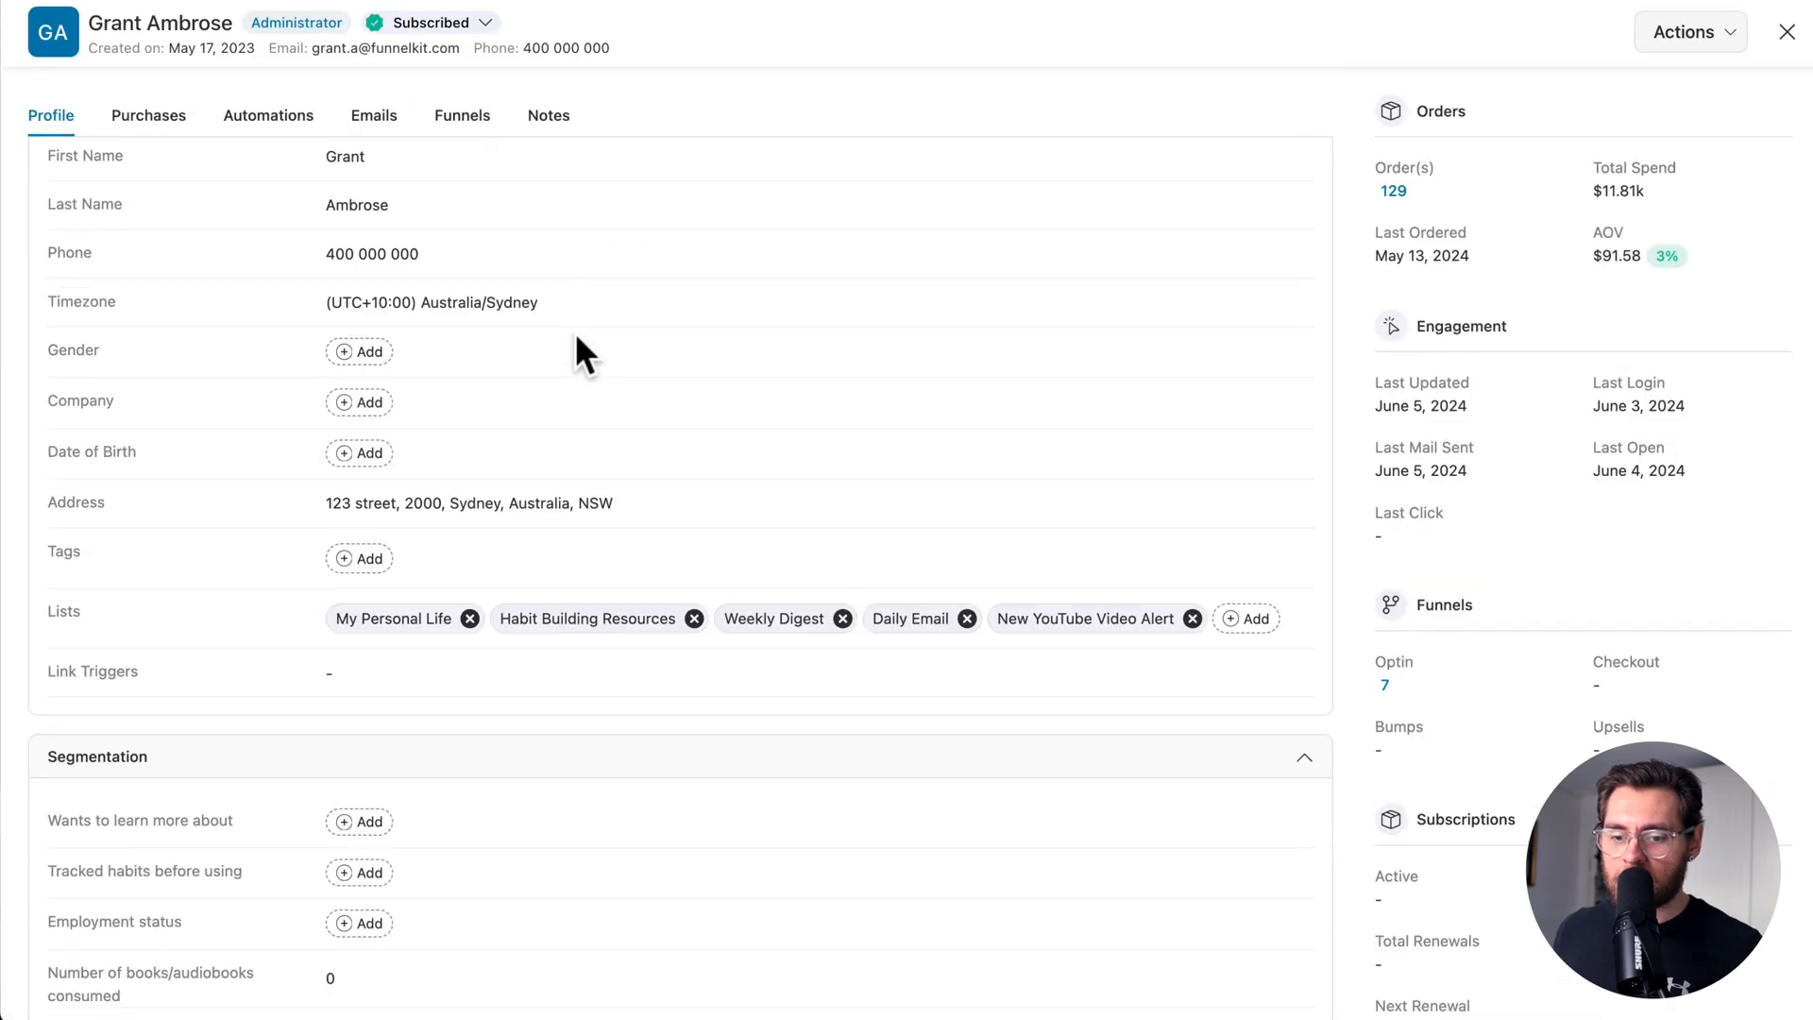
{"action": "scroll", "scroll_direction": "down", "scroll_amount": 3}
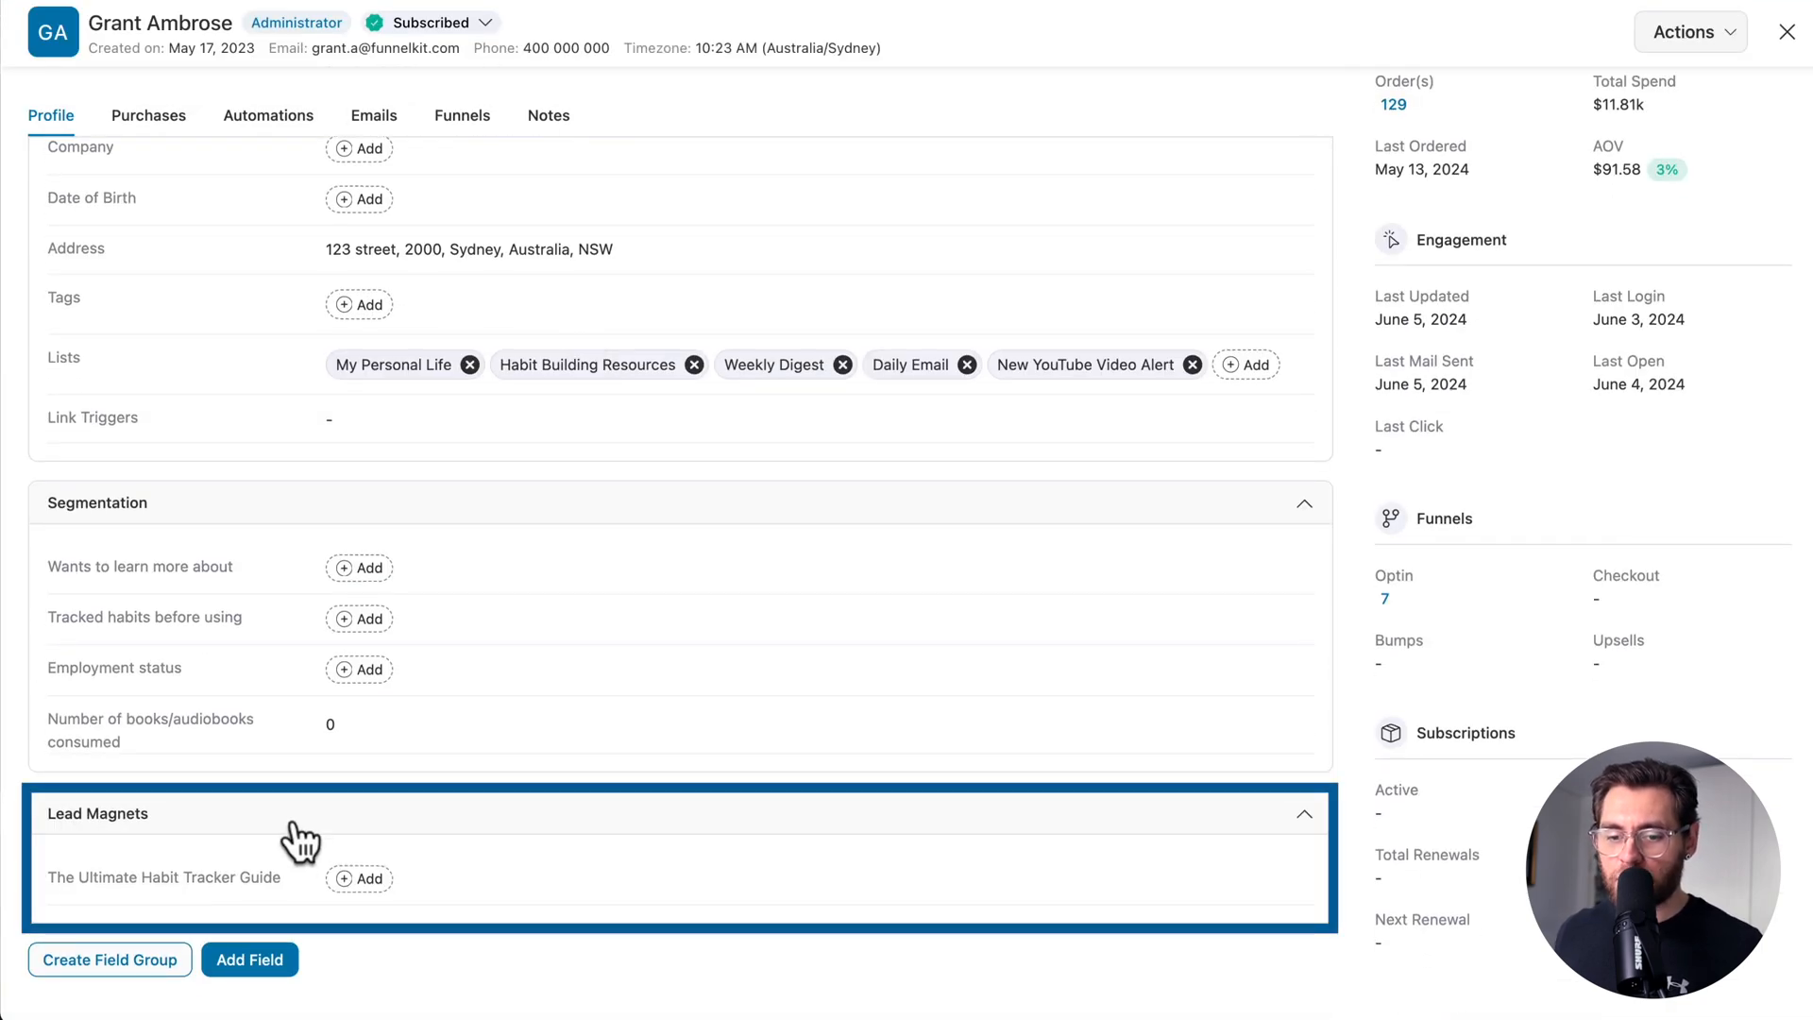
{"action": "left_click", "coordinate": [343, 879]}
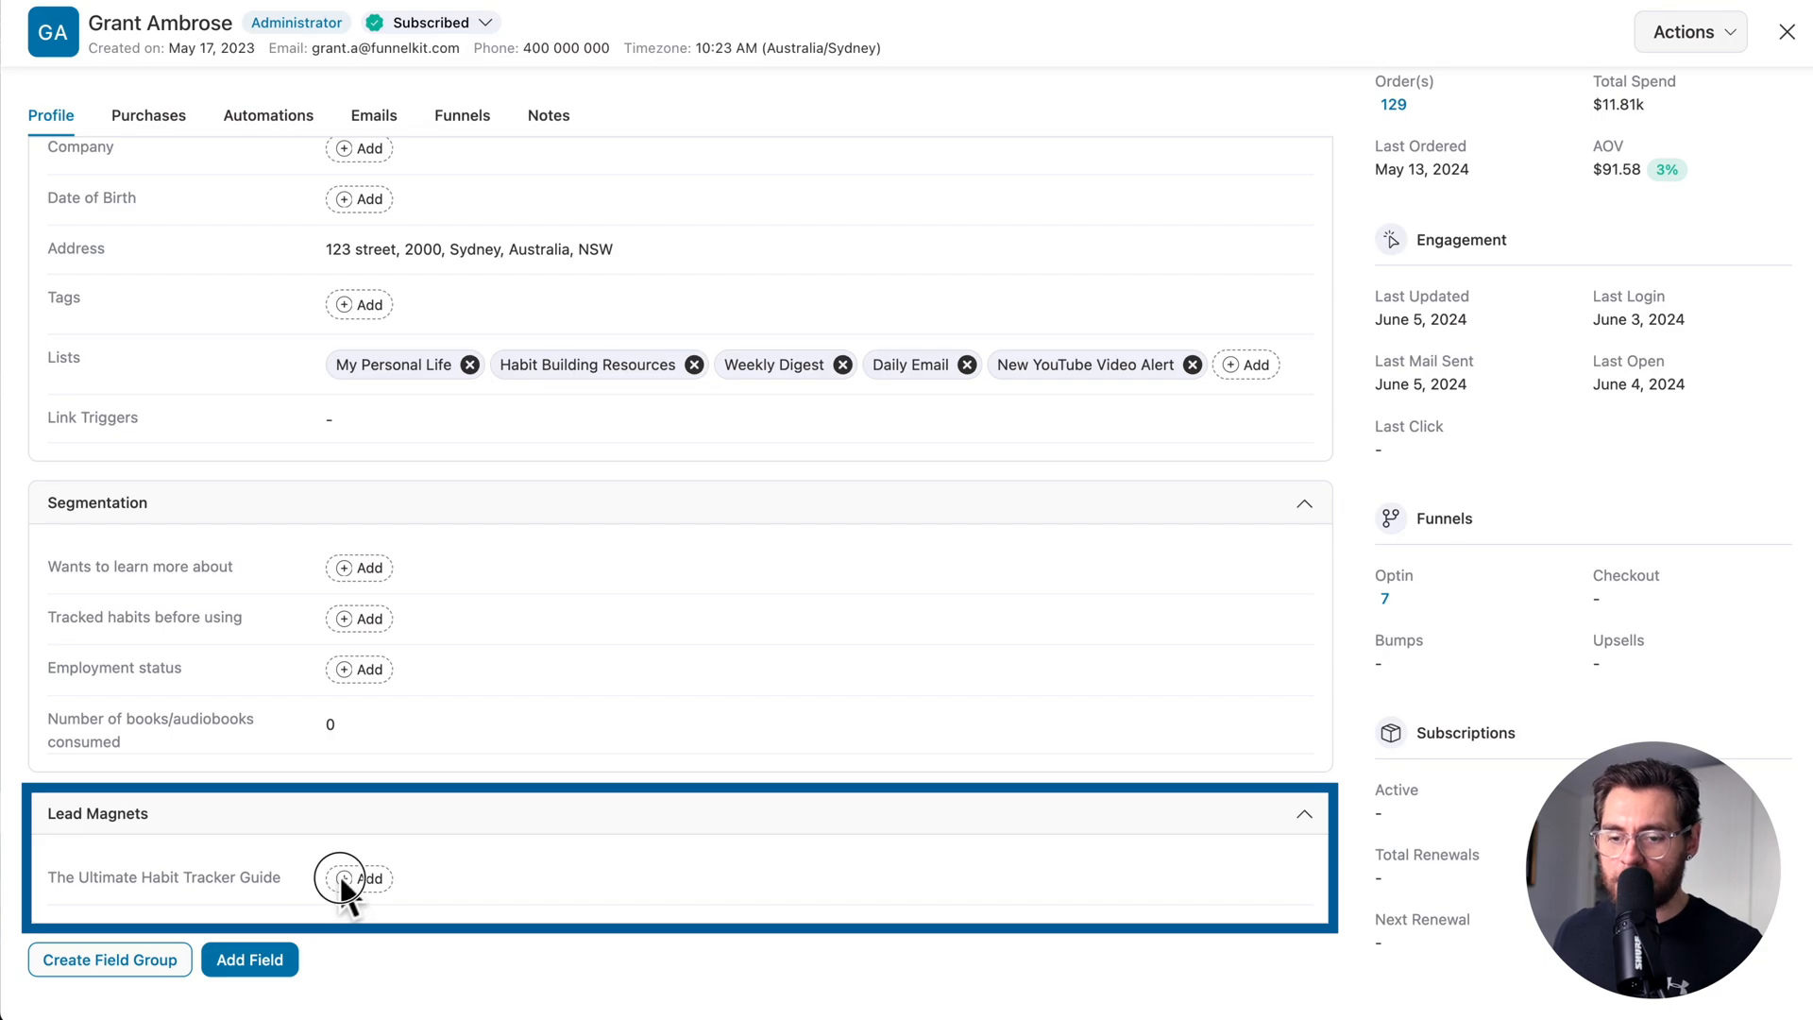
{"action": "left_click", "coordinate": [359, 878]}
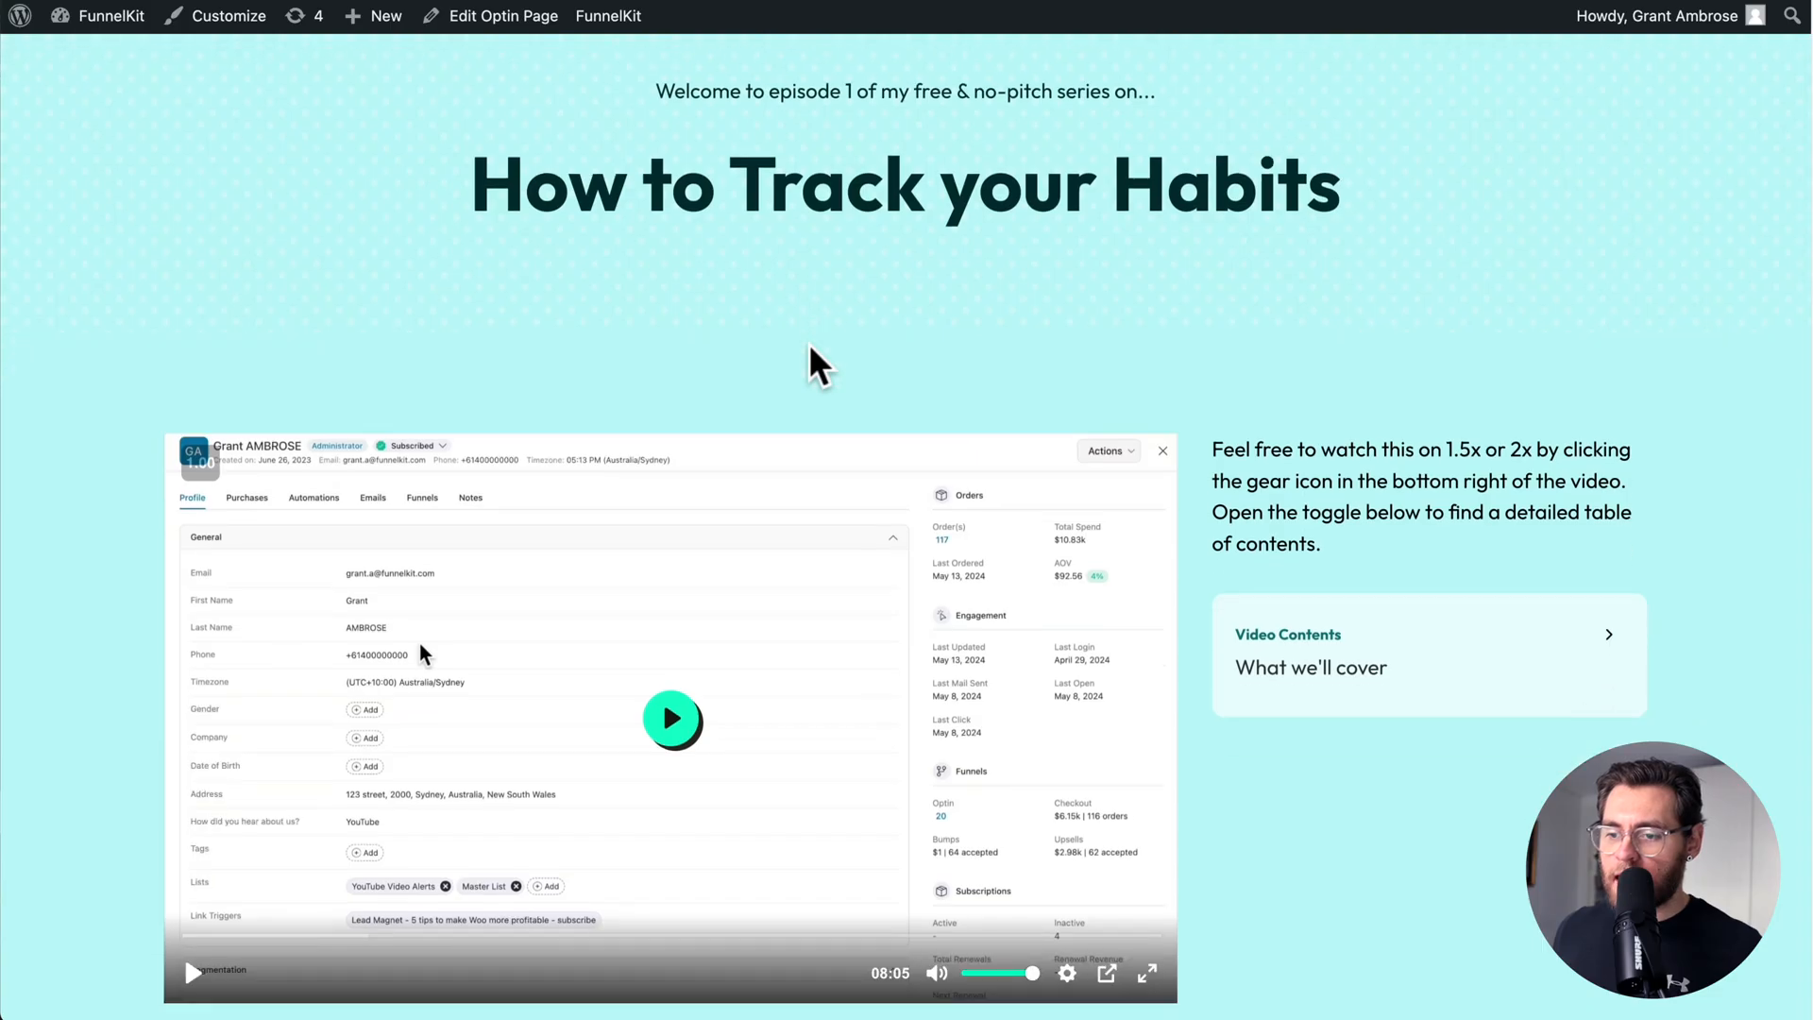
Submit the prefilled Video 2 unlock form from the optin page's 'here' link
{"action": "scroll", "scroll_direction": "down", "scroll_amount": 3}
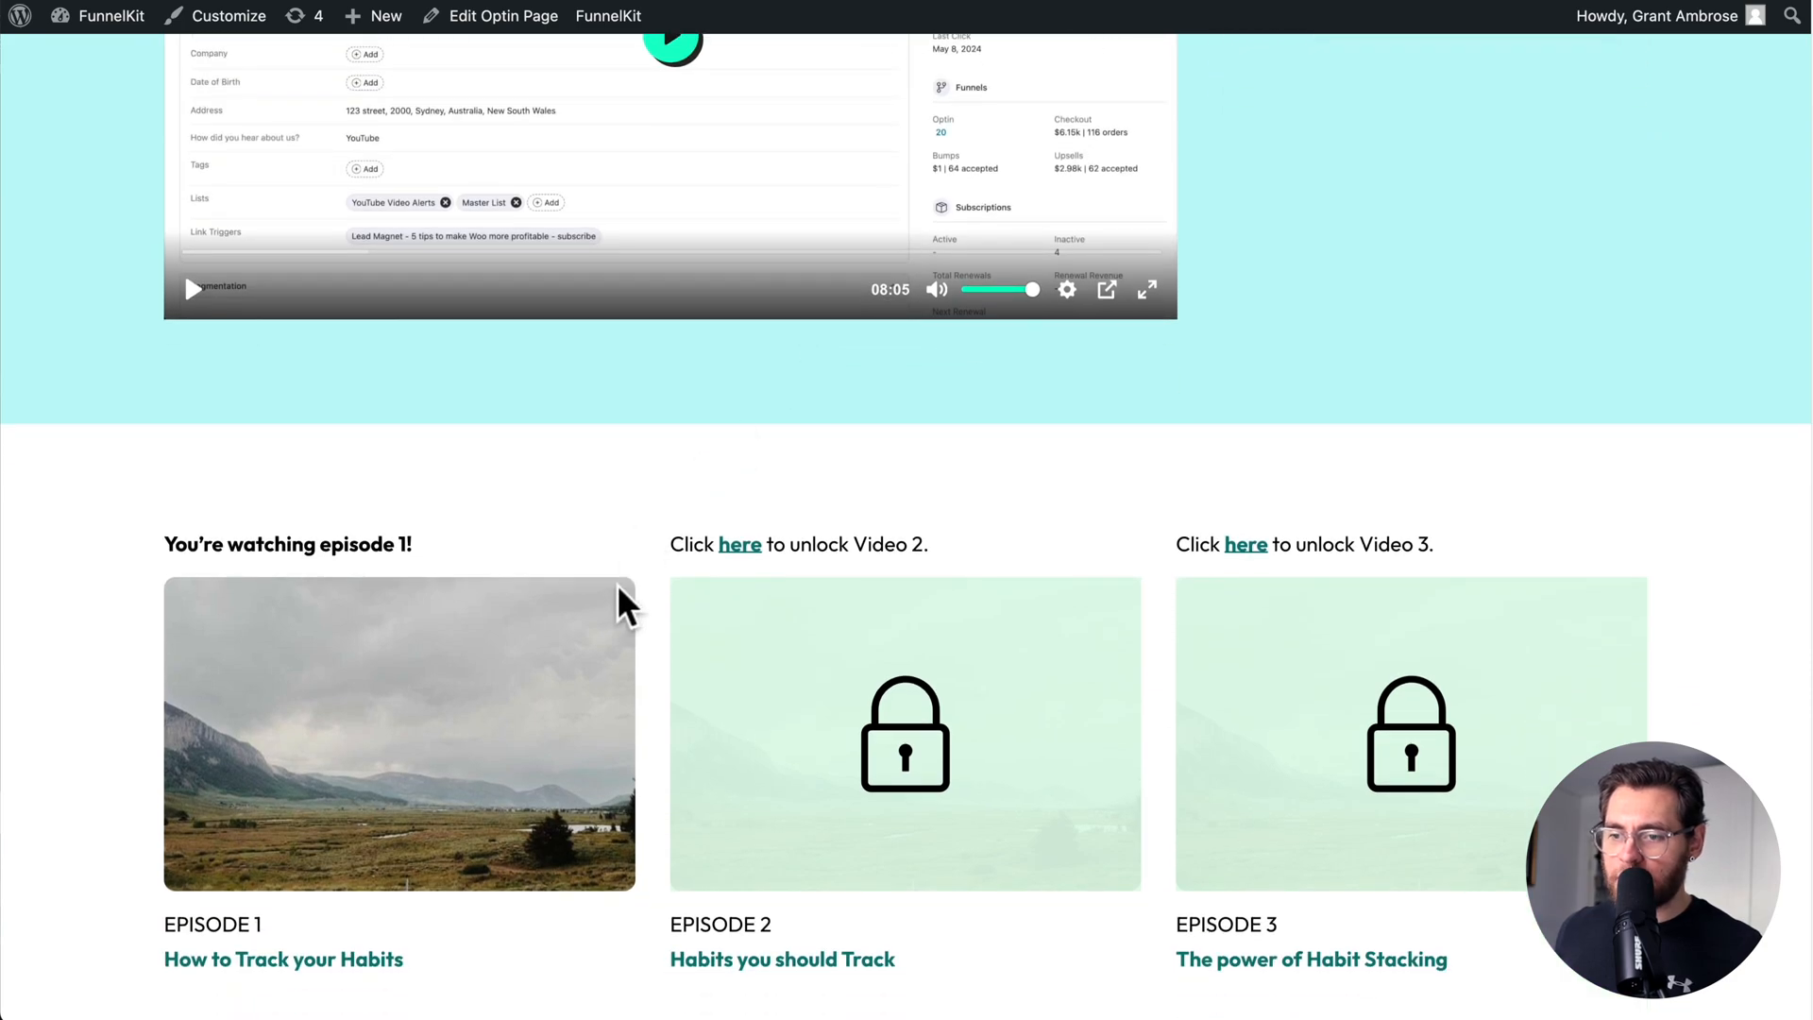
{"action": "left_click", "coordinate": [740, 544]}
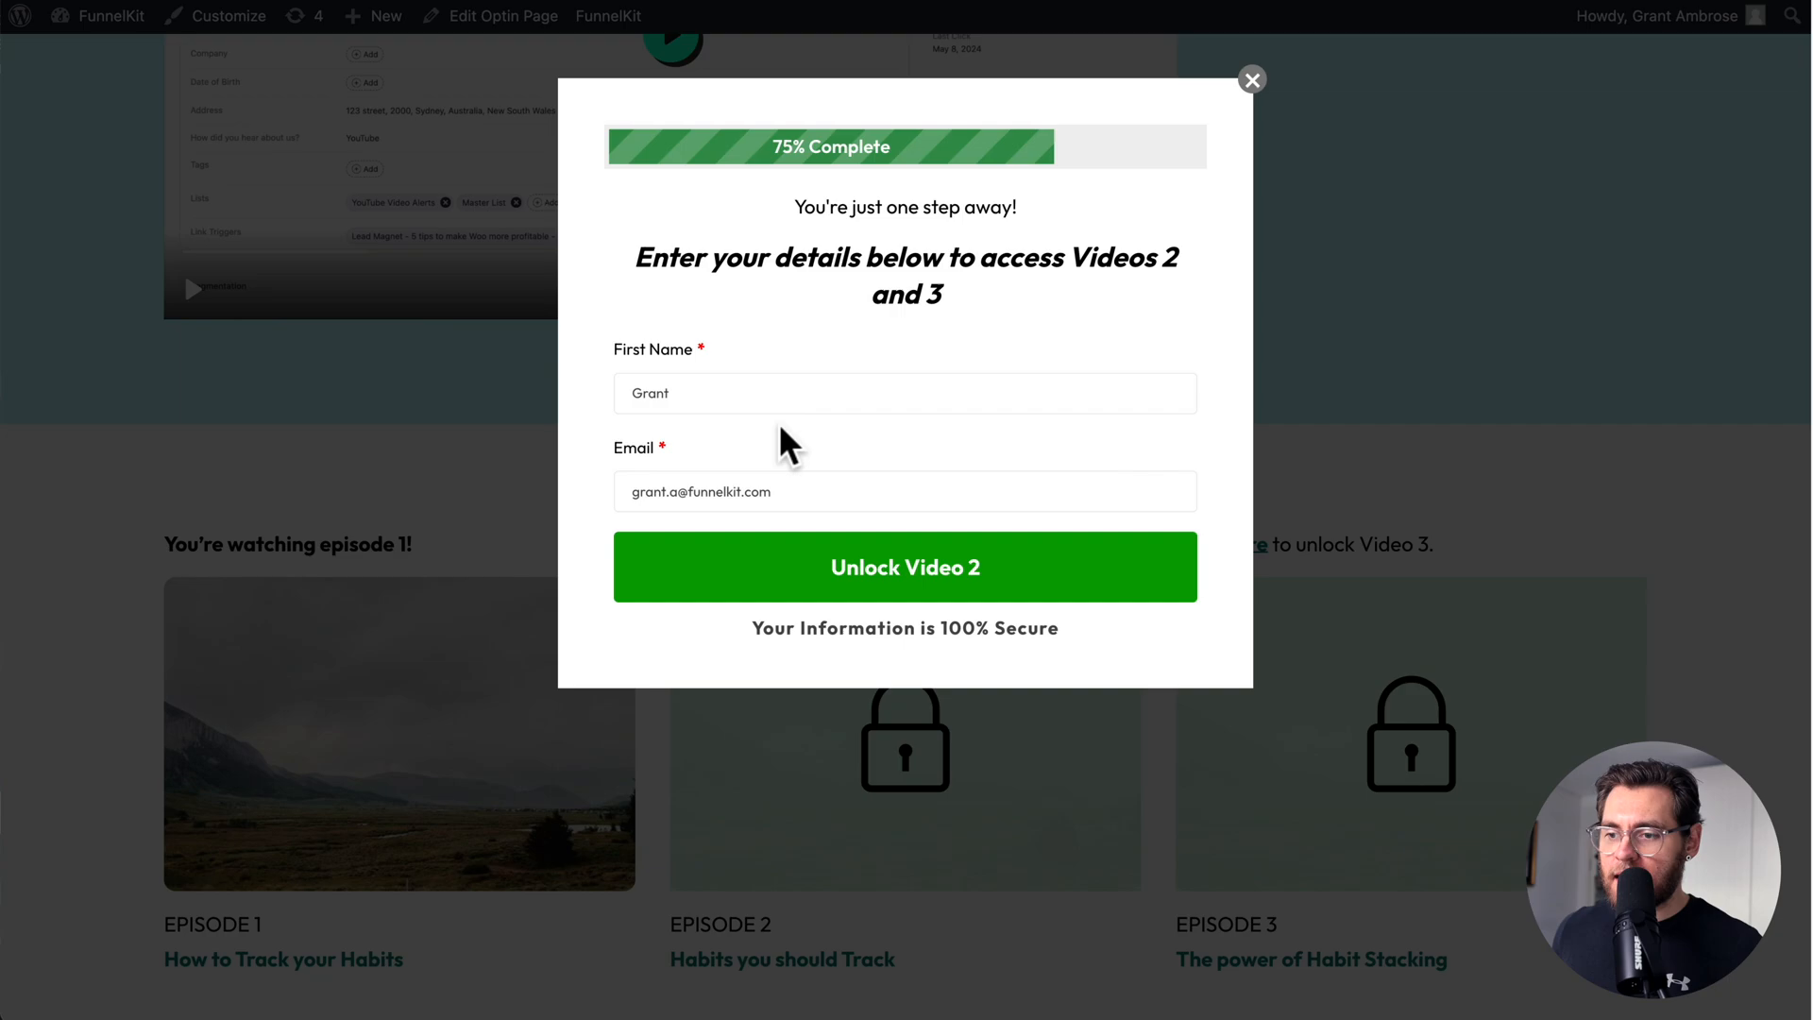
{"action": "left_click", "coordinate": [905, 567]}
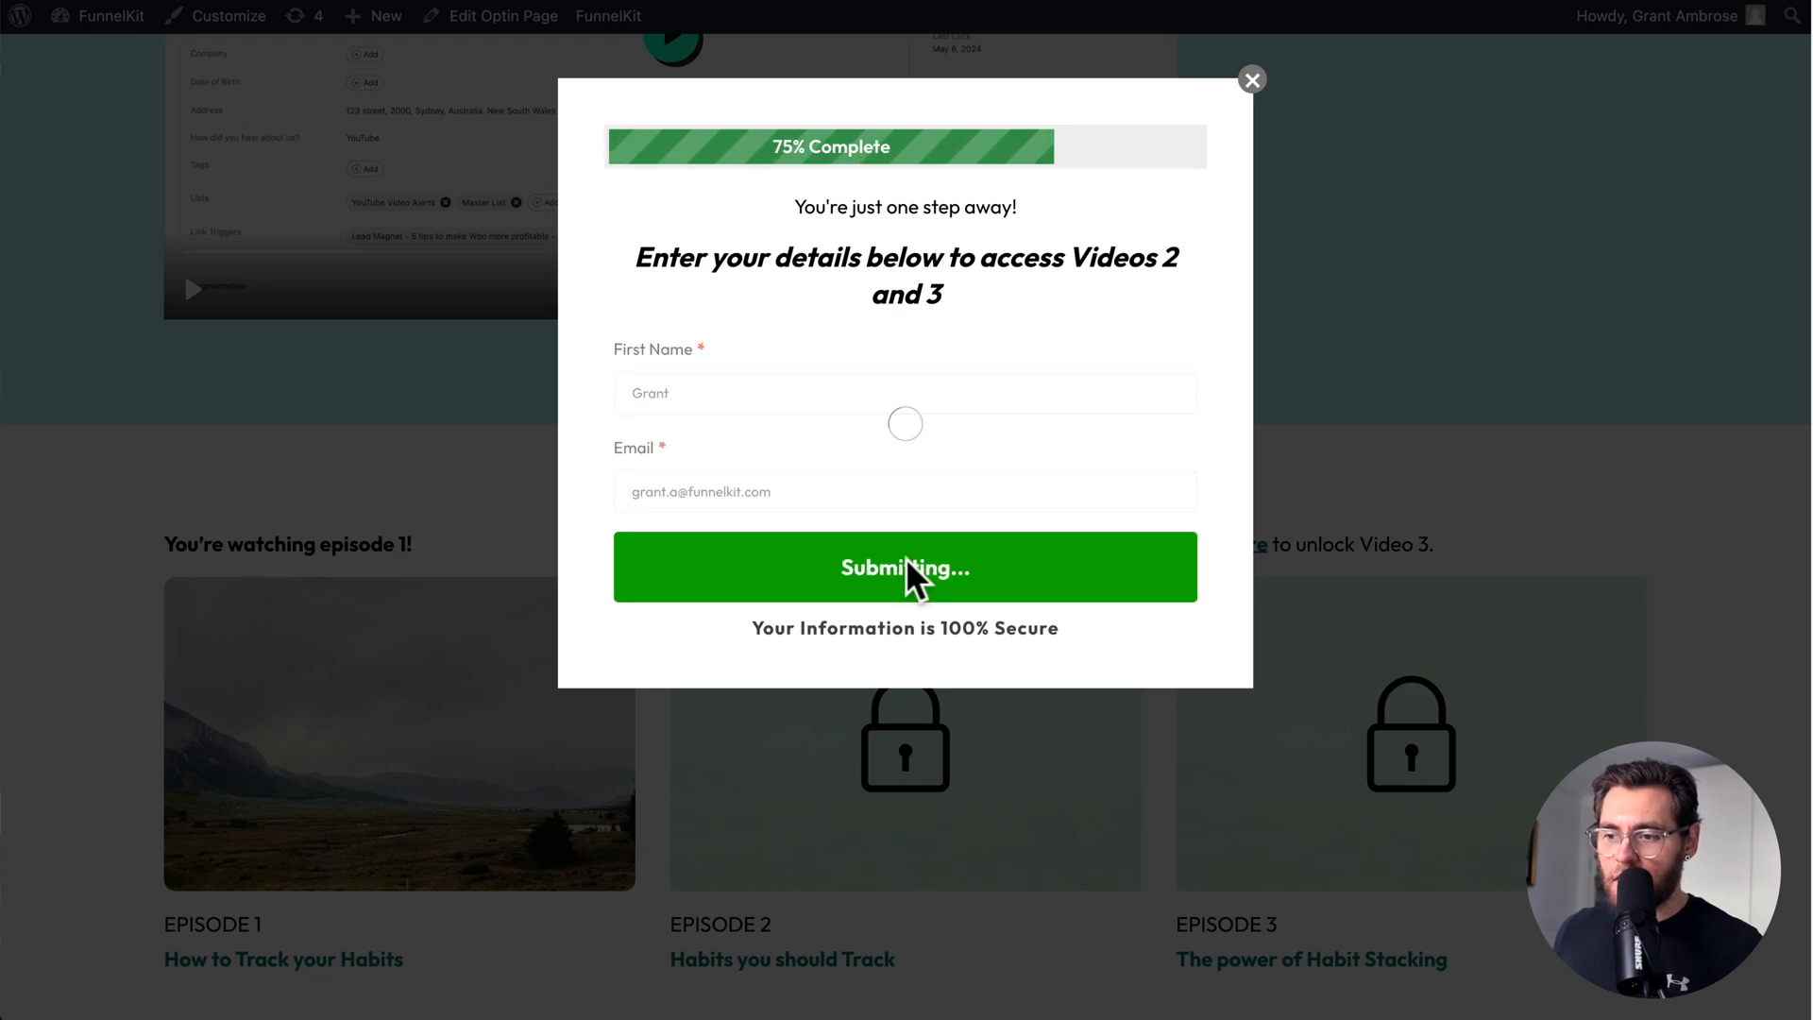
{"action": "left_click", "coordinate": [904, 567]}
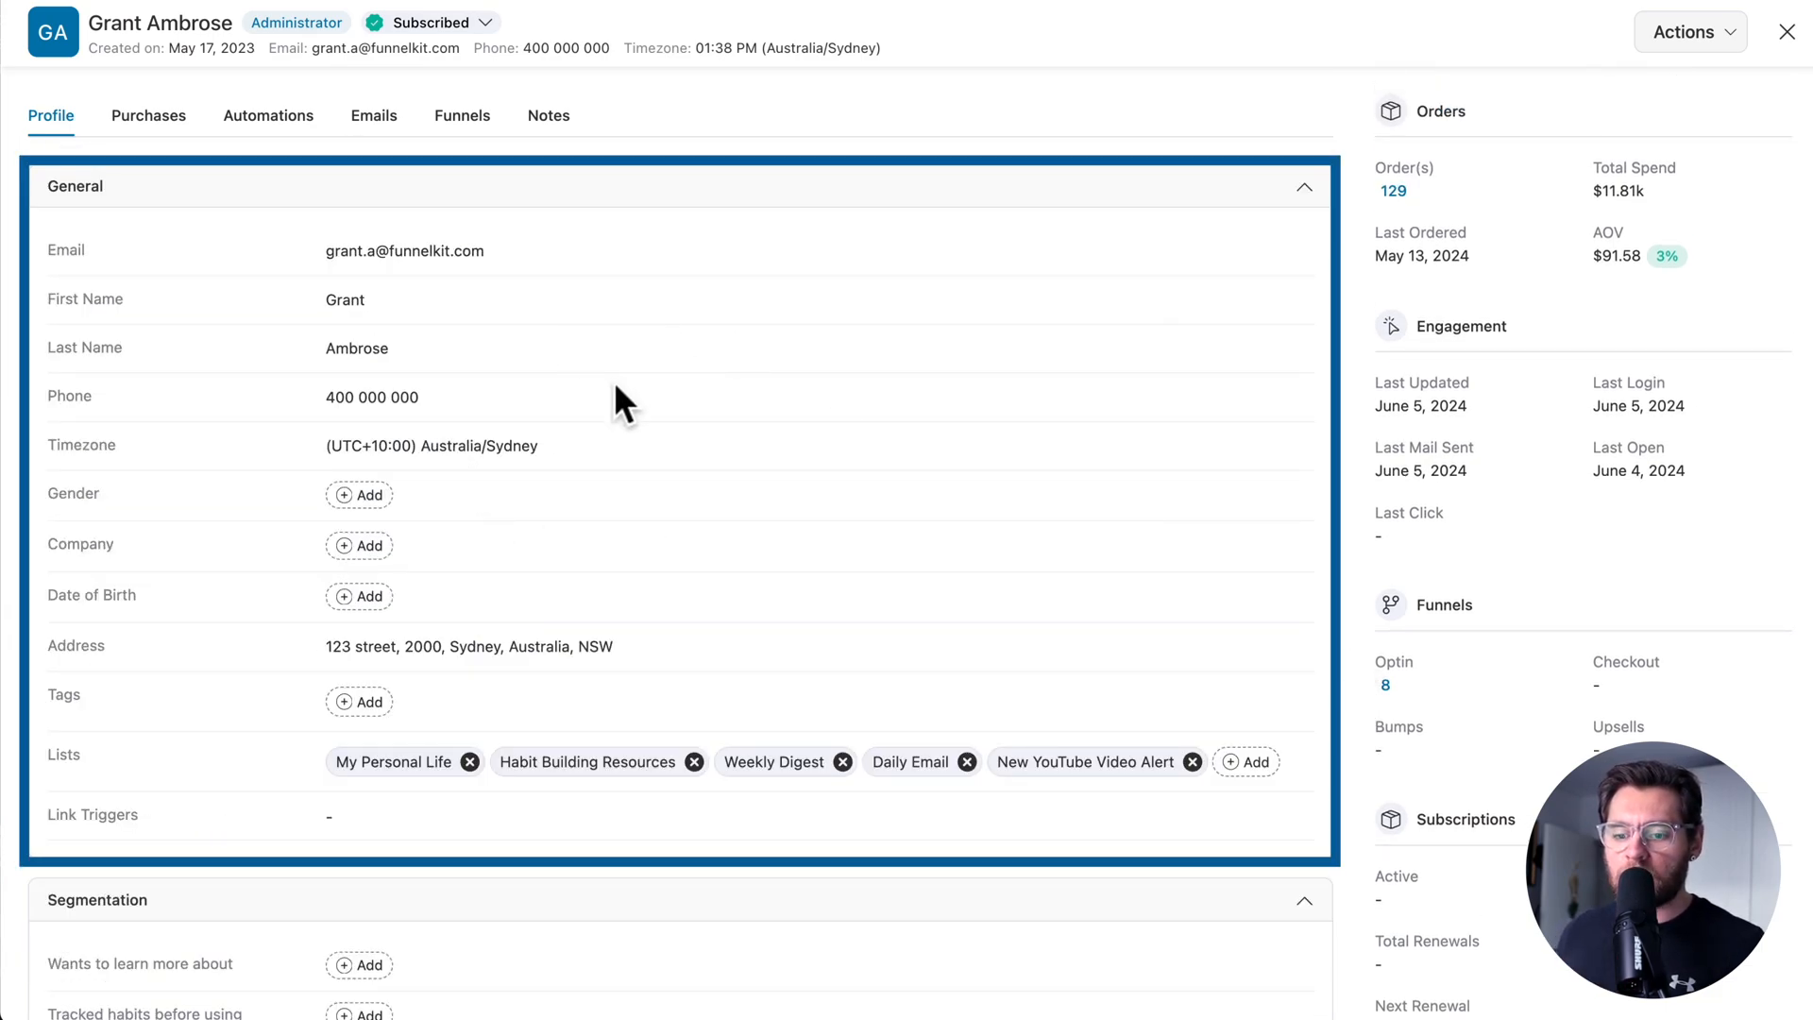
Scroll the contact profile down to the Lead Magnets field group
{"action": "scroll", "scroll_direction": "down", "scroll_amount": 3}
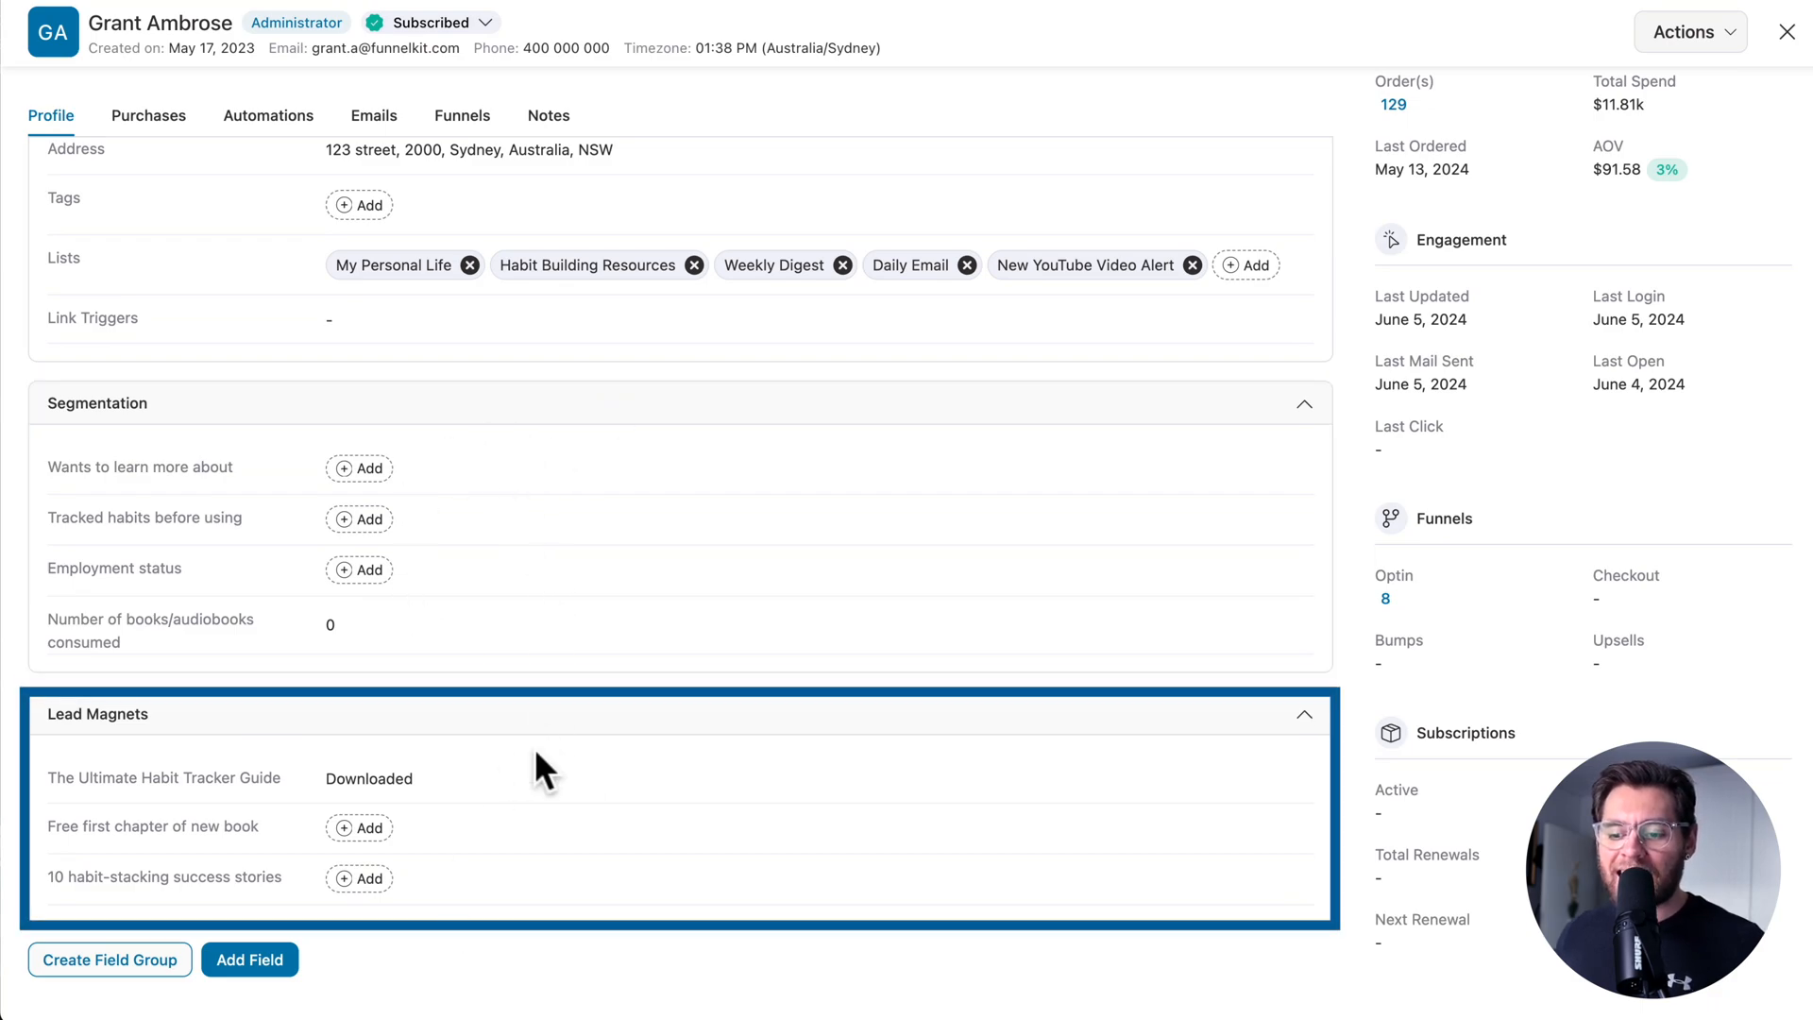
{"action": "mouse_move", "coordinate": [274, 856]}
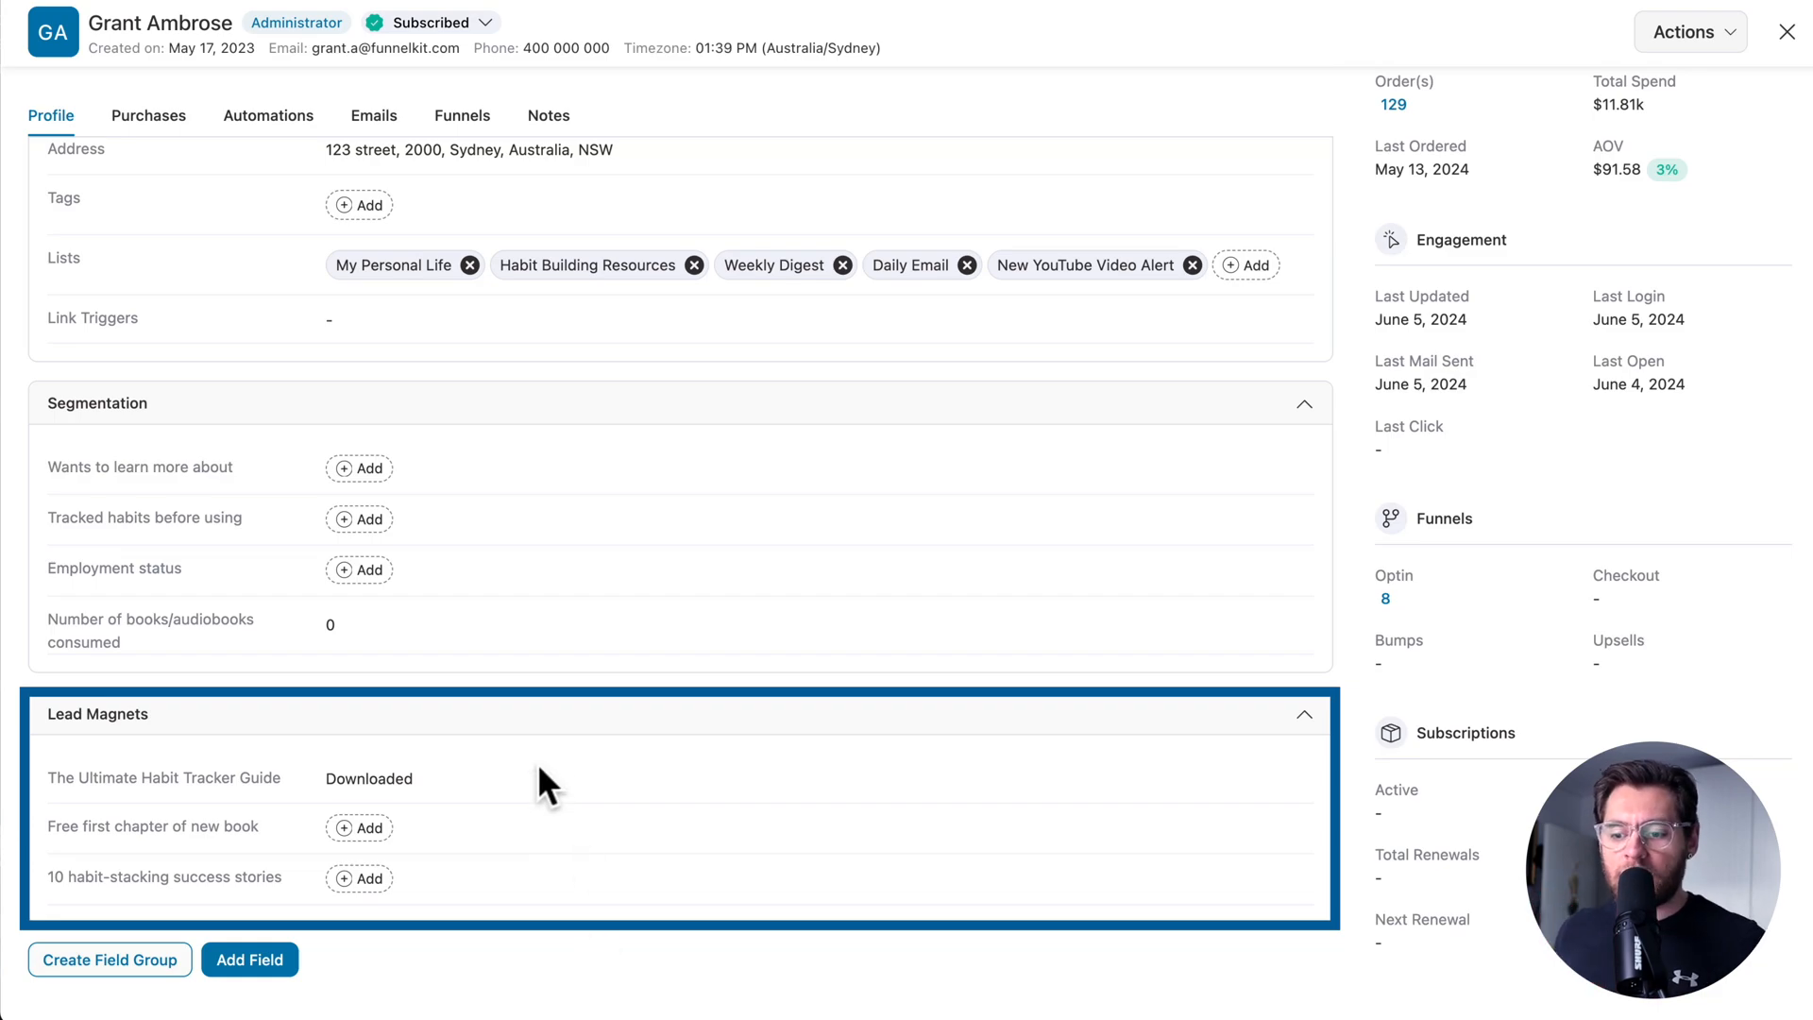
{"action": "mouse_move", "coordinate": [514, 823]}
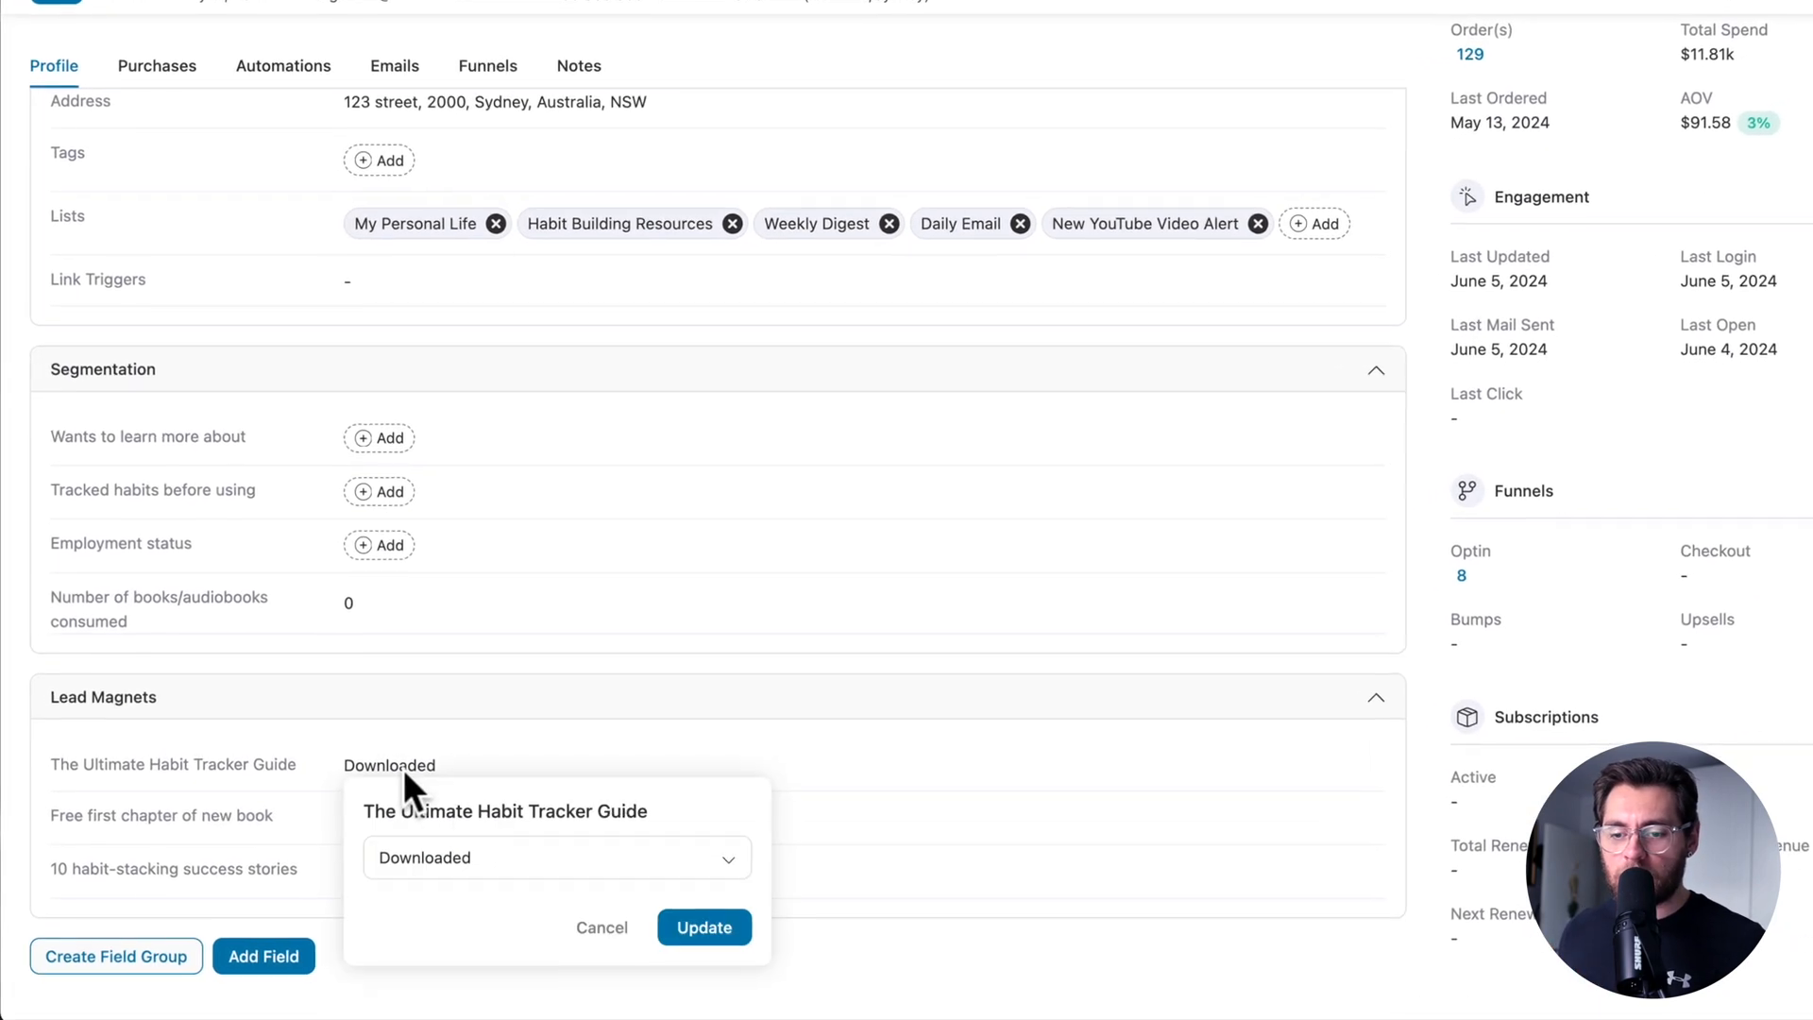
Open The Ultimate Habit Tracker Guide value to reveal its Requested and Downloaded options
{"action": "left_click", "coordinate": [557, 858]}
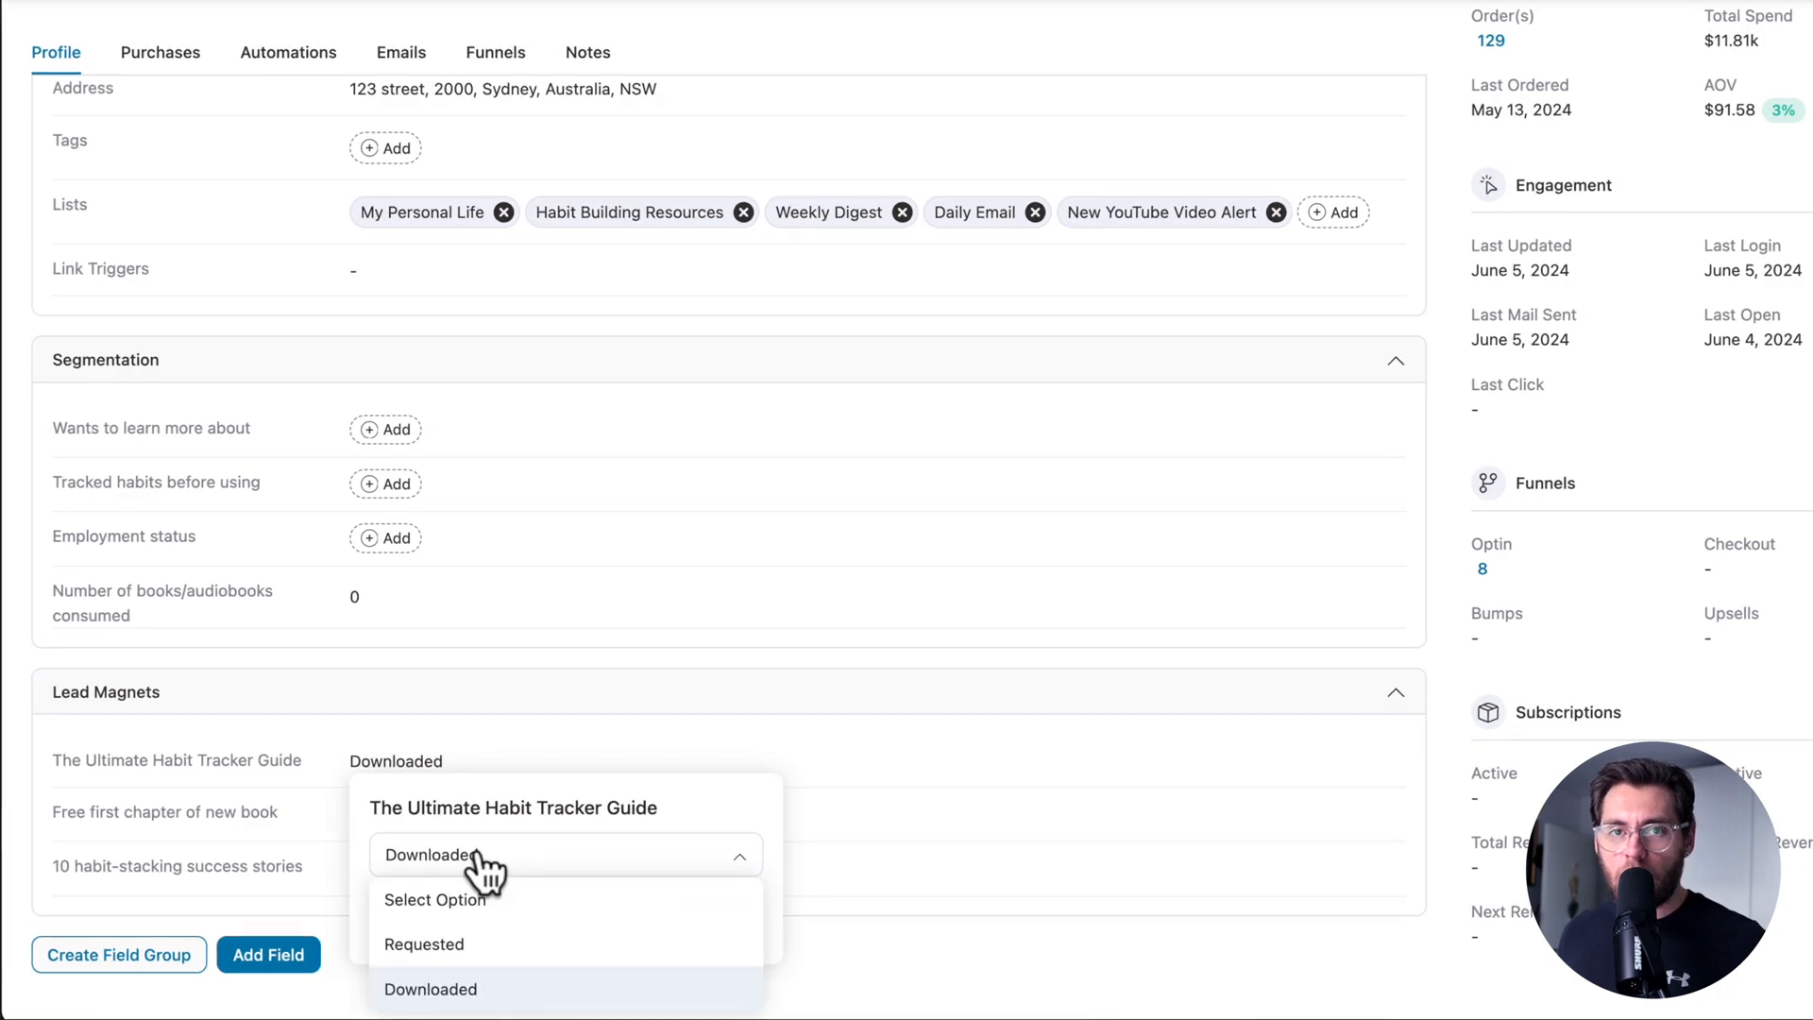
{"action": "mouse_move", "coordinate": [514, 910]}
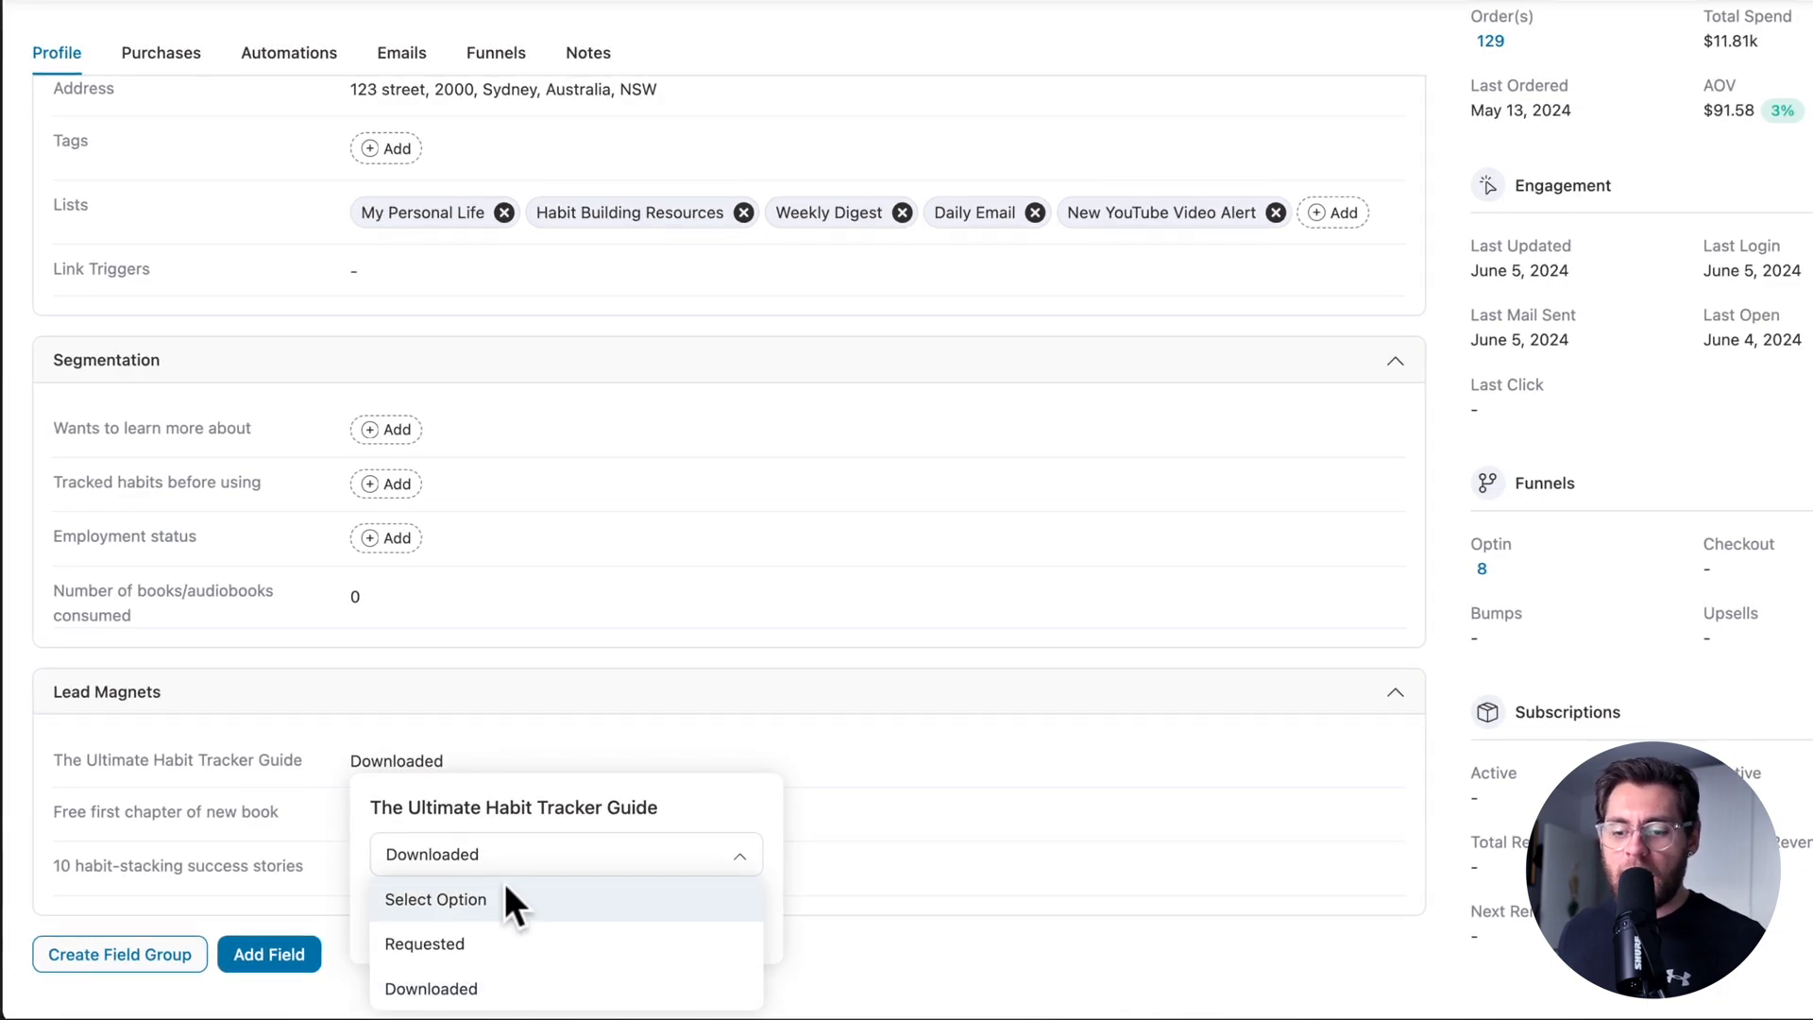
{"action": "mouse_move", "coordinate": [546, 1016]}
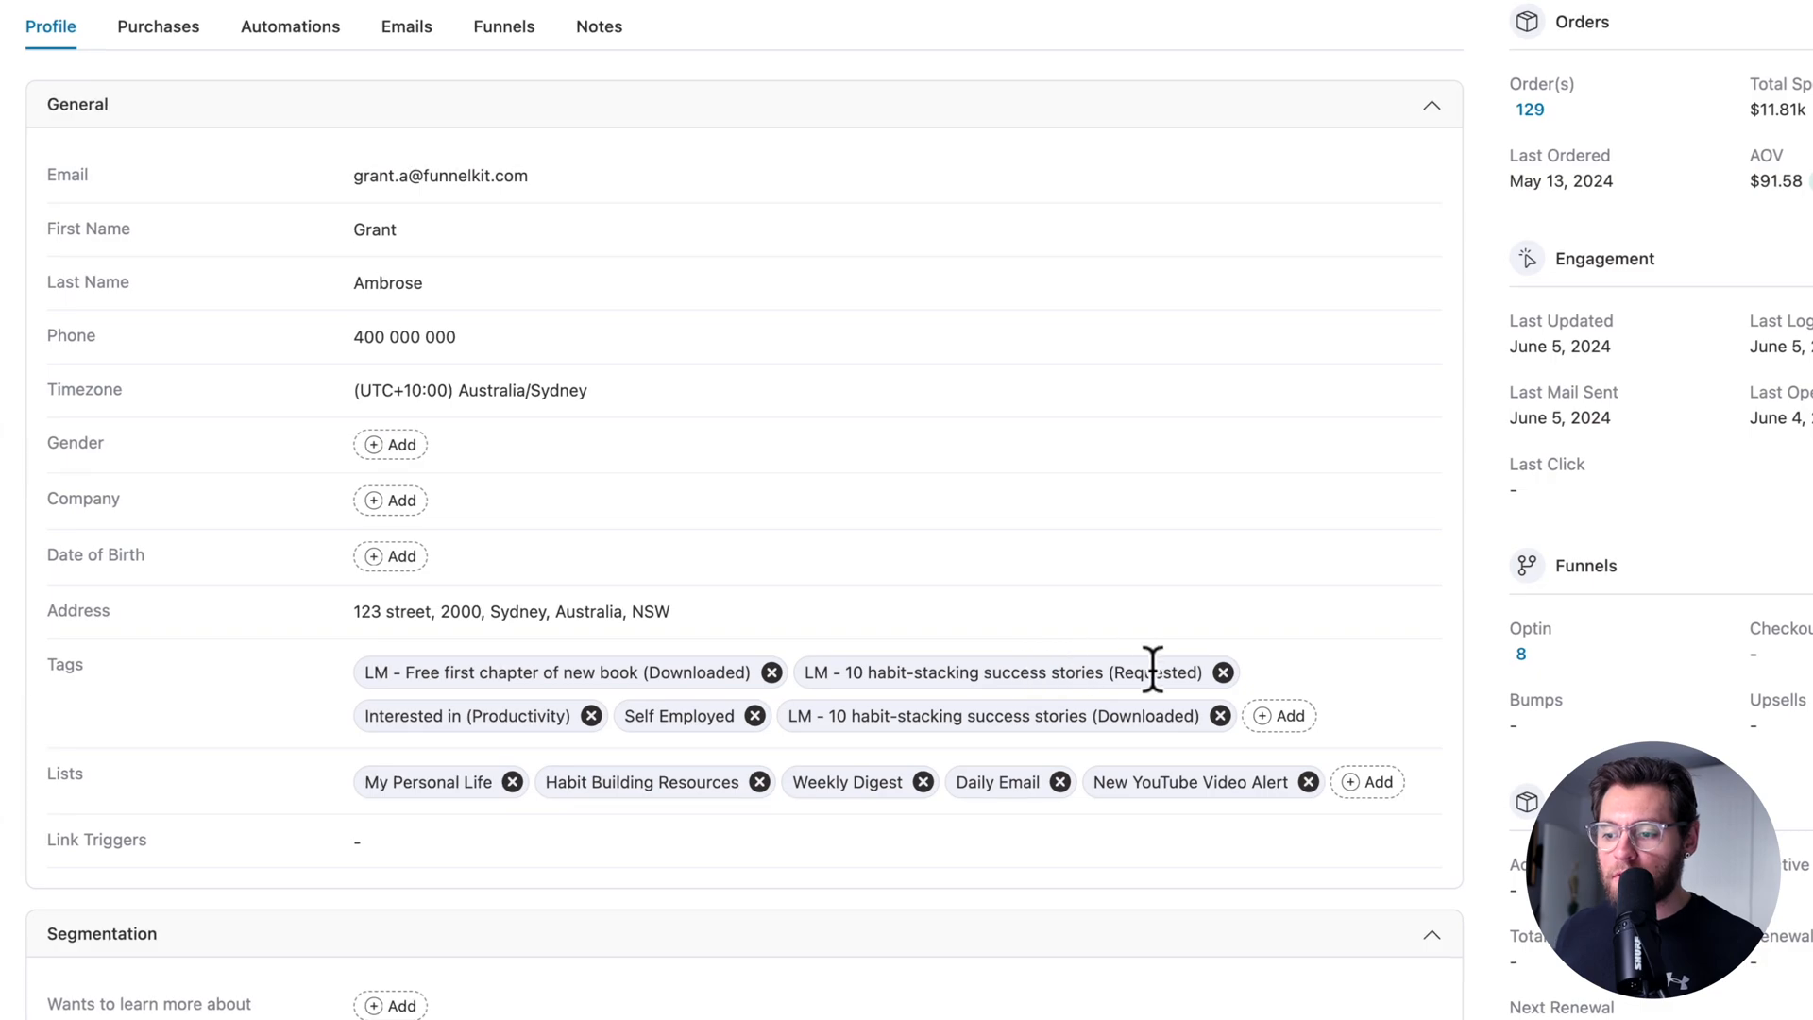
{"action": "mouse_move", "coordinate": [1145, 716]}
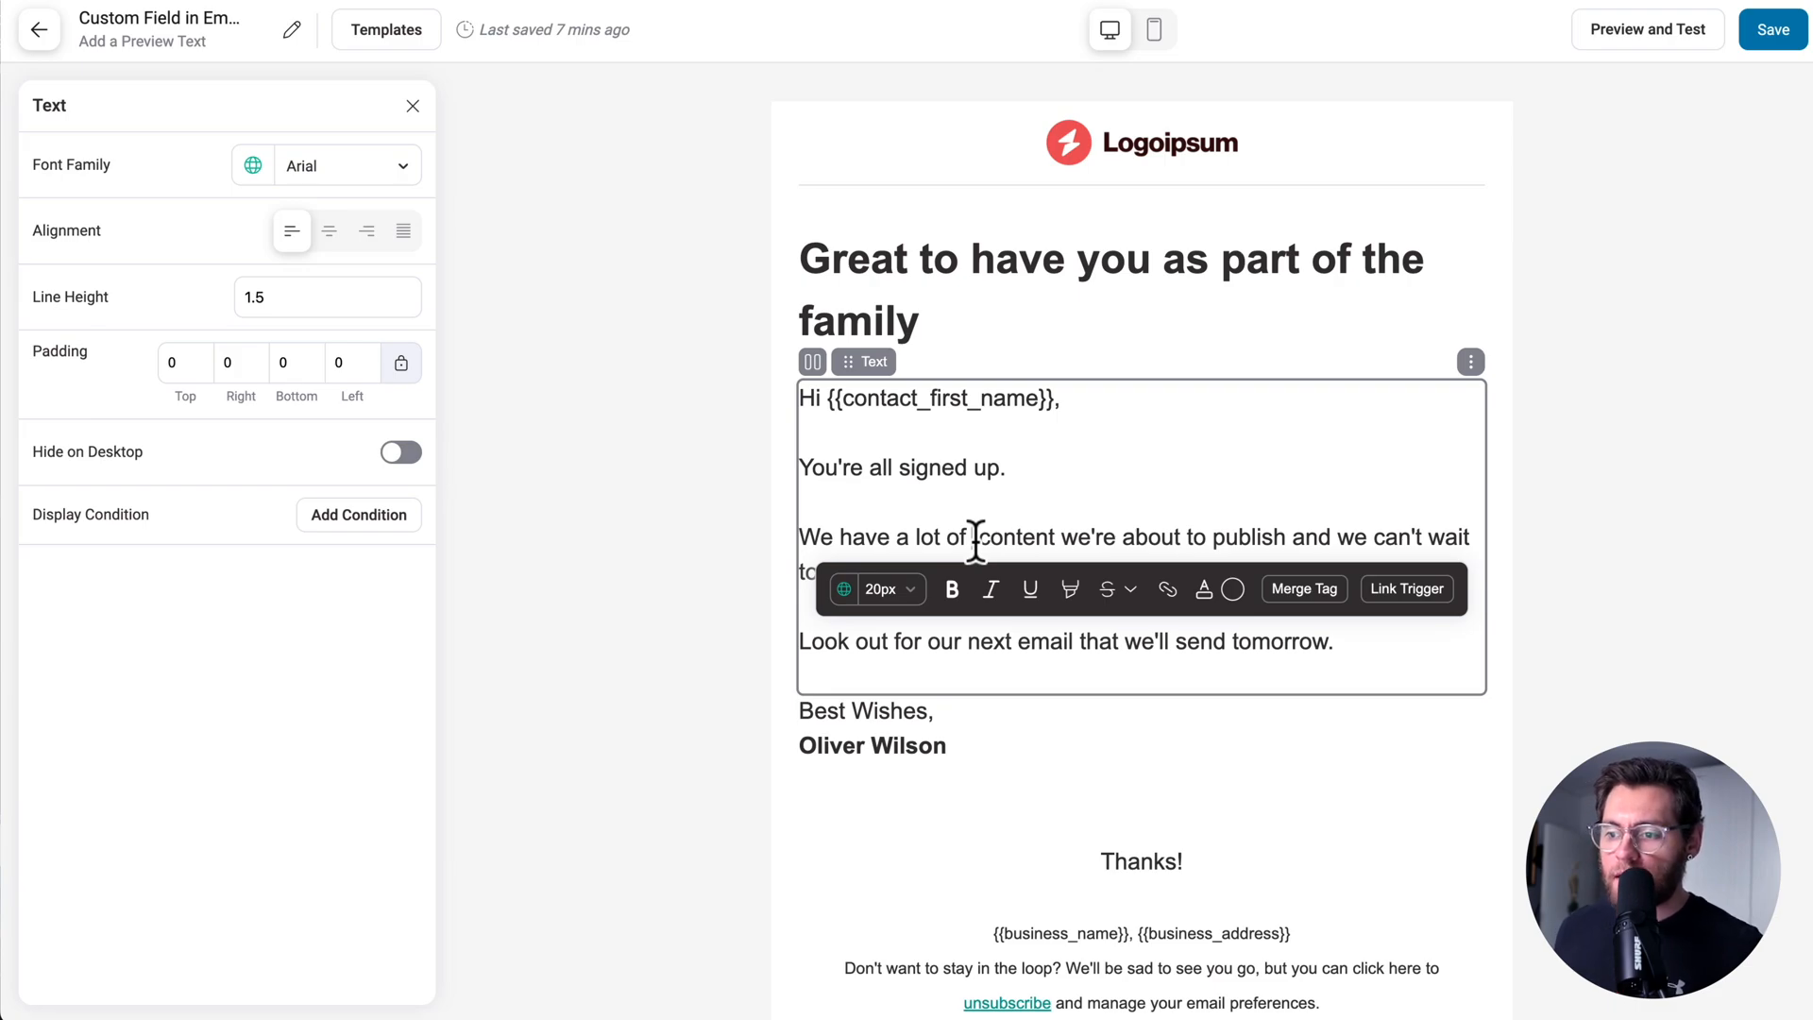
Search merge tags for 'field' and paste the Wants to learn more about tag into the sentence
{"action": "left_click", "coordinate": [1304, 588]}
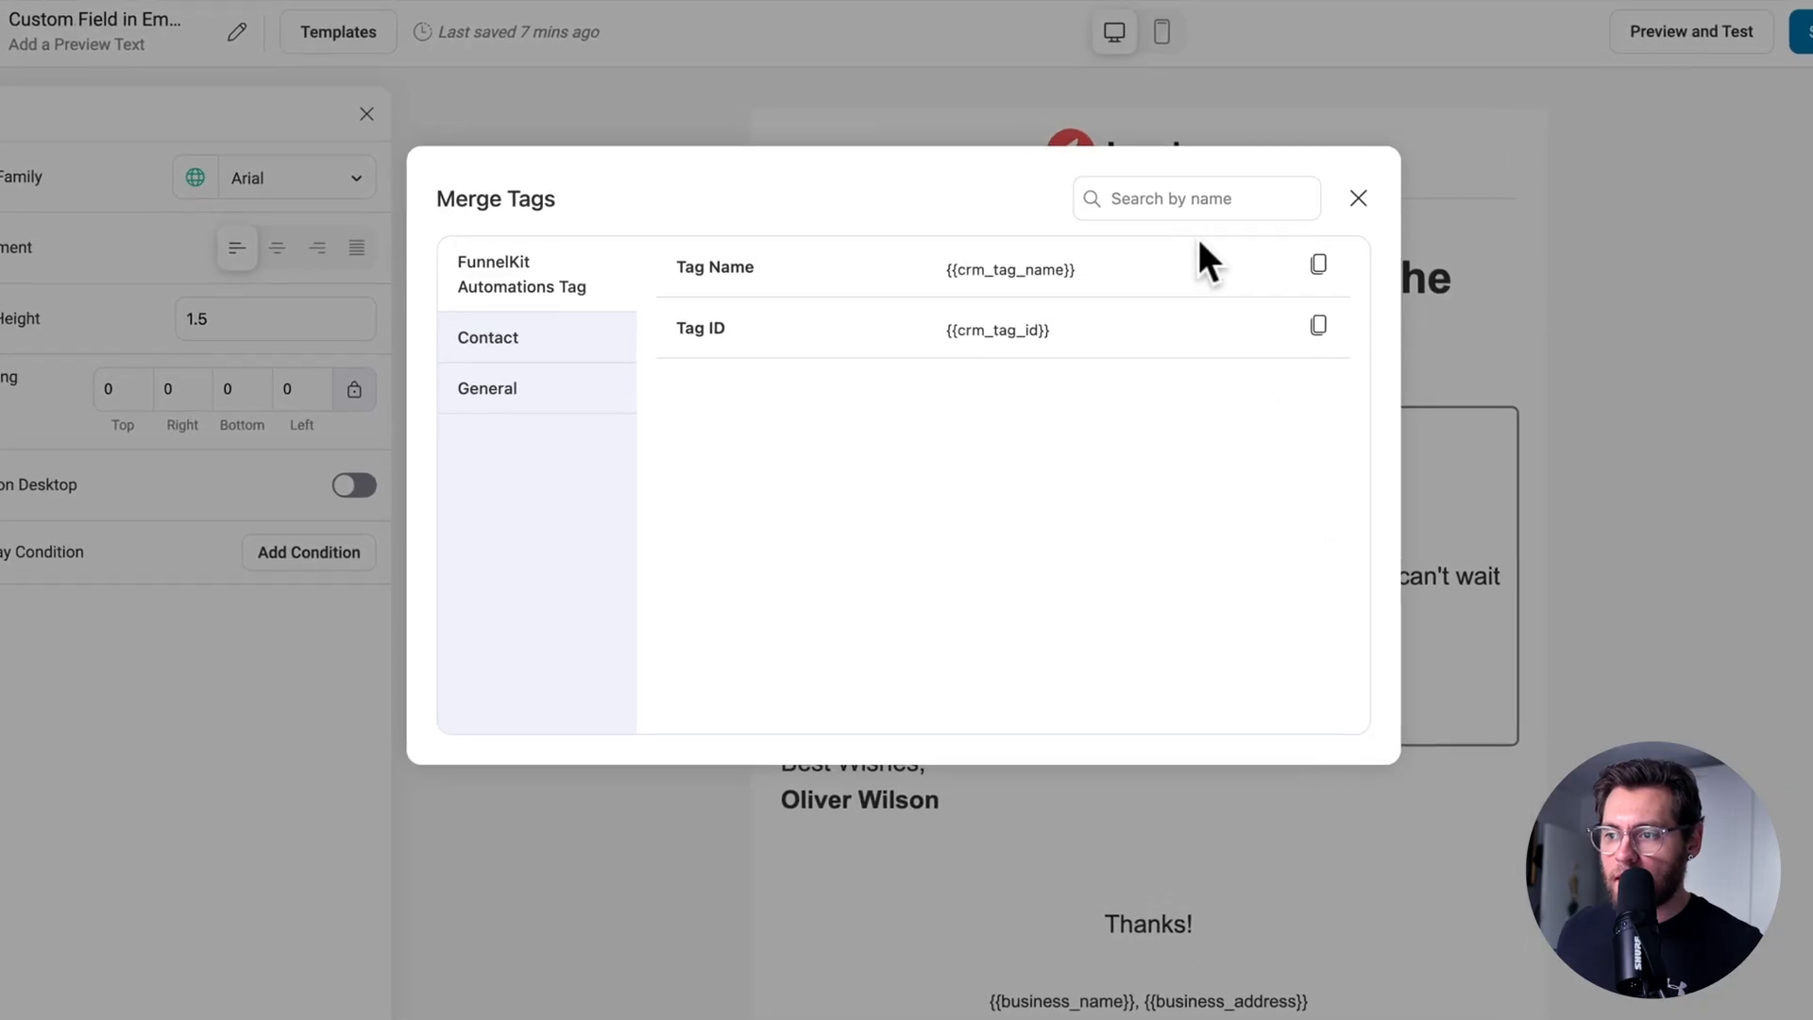
{"action": "type", "text": "field"}
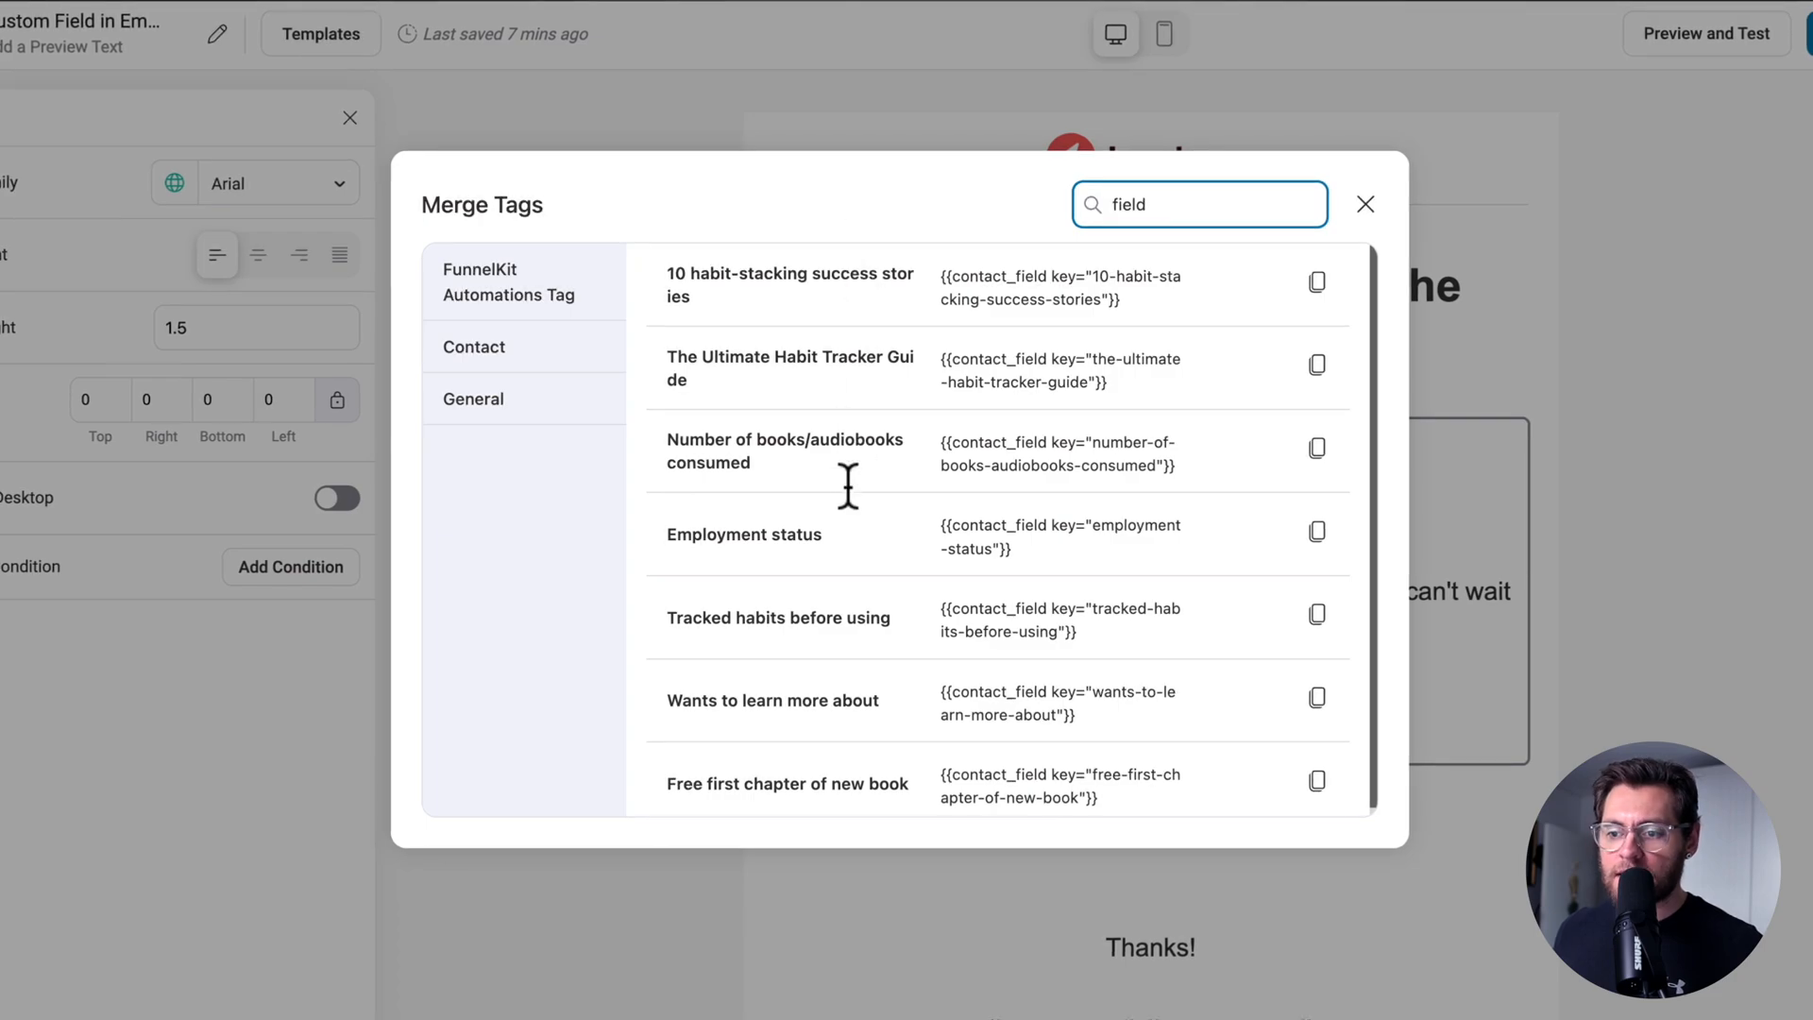
{"action": "mouse_move", "coordinate": [797, 696]}
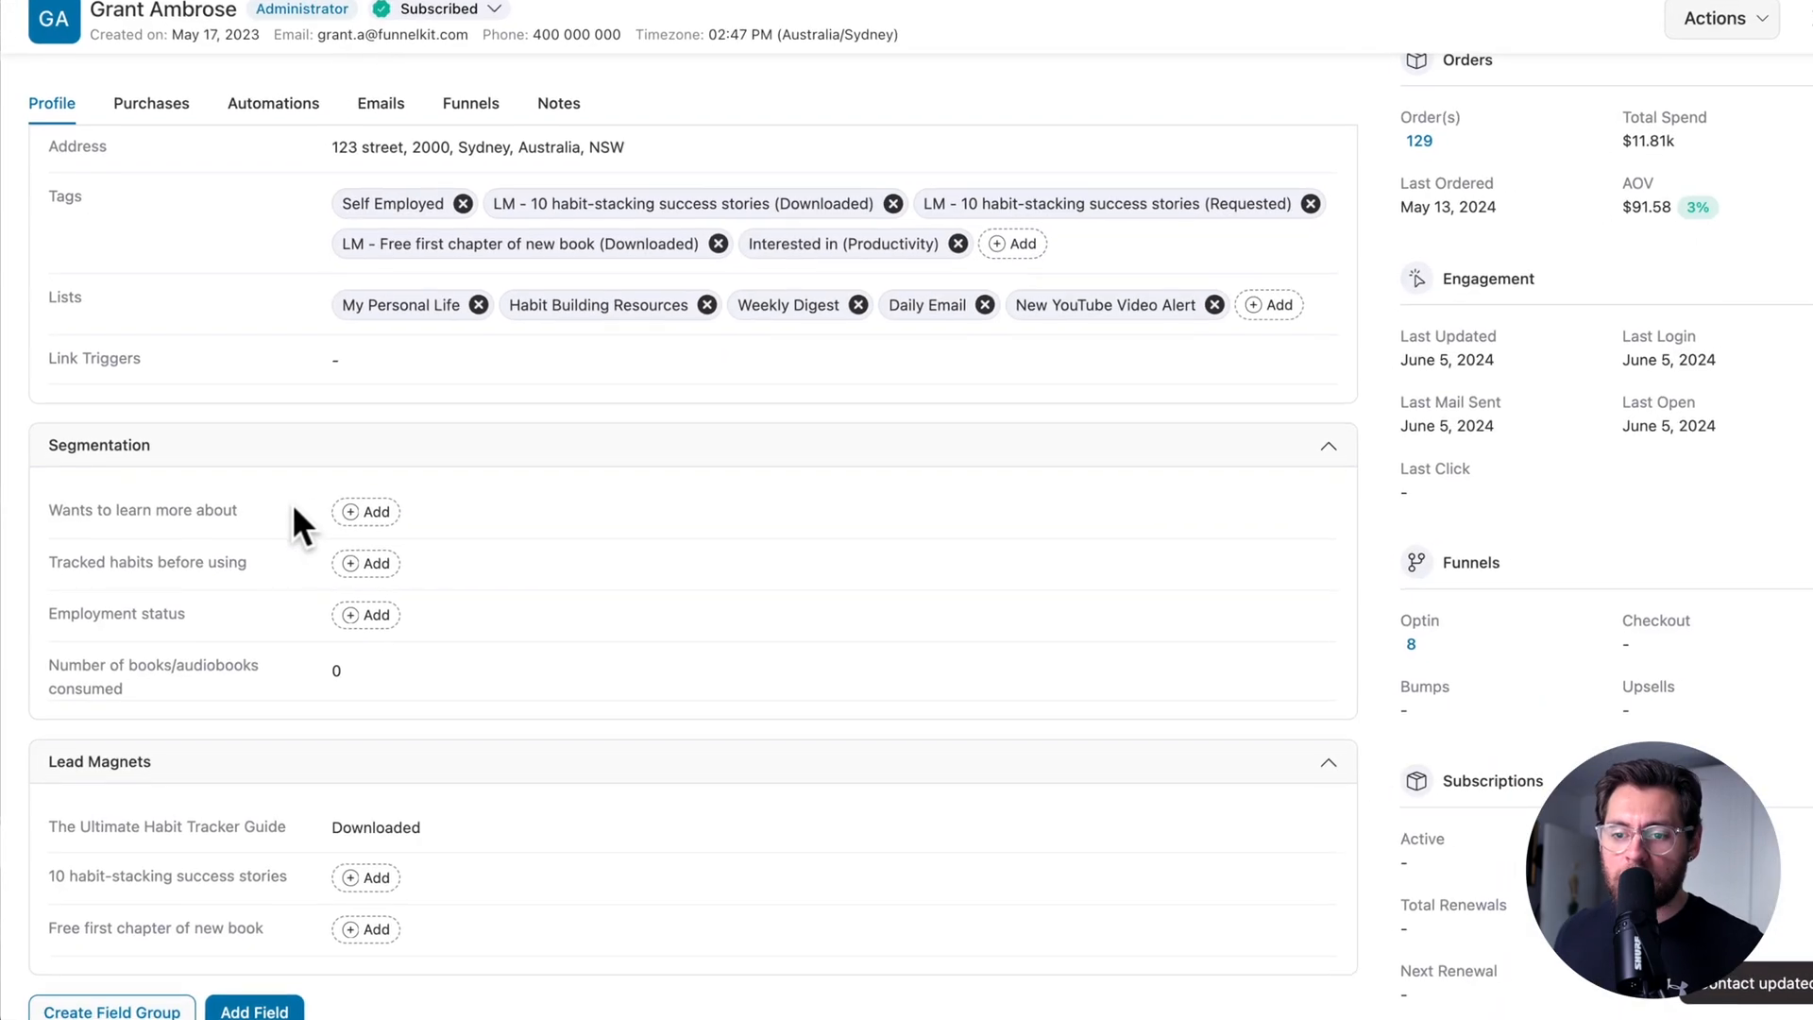
{"action": "left_click", "coordinate": [365, 512]}
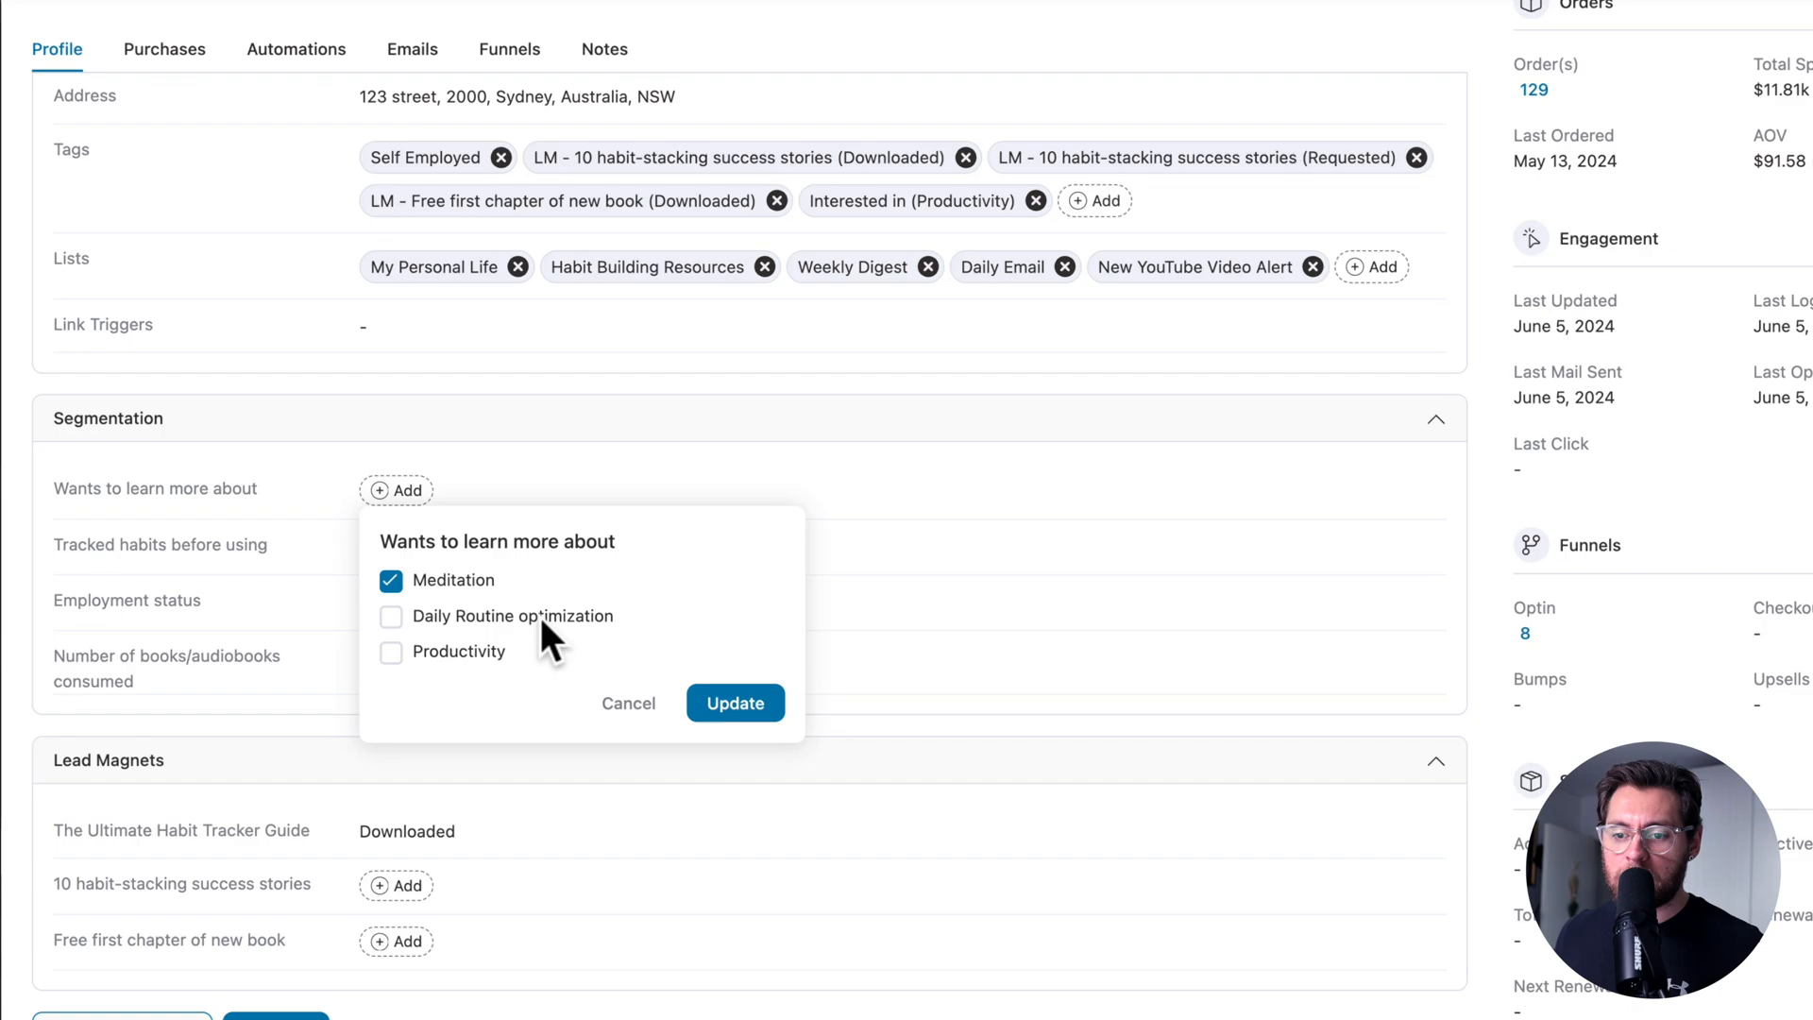
{"action": "left_click", "coordinate": [735, 703]}
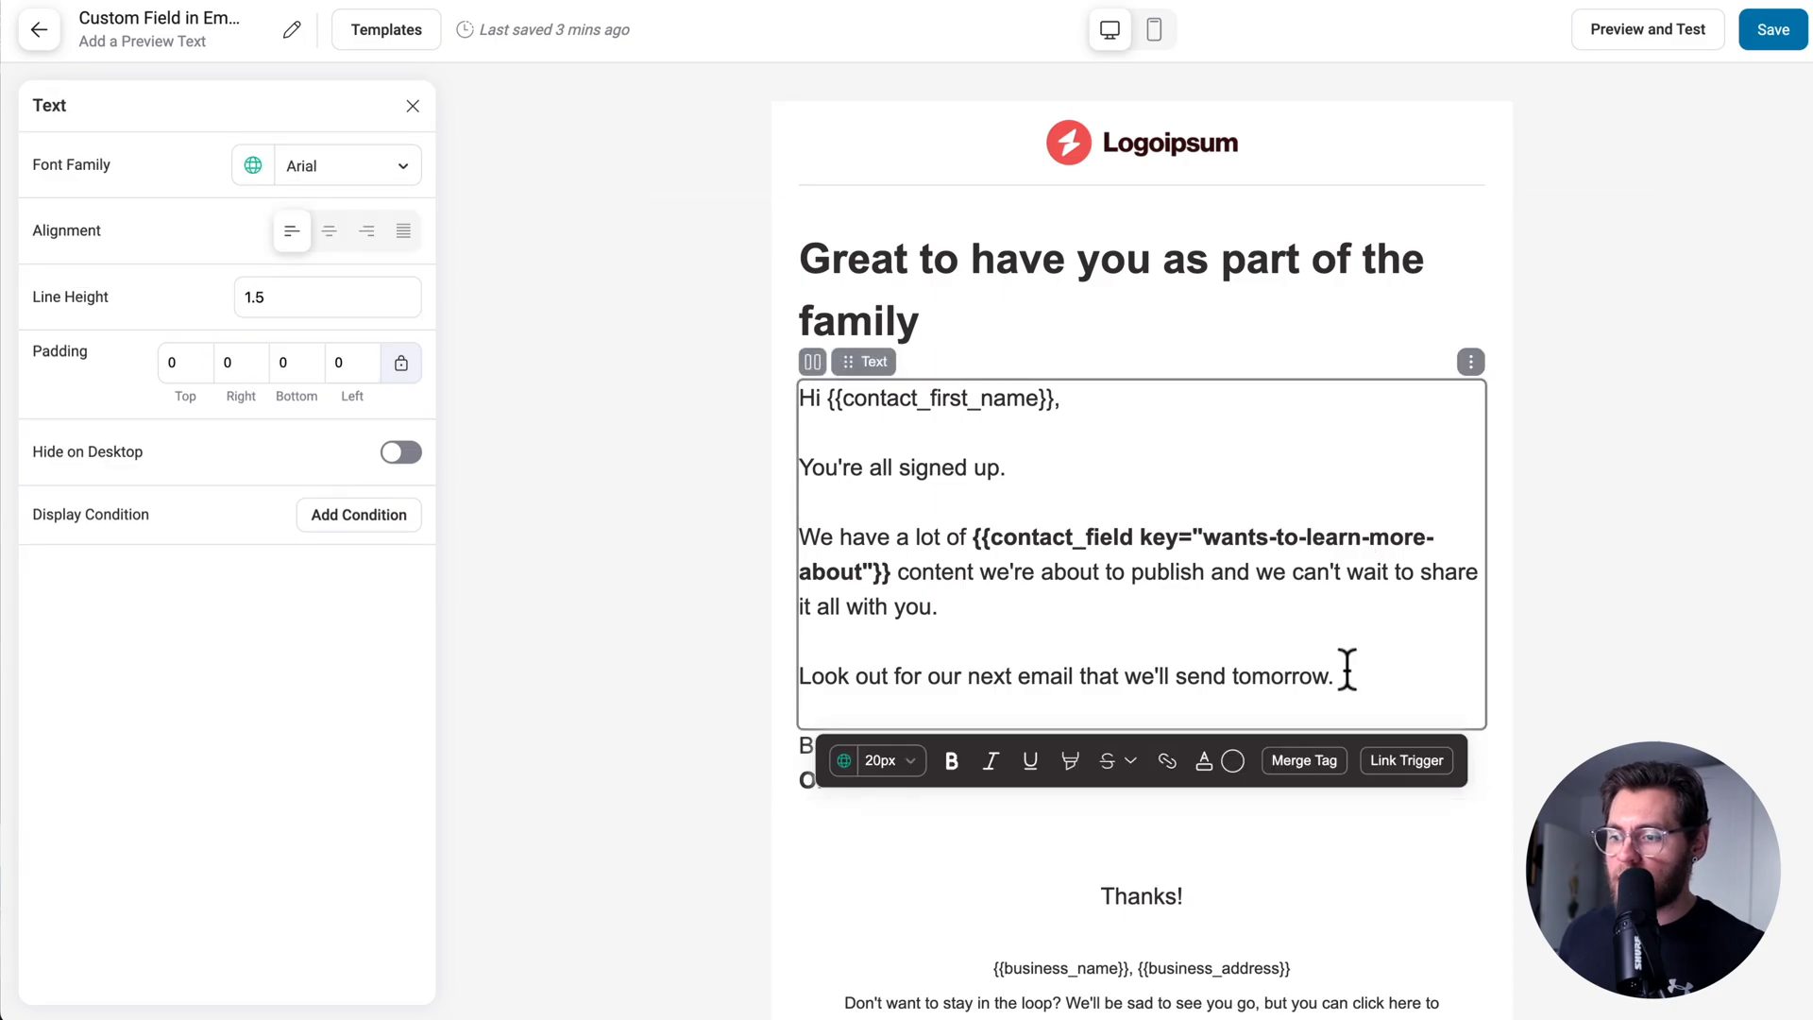
Scroll to the freebies list and select The Ultimate Habit Tracker Guide's whole section
{"action": "left_click", "coordinate": [1304, 760]}
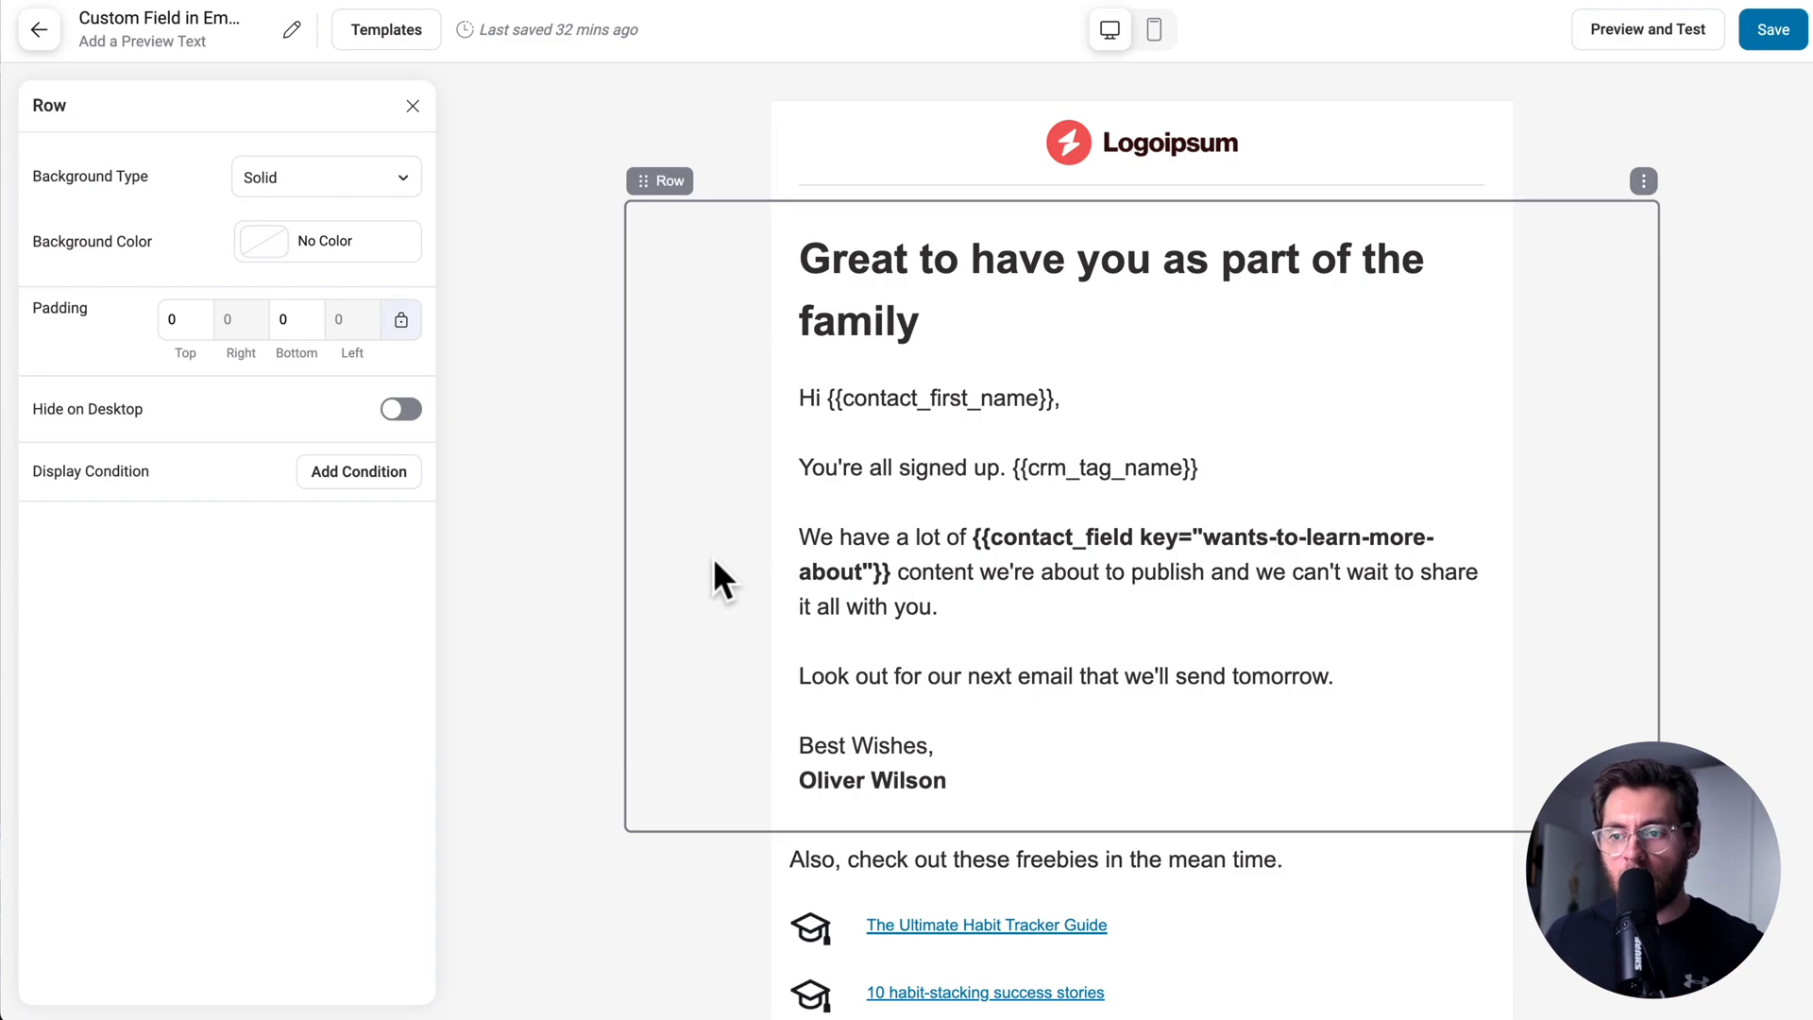
{"action": "scroll", "scroll_direction": "down", "scroll_amount": 3}
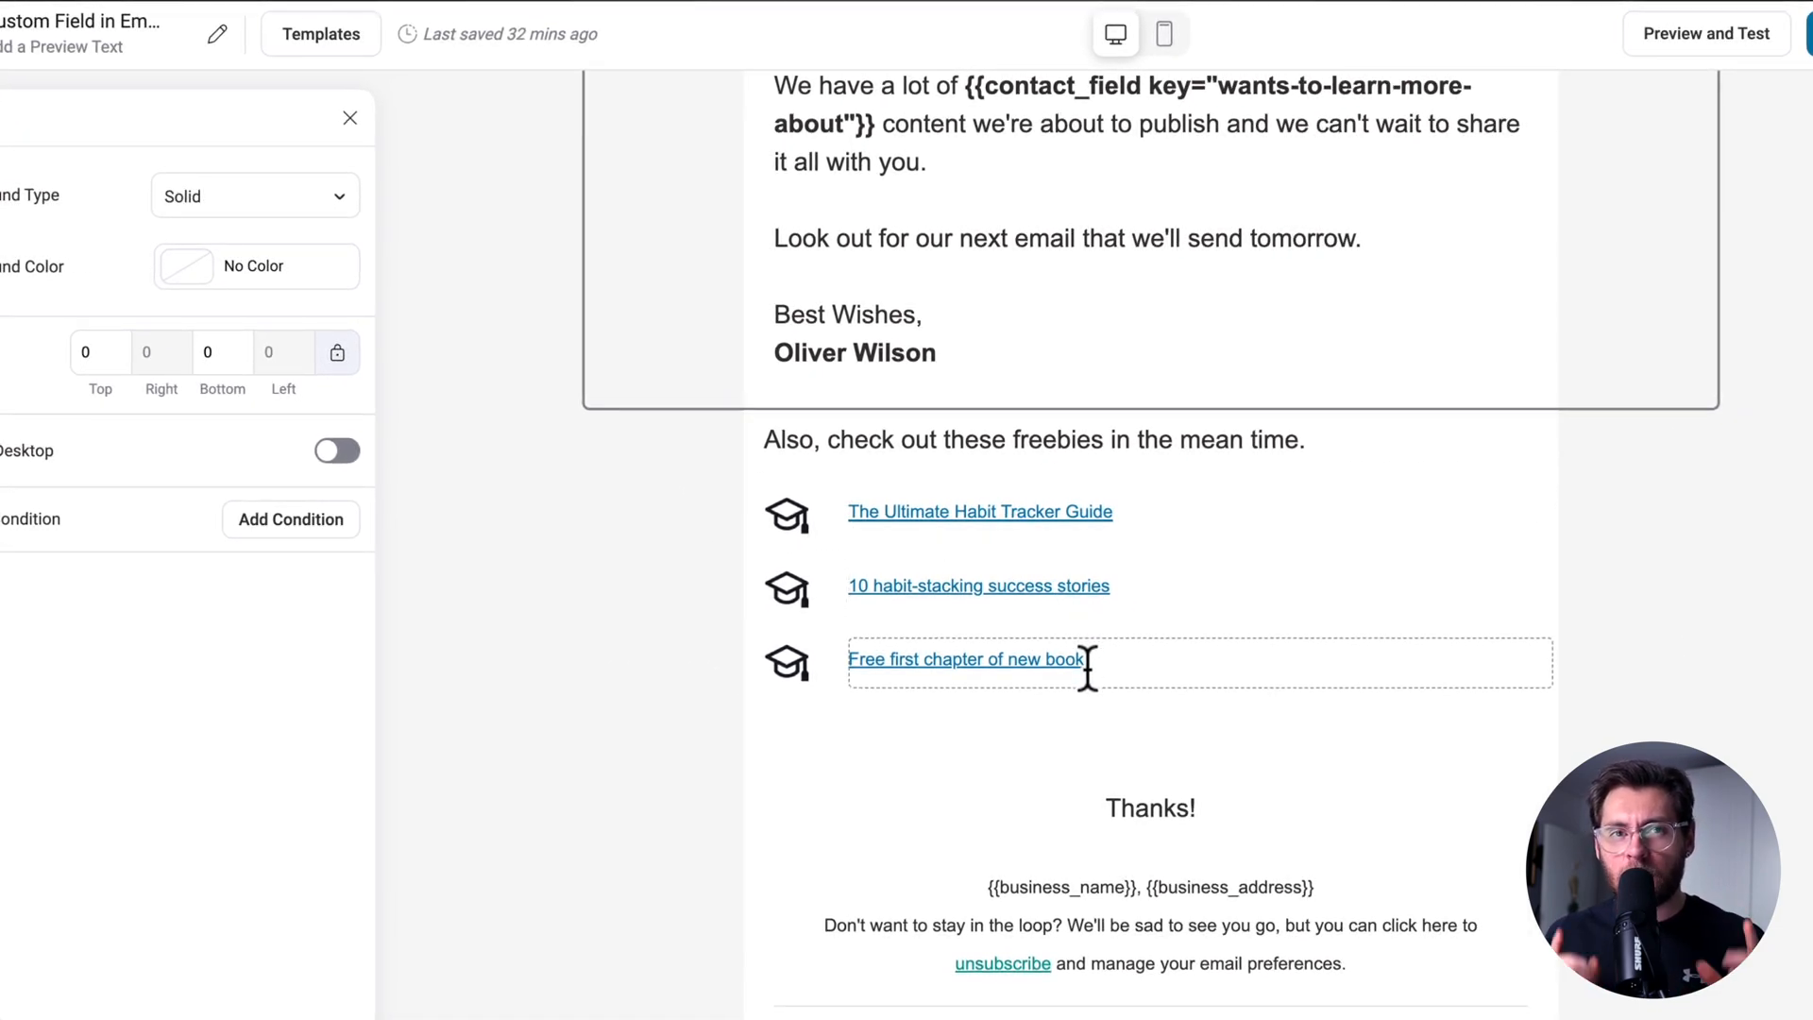
{"action": "left_click", "coordinate": [787, 512]}
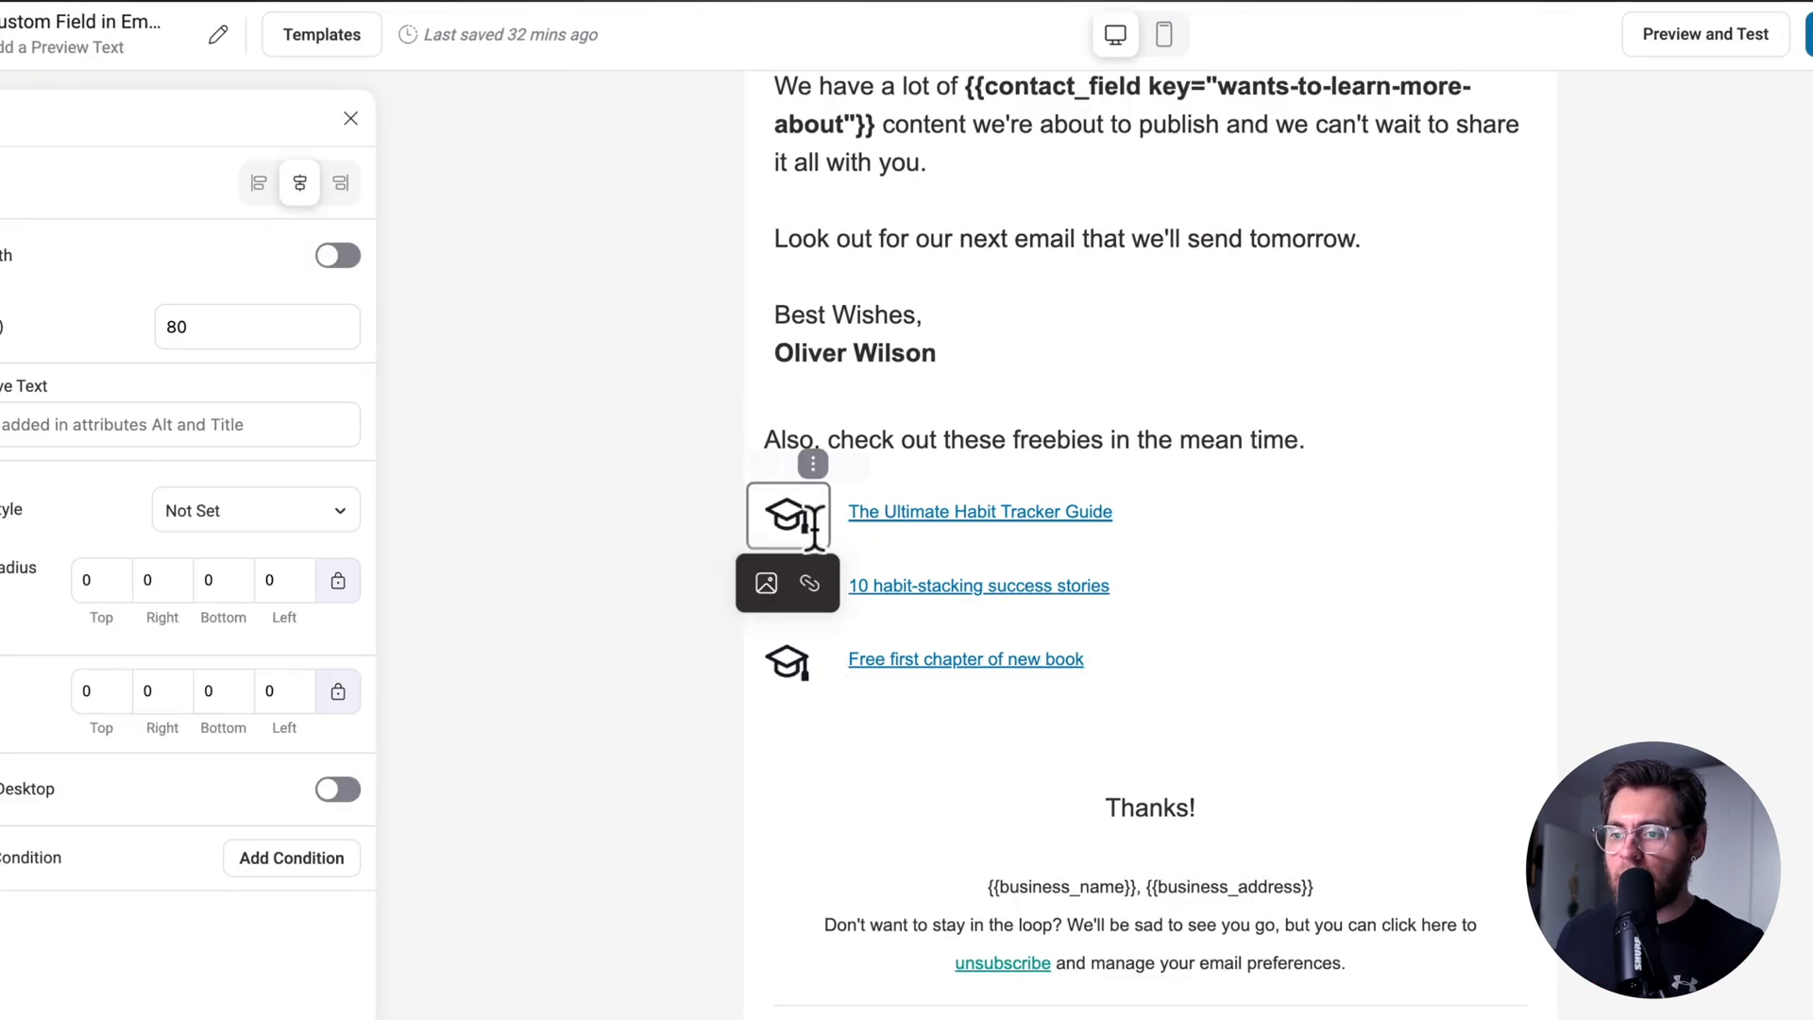
{"action": "left_click", "coordinate": [1004, 512]}
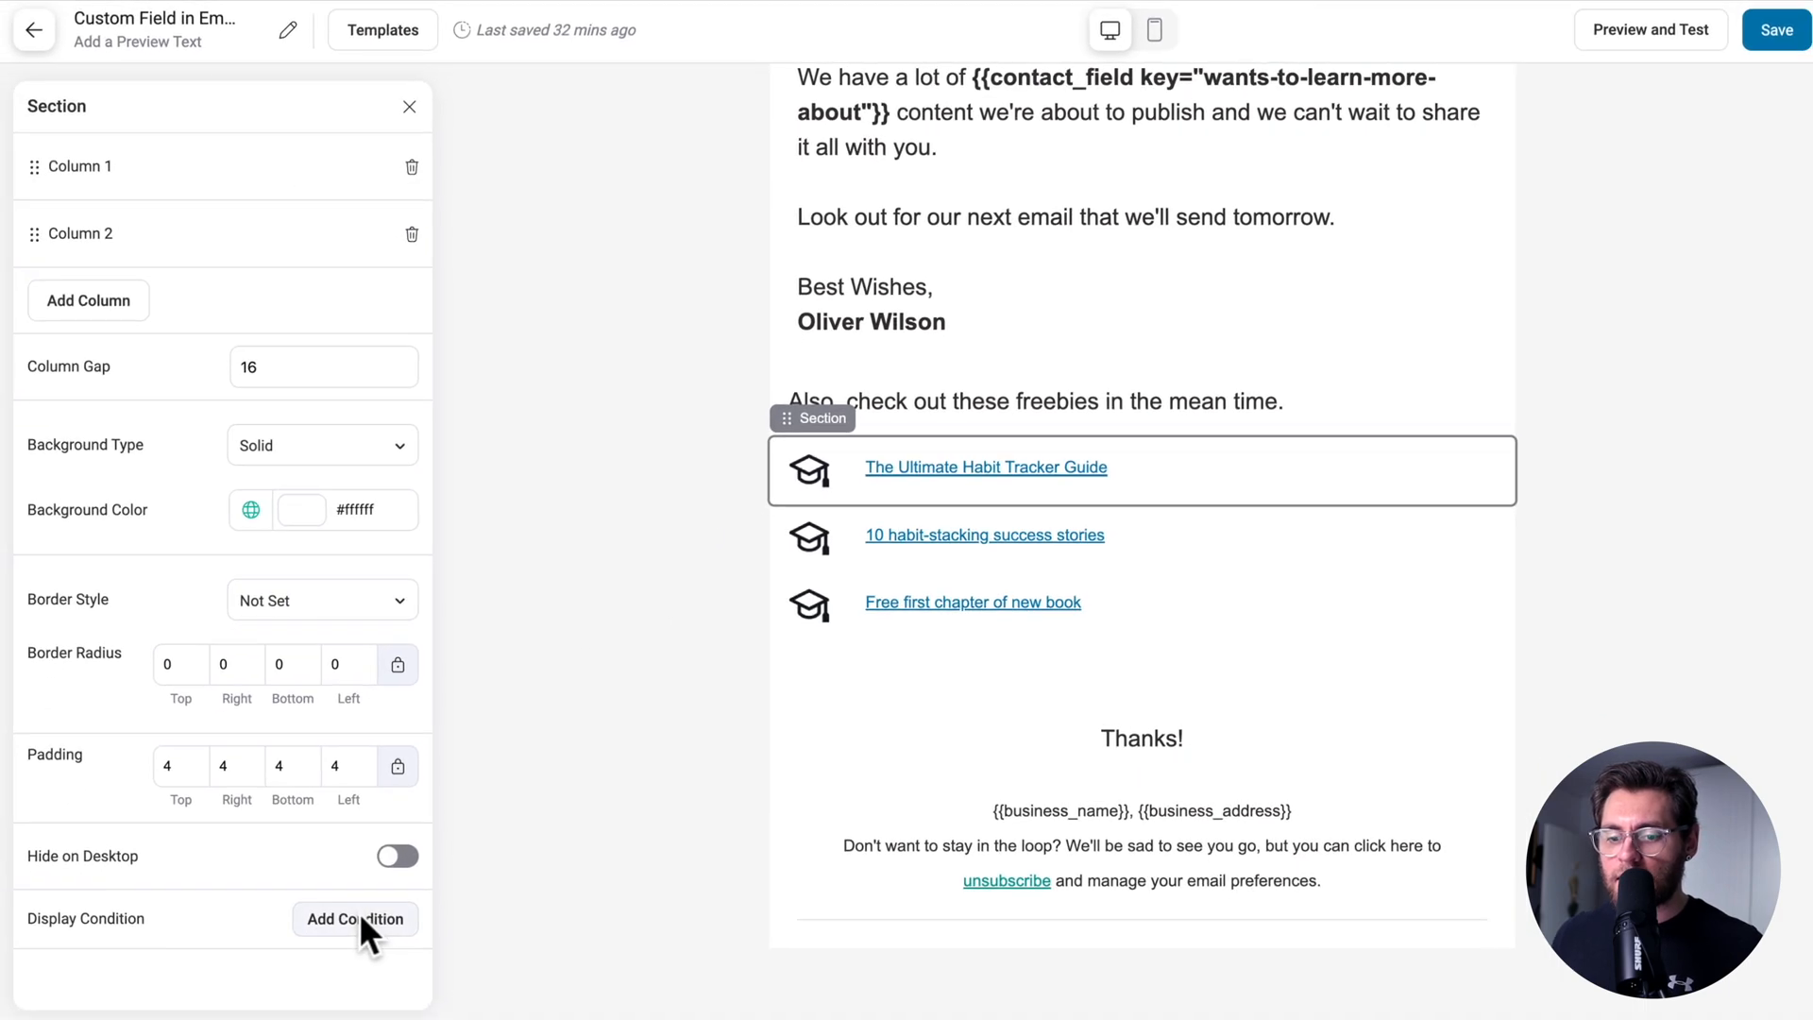
Add a condition: Ultimate Habit Tracker Guide is not Downloaded, save it, and start a workflow
{"action": "left_click", "coordinate": [355, 919]}
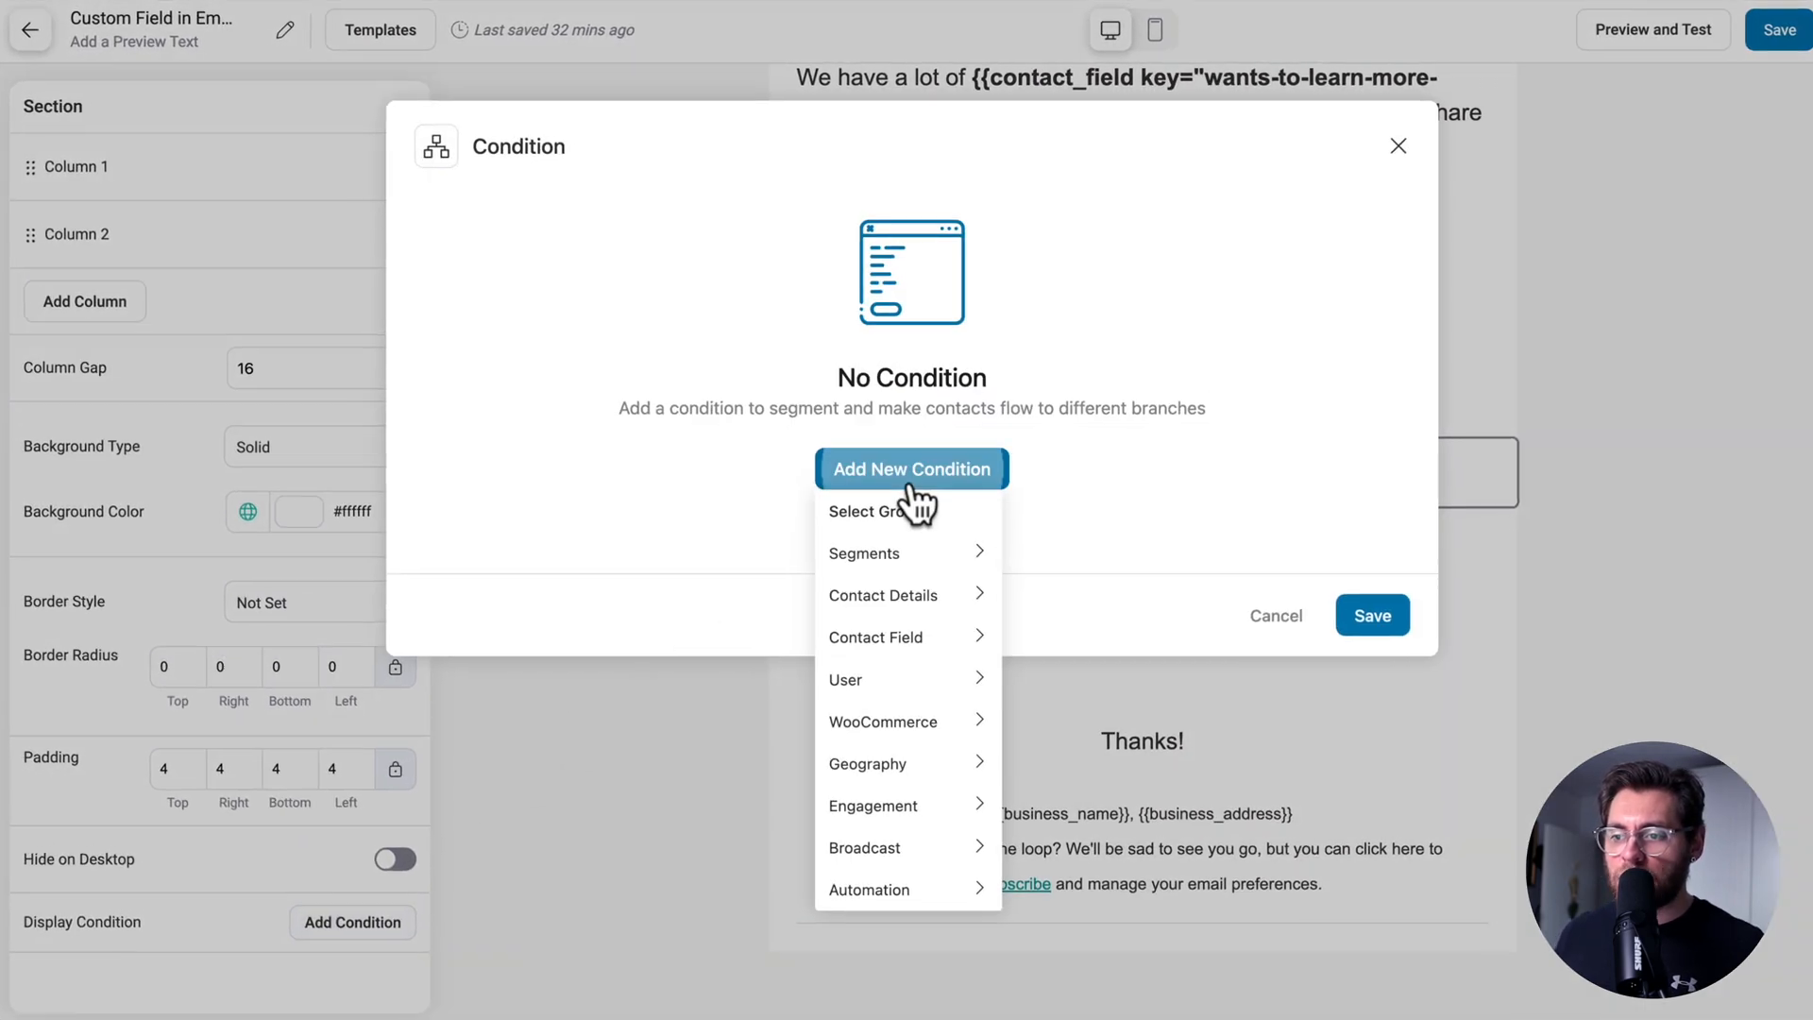
{"action": "left_click", "coordinate": [875, 637]}
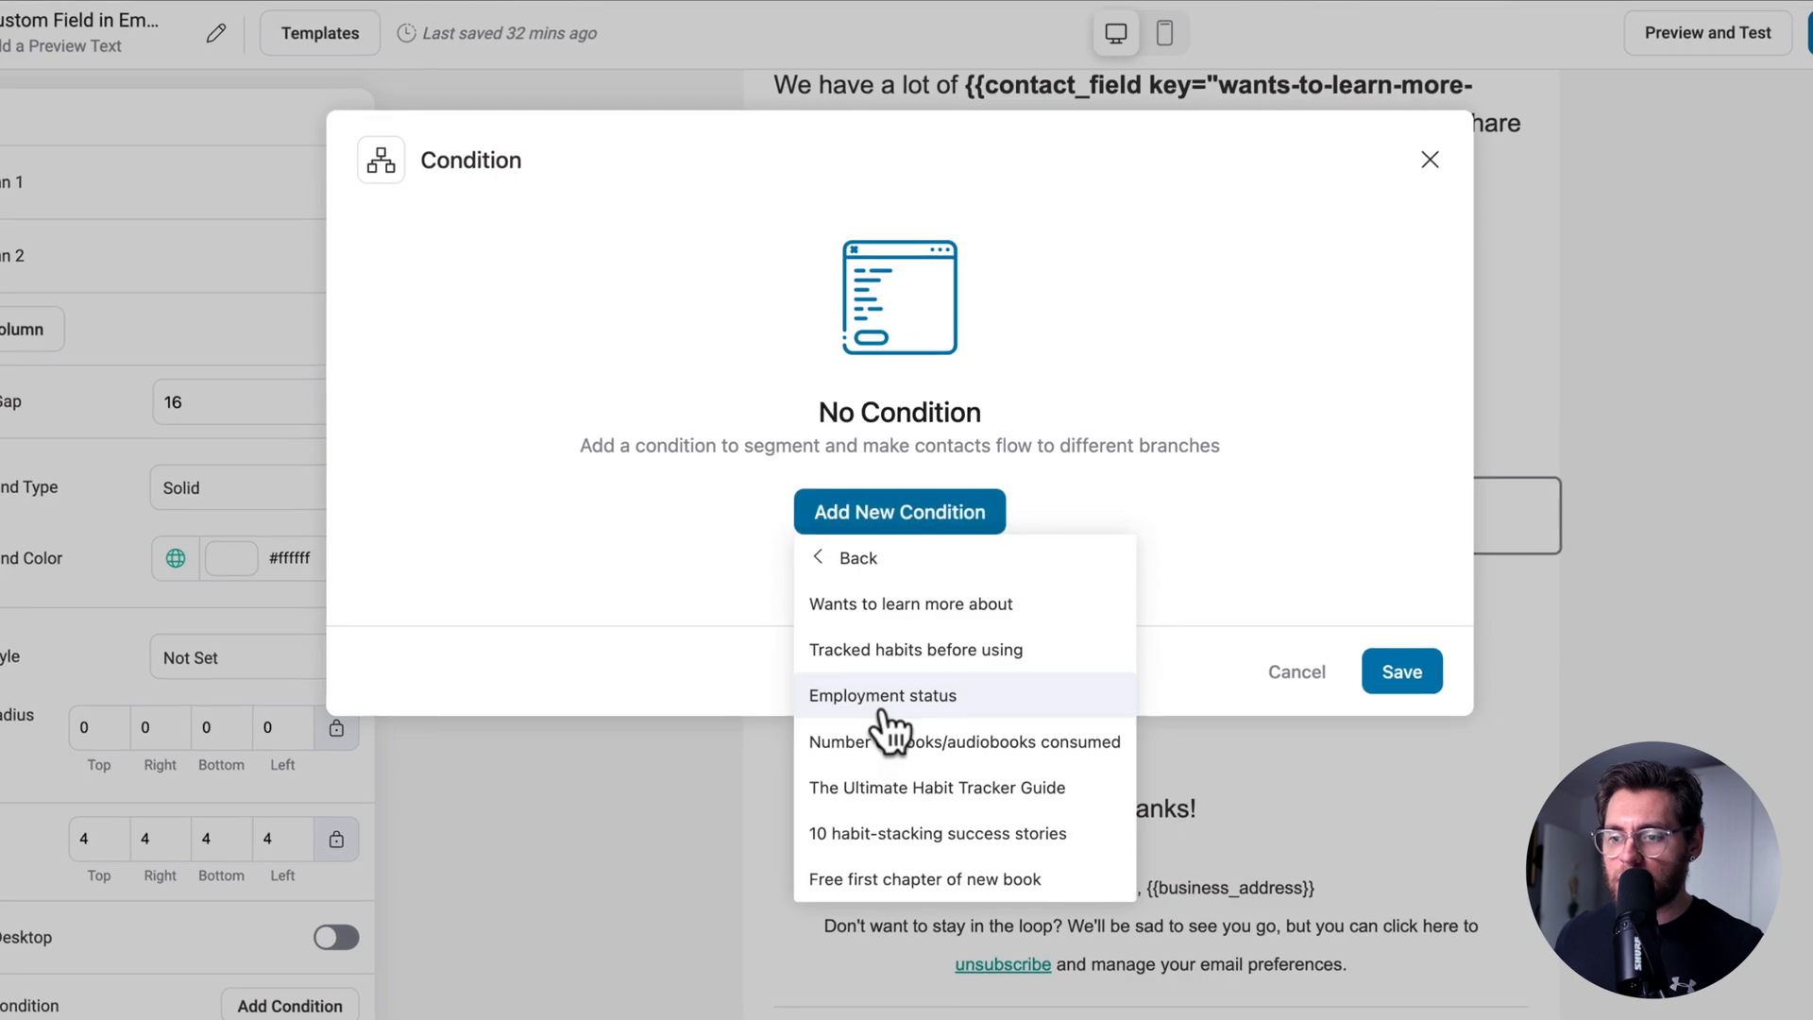
{"action": "left_click", "coordinate": [937, 788]}
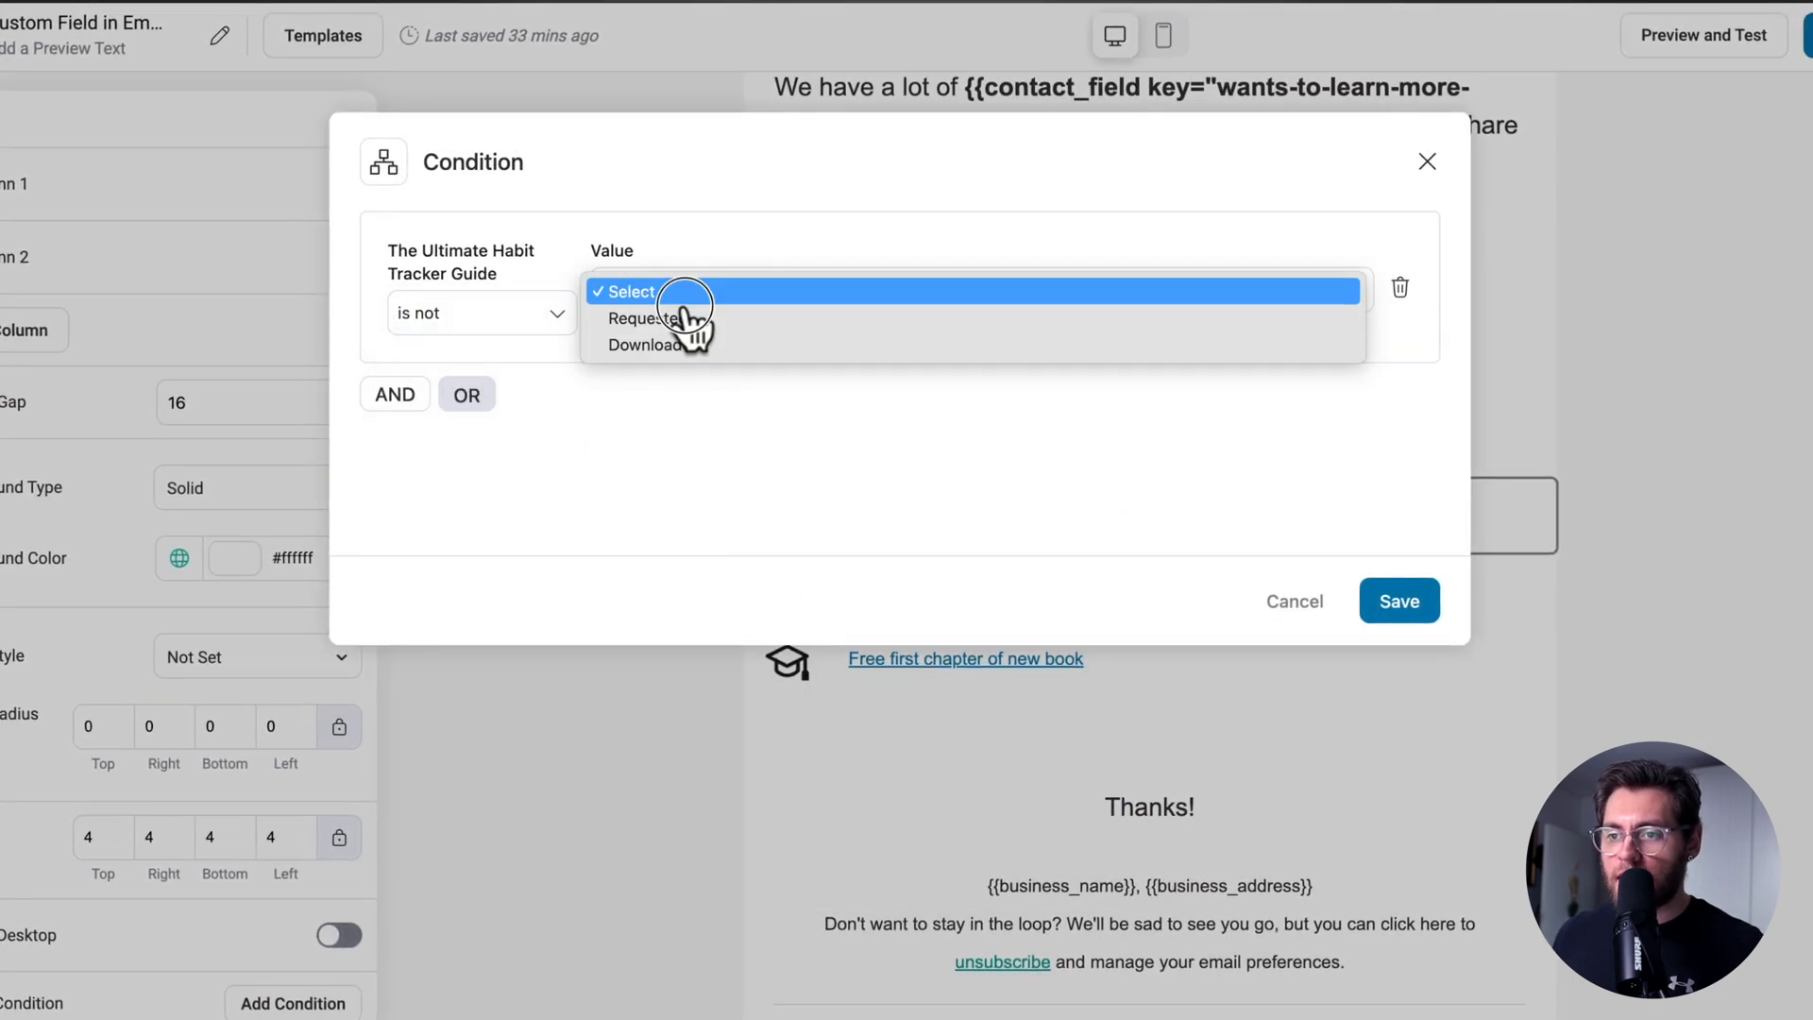
{"action": "left_click", "coordinate": [644, 345]}
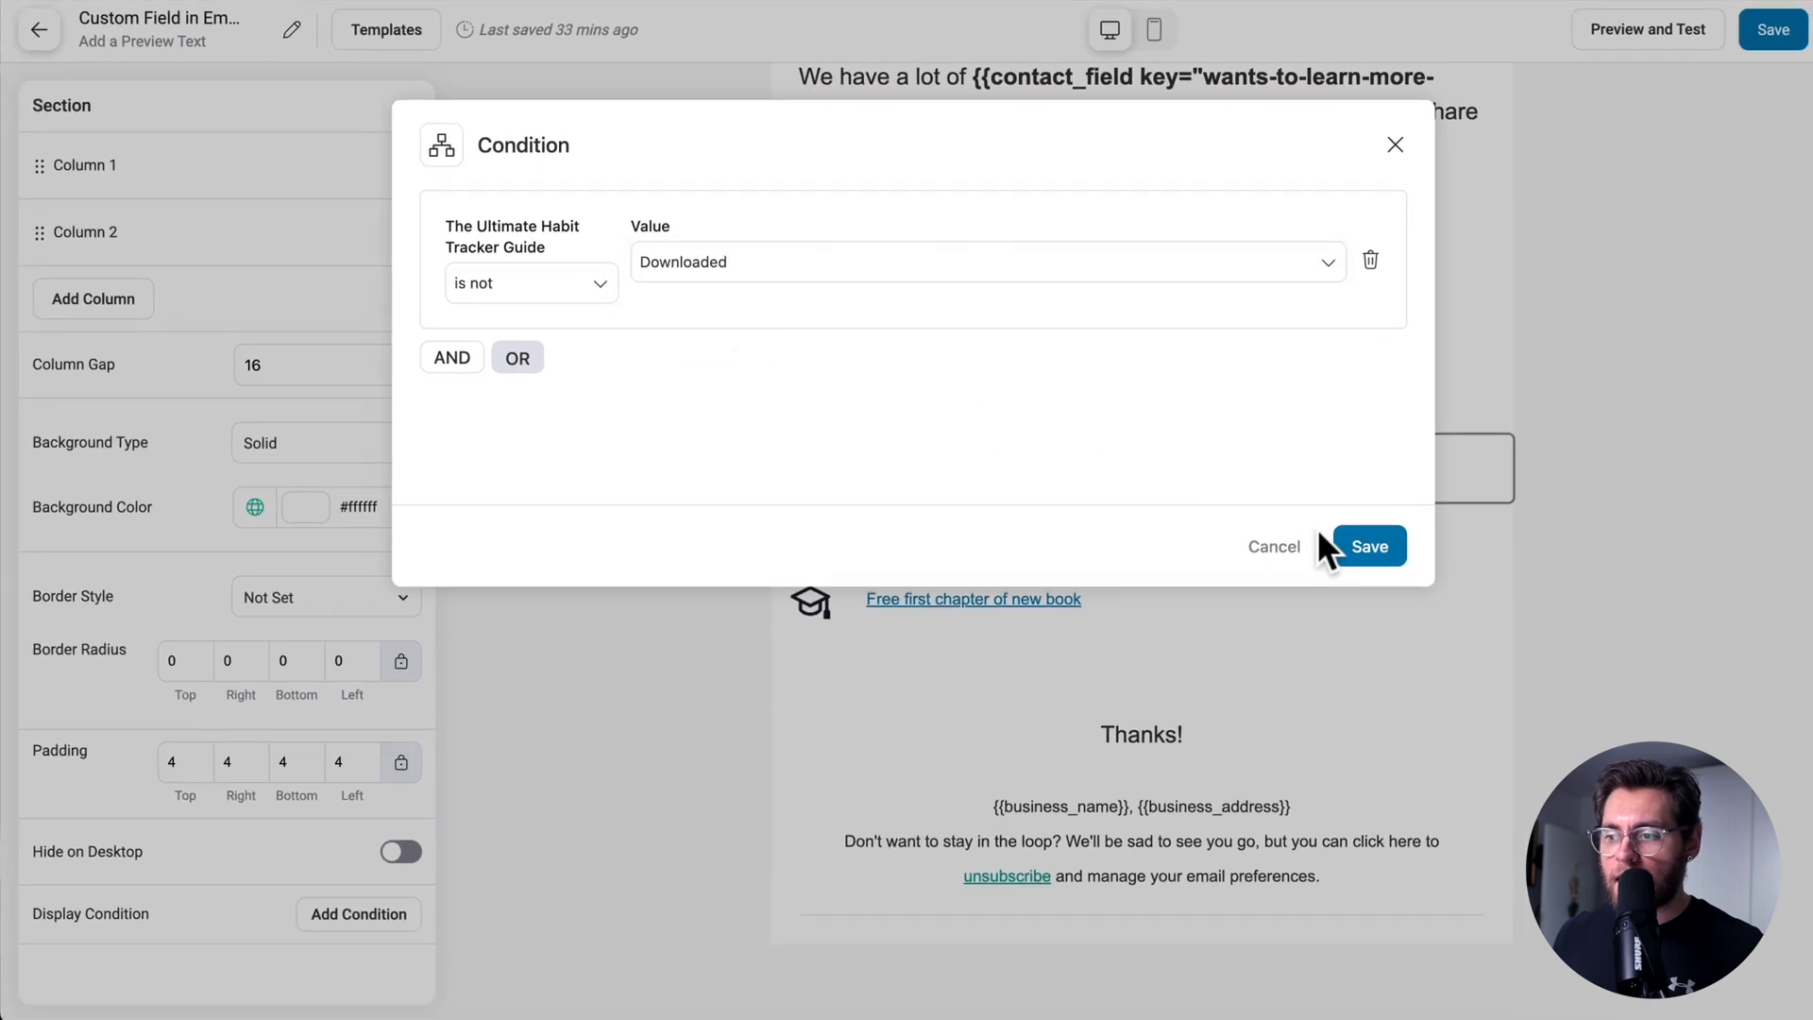
{"action": "left_click", "coordinate": [1369, 546]}
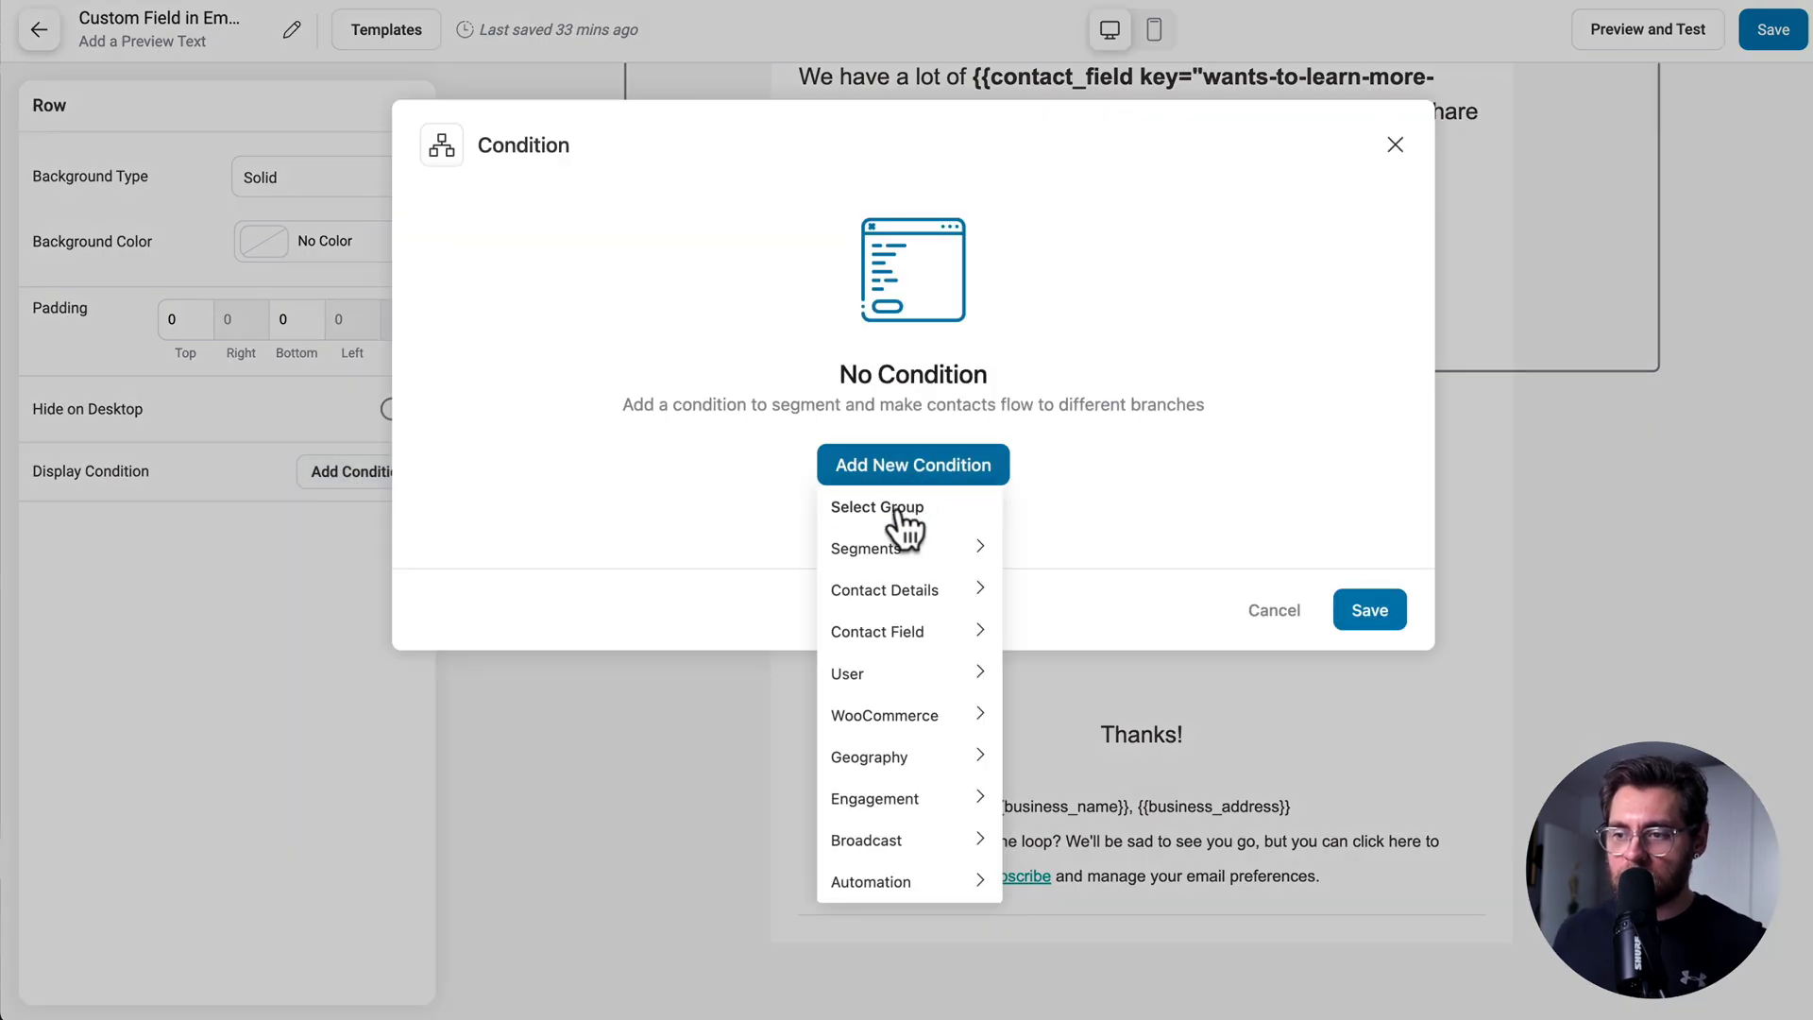
{"action": "left_click", "coordinate": [878, 507]}
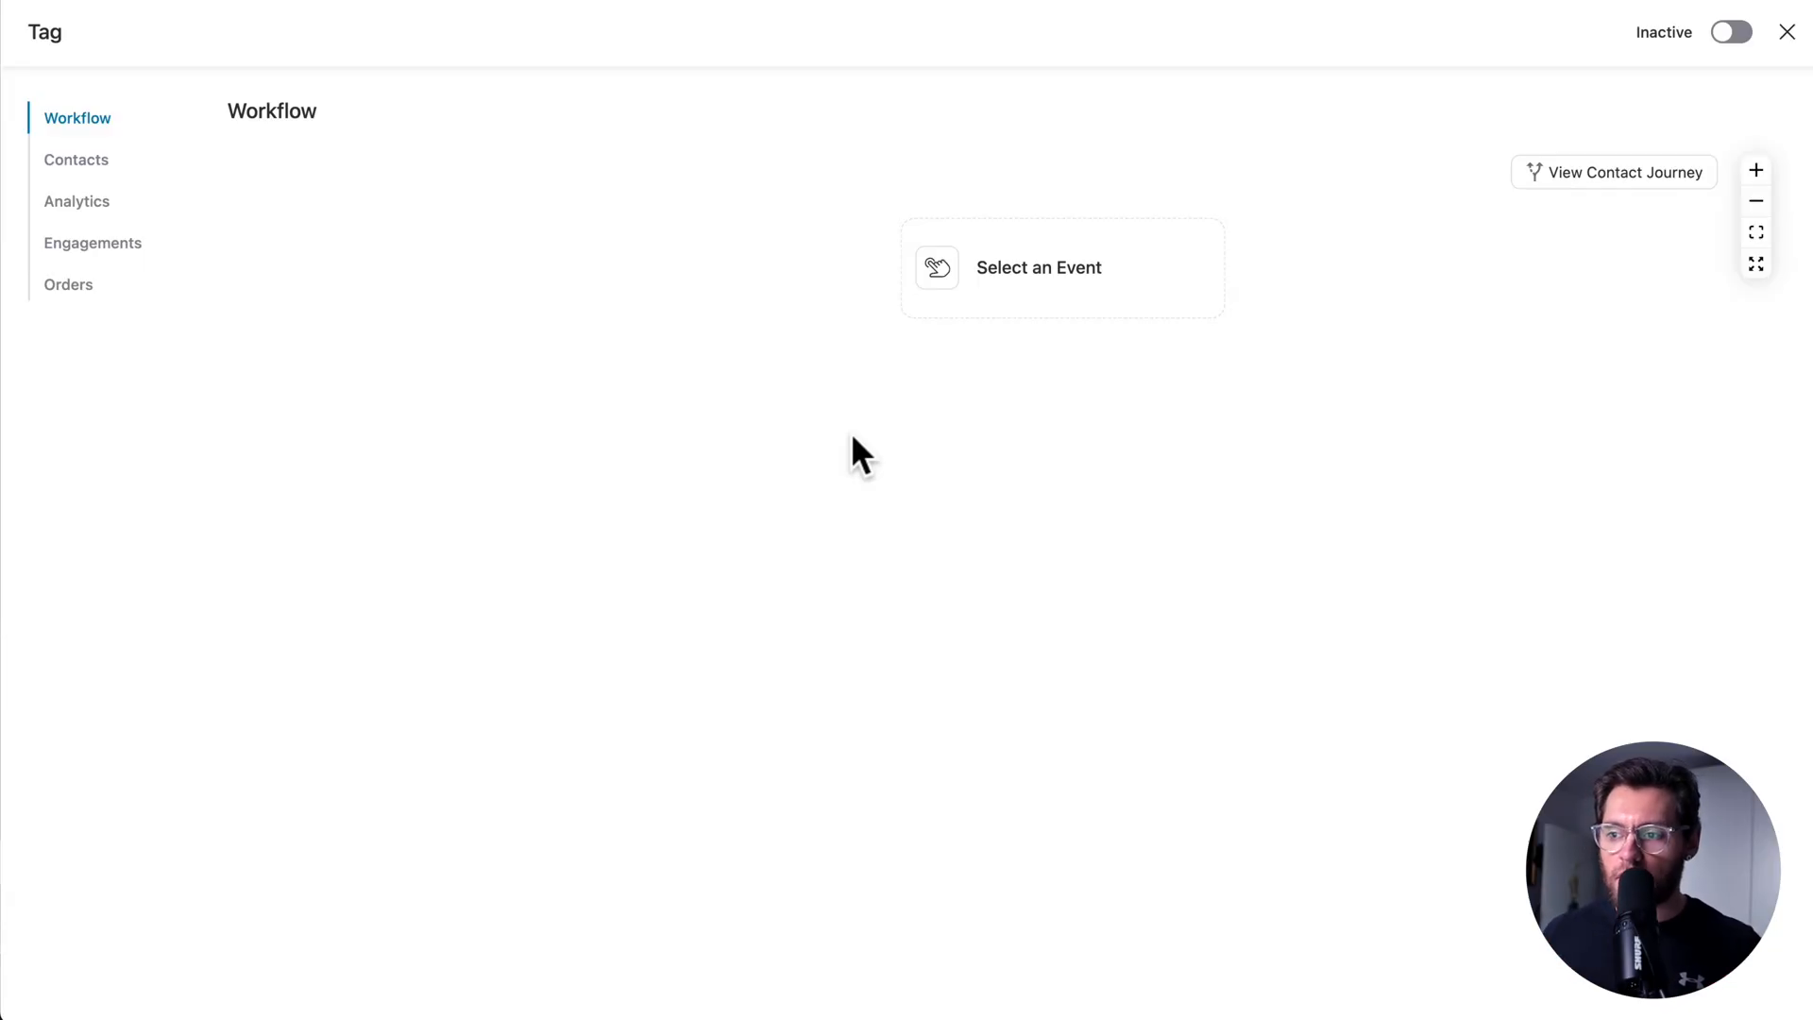
{"action": "mouse_move", "coordinate": [1075, 288]}
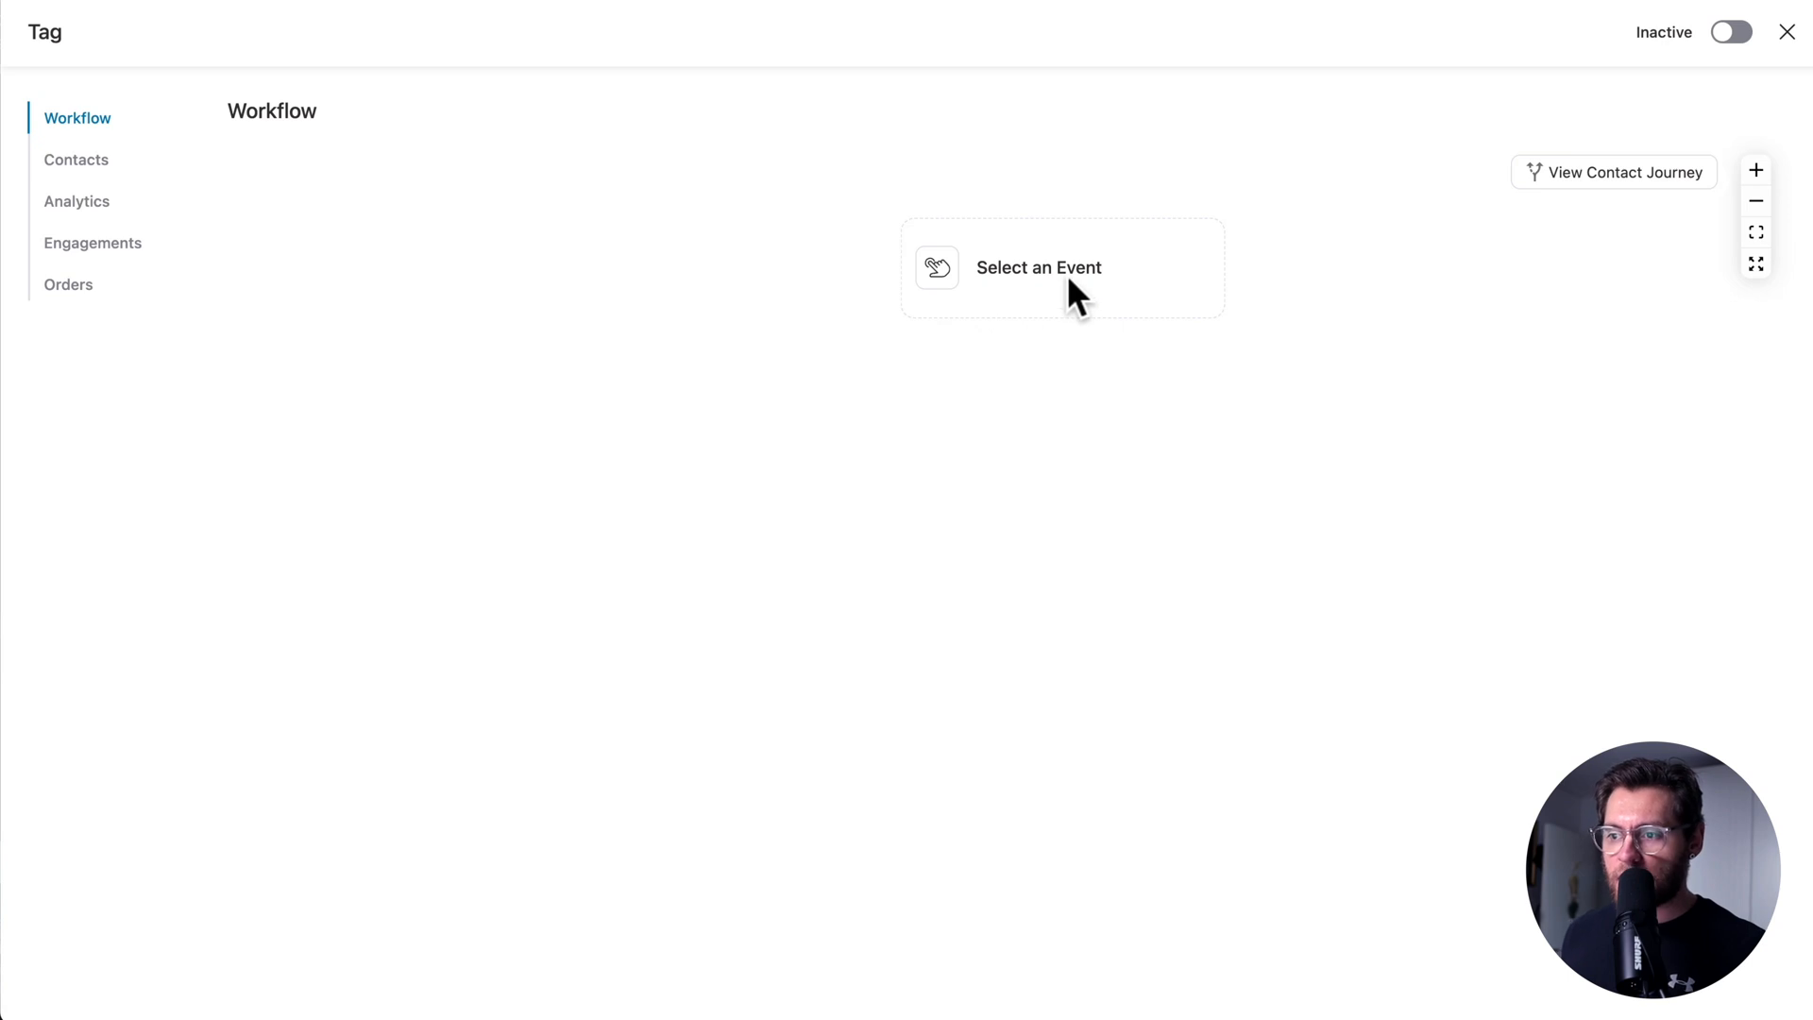
Open the workflow's trigger event picker and search events for 'field'
{"action": "left_click", "coordinate": [1060, 267]}
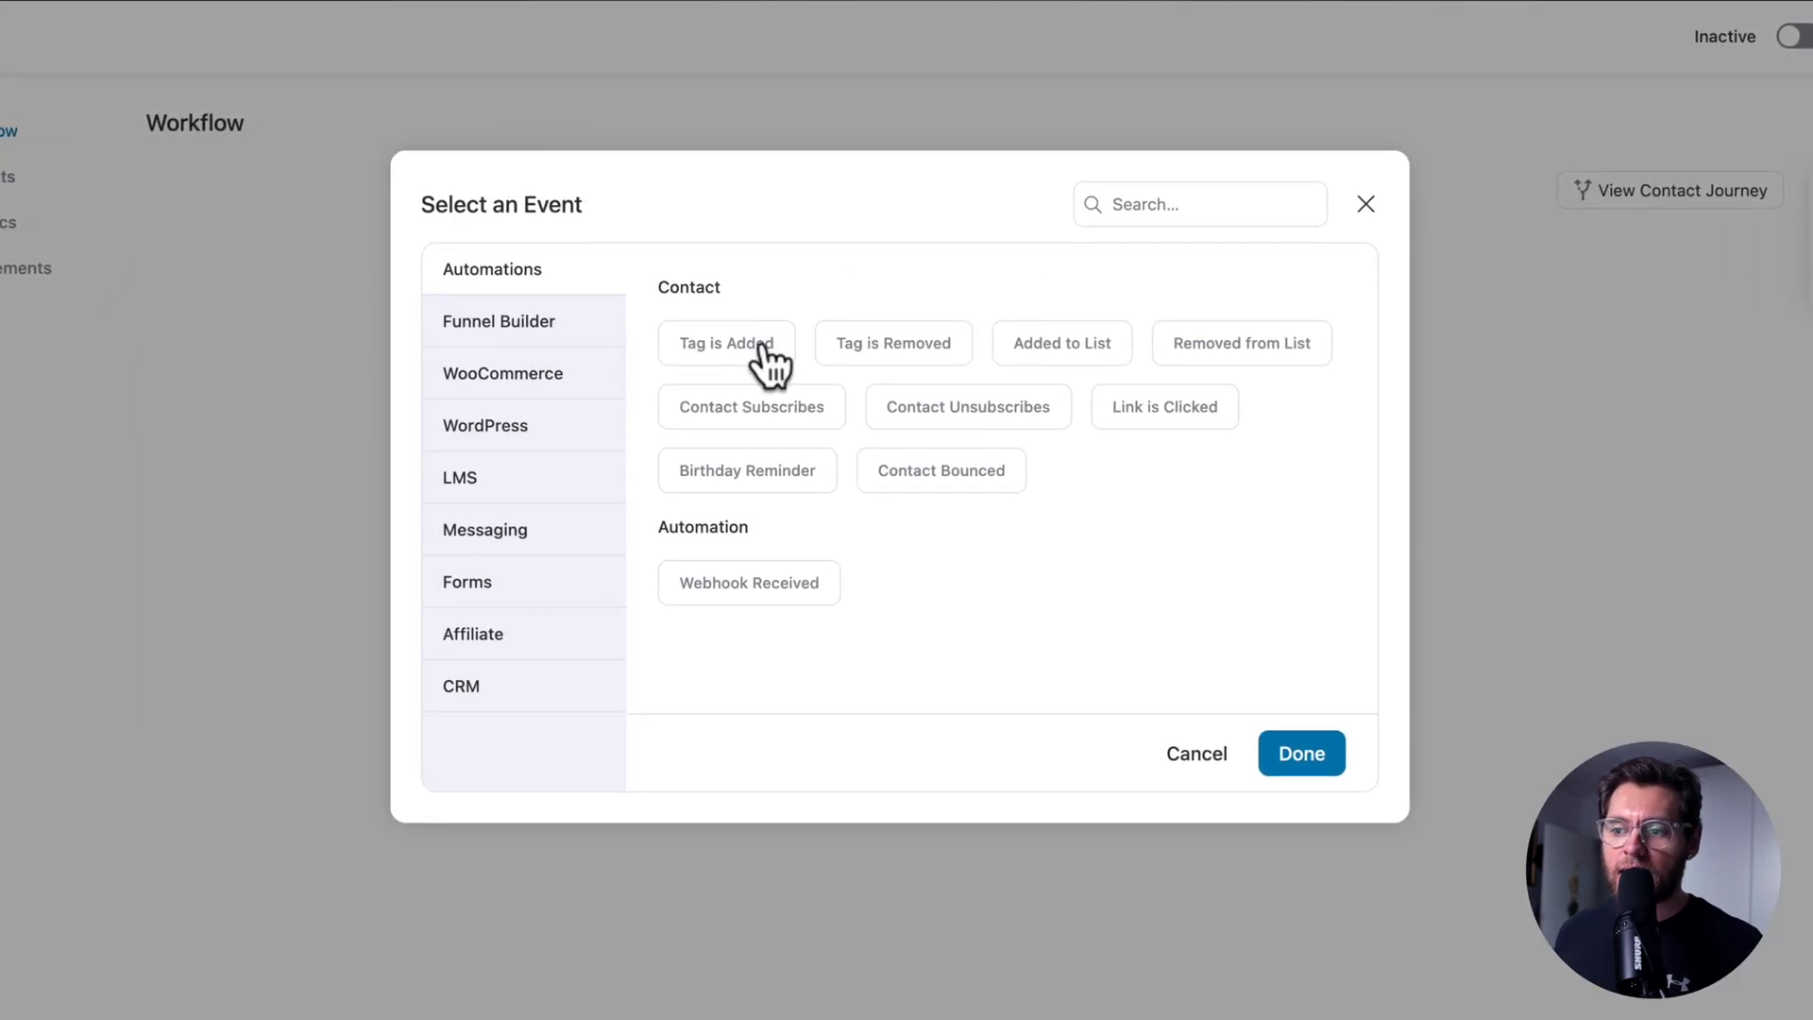
{"action": "mouse_move", "coordinate": [1085, 259]}
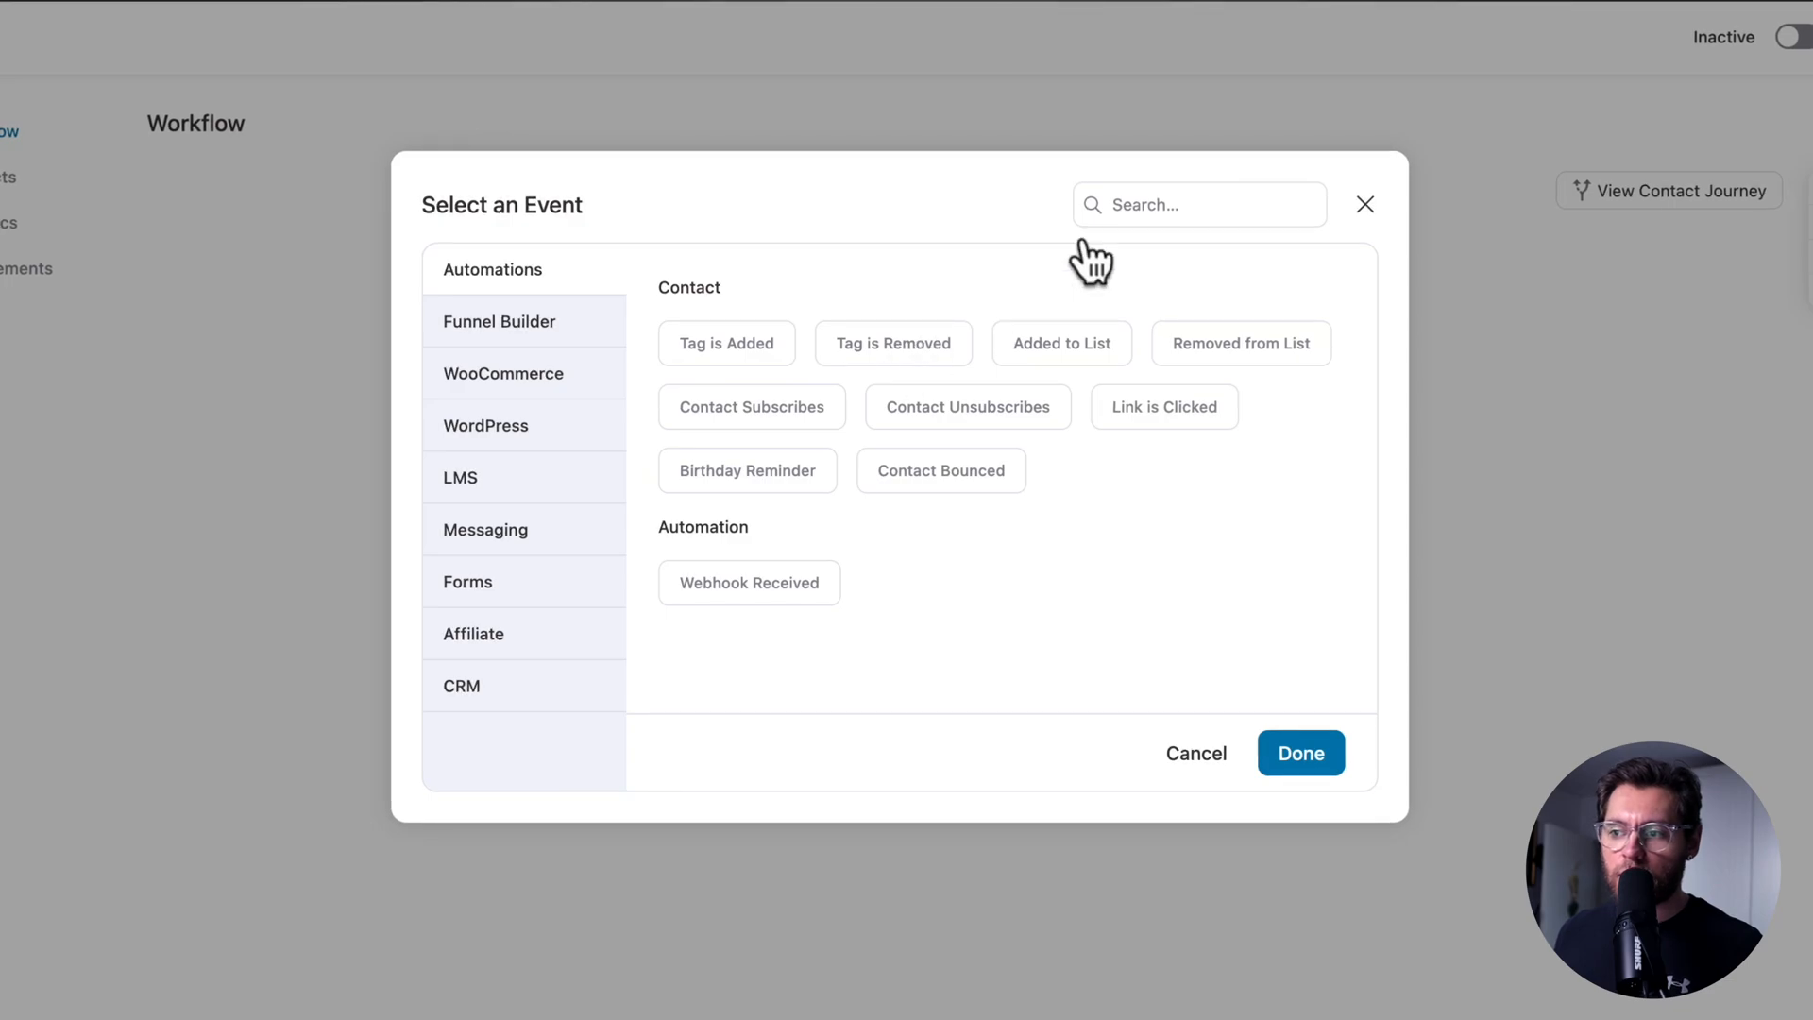
{"action": "type", "text": "field"}
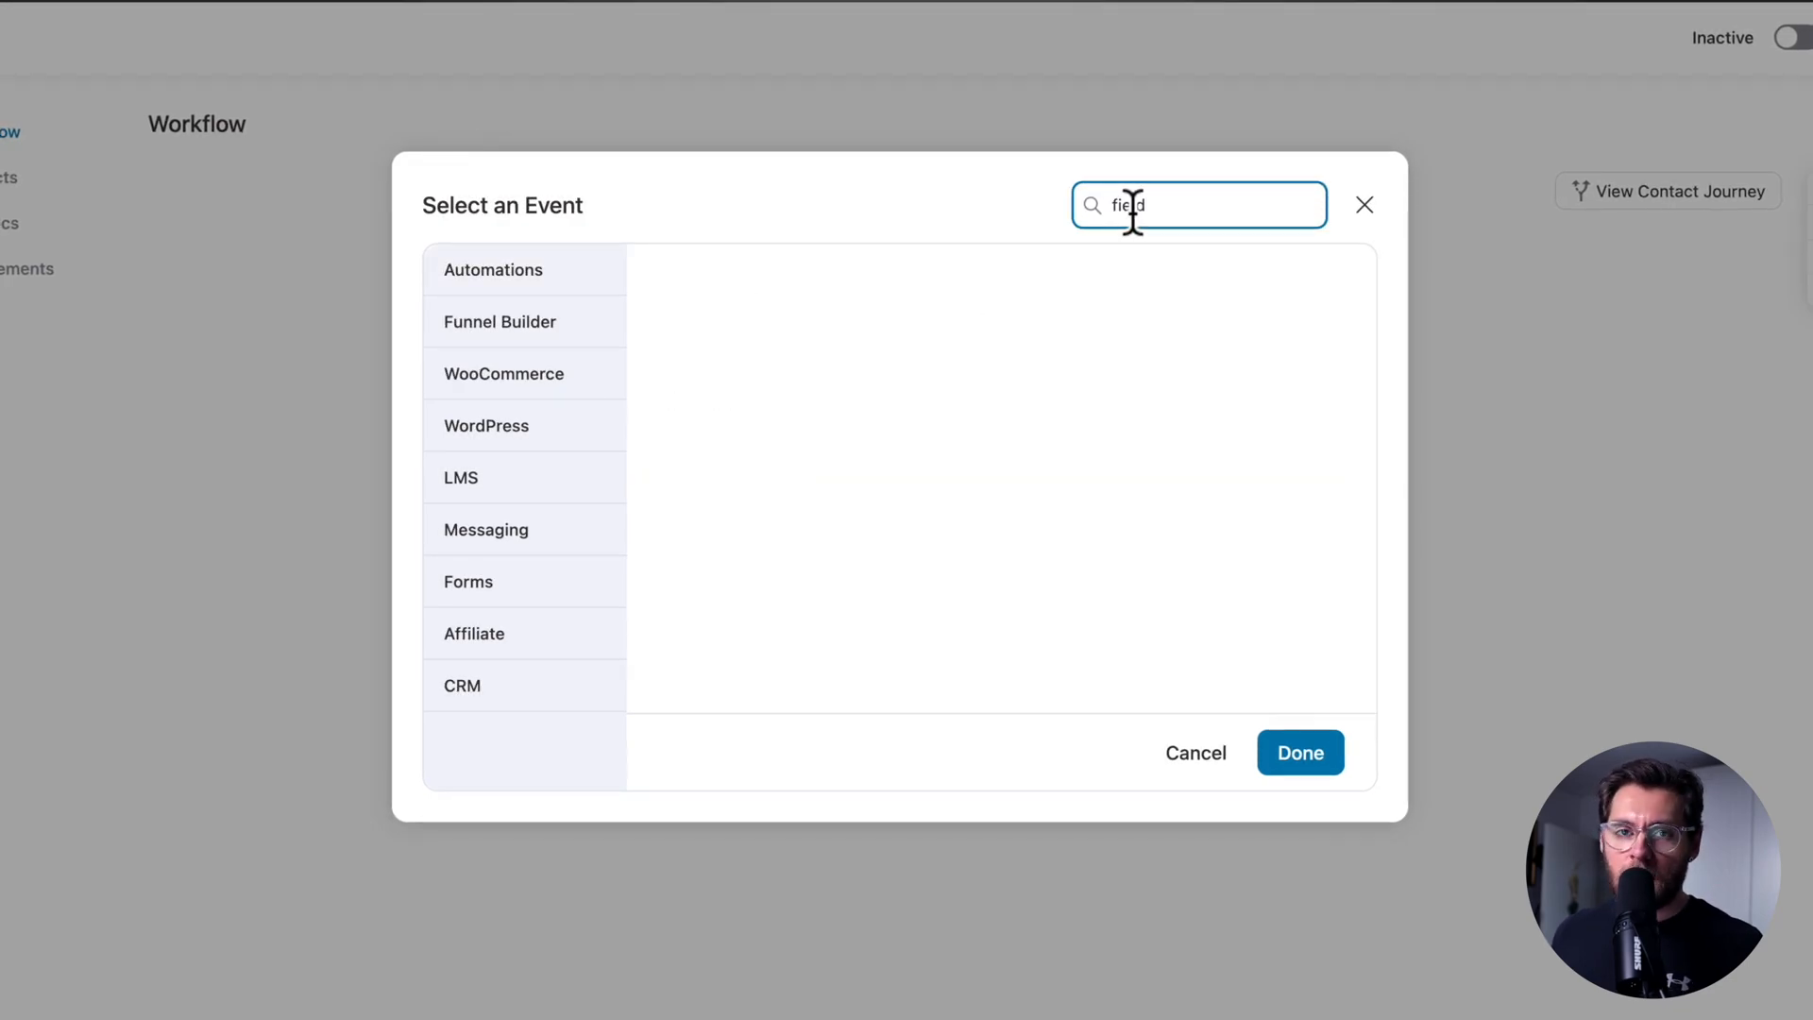